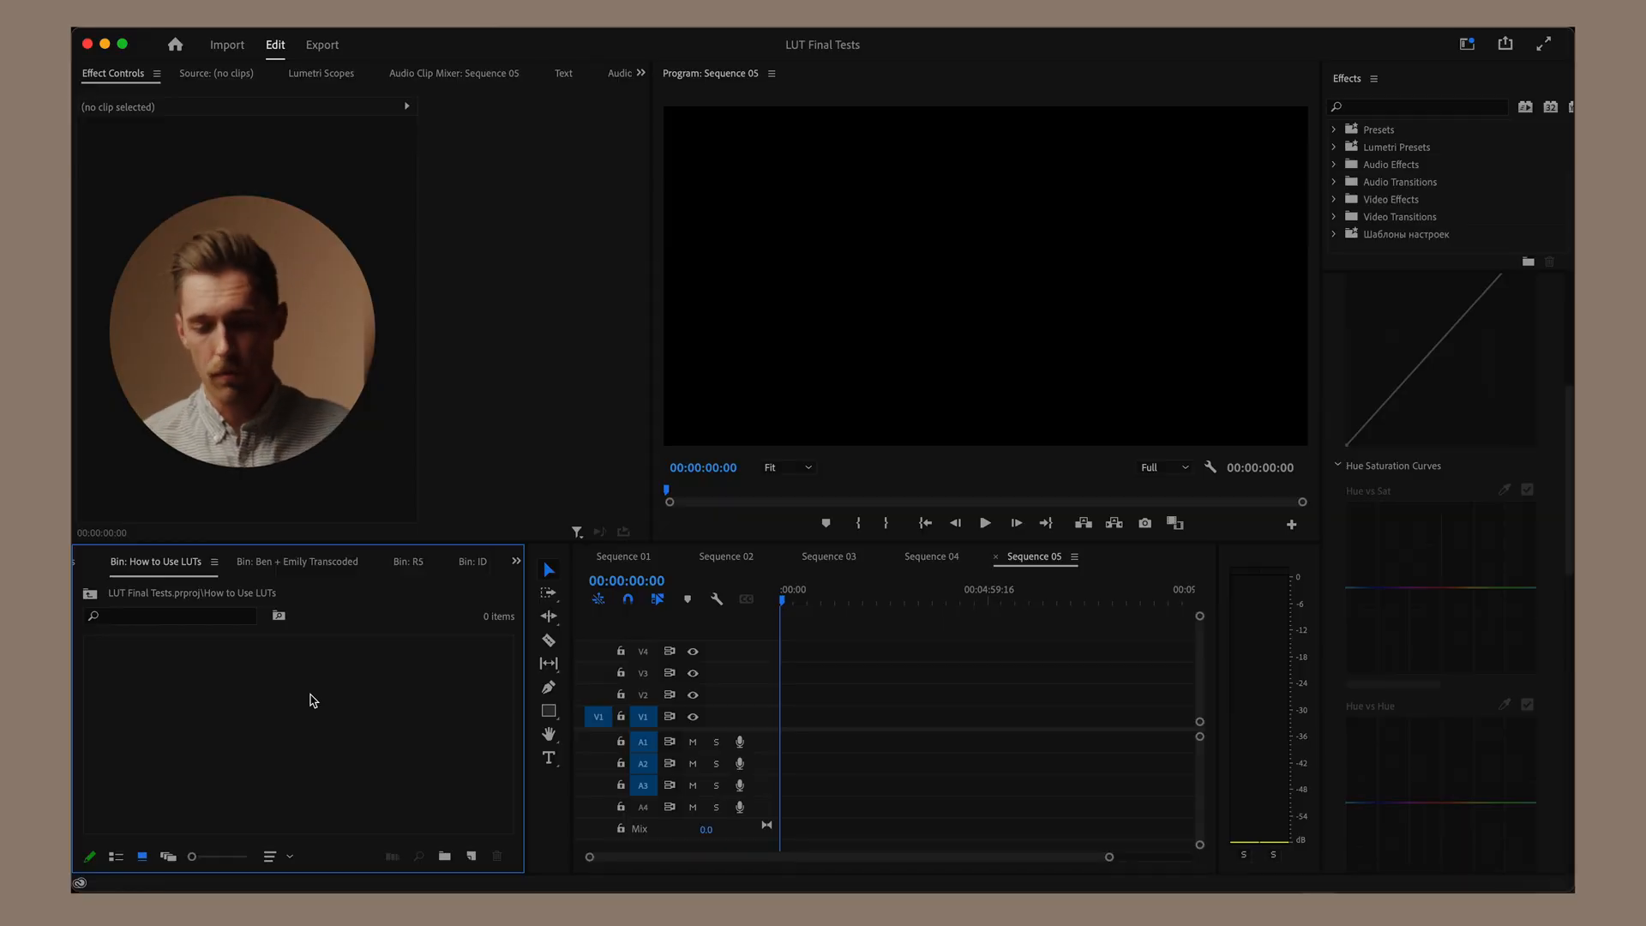
Step: Import the five clips from the How to Use LUTs in Premiere folder into the bin
key("cmd+i")
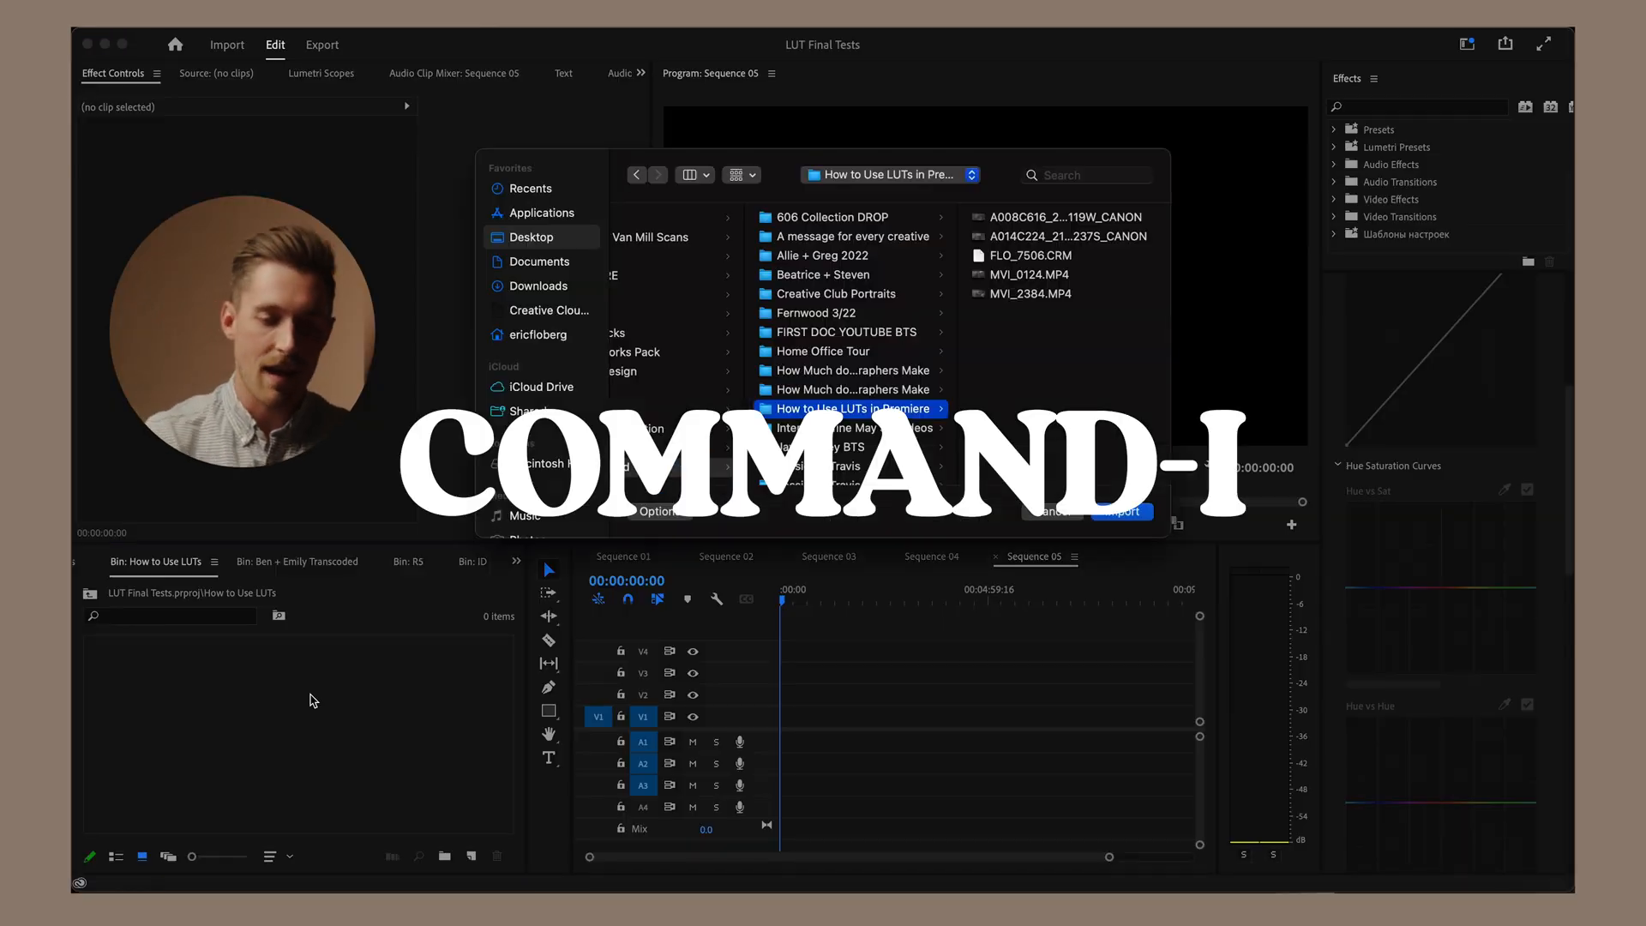
left_click(531, 236)
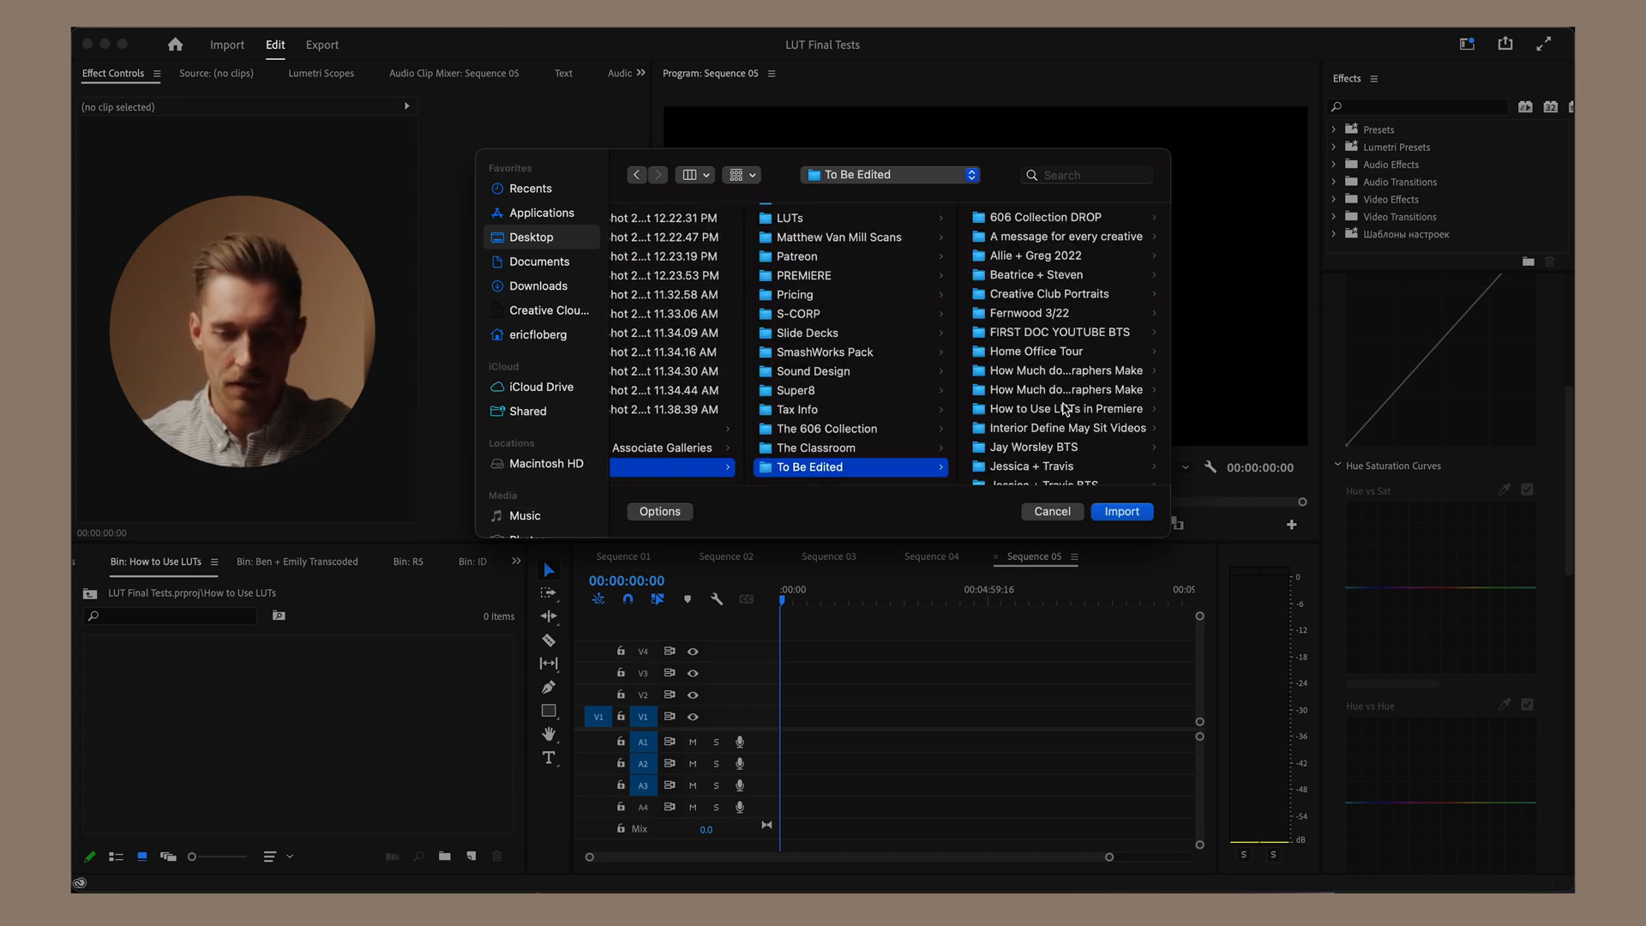
left_click(1063, 408)
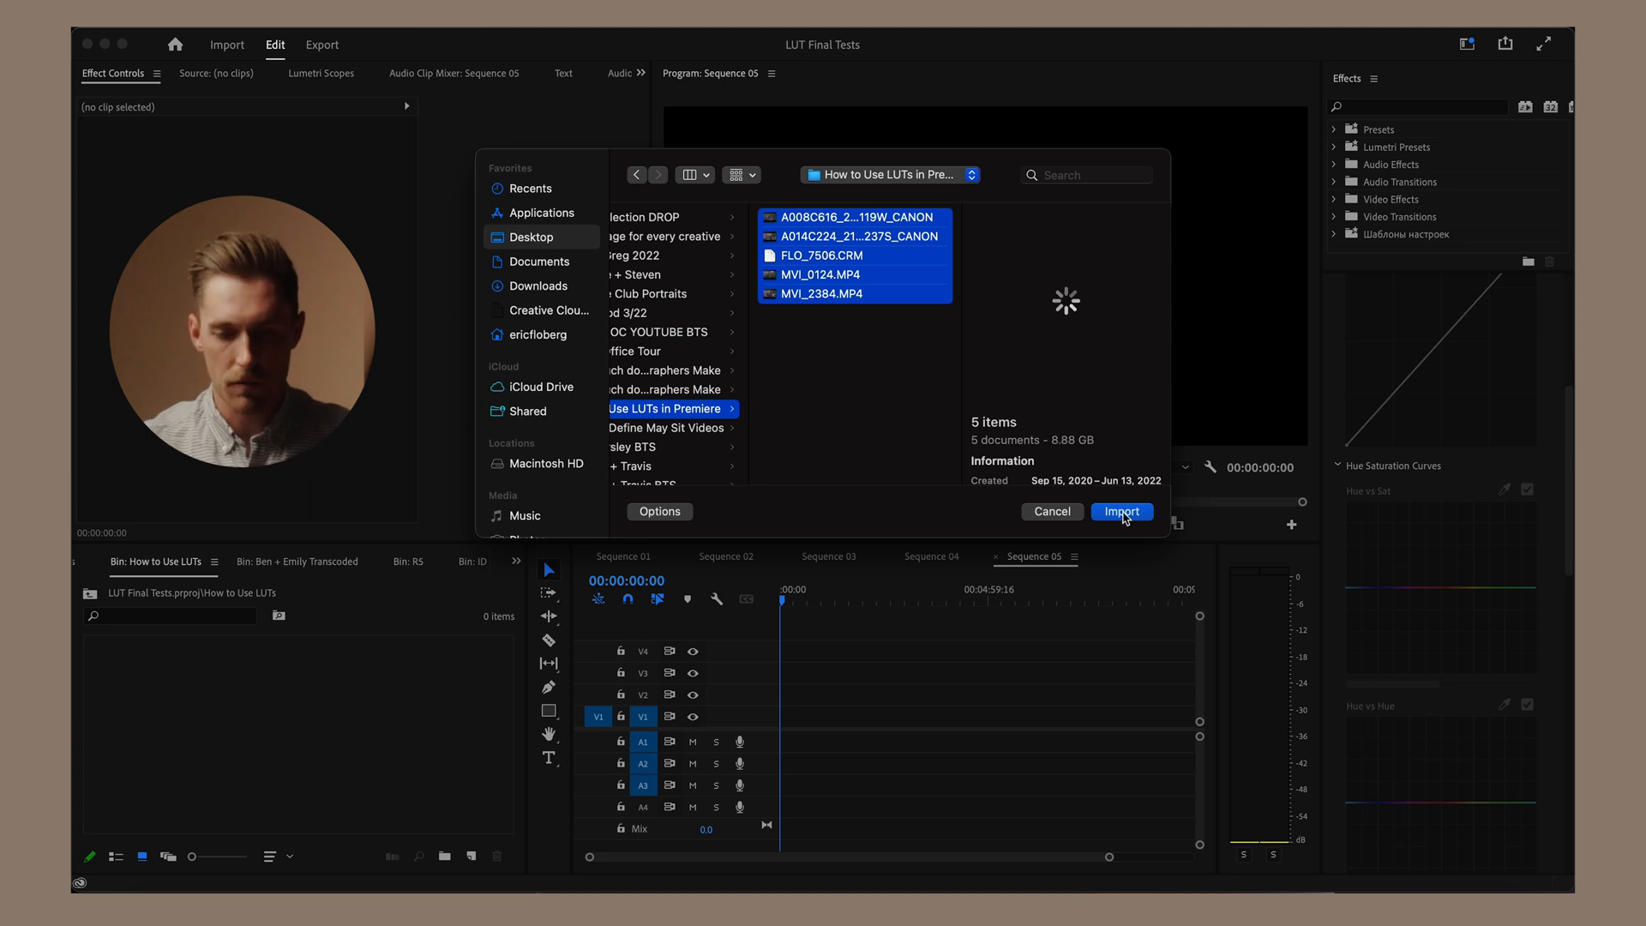
left_click(1119, 511)
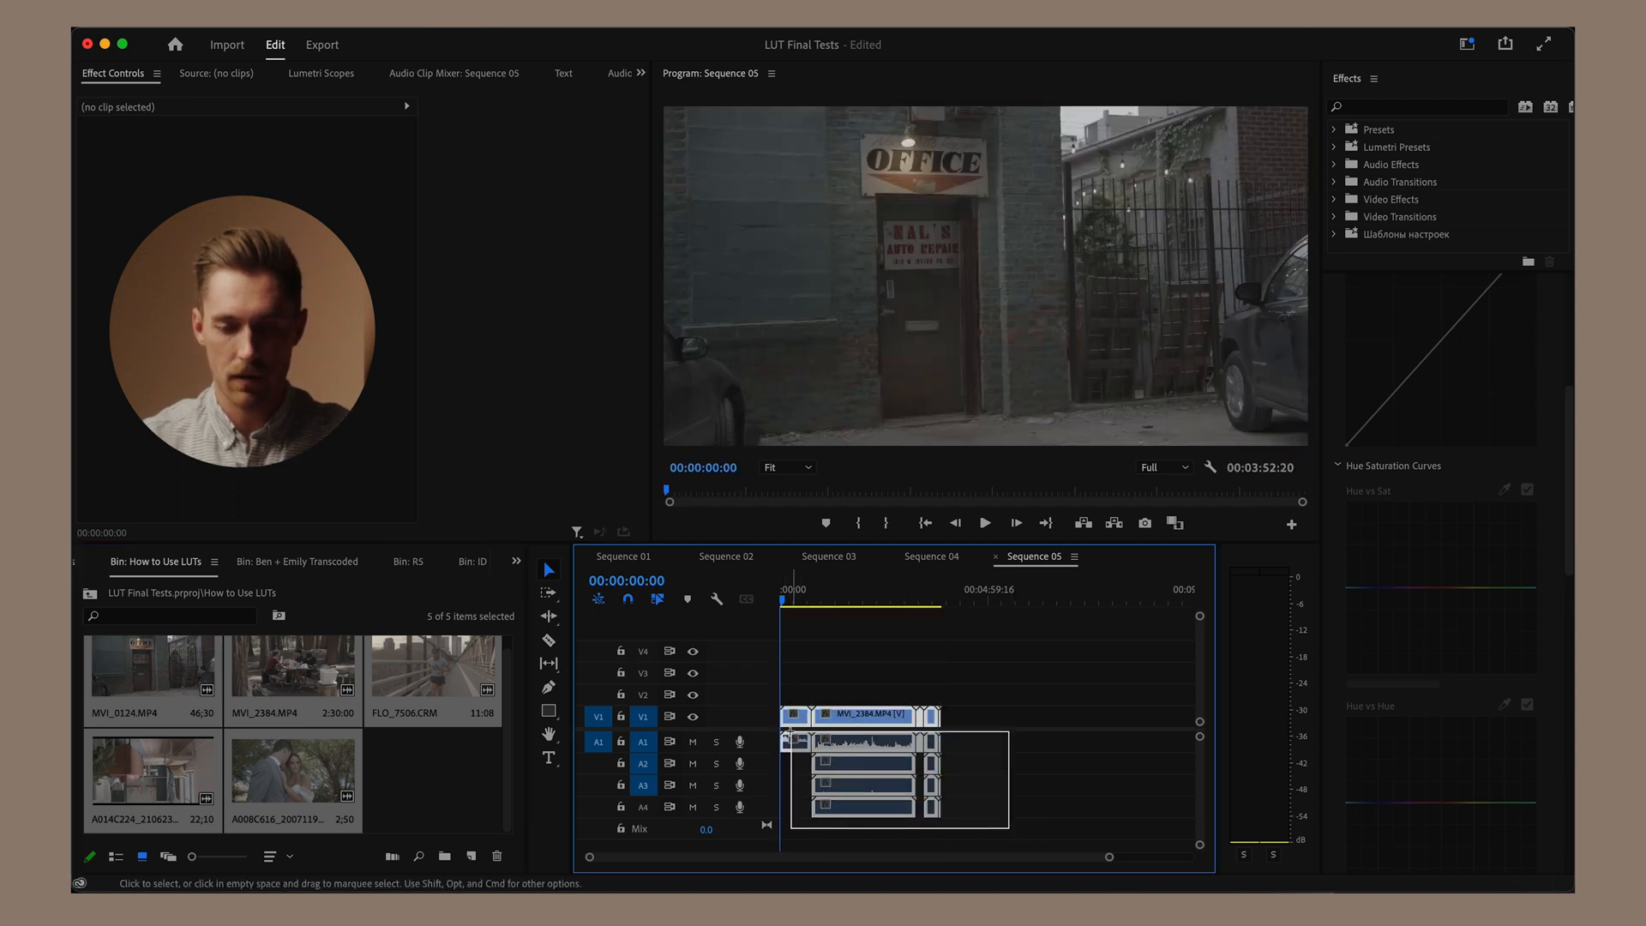
Step: Unlink the clips' audio from video so Sequence 05 keeps only the video
right_click(860, 782)
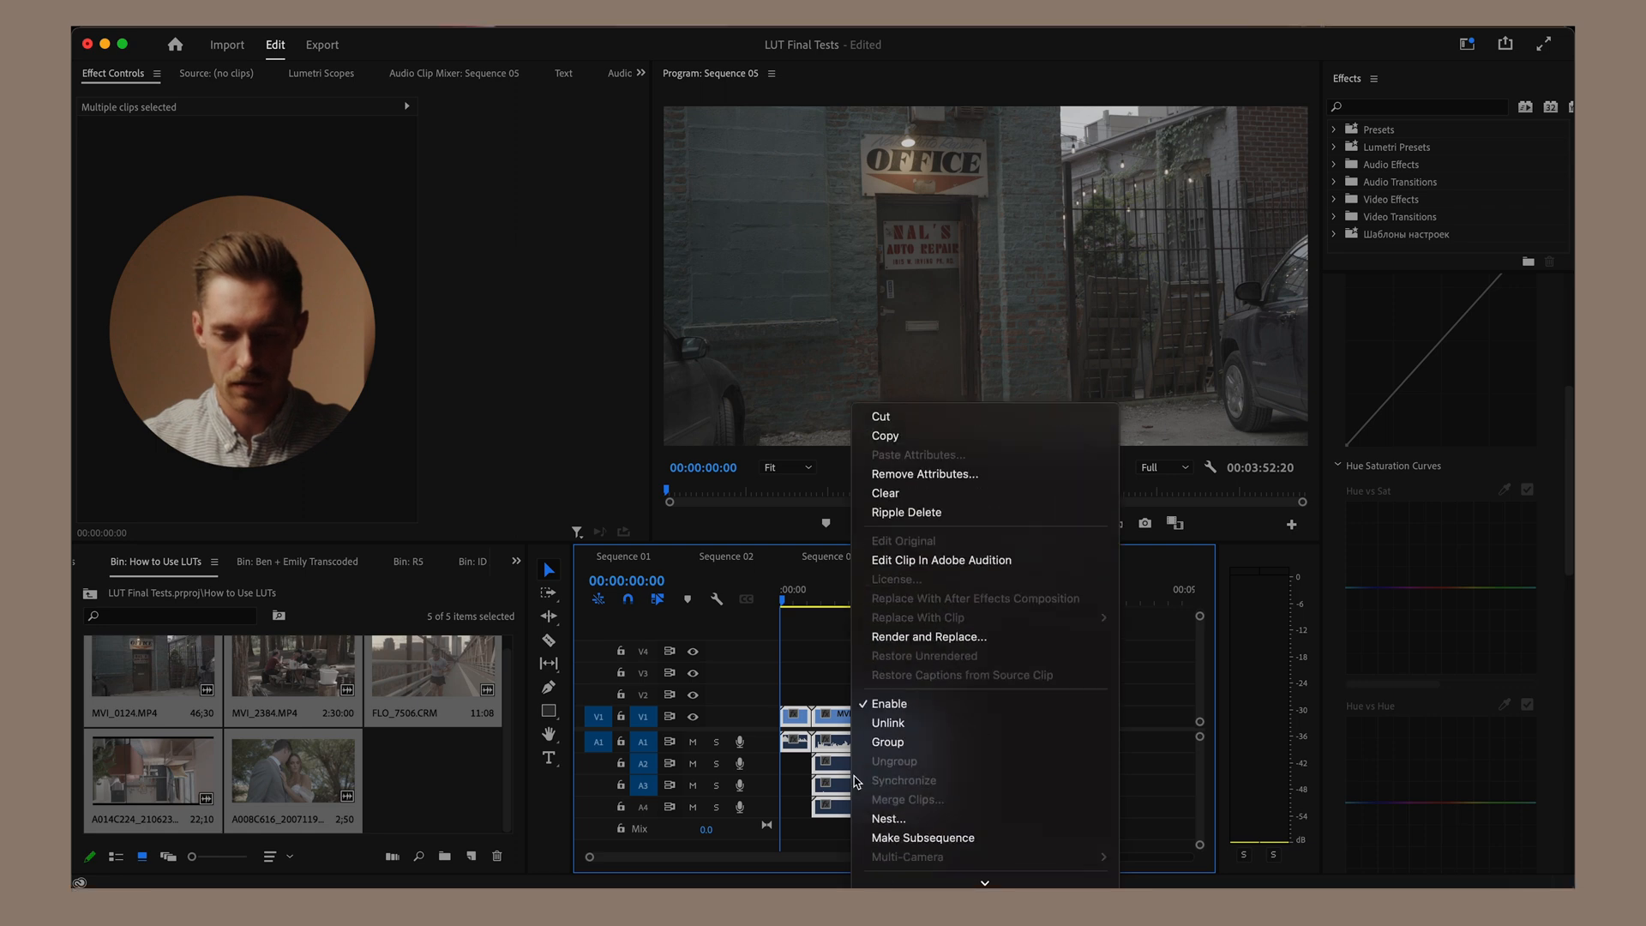
left_click(923, 839)
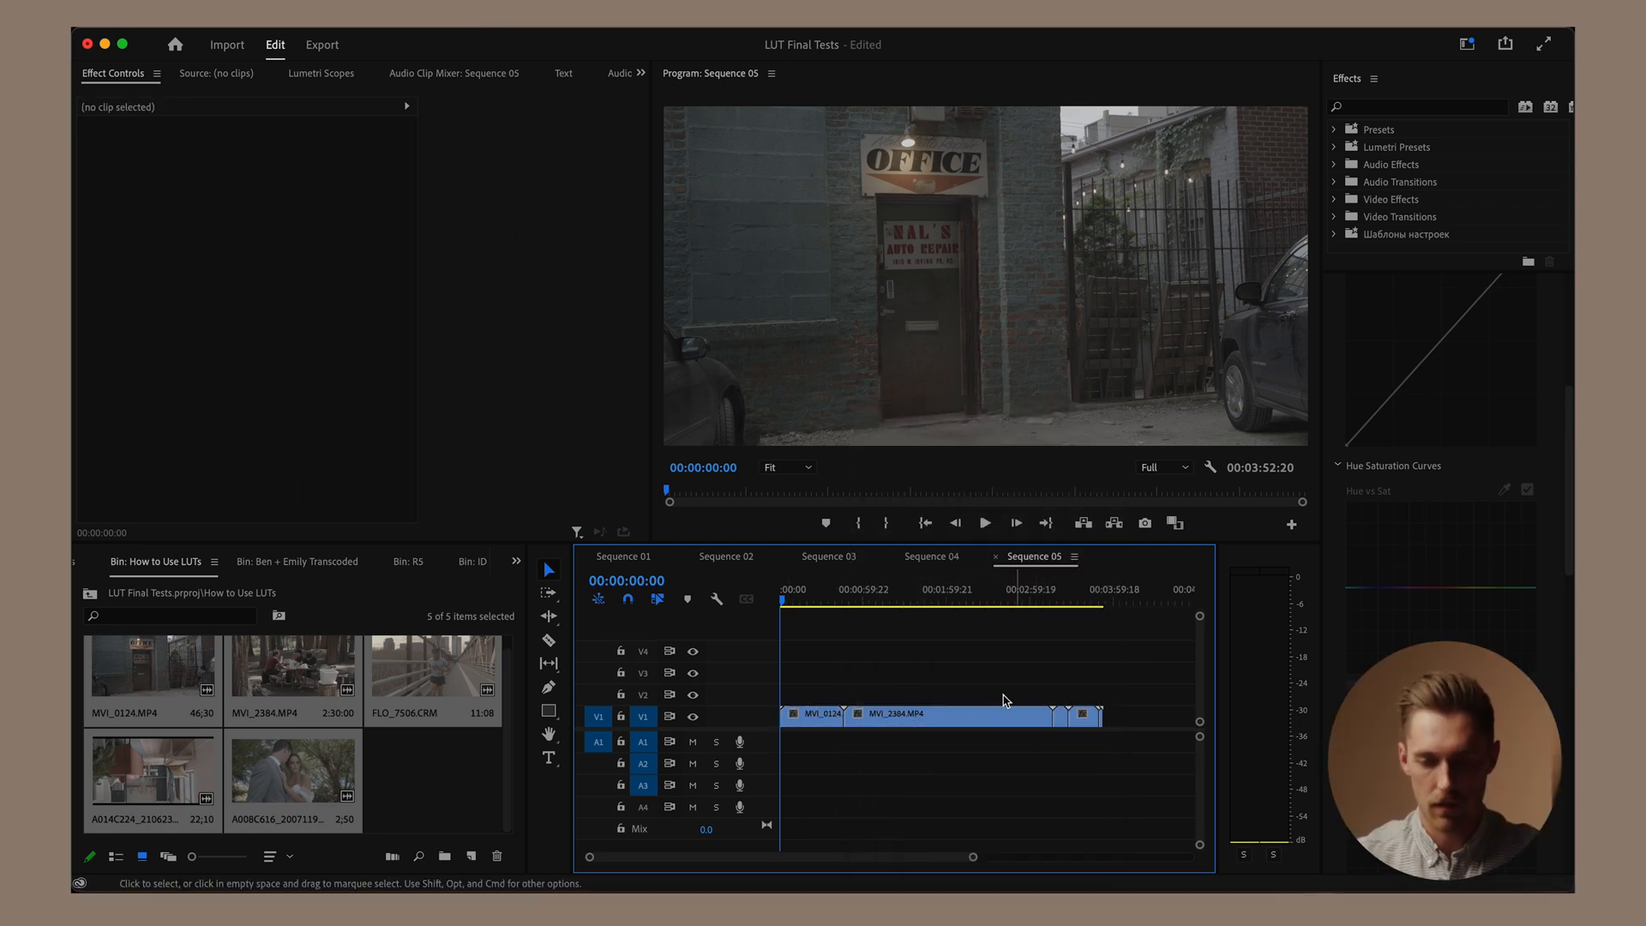
left_click(811, 714)
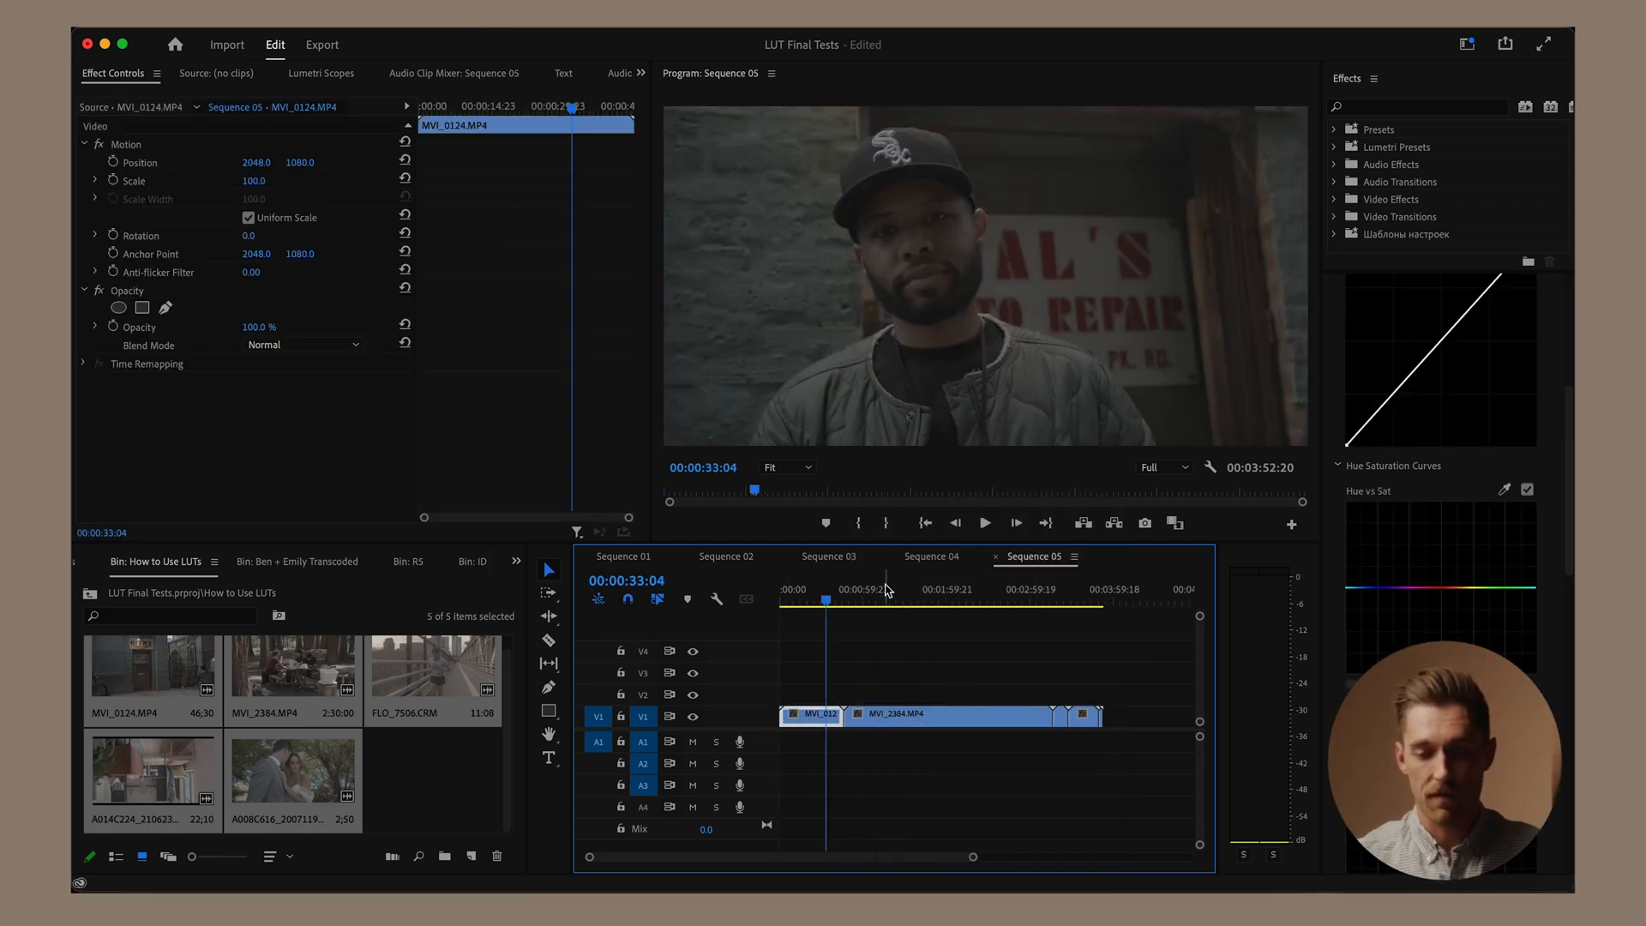
left_click(1084, 598)
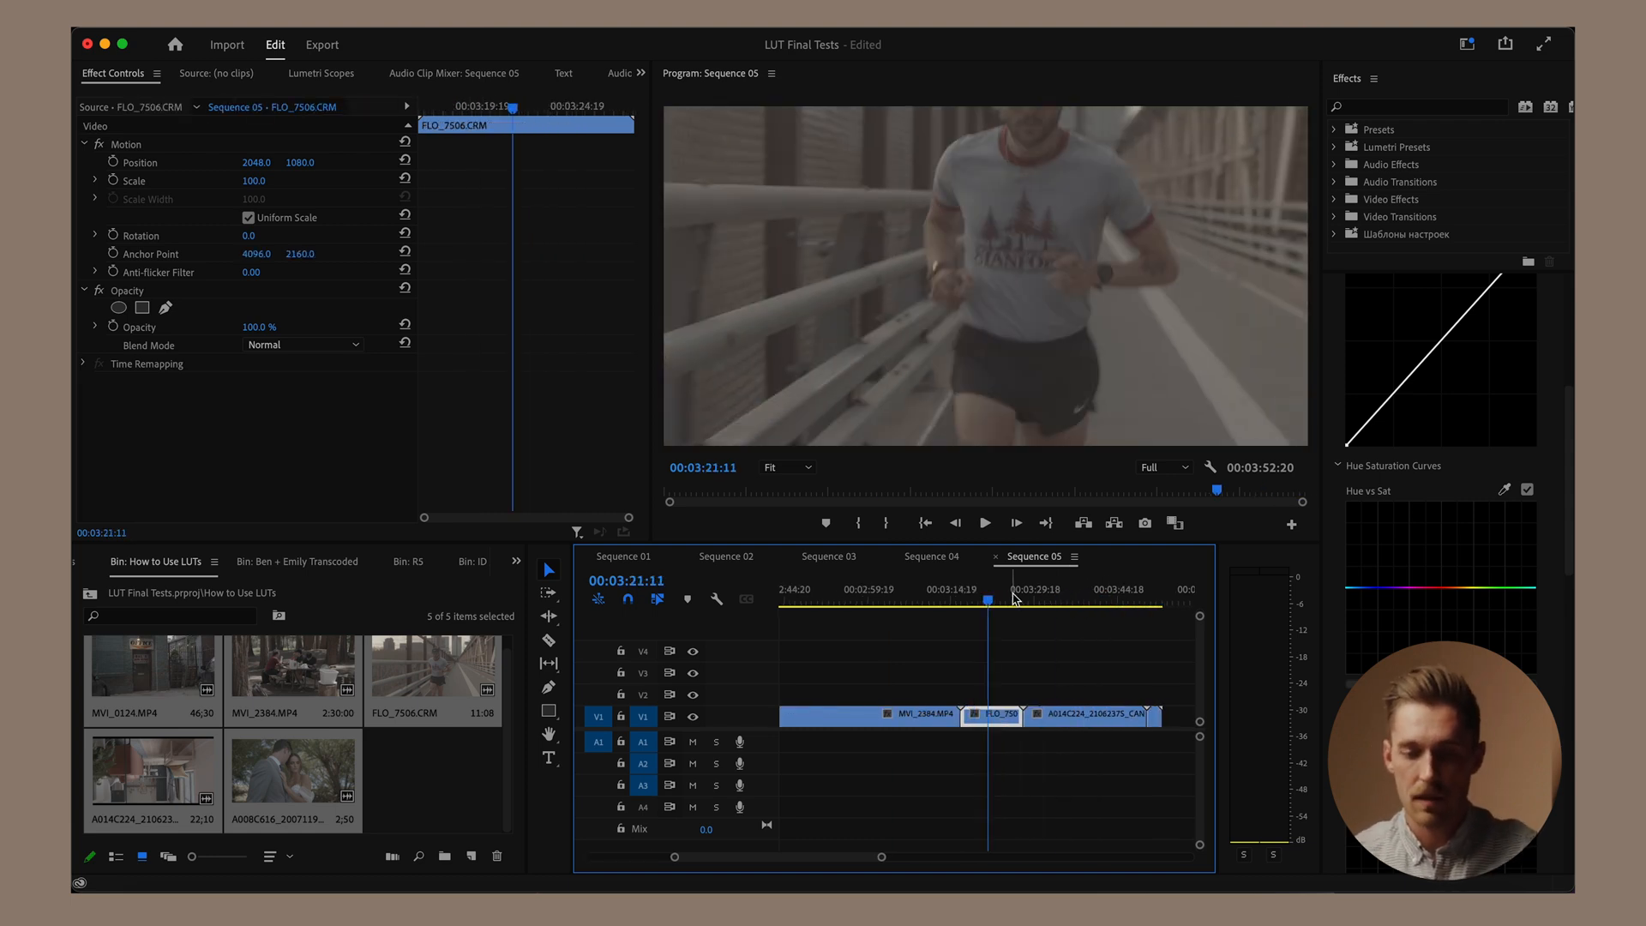
Step: Confirm Sequence 05 settings at 4096×2160, 23.976 fps, Rec. 709
left_click(866, 598)
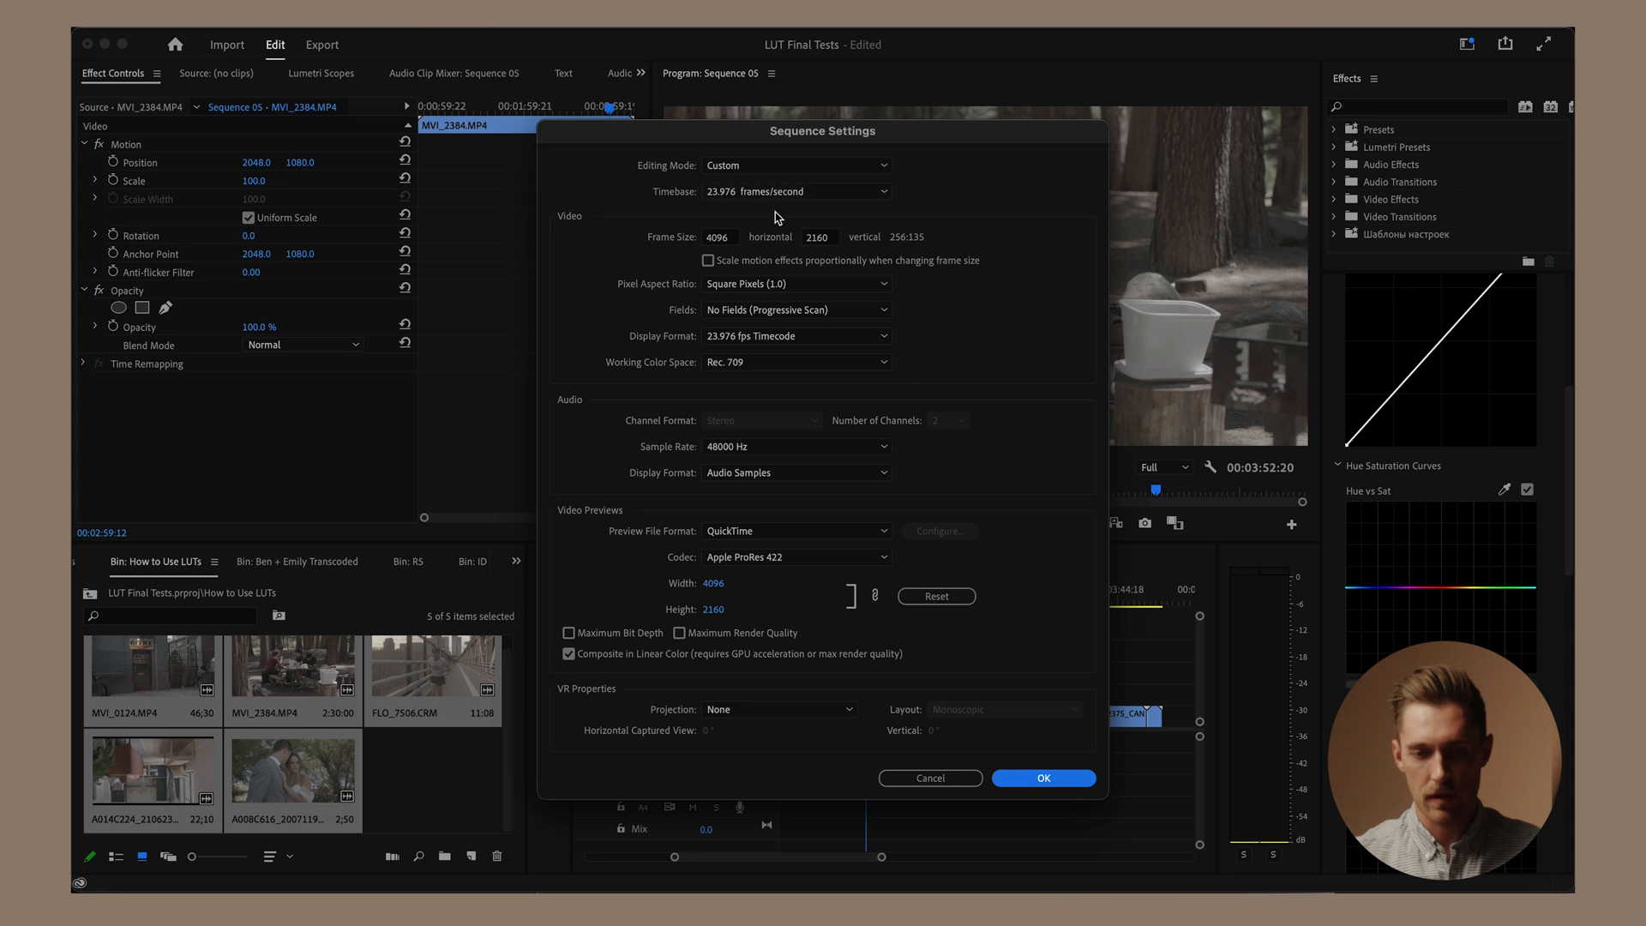
mouse_move(777, 252)
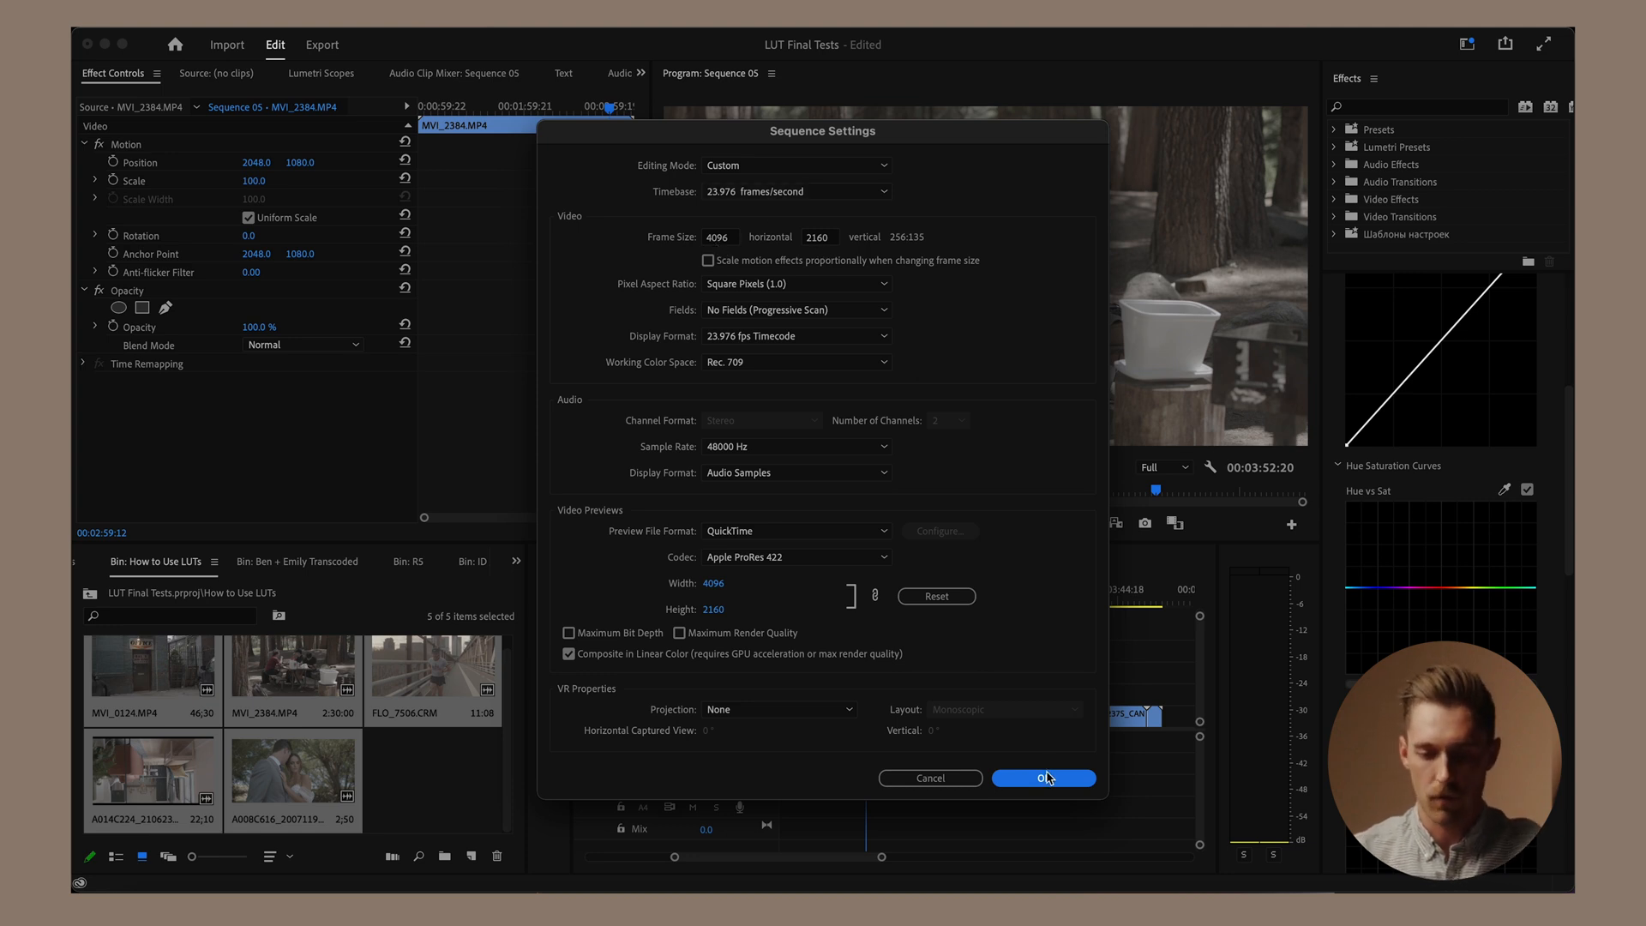
left_click(1041, 779)
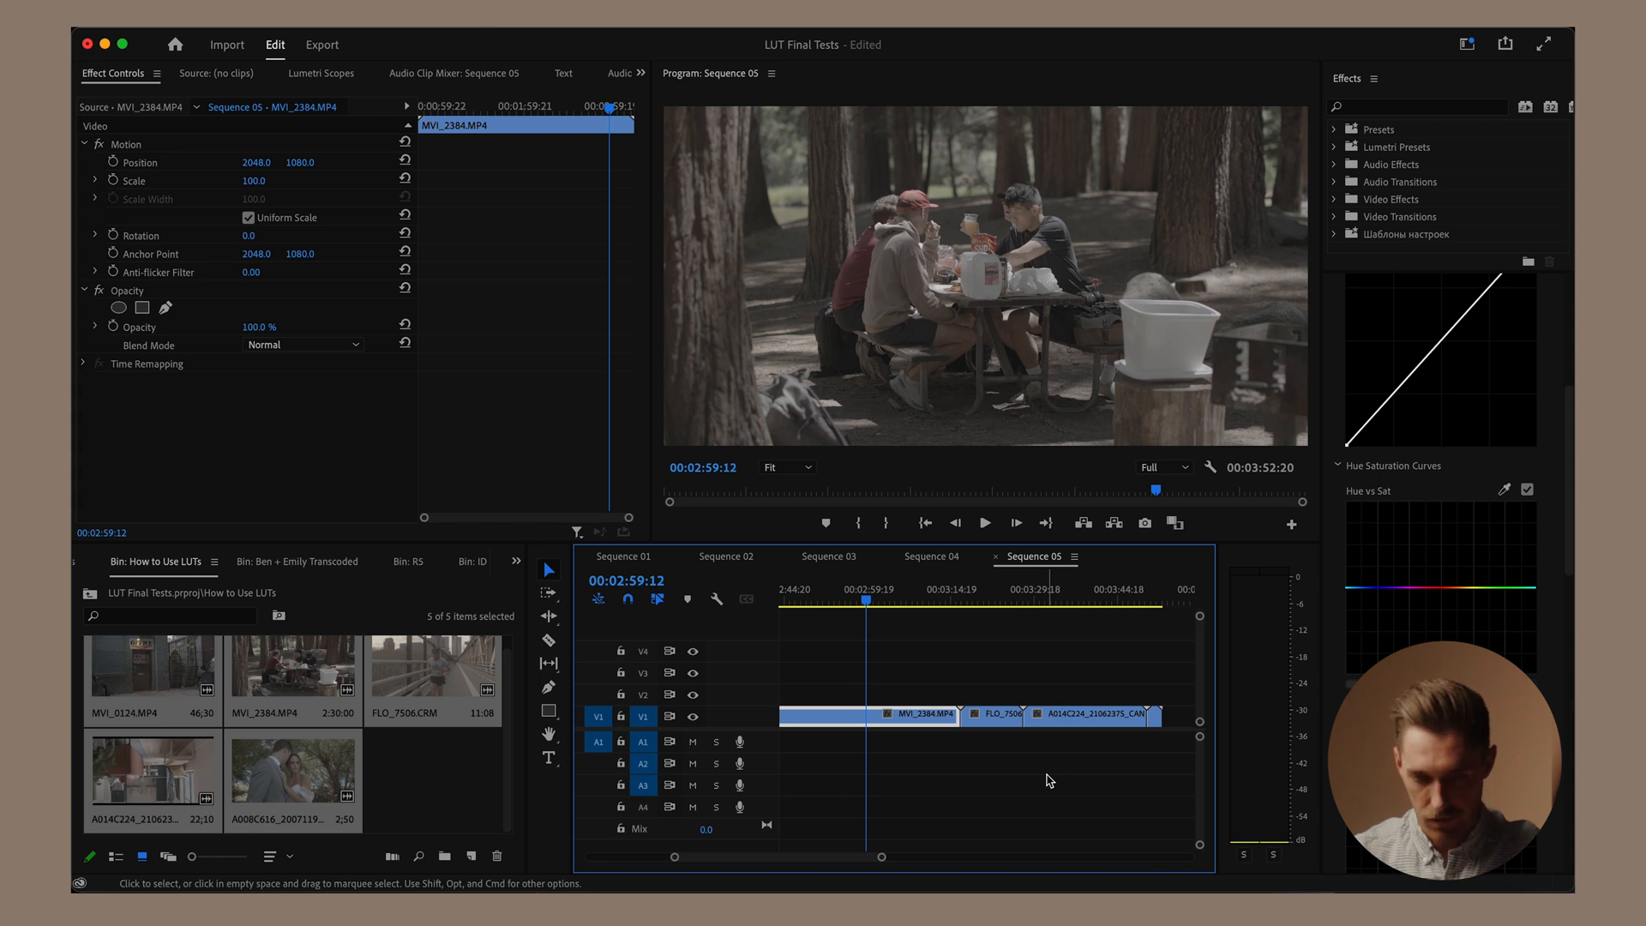
mouse_move(998, 604)
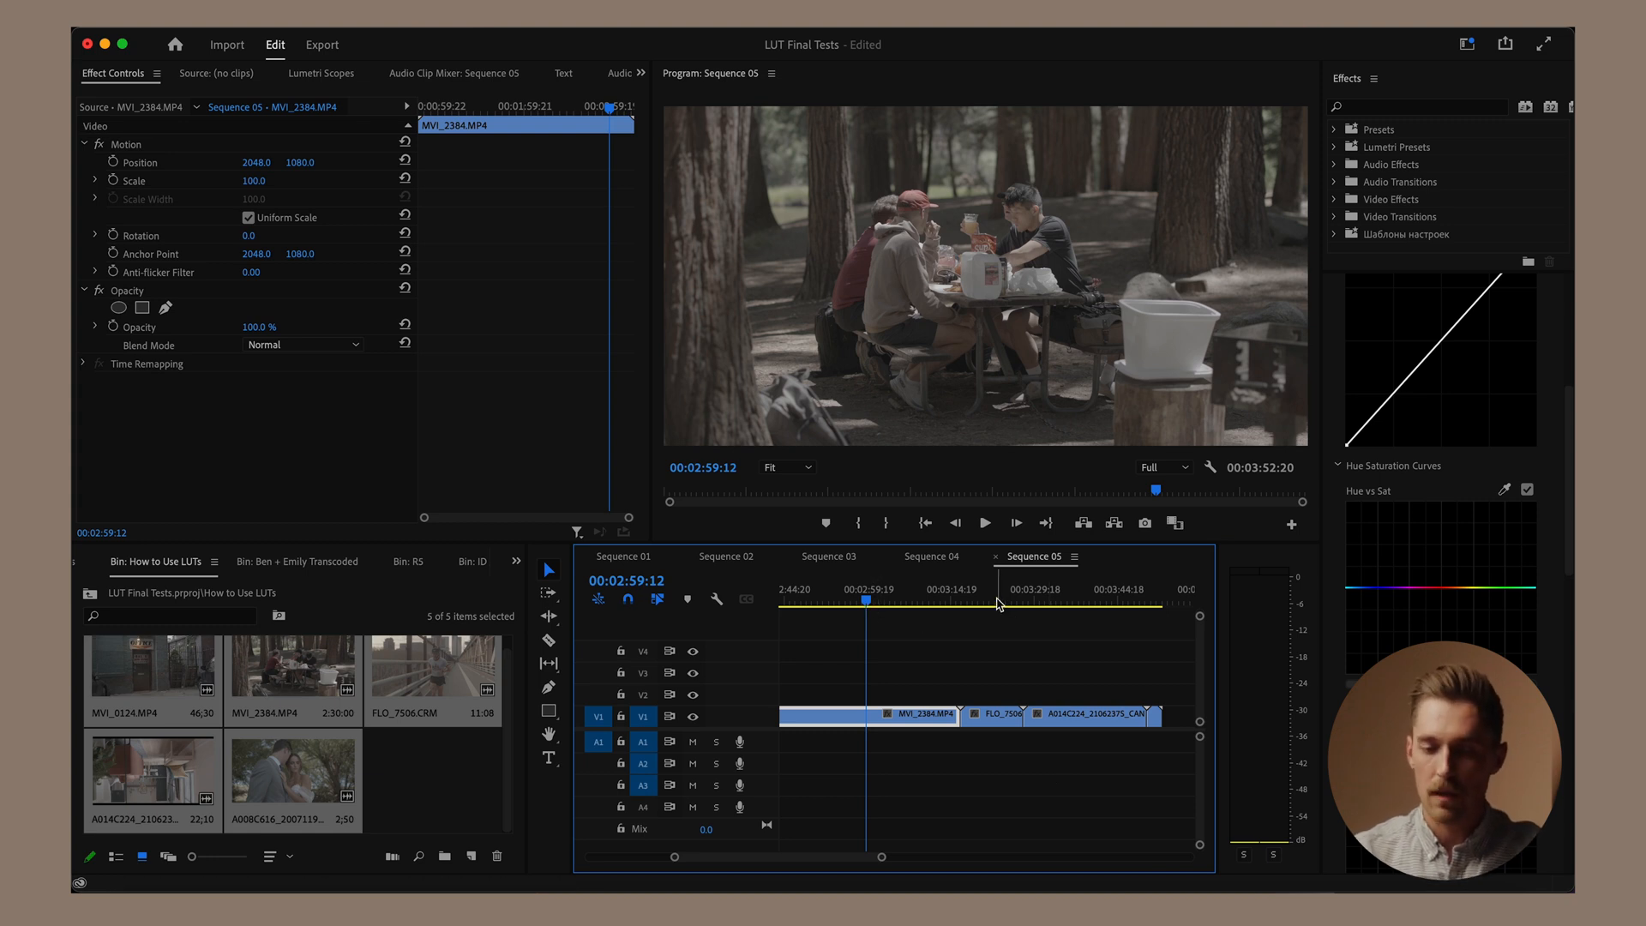
Step: Set the A014C224 Canon clip's Motion Scale to 107 and Rotation to 180 so it sits upright
left_click(989, 715)
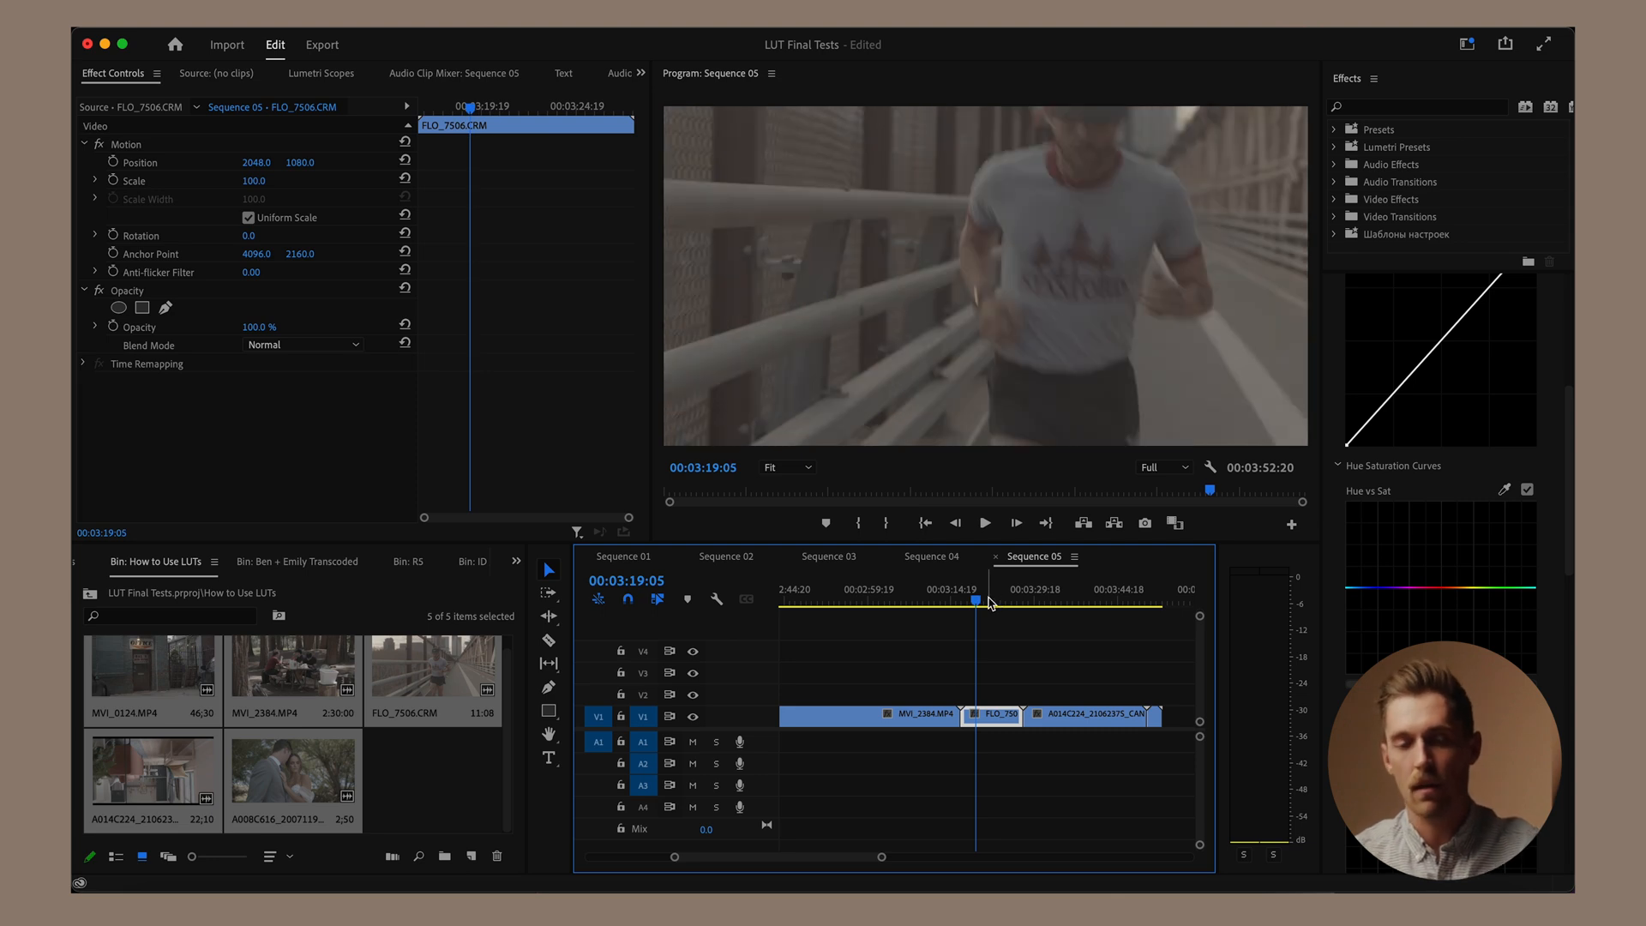
mouse_move(989, 715)
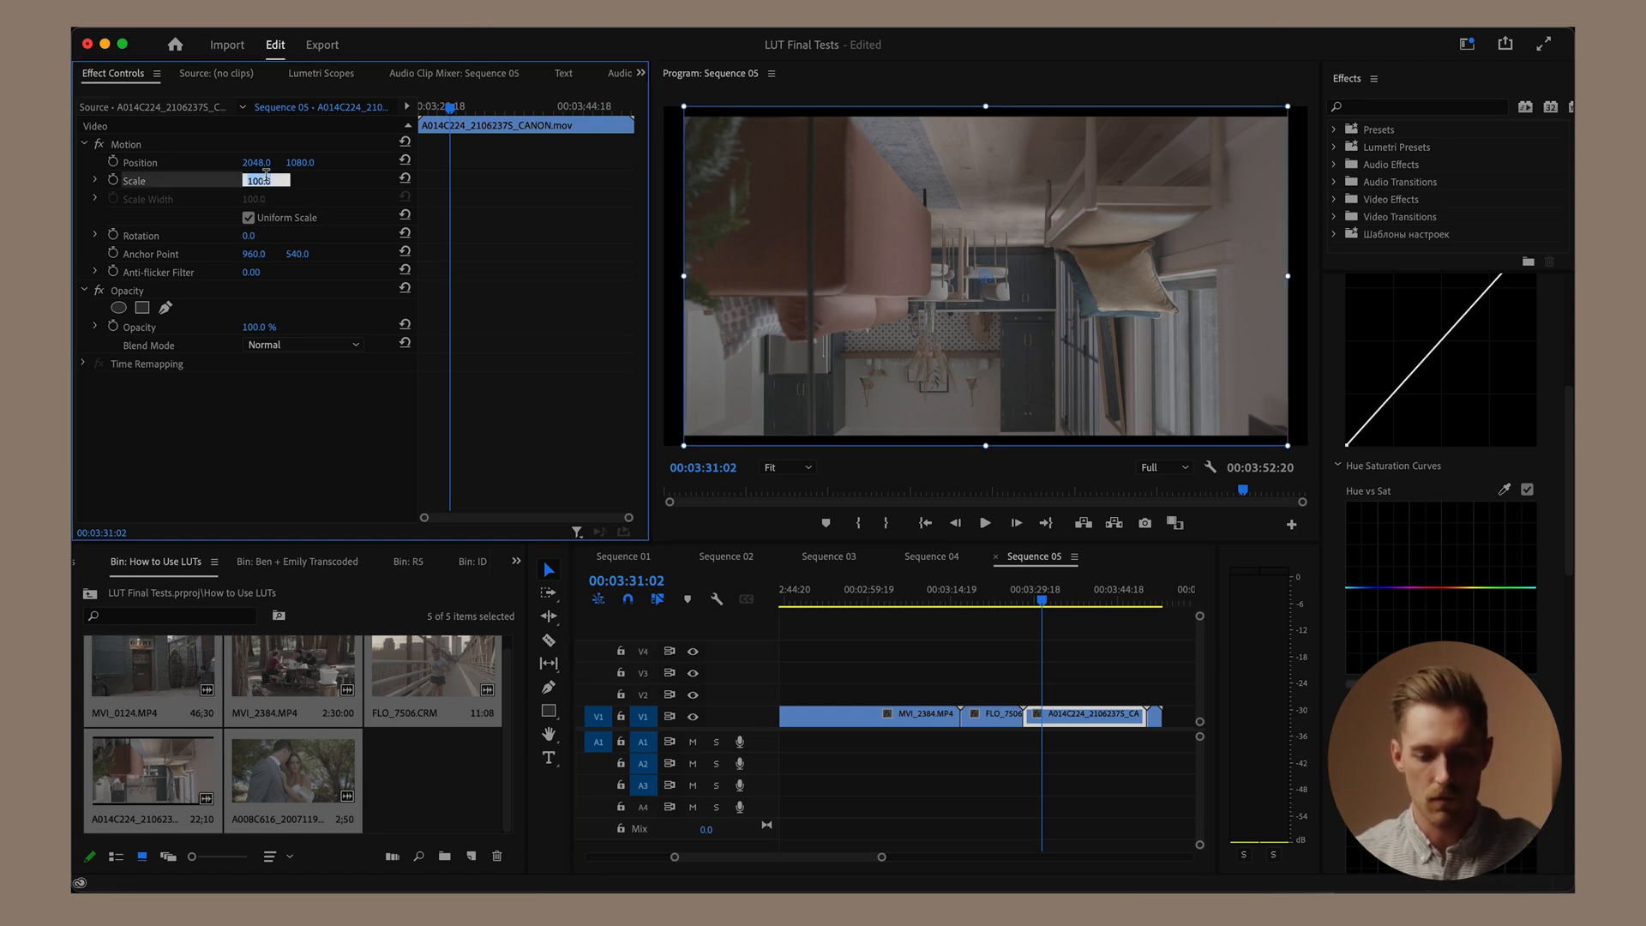
left_click_drag(266, 180, 272, 180)
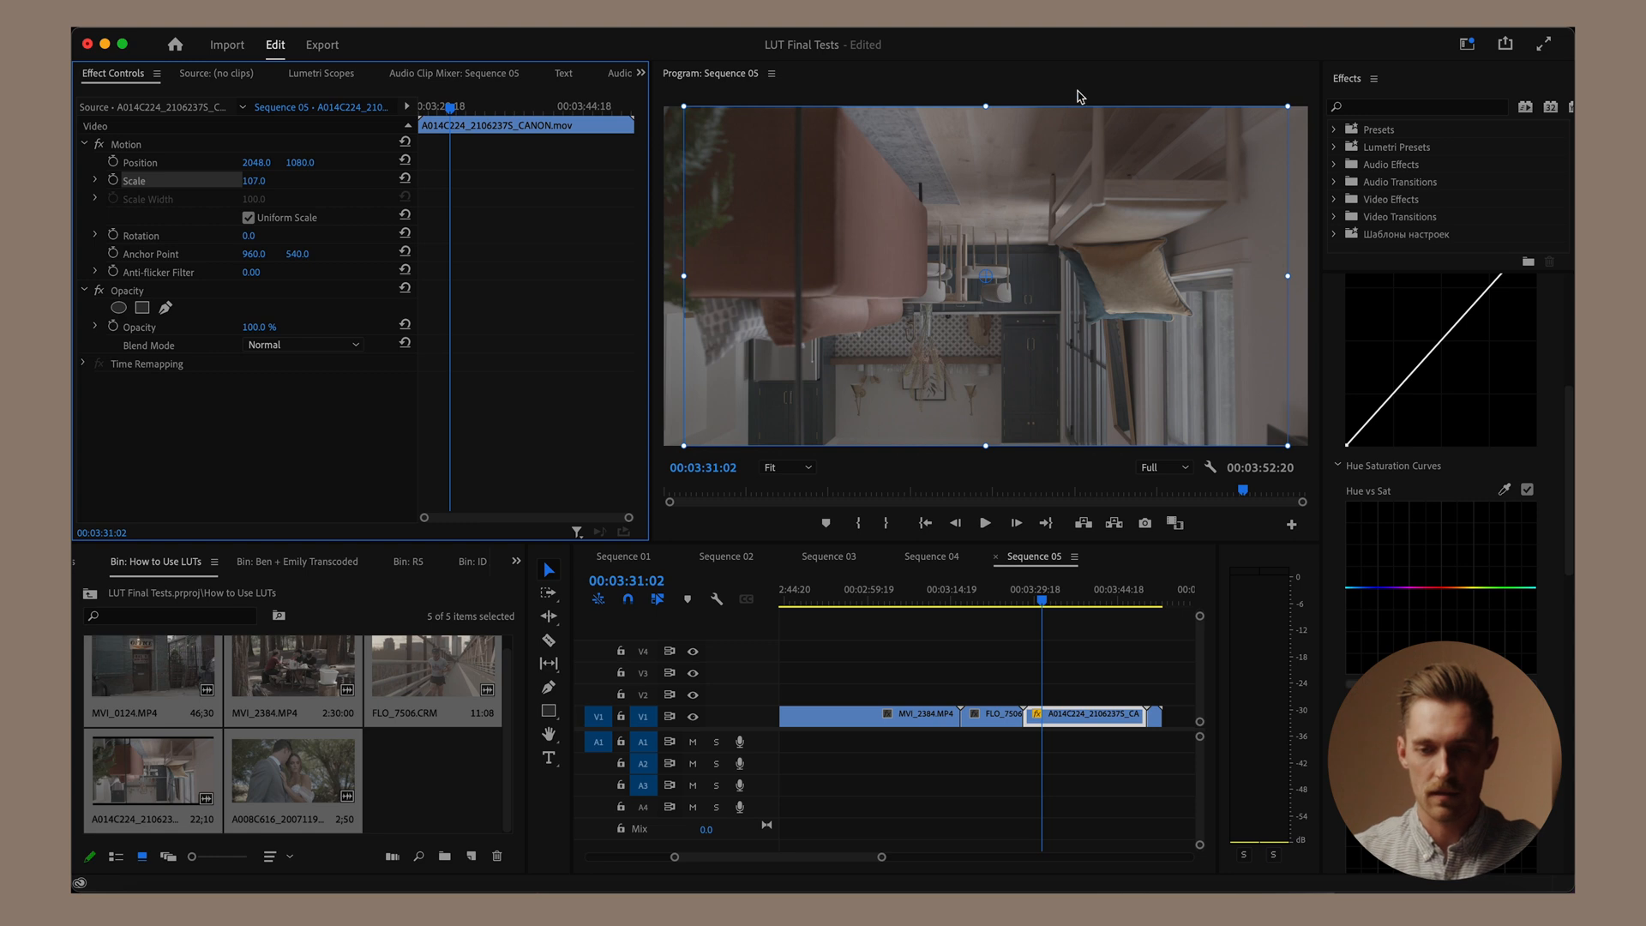
left_click(1069, 601)
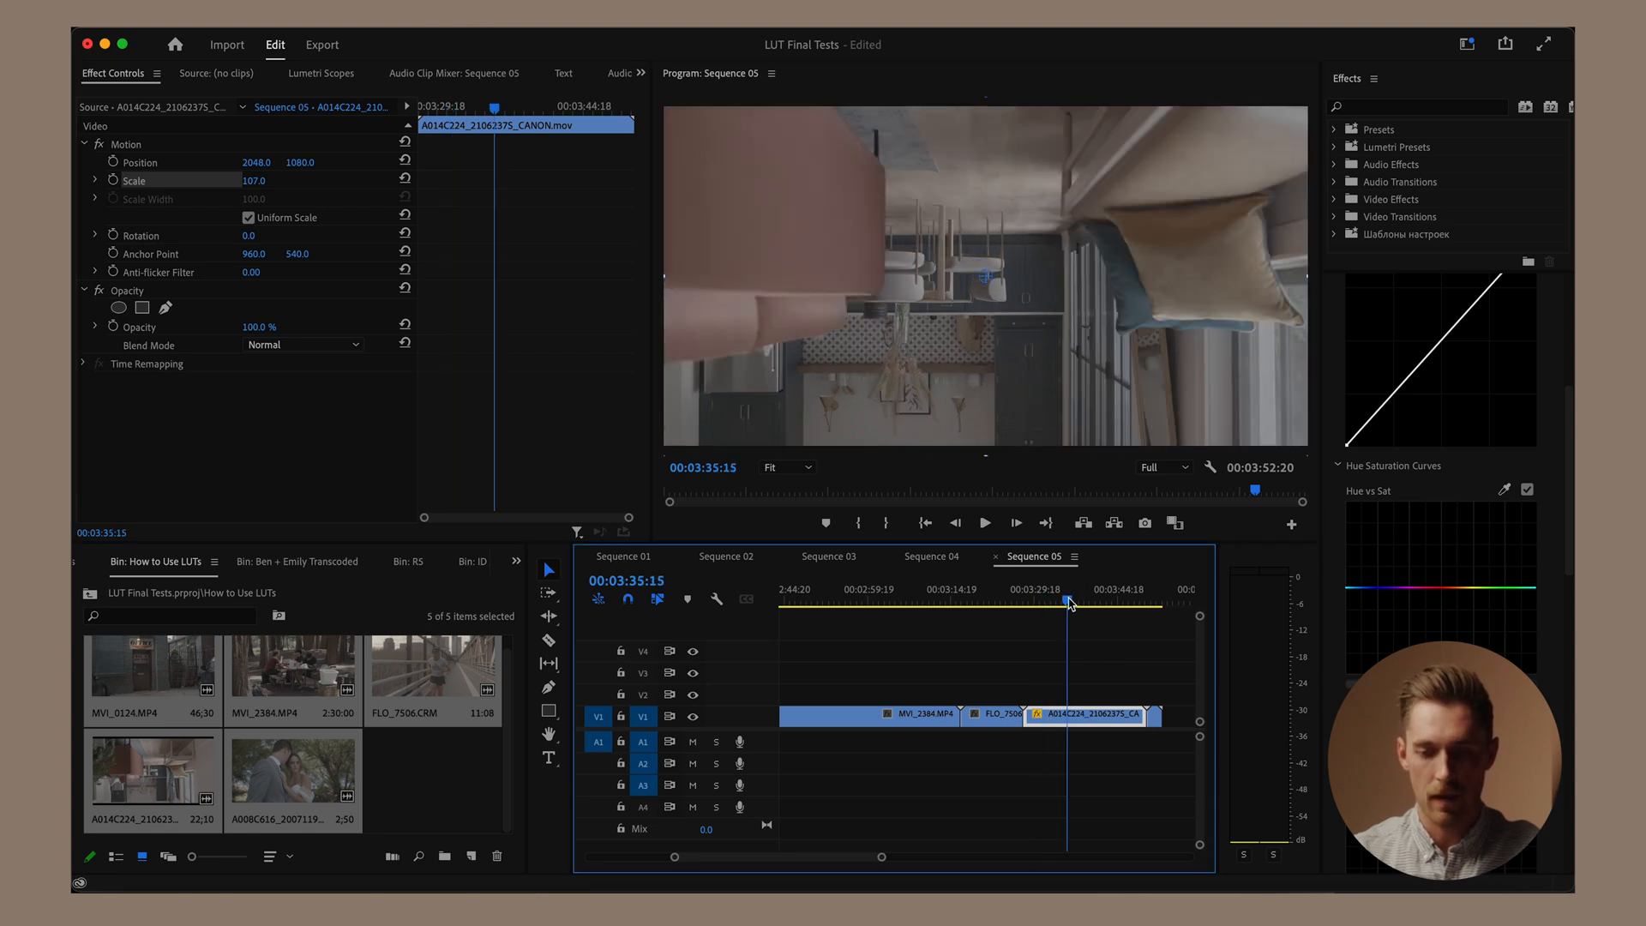
mouse_move(247, 134)
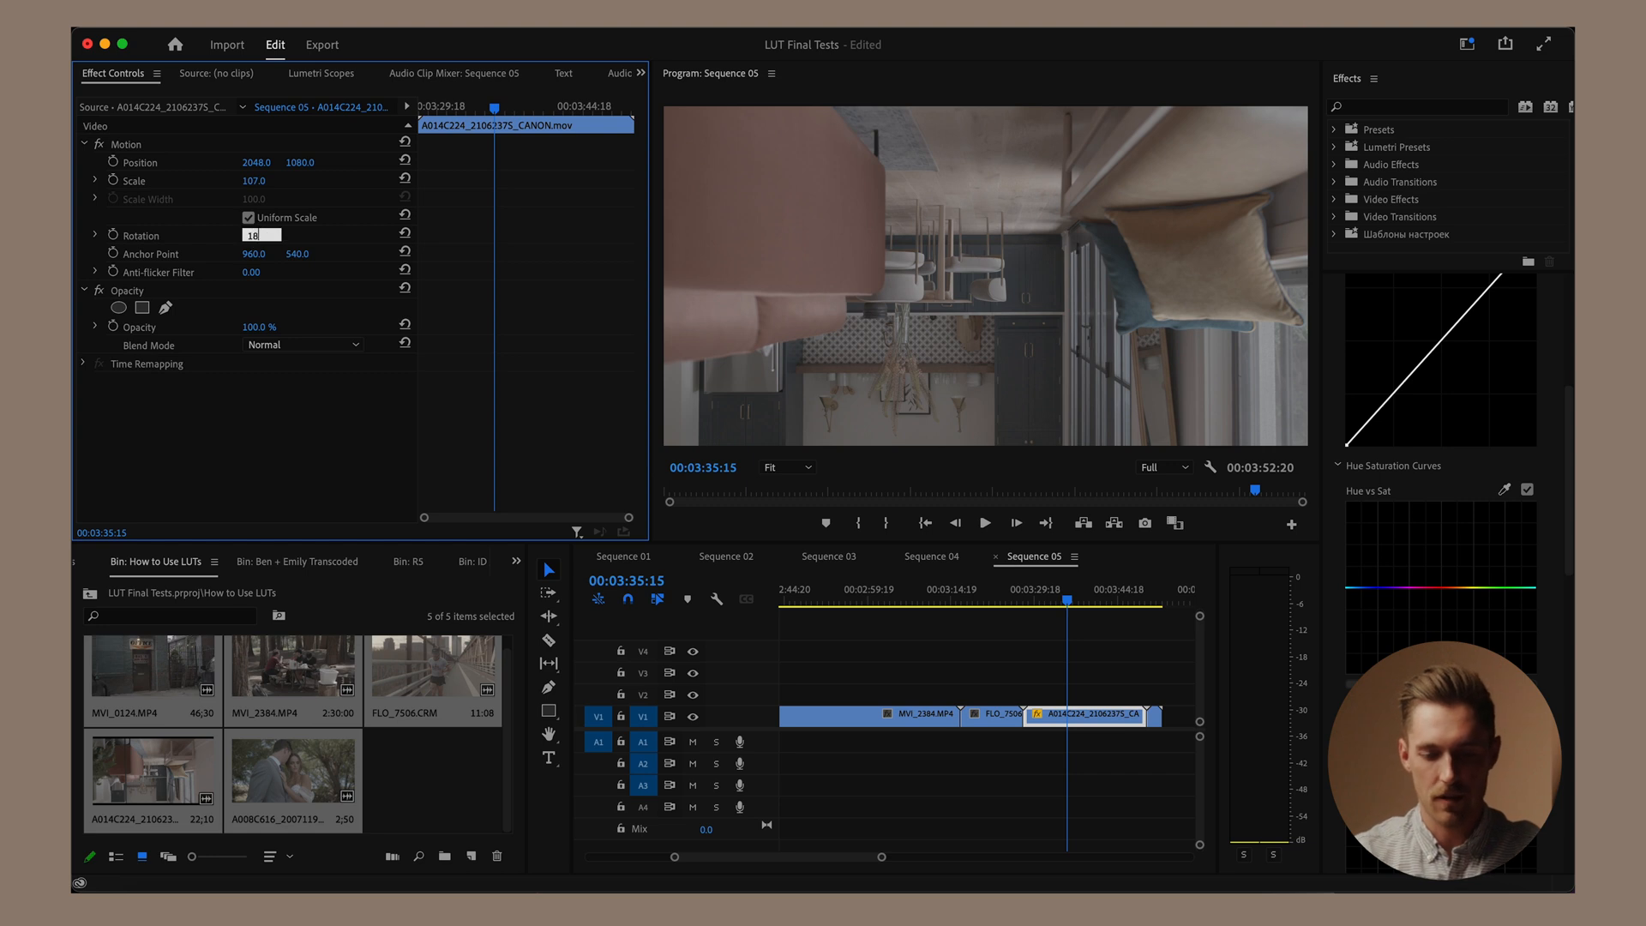
type("180.0 °")
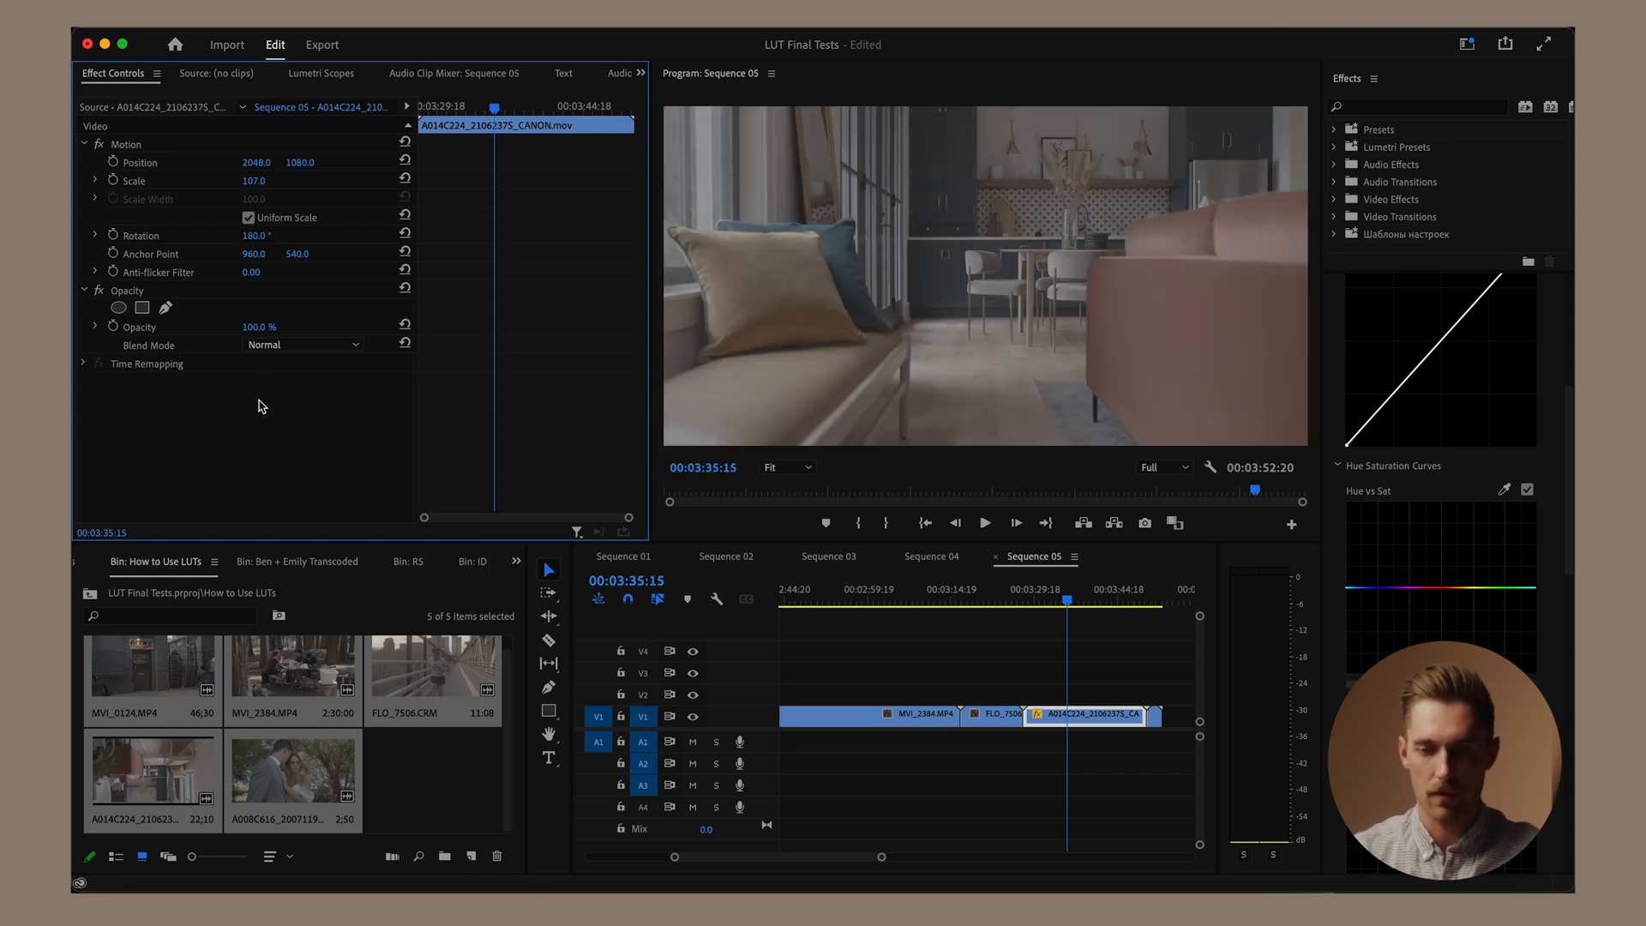
mouse_move(1176, 615)
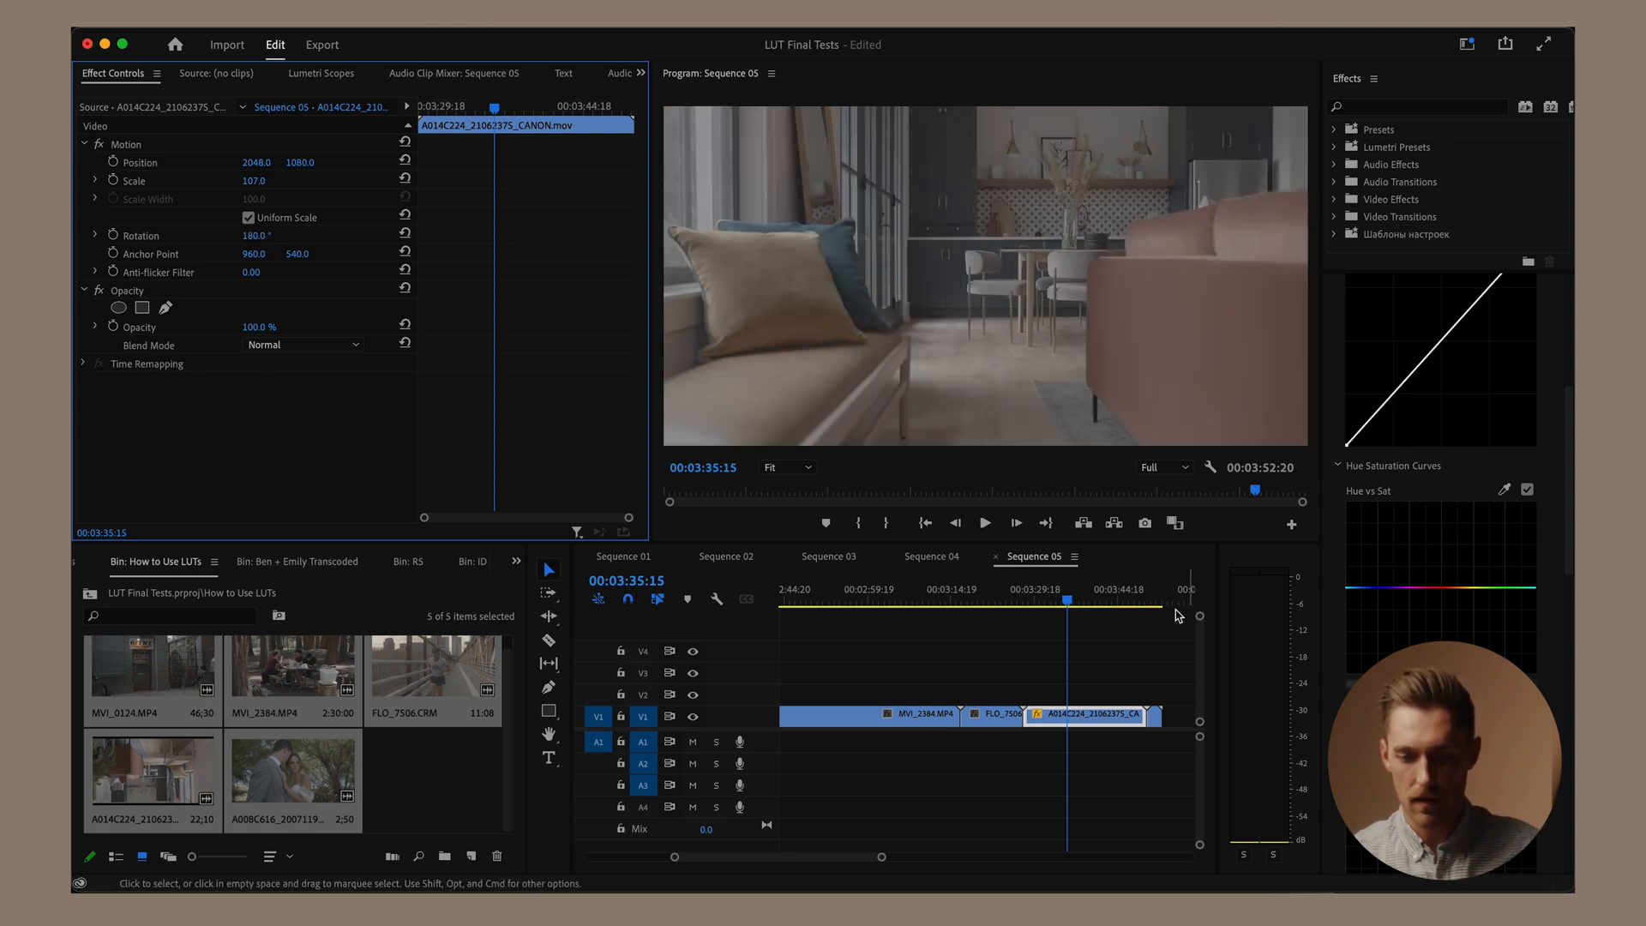
Step: Create a new Adjustment Layer in the bin for placing on V4 above the clips
left_click(989, 715)
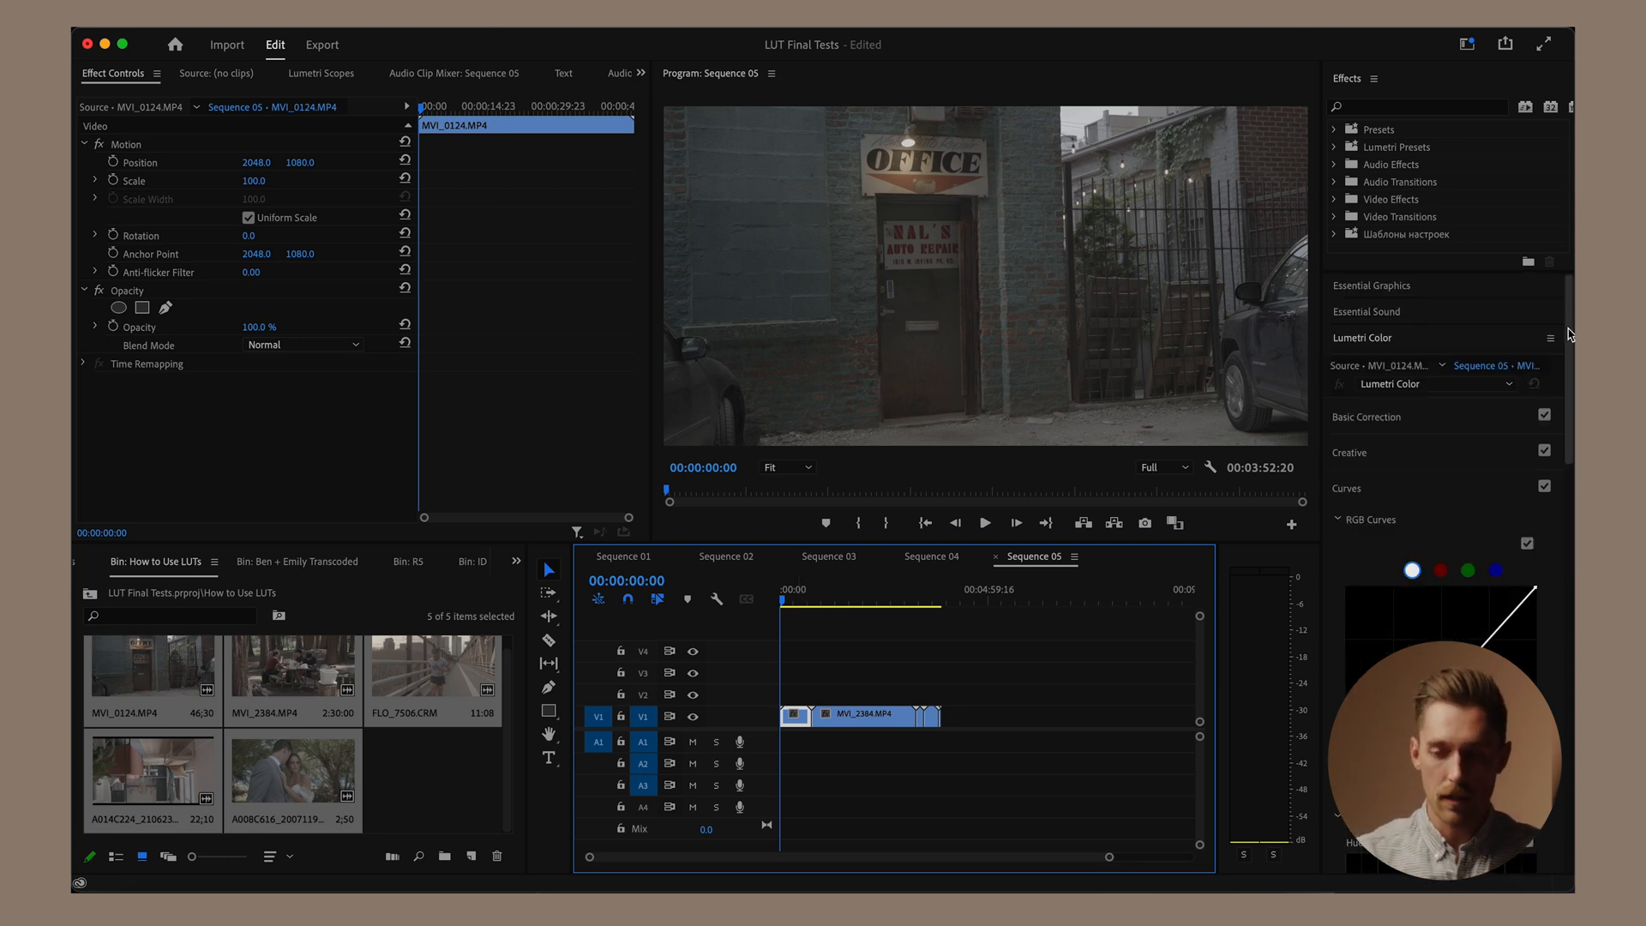
left_click(452, 765)
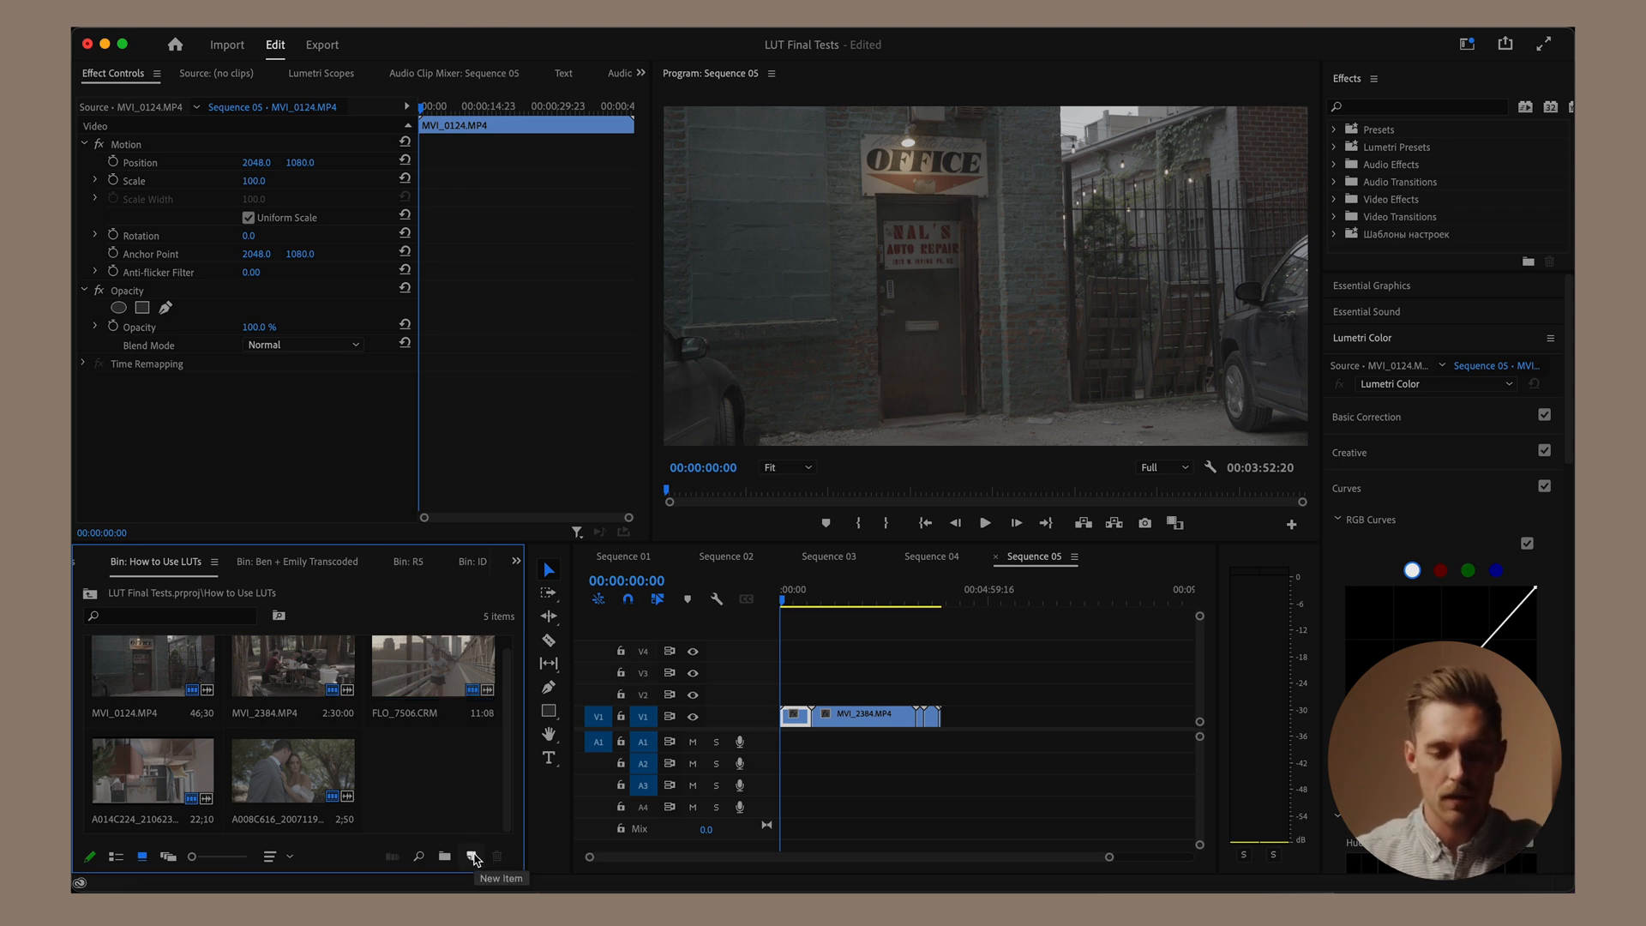
left_click(473, 856)
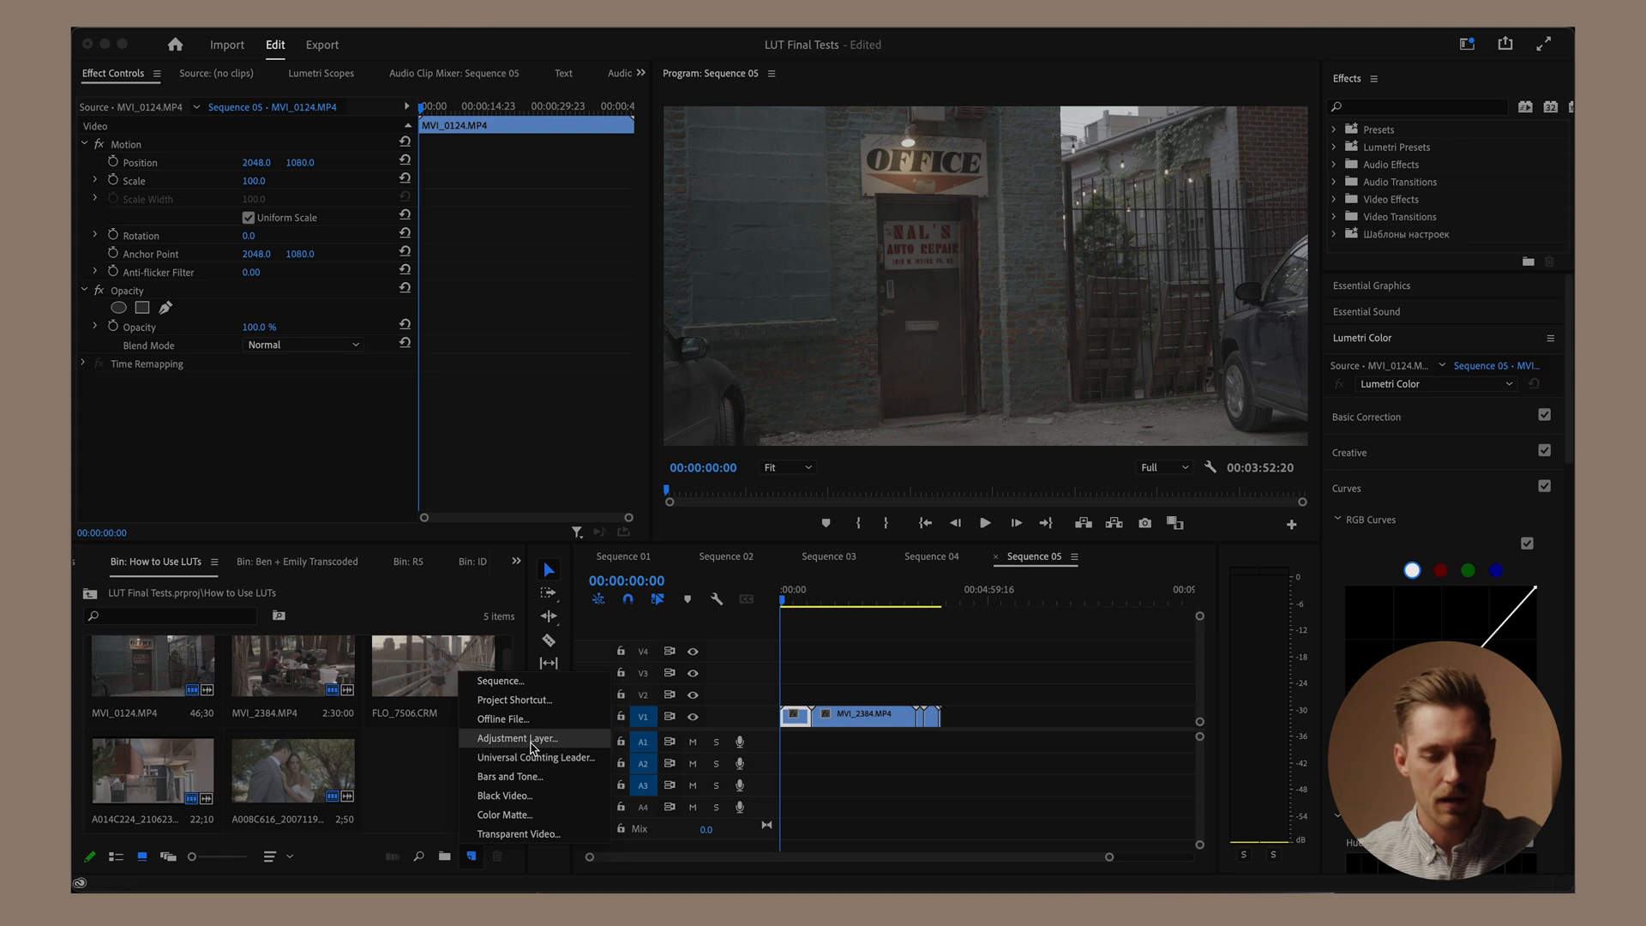
left_click(516, 737)
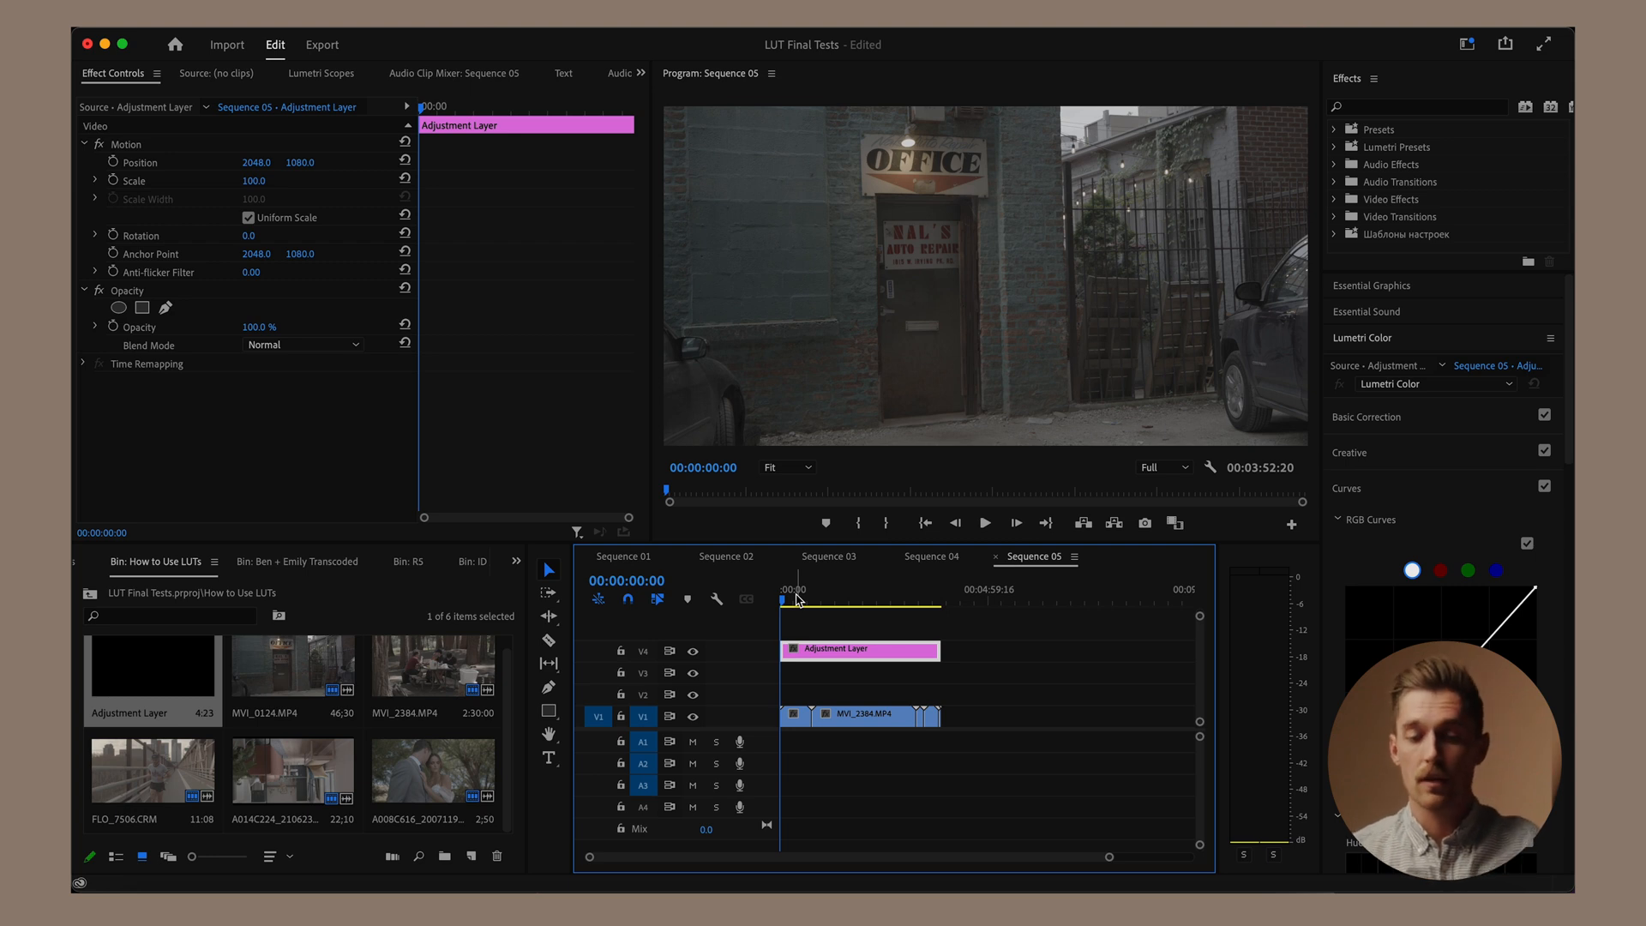
mouse_move(802, 662)
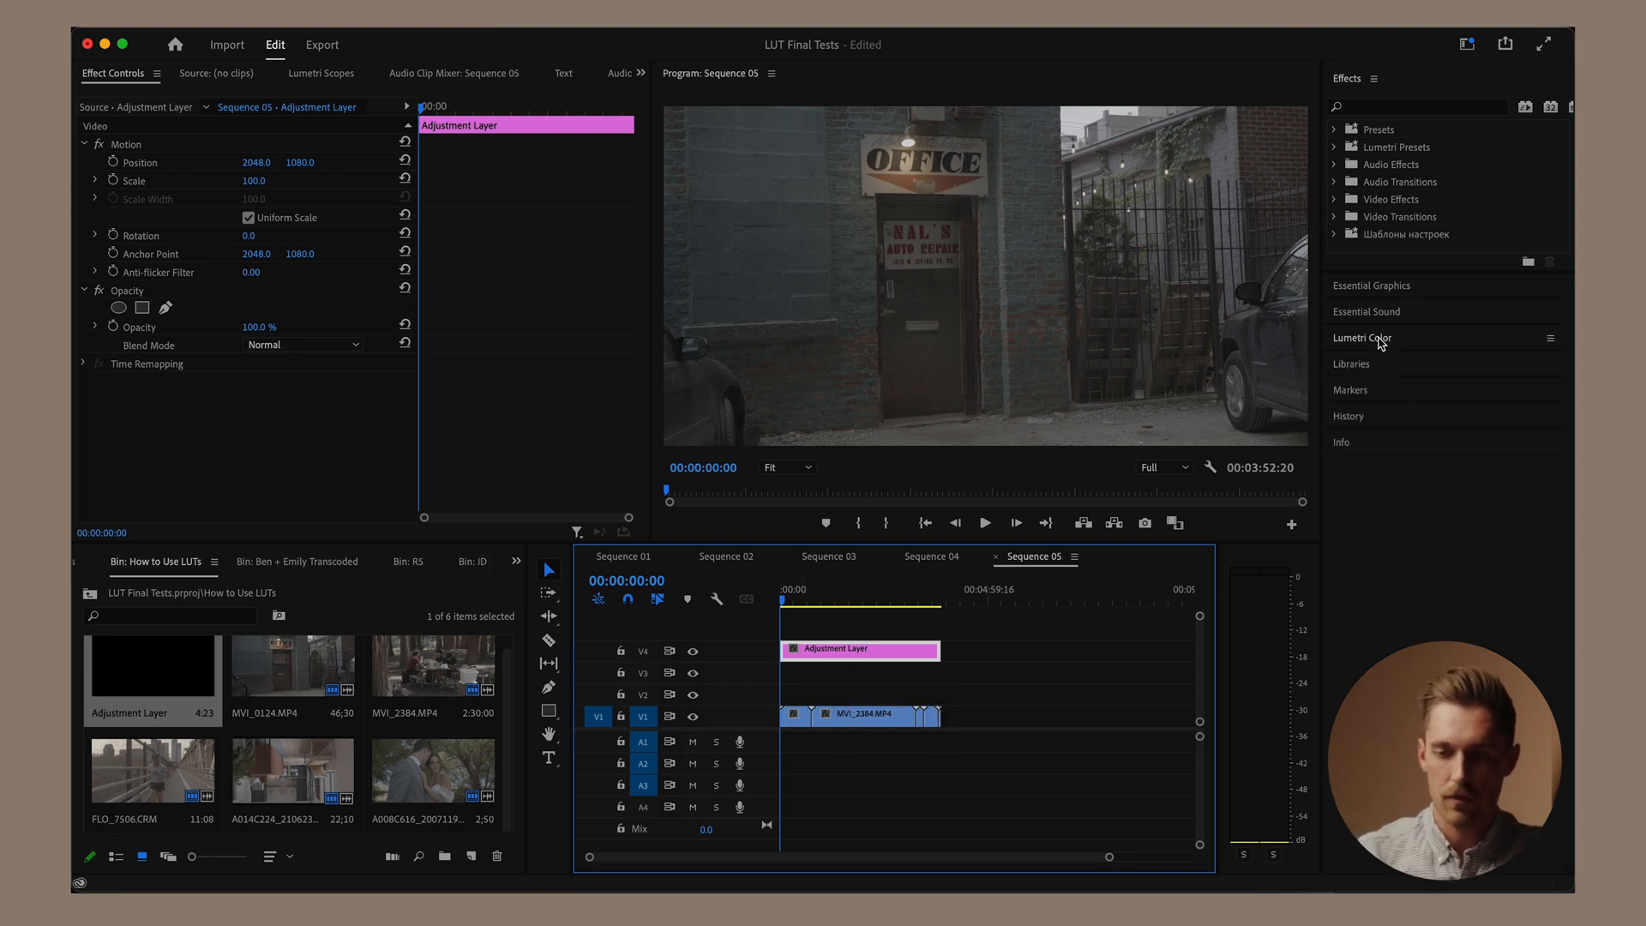
Step: Show the adjustment layer's Input LUT list in Lumetri Basic Correction without applying one
left_click(1364, 338)
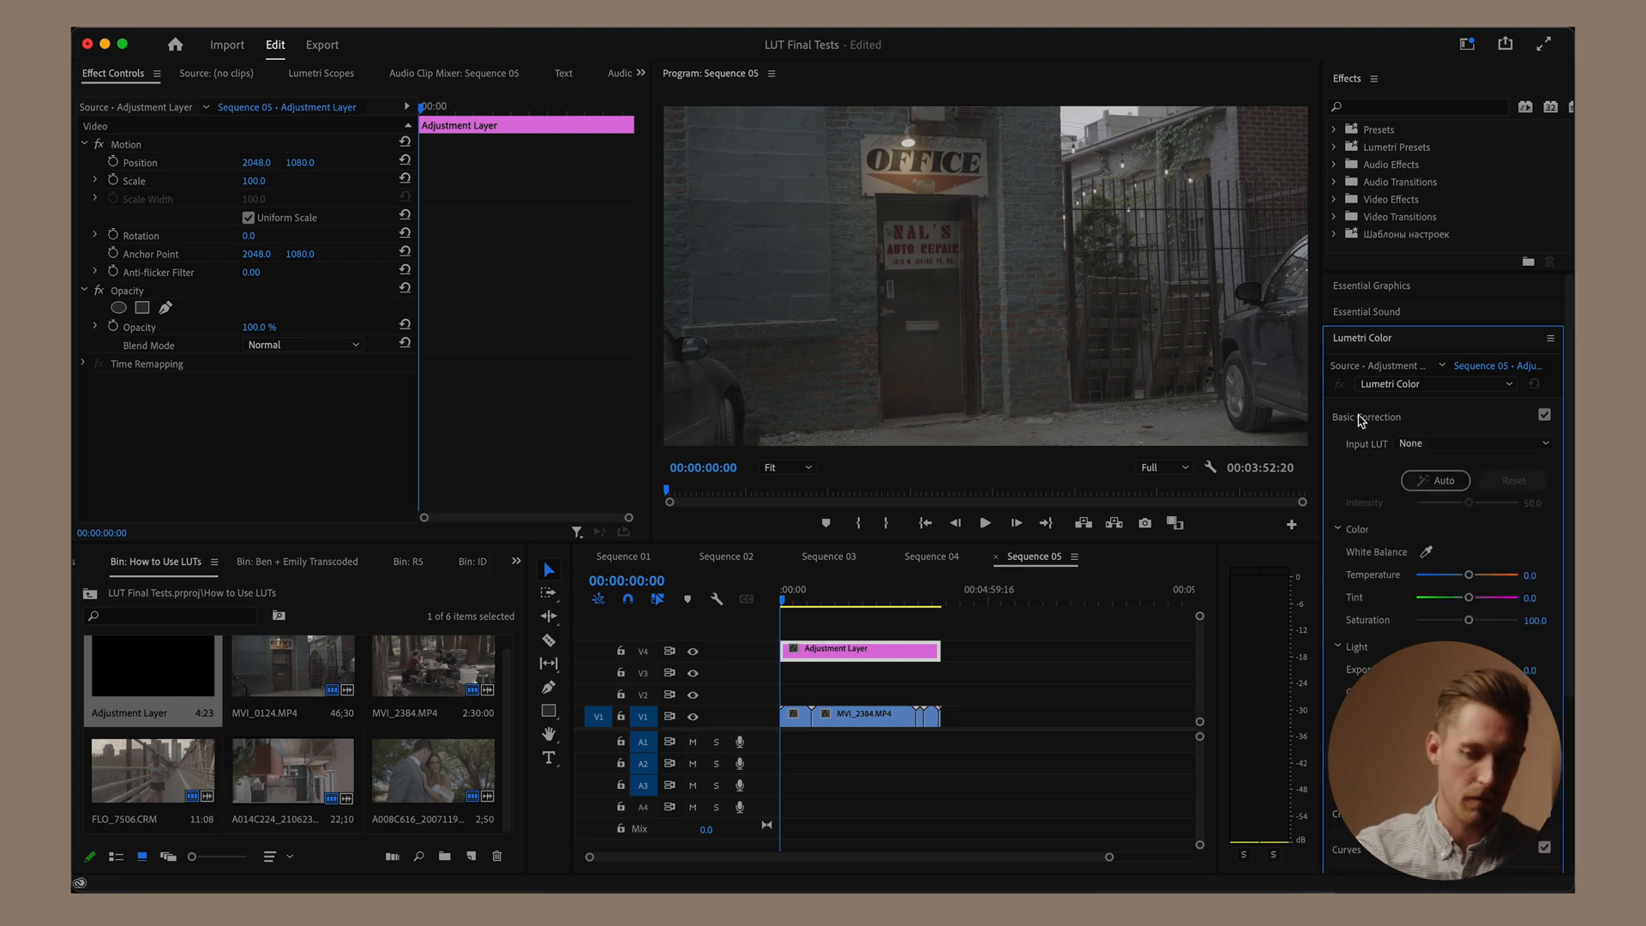
mouse_move(1396, 456)
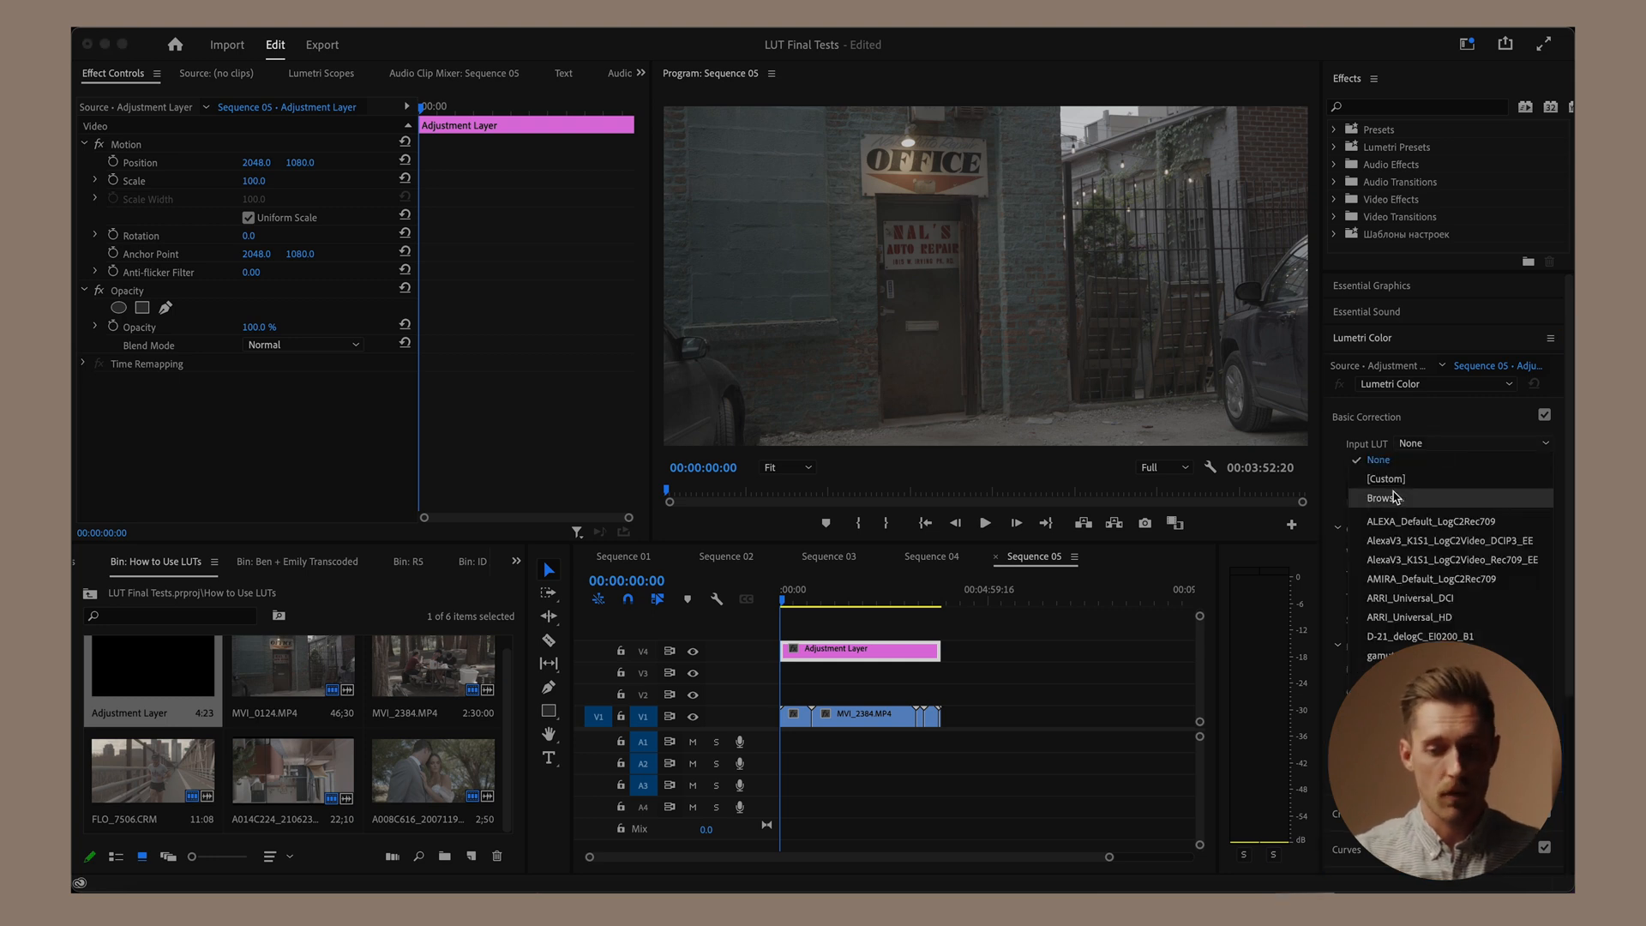
left_click(1377, 460)
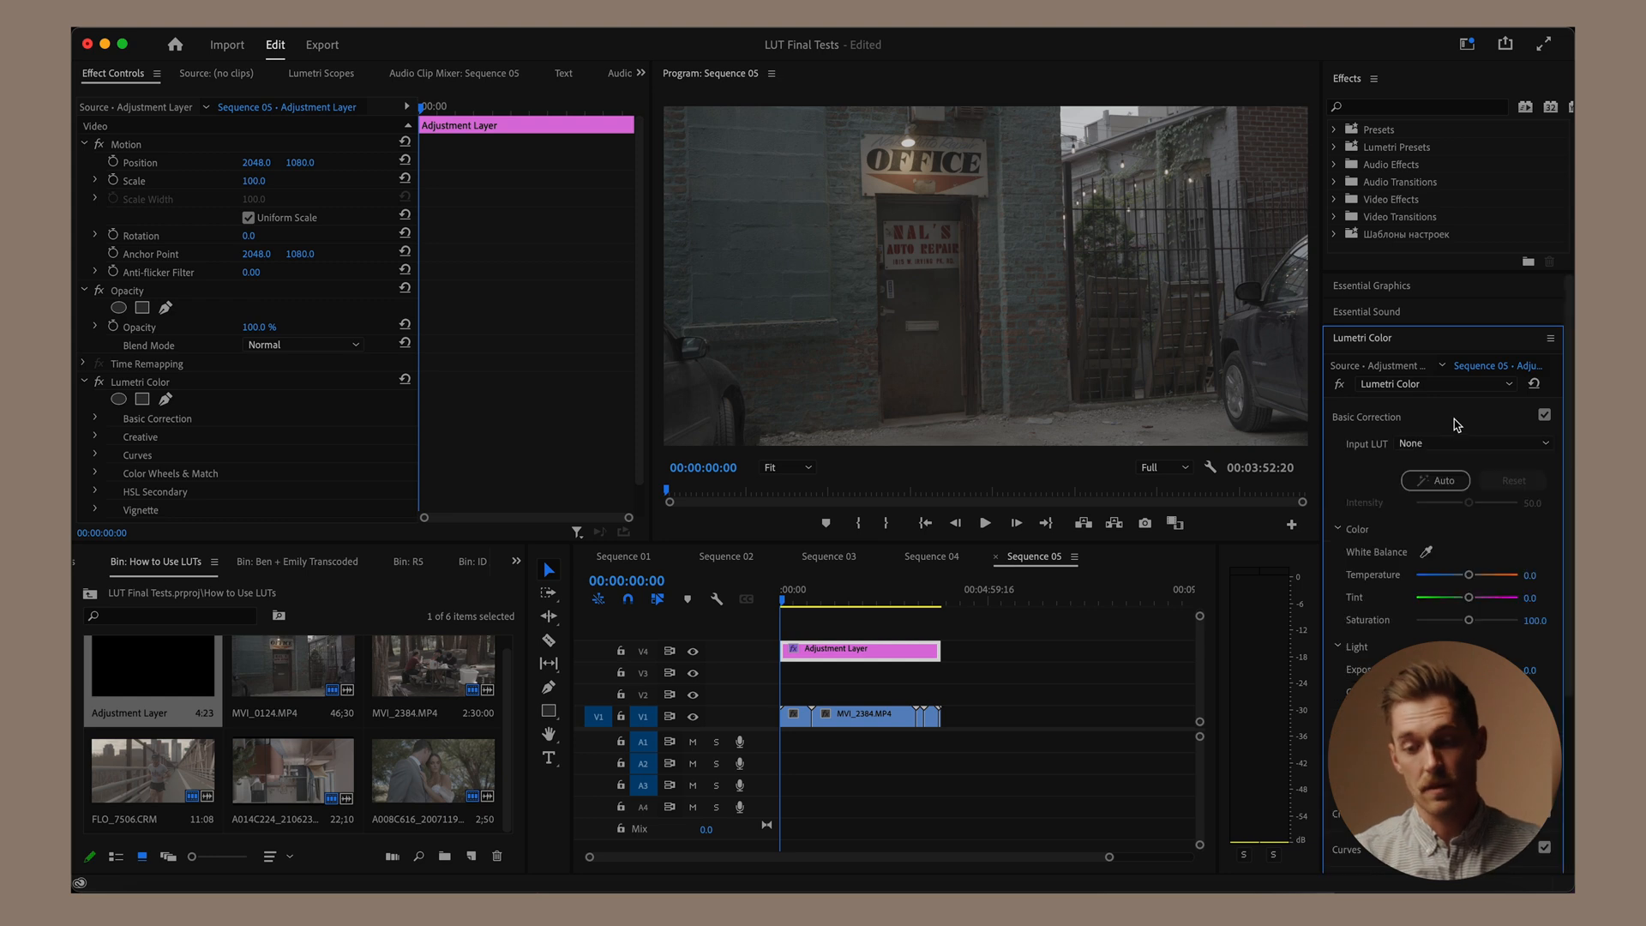
left_click(1469, 443)
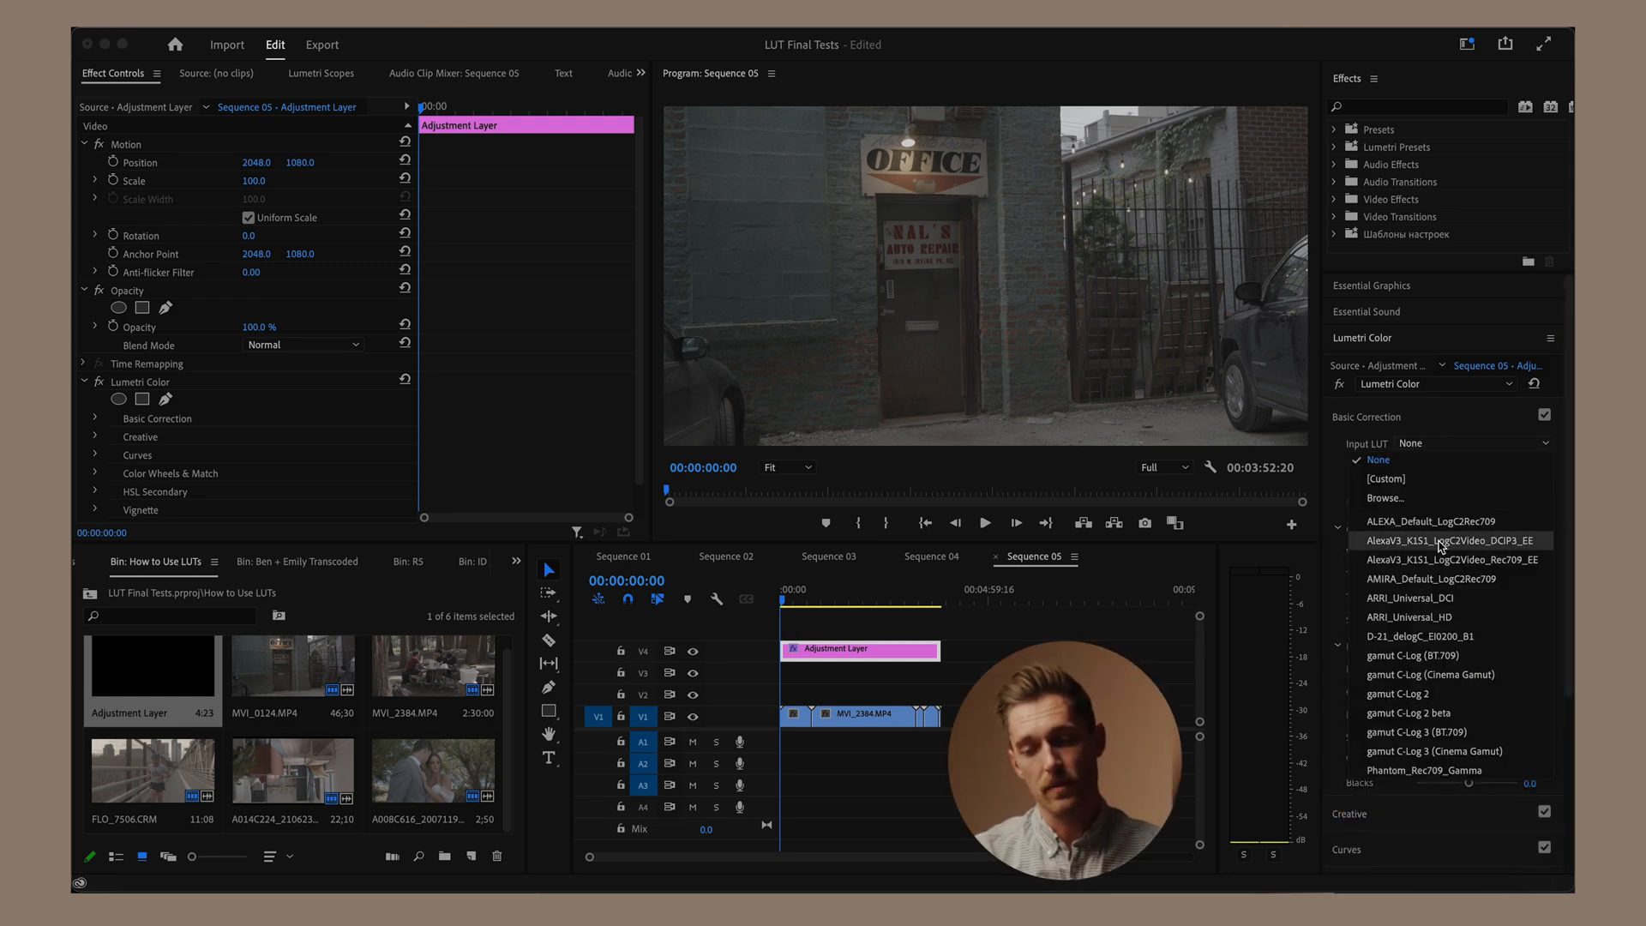
mouse_move(1396, 693)
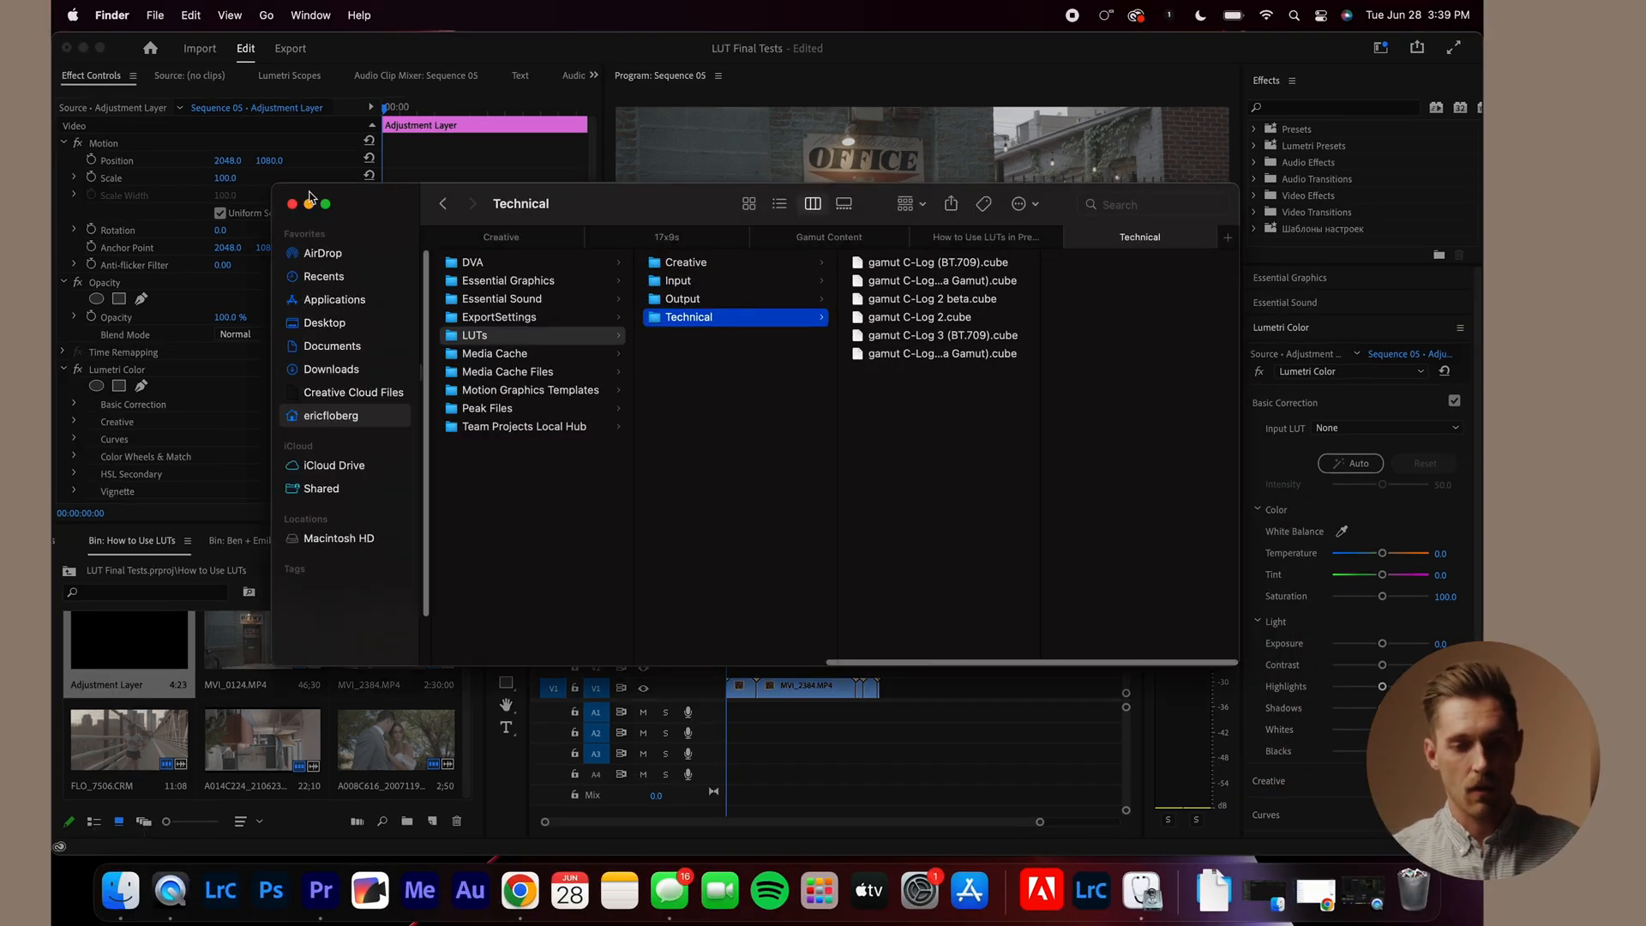
Step: Reveal and enter the hidden user Library folder from Finder's Go menu
left_click(294, 204)
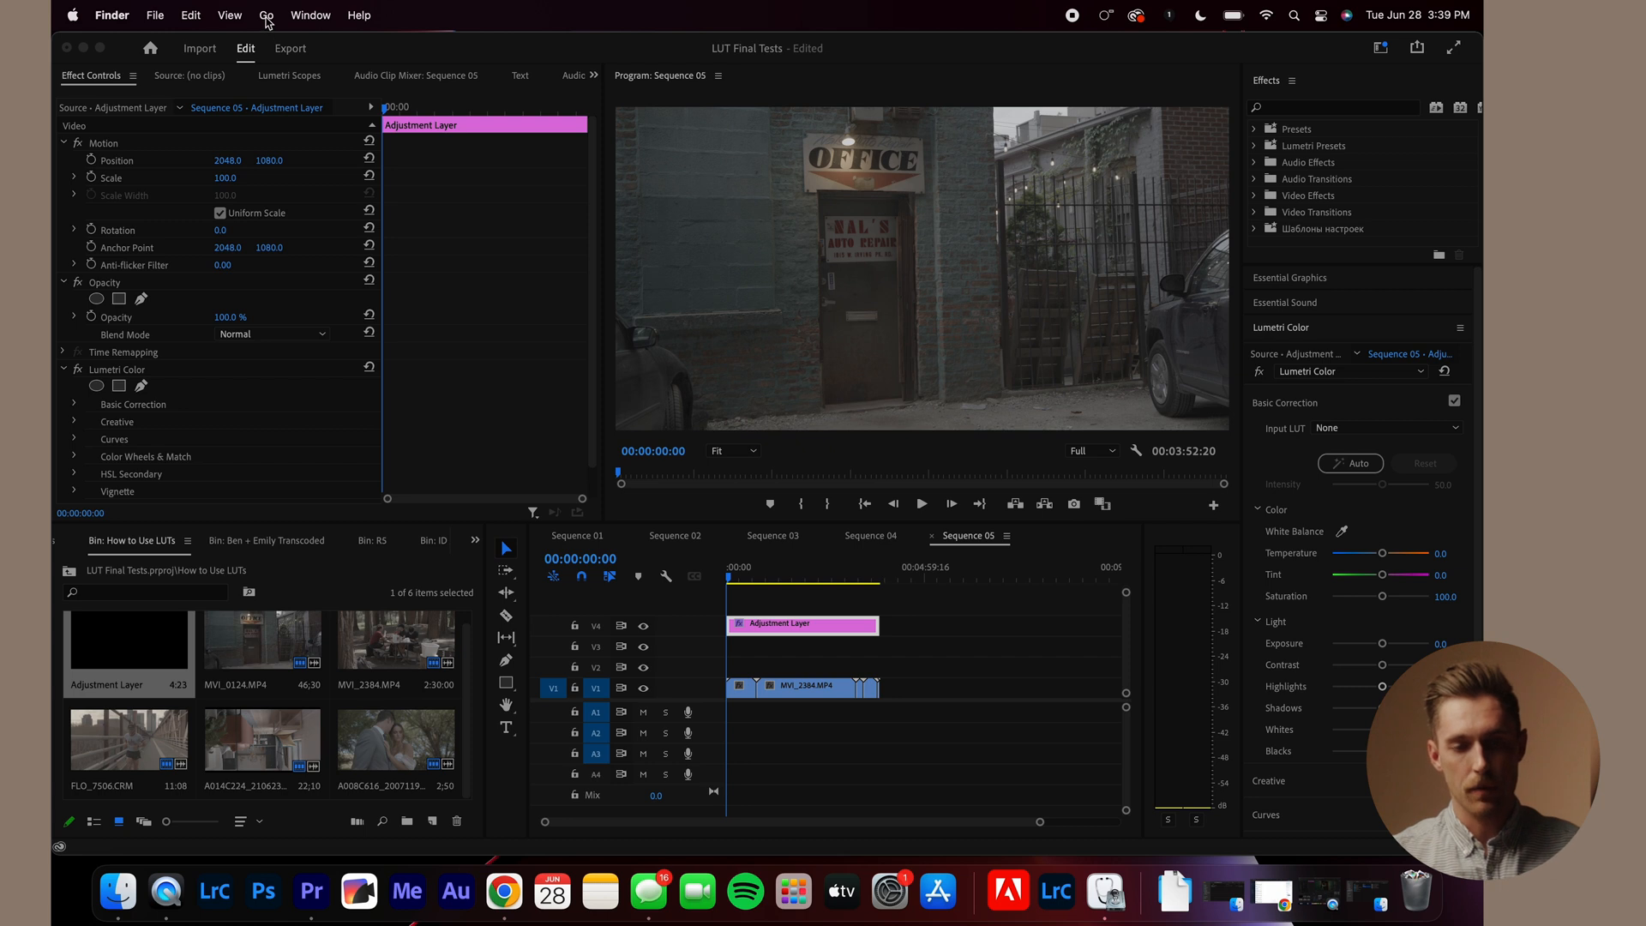
left_click(266, 16)
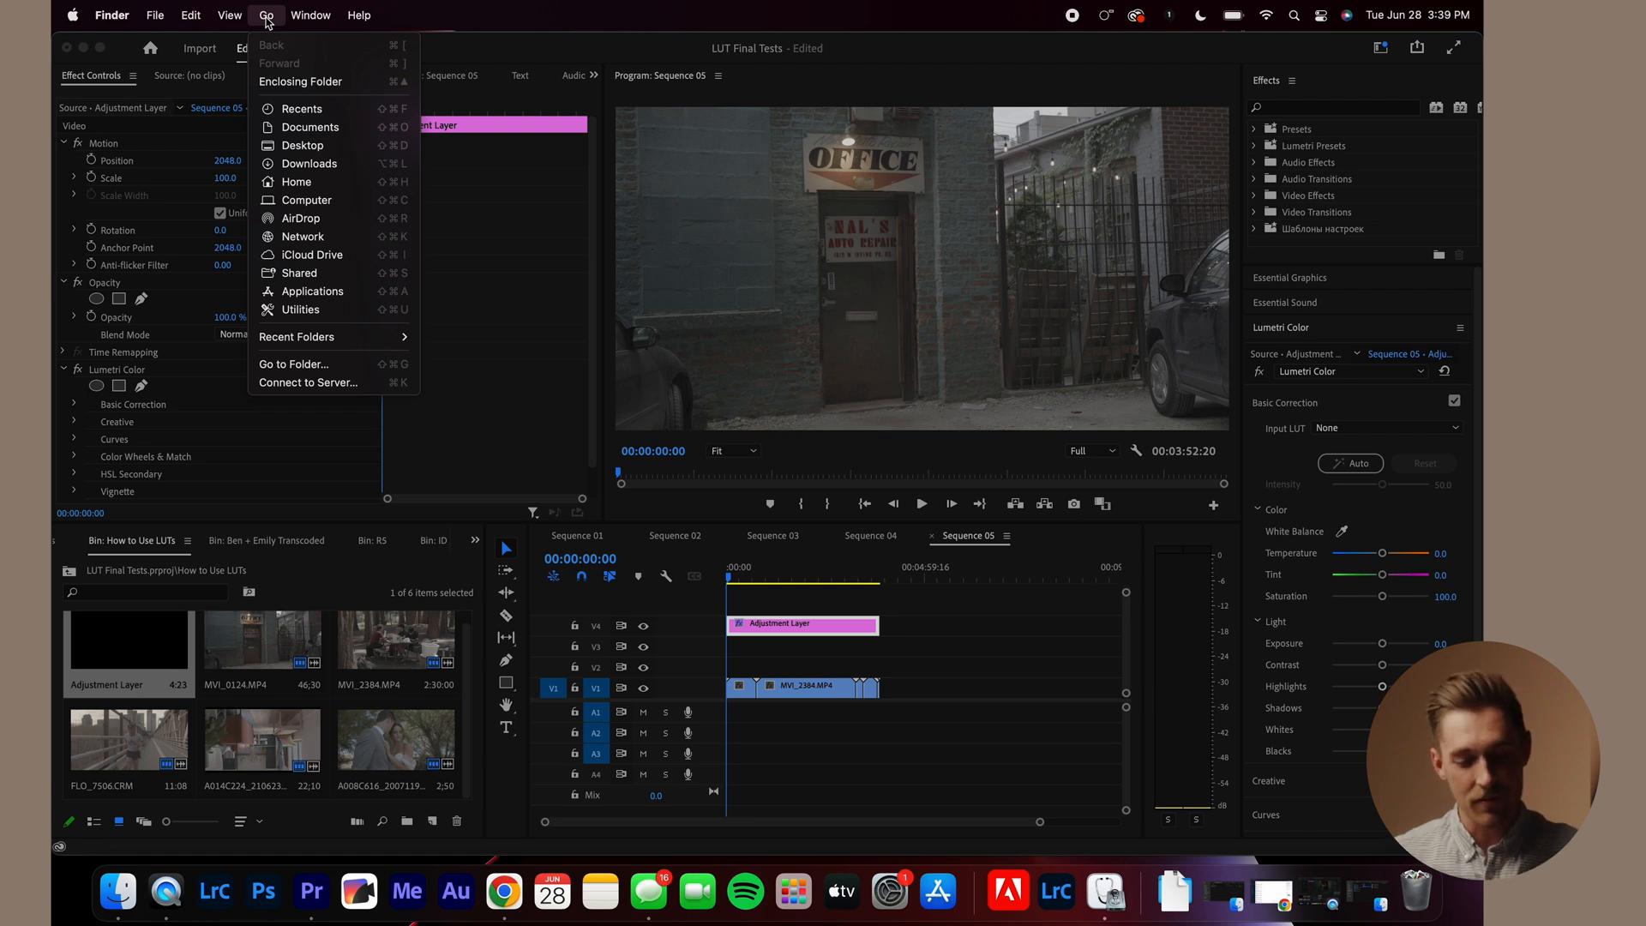
key("option")
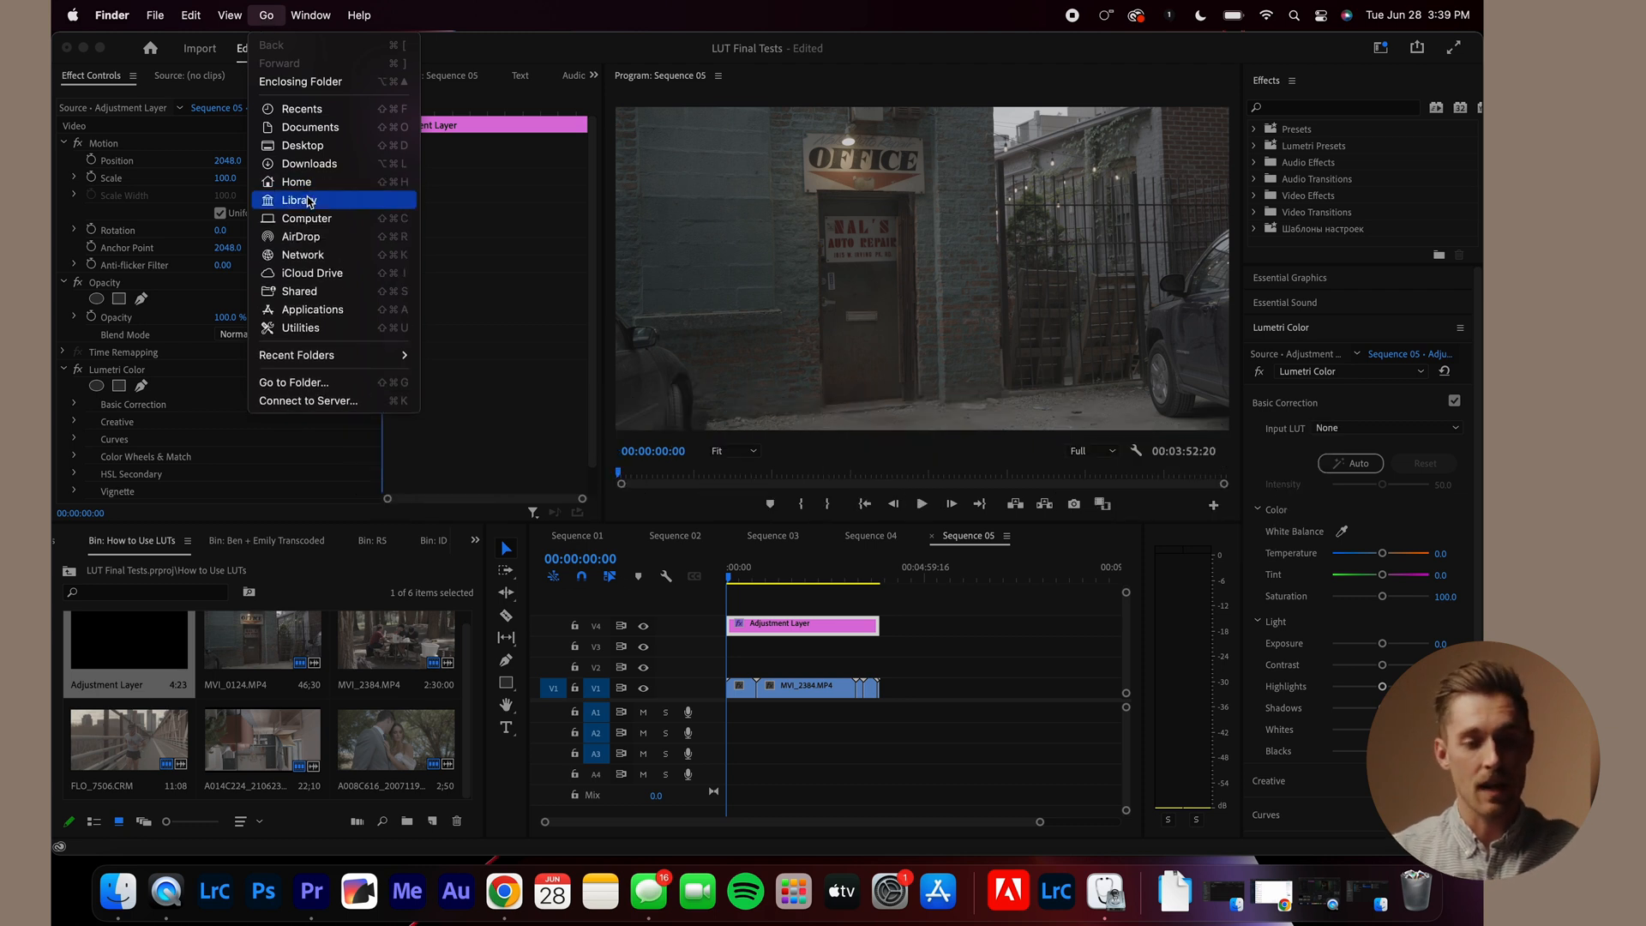
left_click(298, 199)
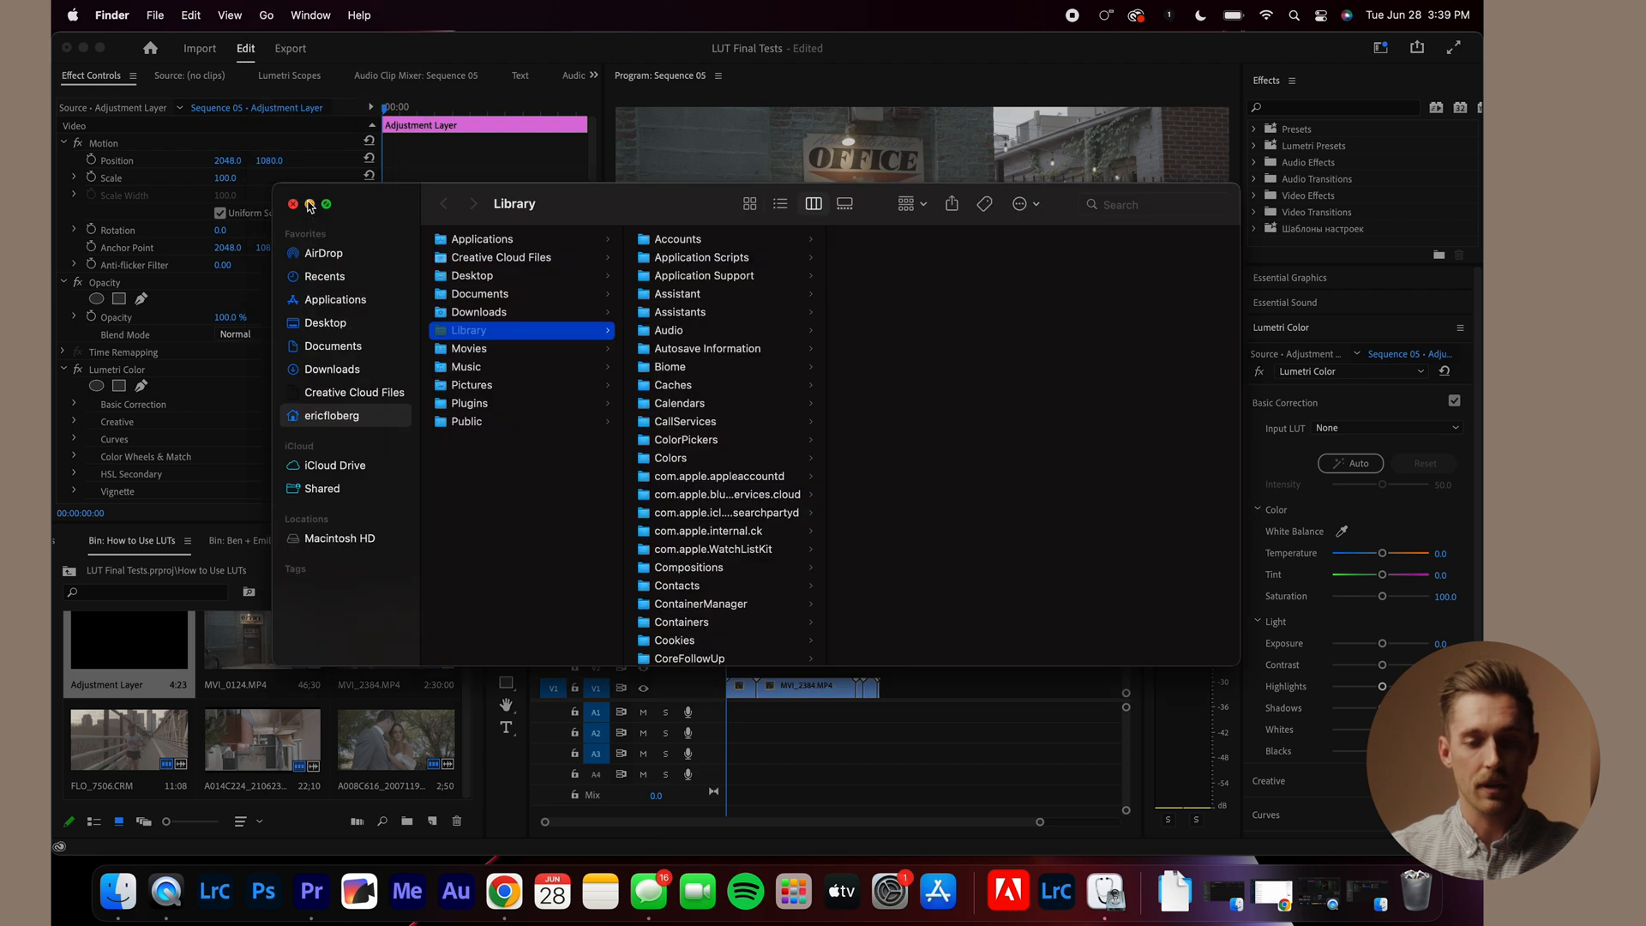
mouse_move(559, 346)
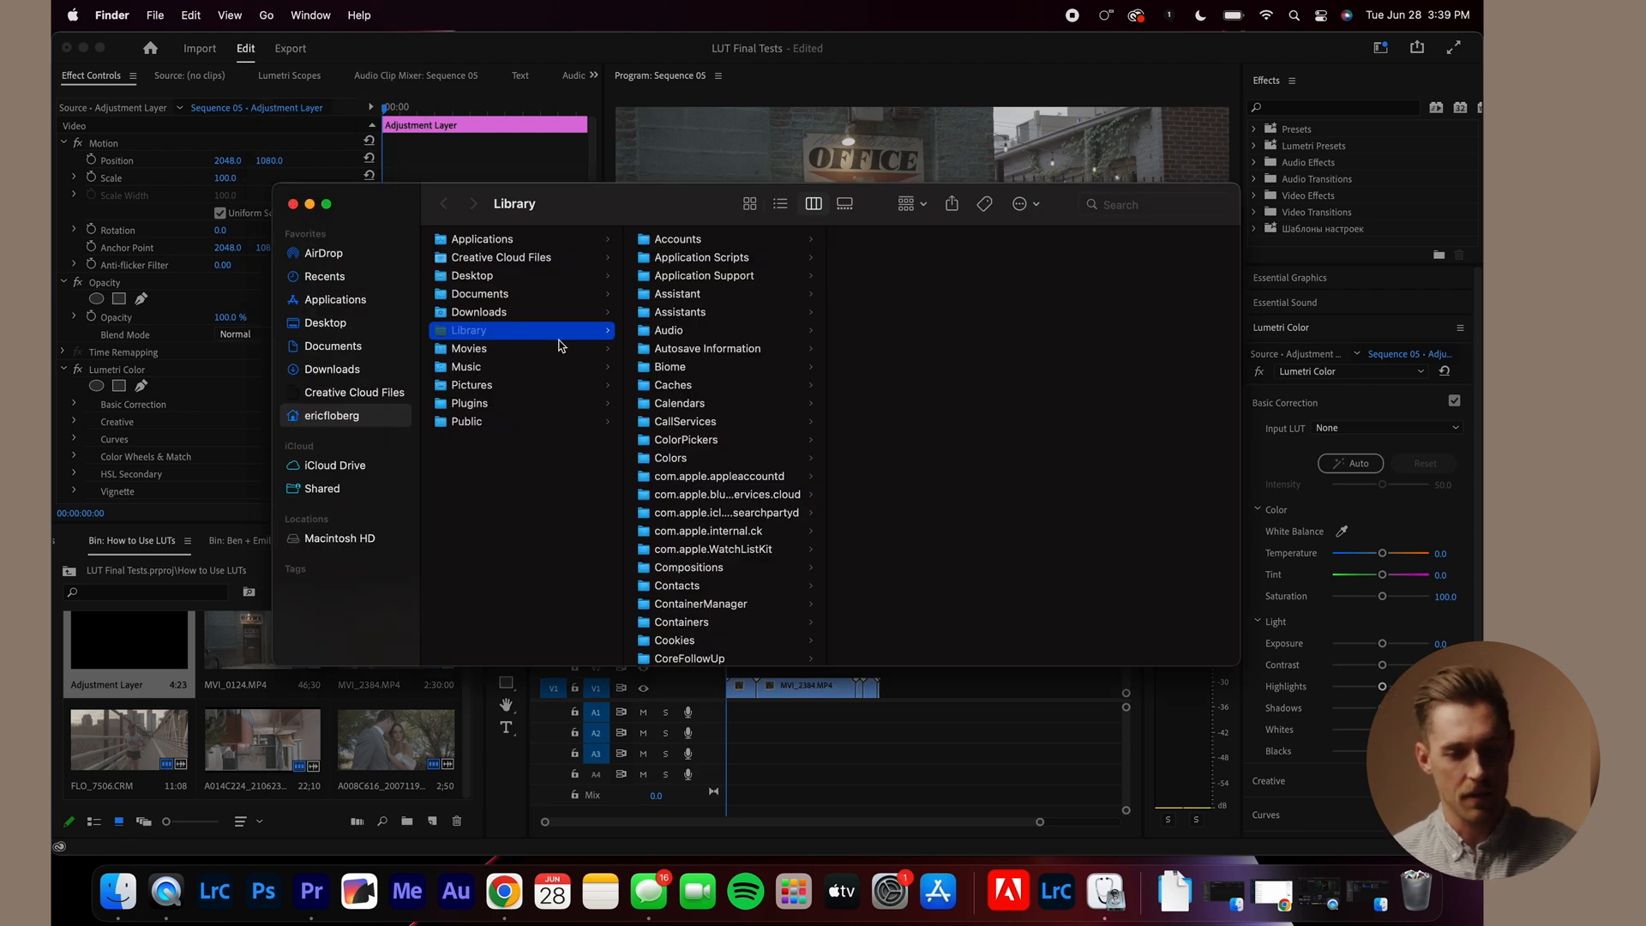
mouse_move(759, 274)
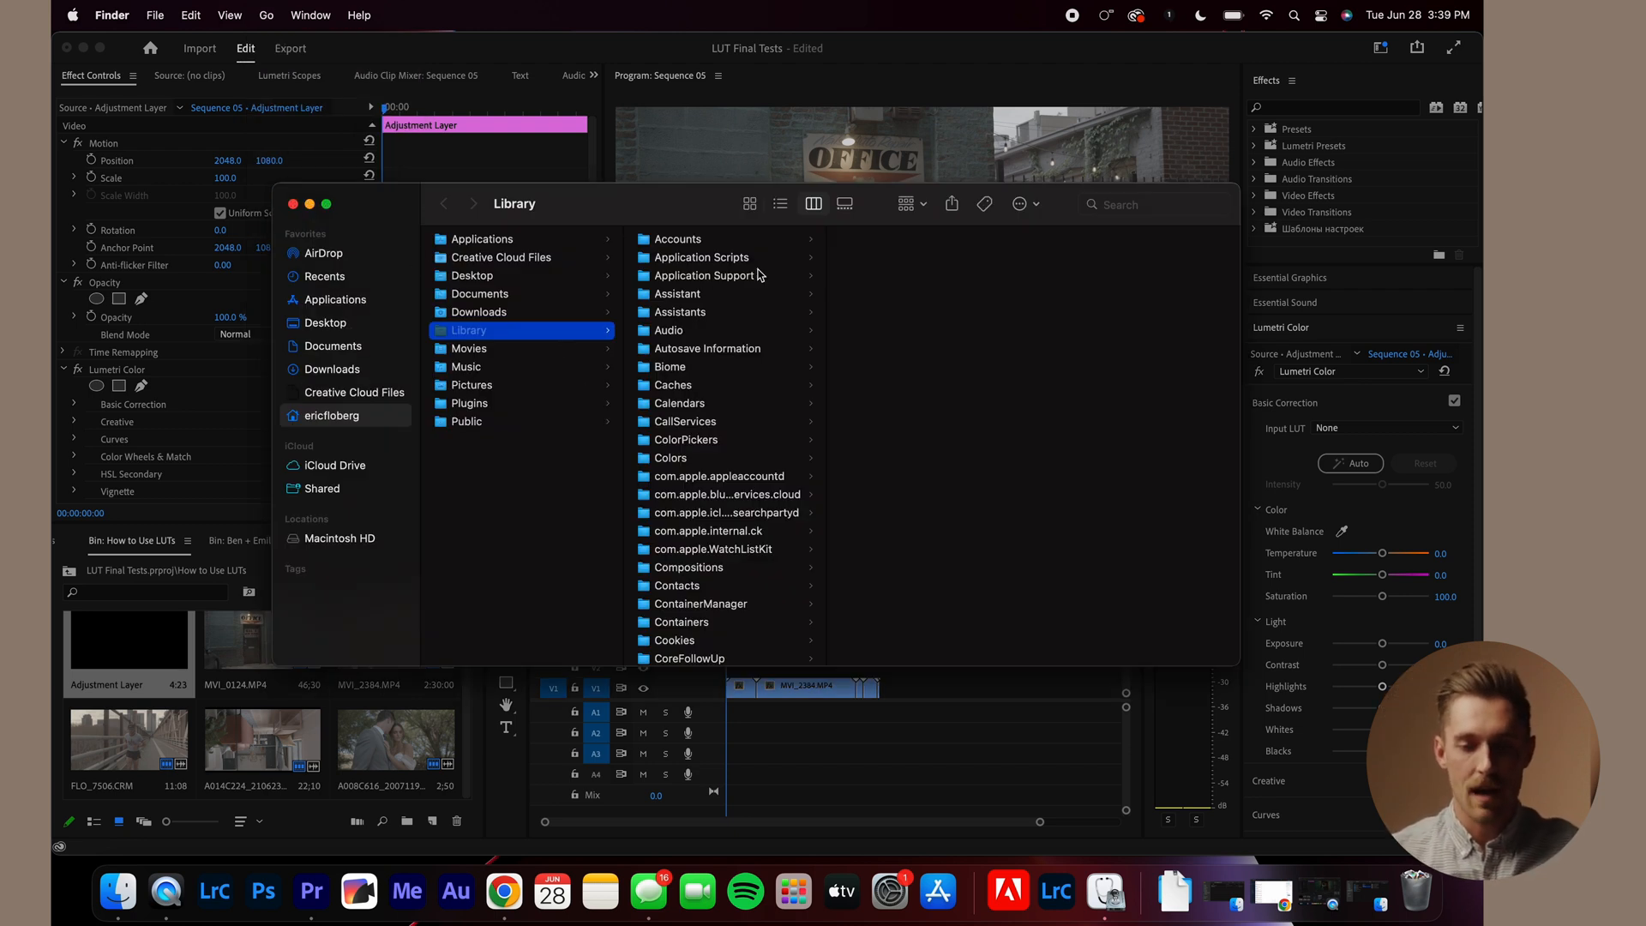
Step: Navigate Application Support > Adobe > Common > LUTs and list the Technical C-Log cube files
left_click(703, 274)
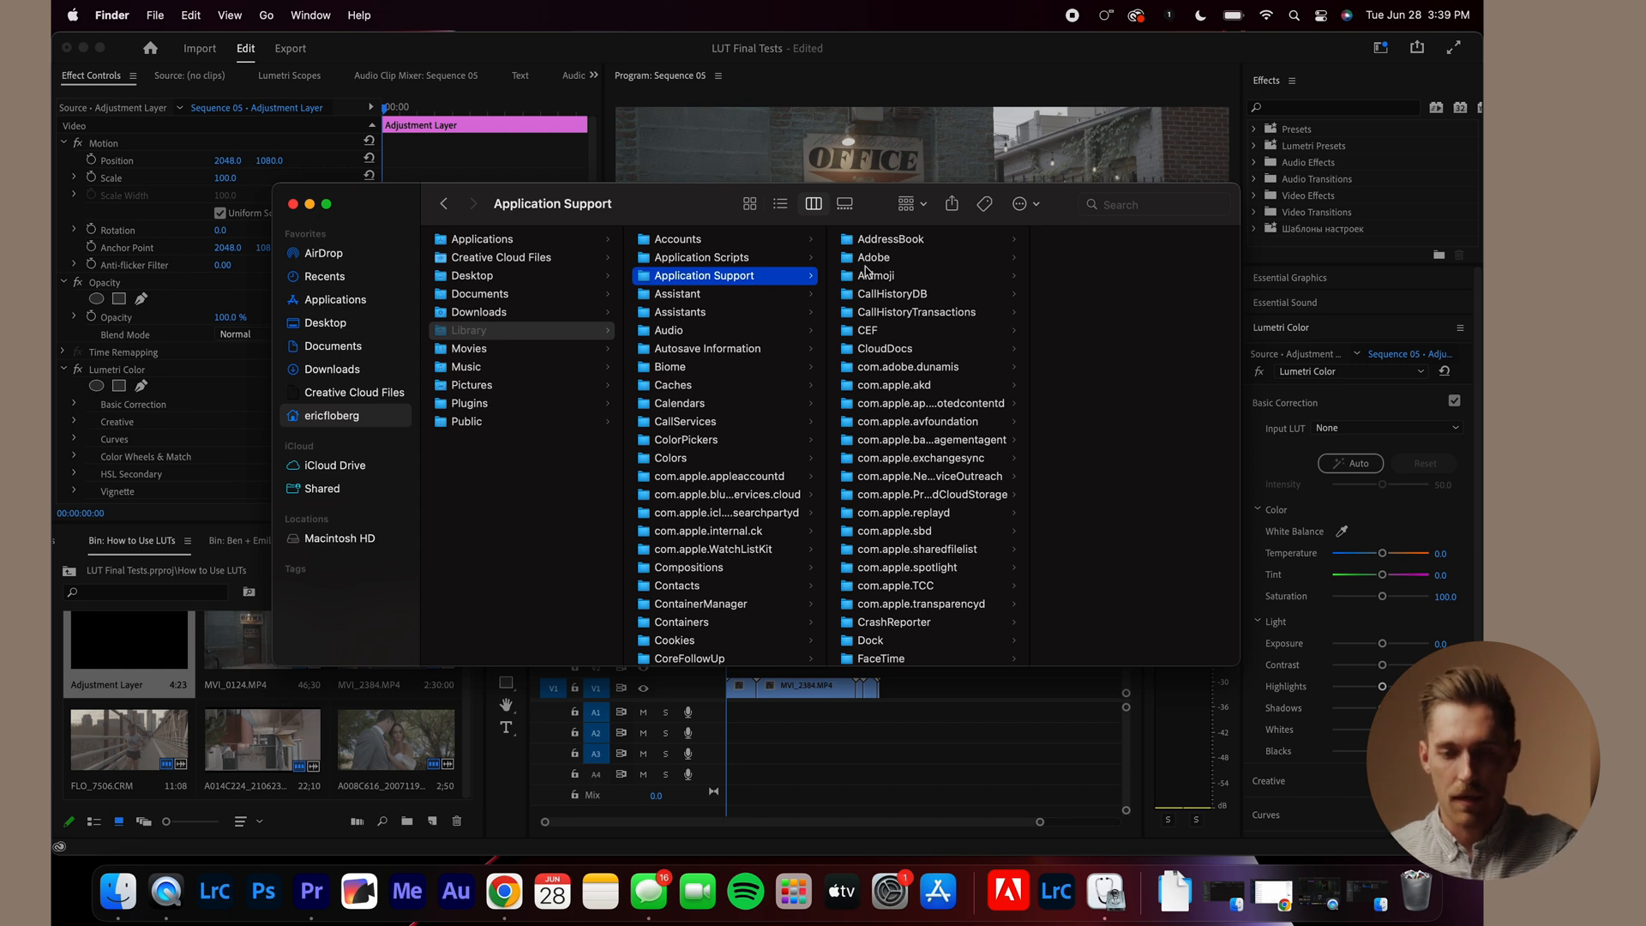
left_click(872, 257)
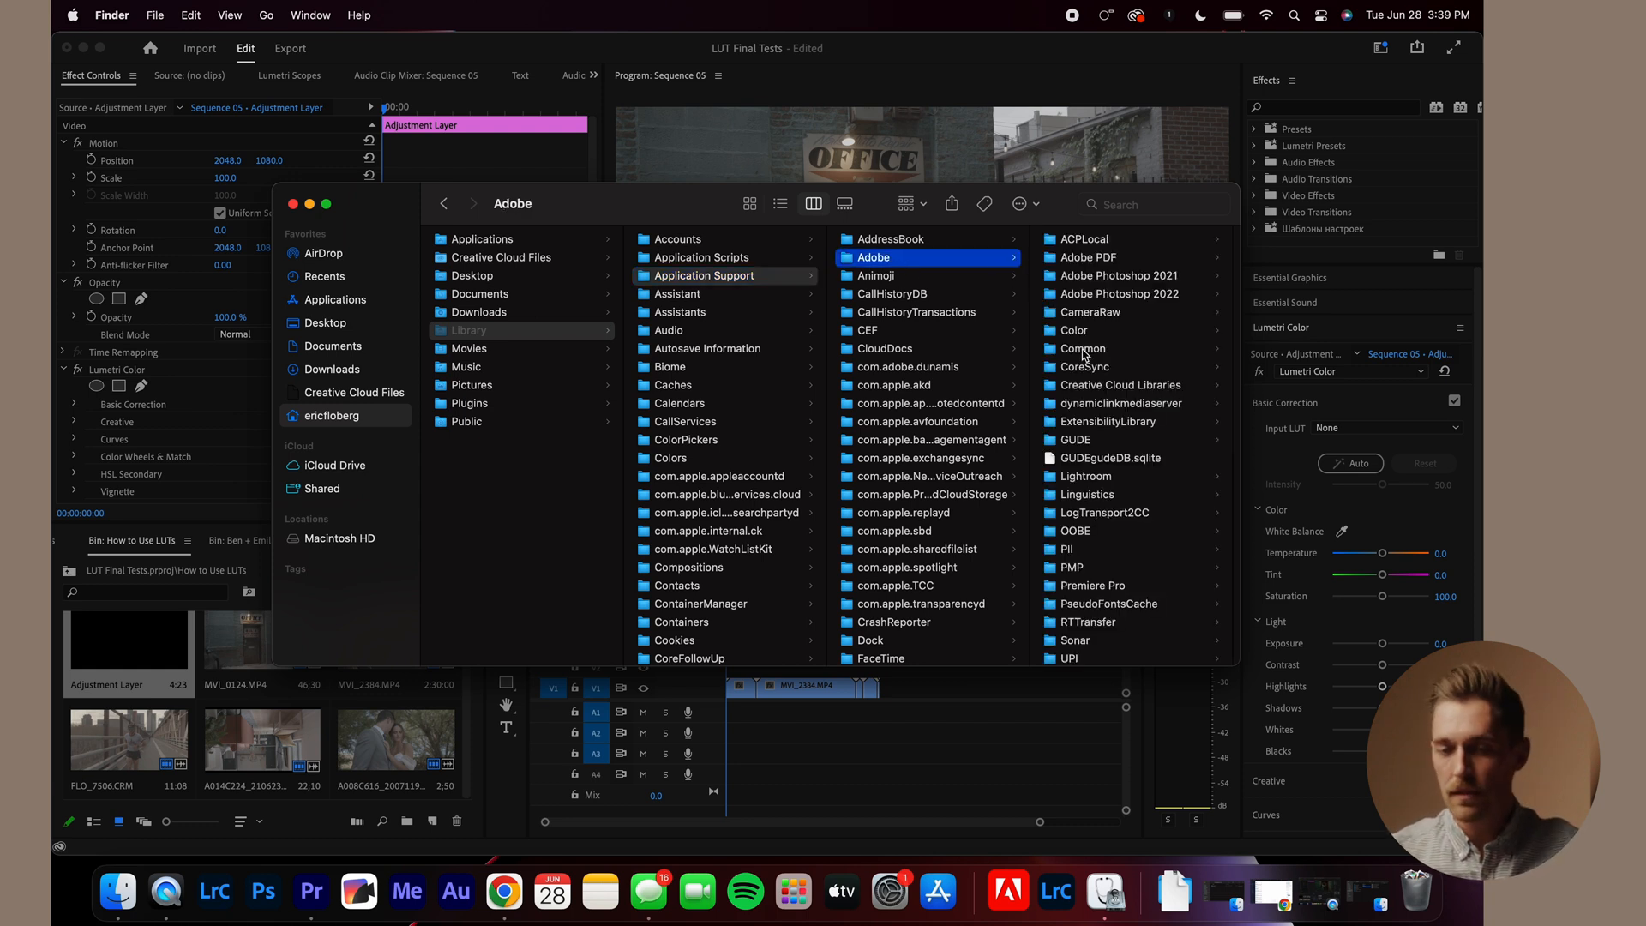
left_click(1082, 348)
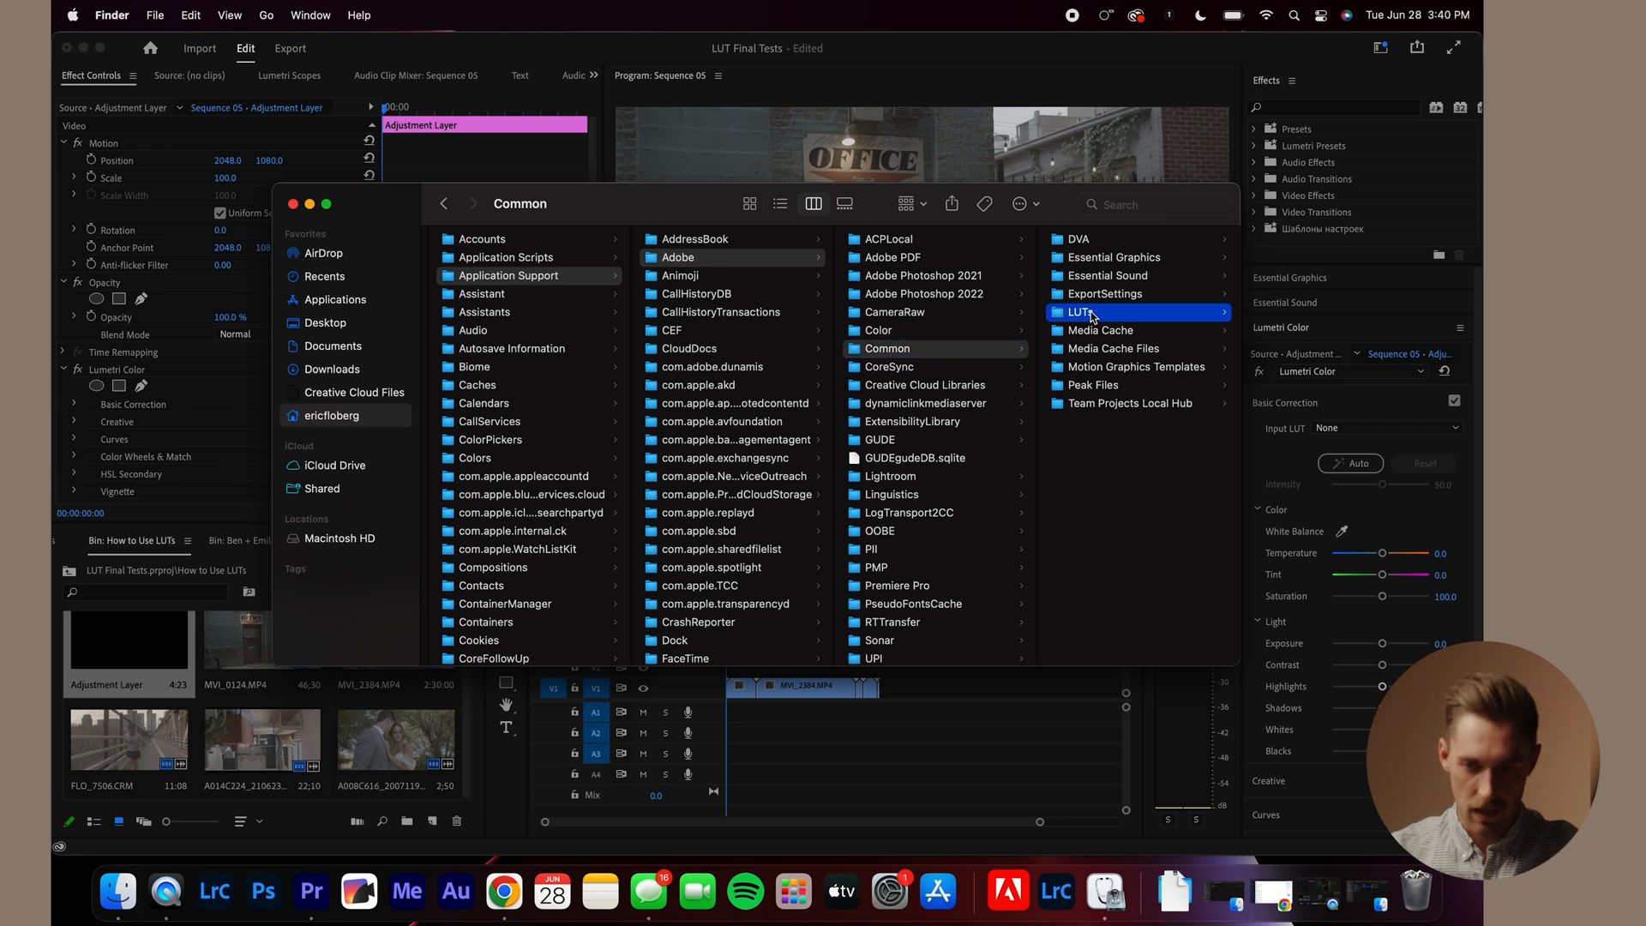
left_click(1083, 313)
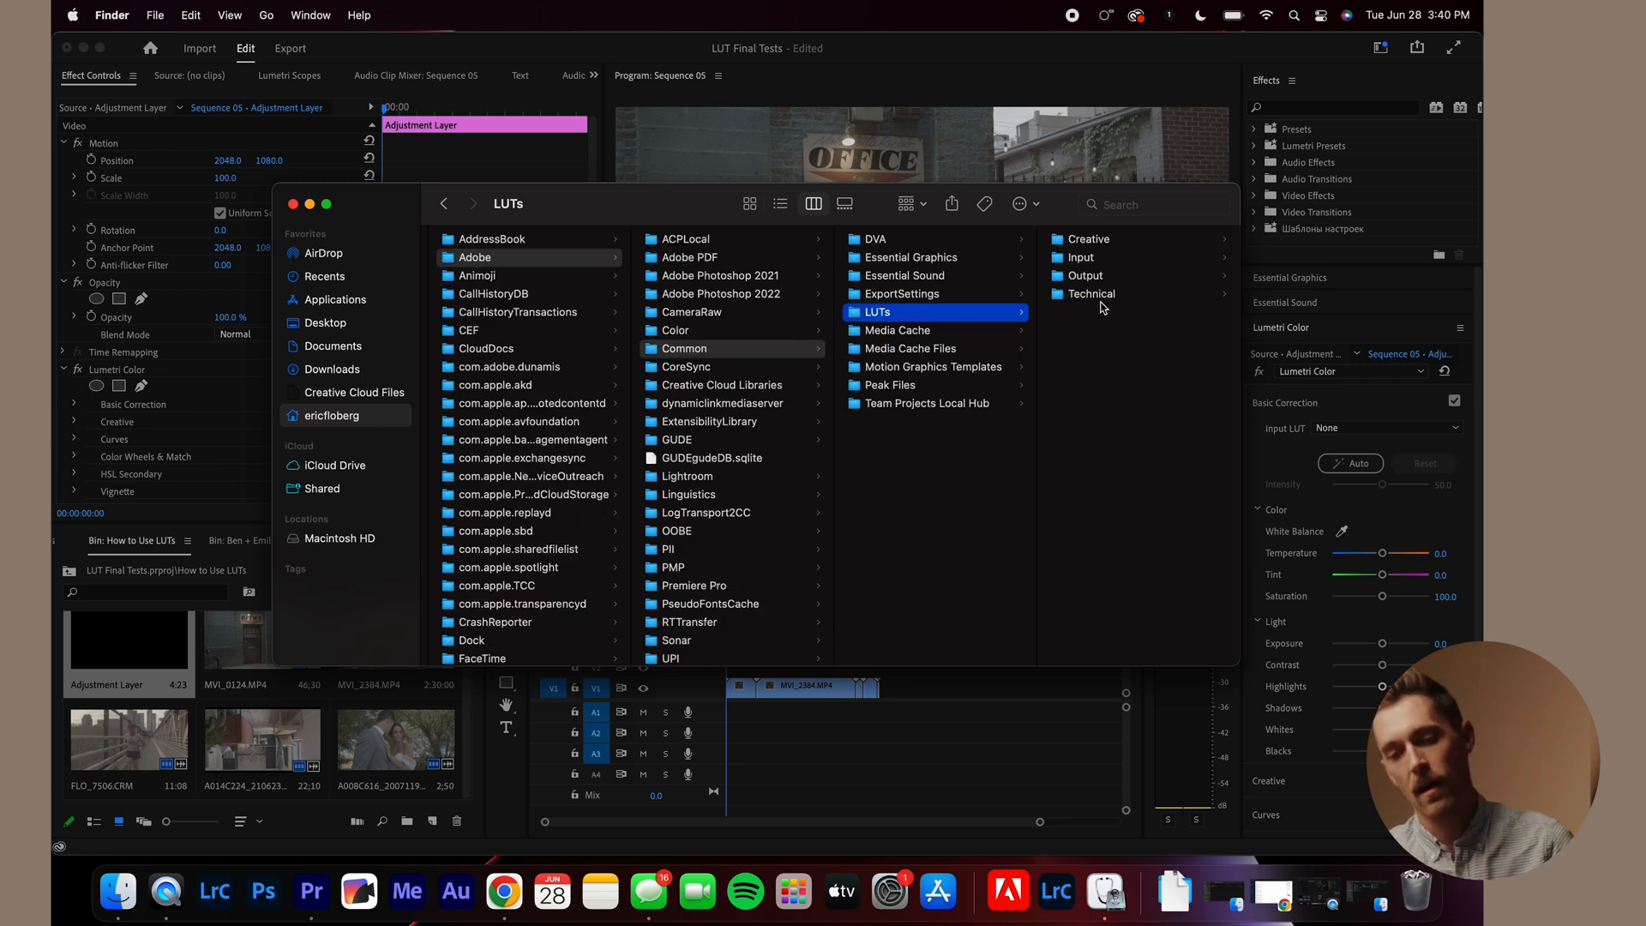
mouse_move(1113, 351)
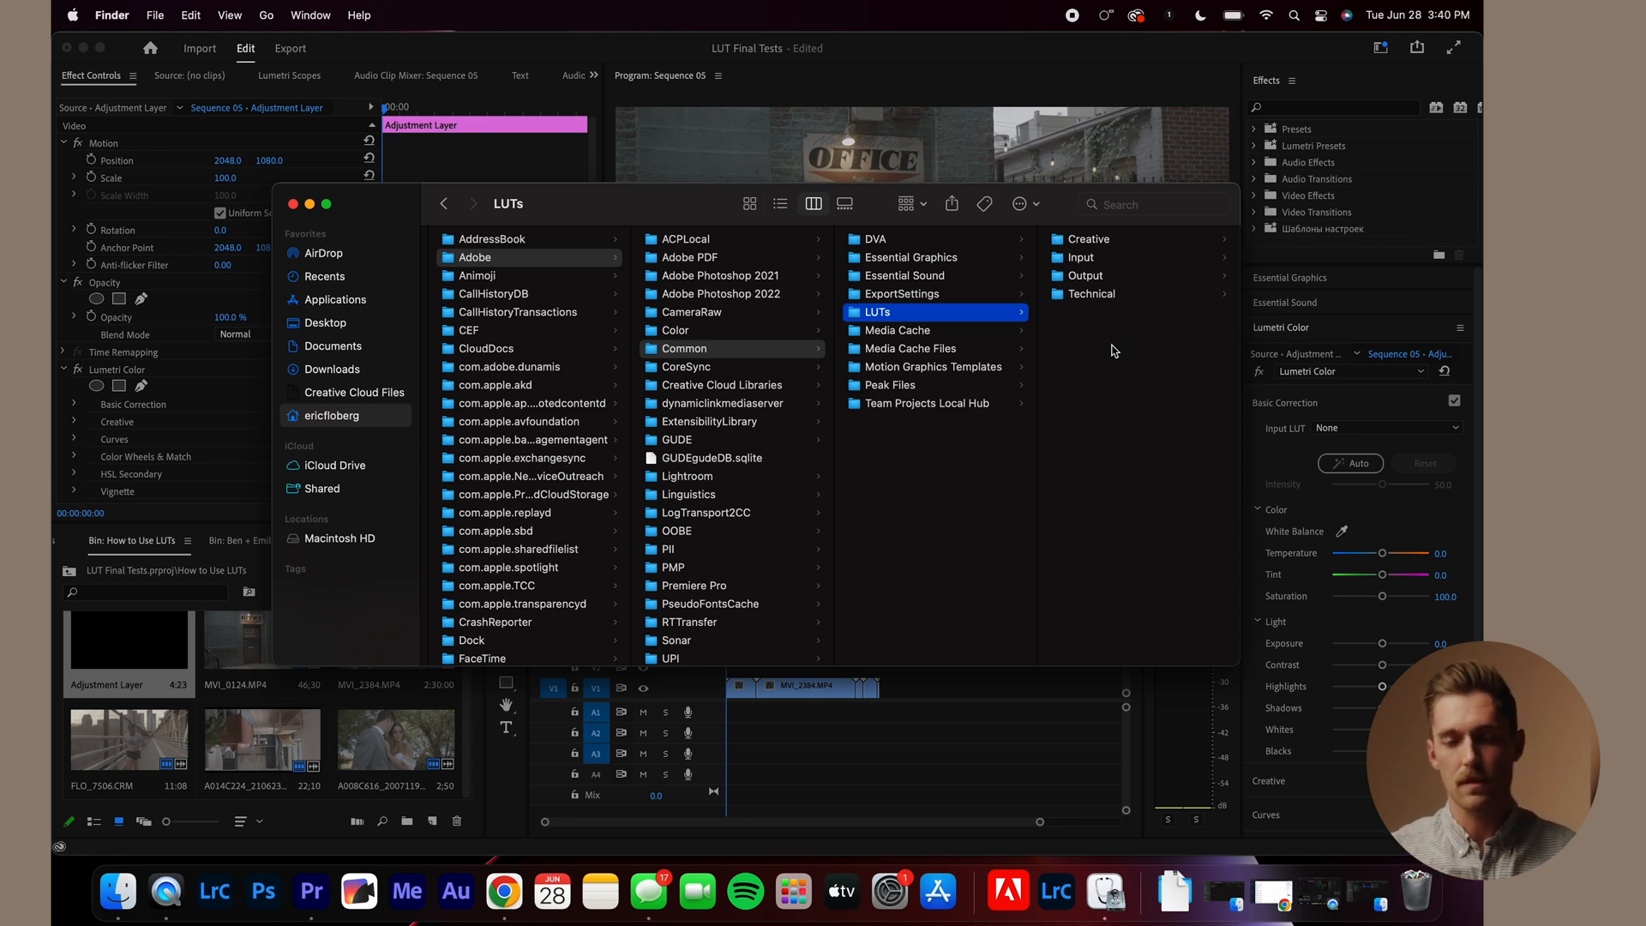
left_click(1090, 293)
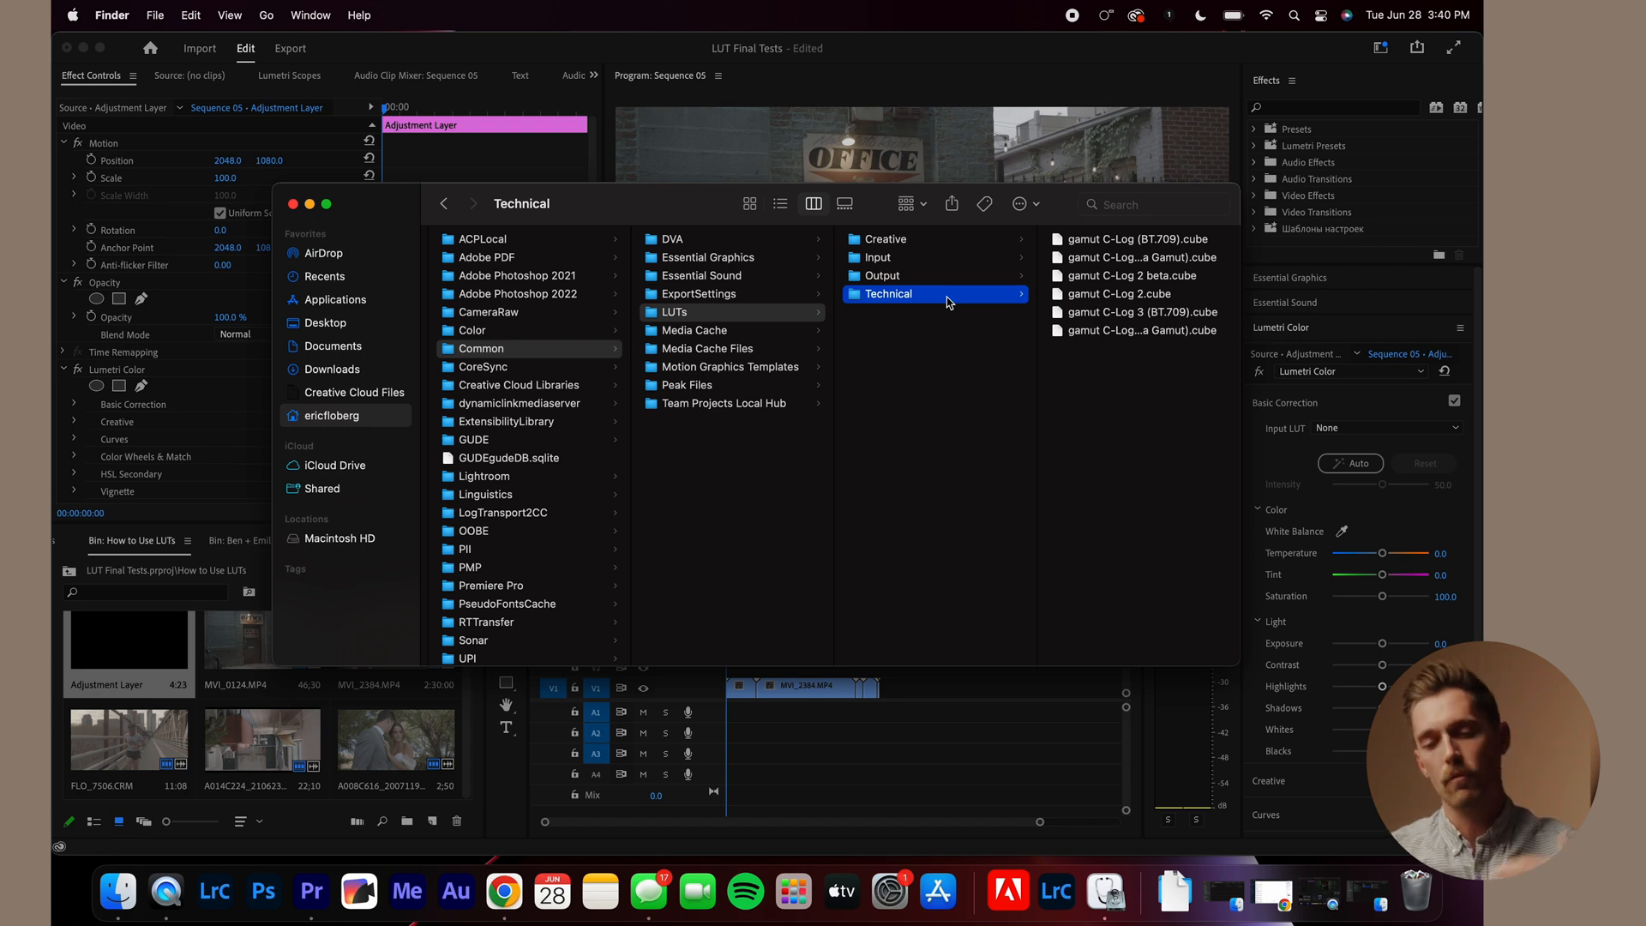
left_click(885, 238)
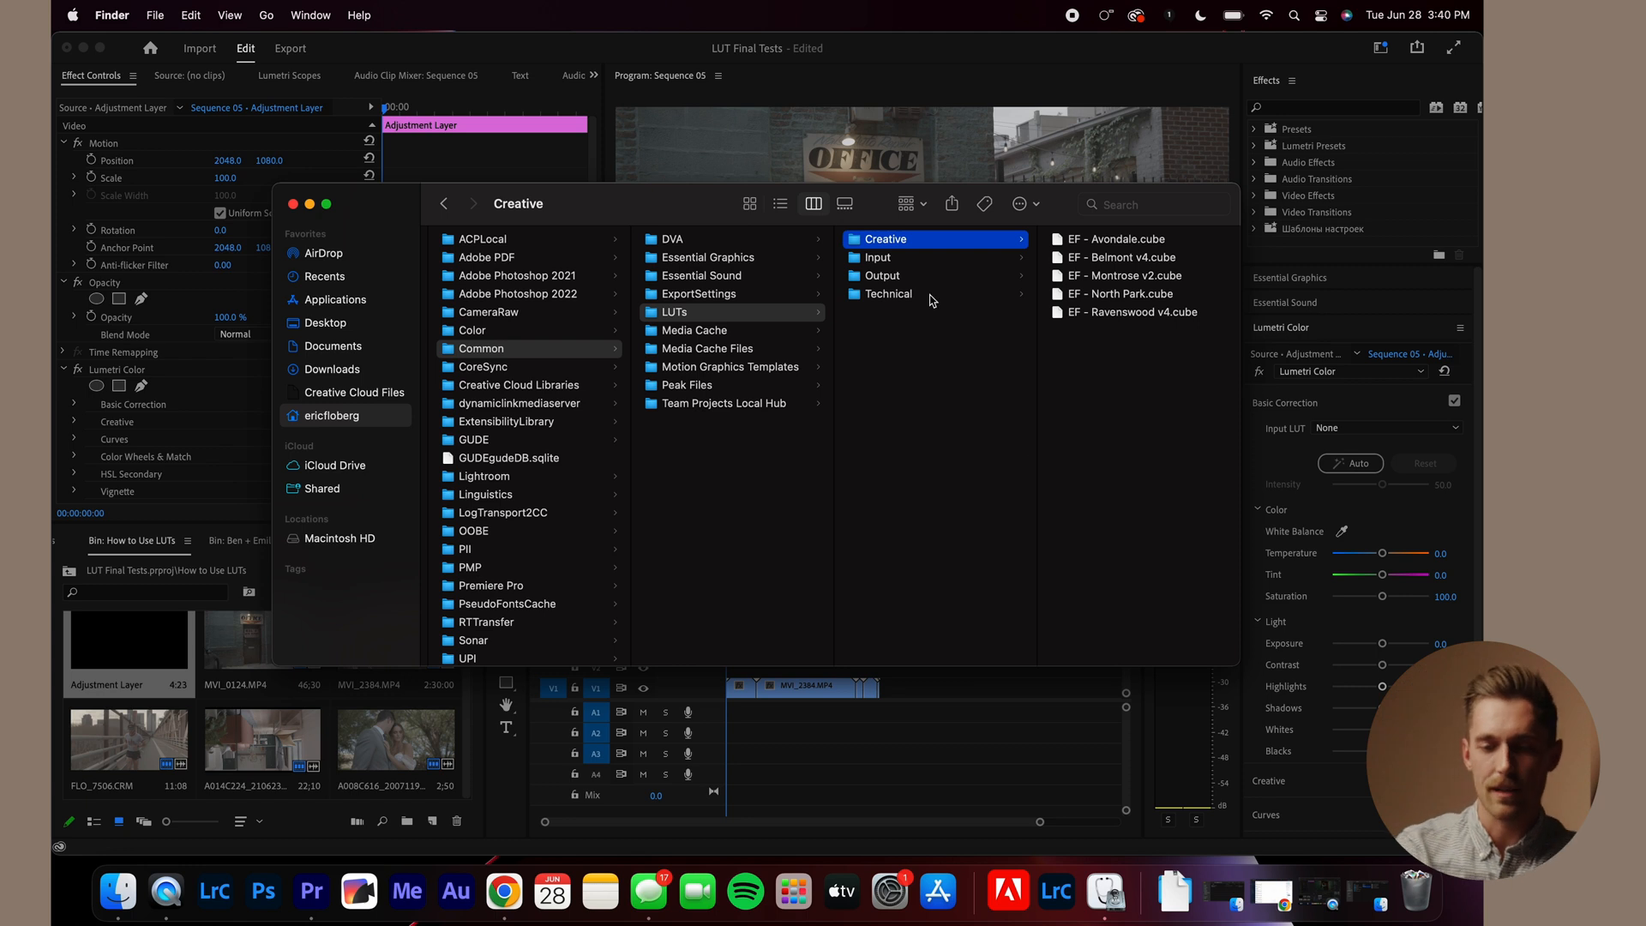
mouse_move(909, 391)
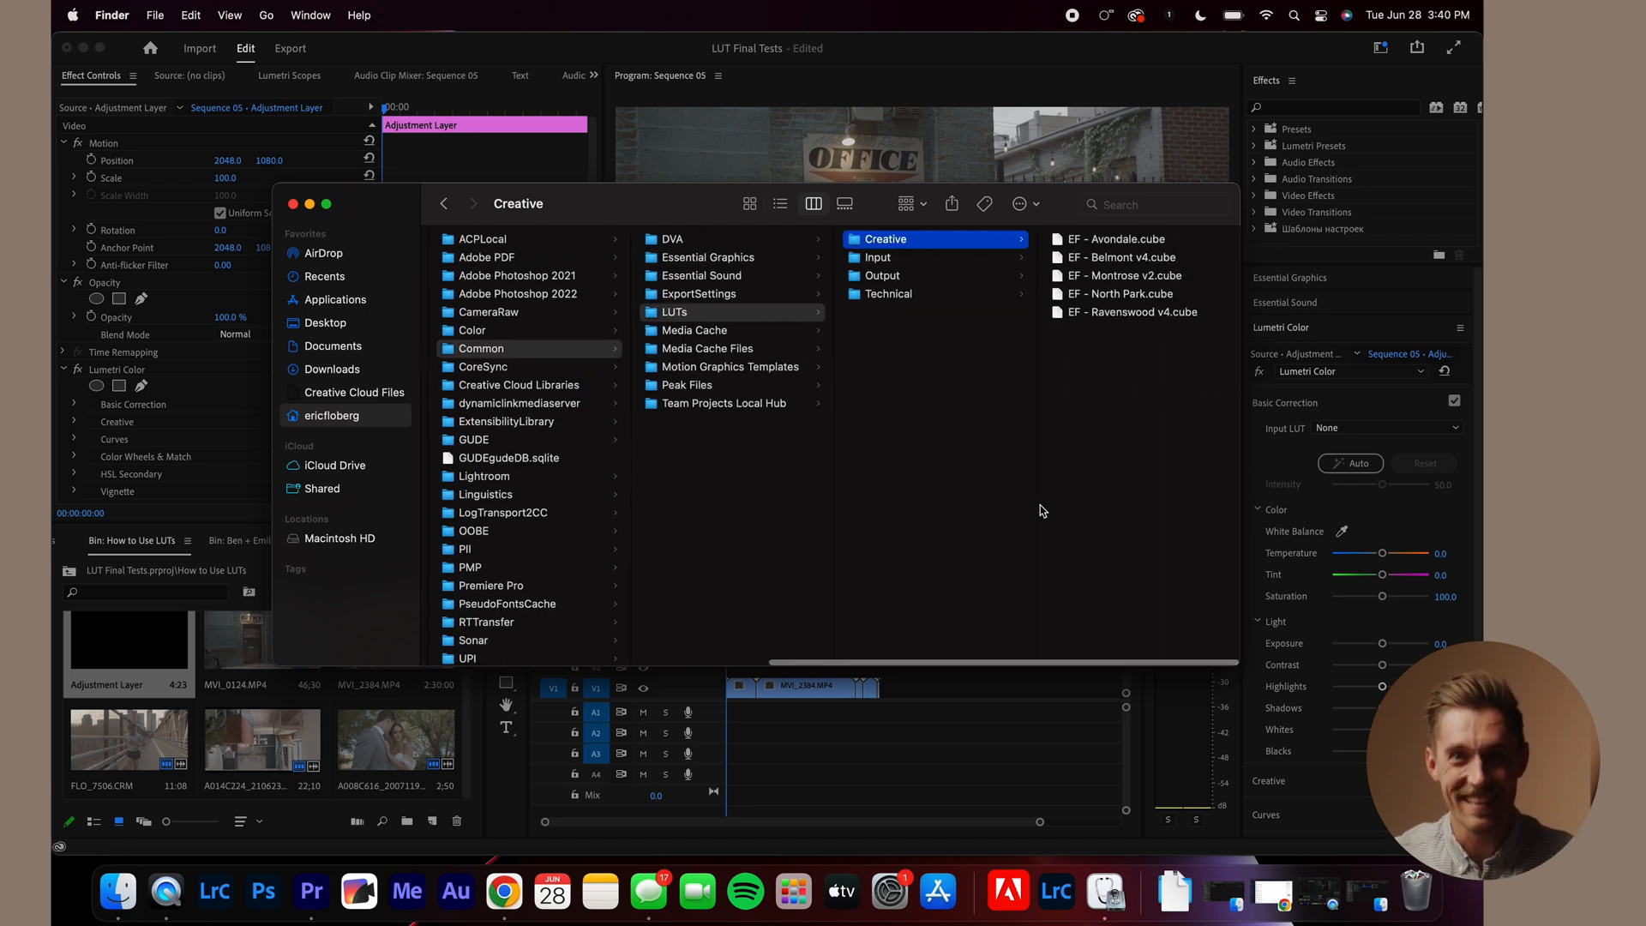
left_click(888, 293)
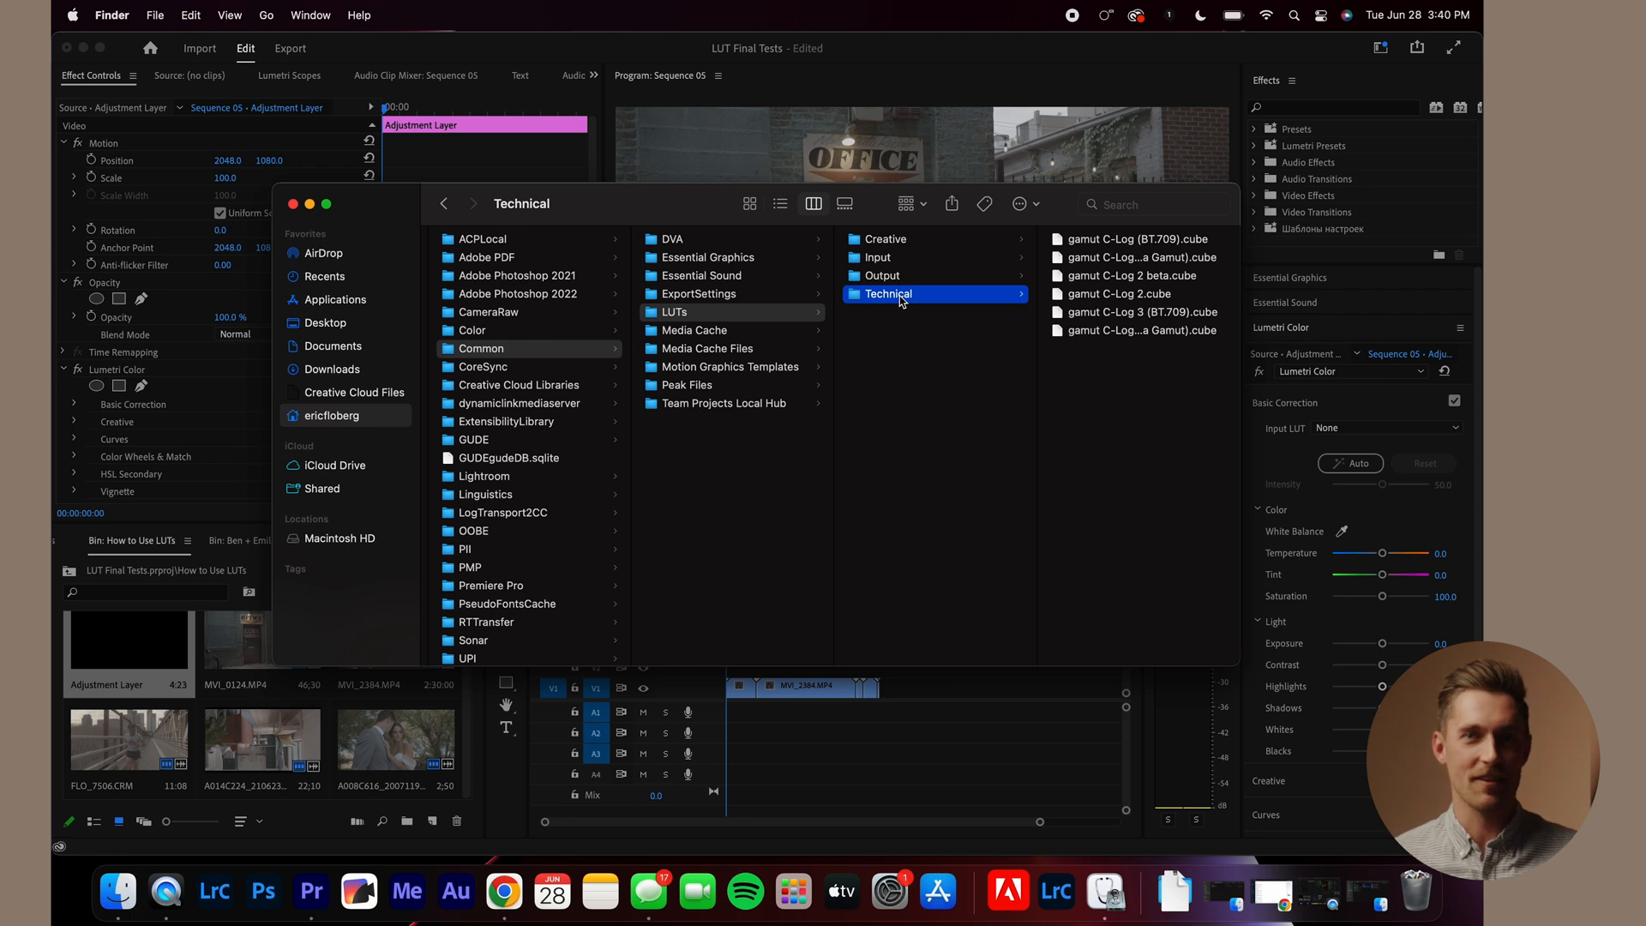
mouse_move(1135, 291)
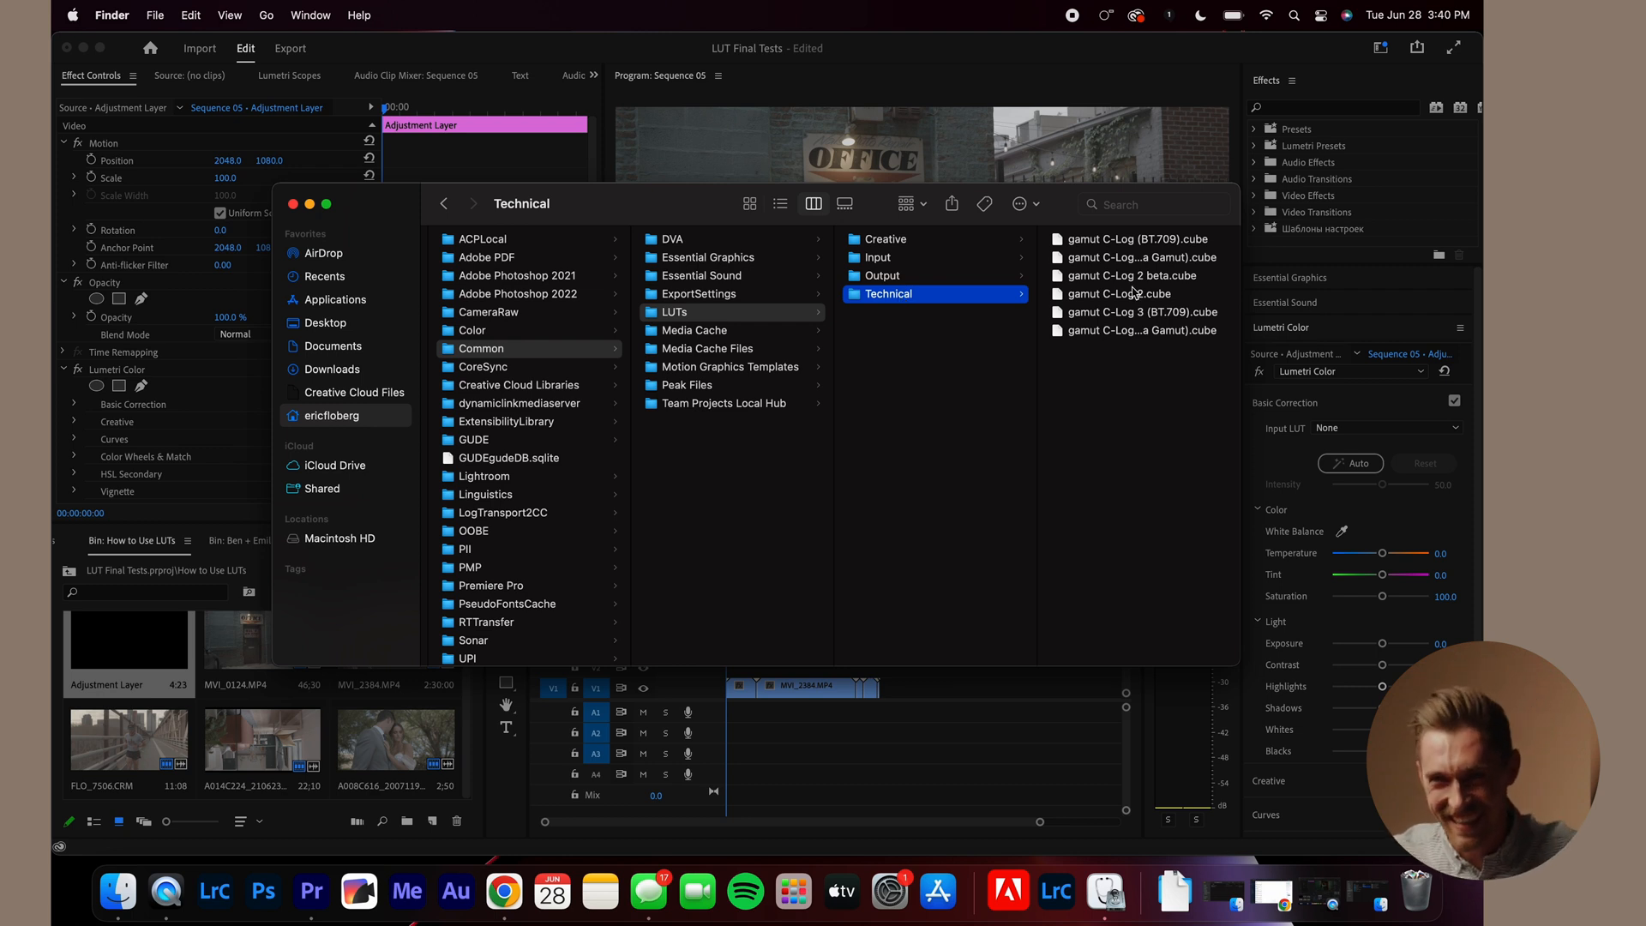
mouse_move(1046, 412)
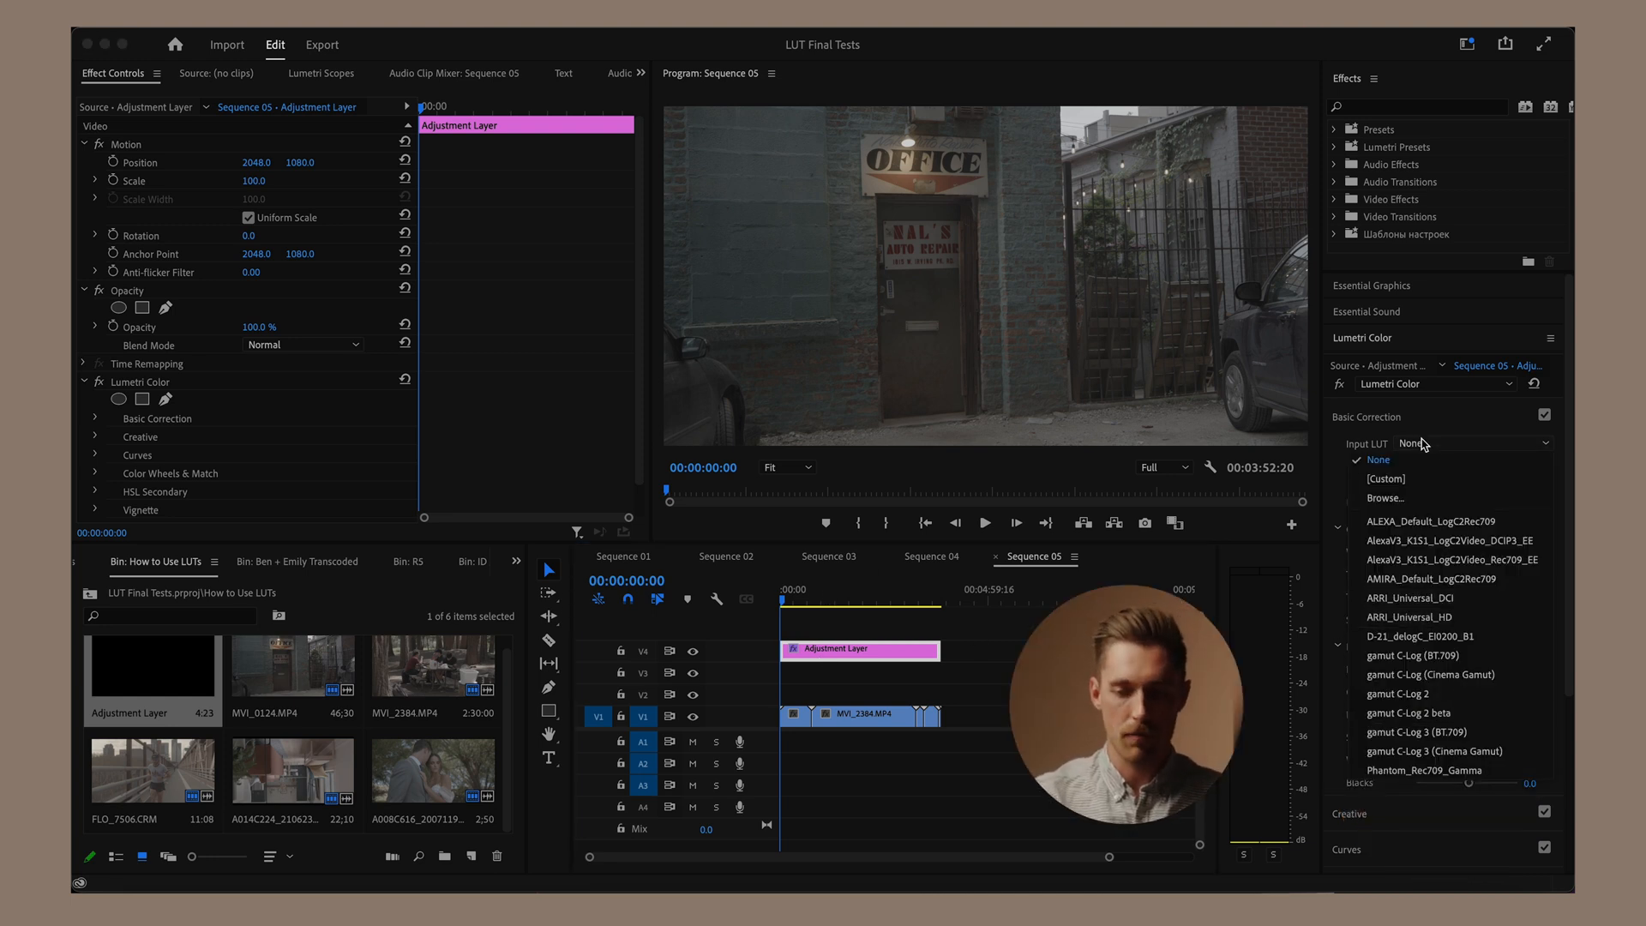
mouse_move(1420, 637)
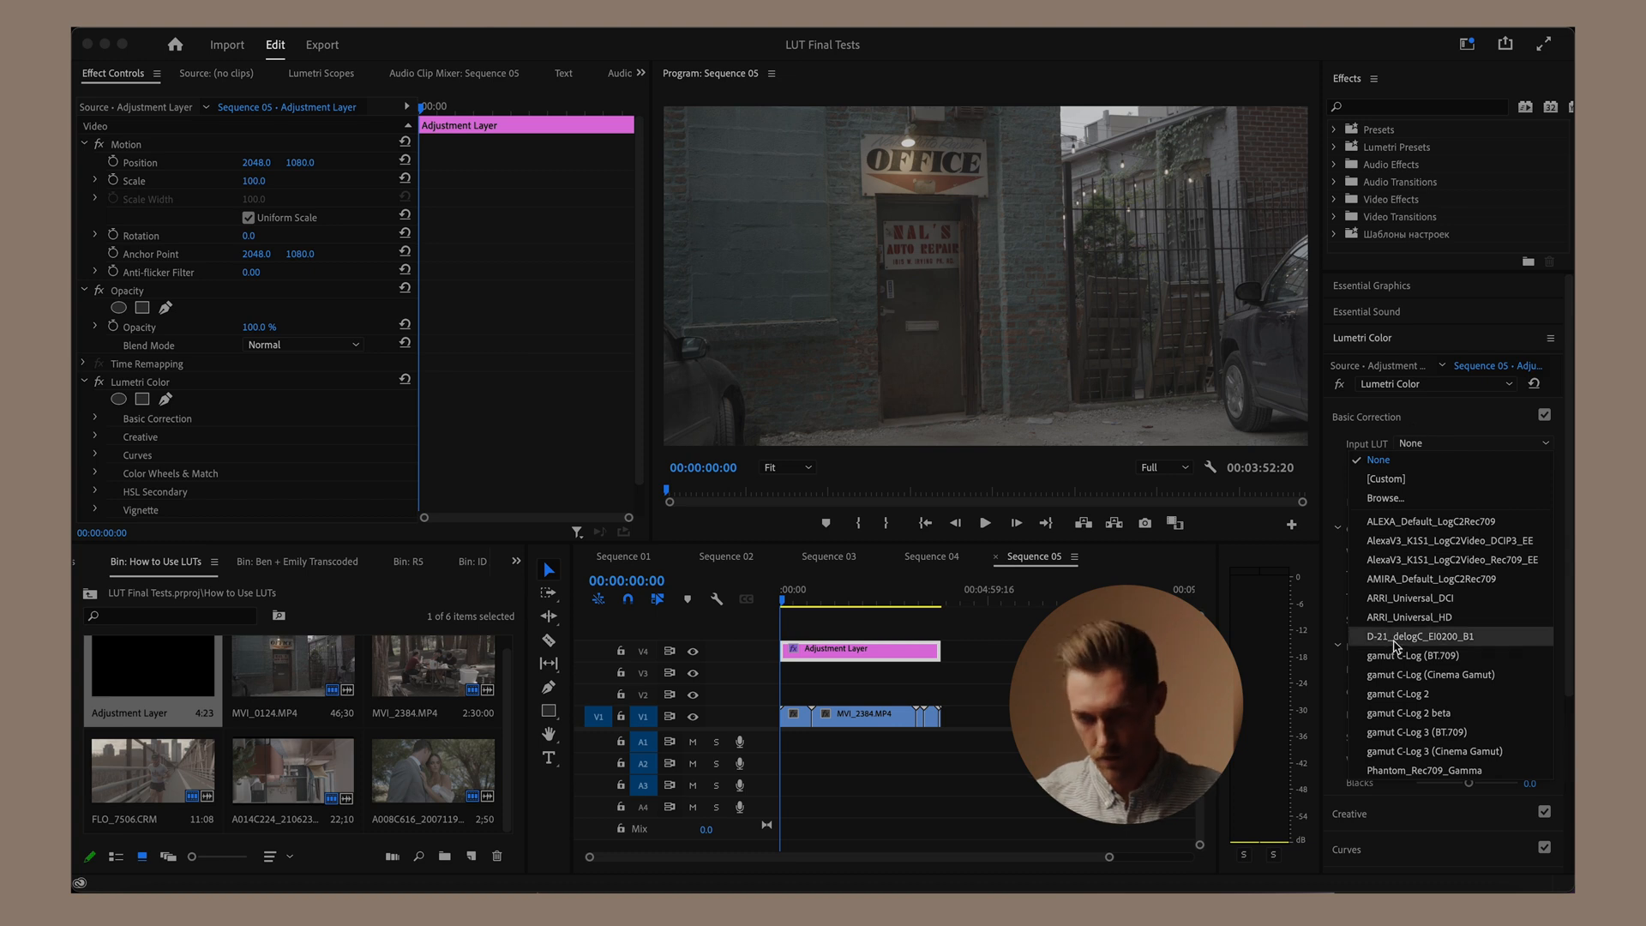
mouse_move(1406, 695)
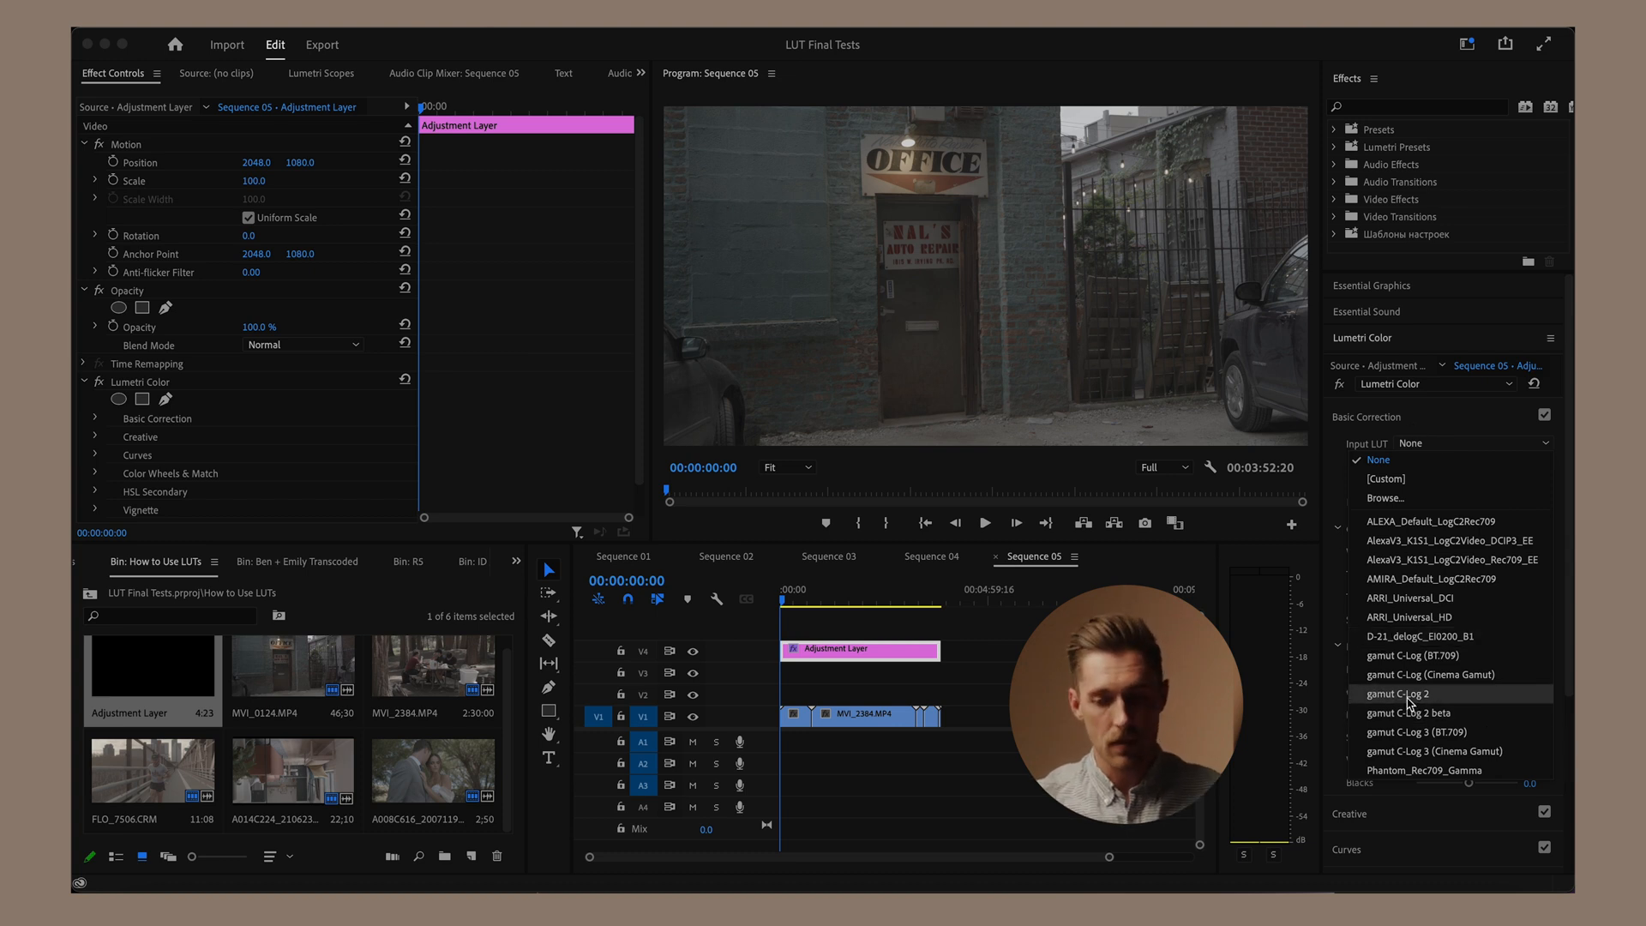
Step: Apply gamut C-Log 2 as the adjustment layer's input LUT and check the wedding and photographer clips
left_click(1397, 694)
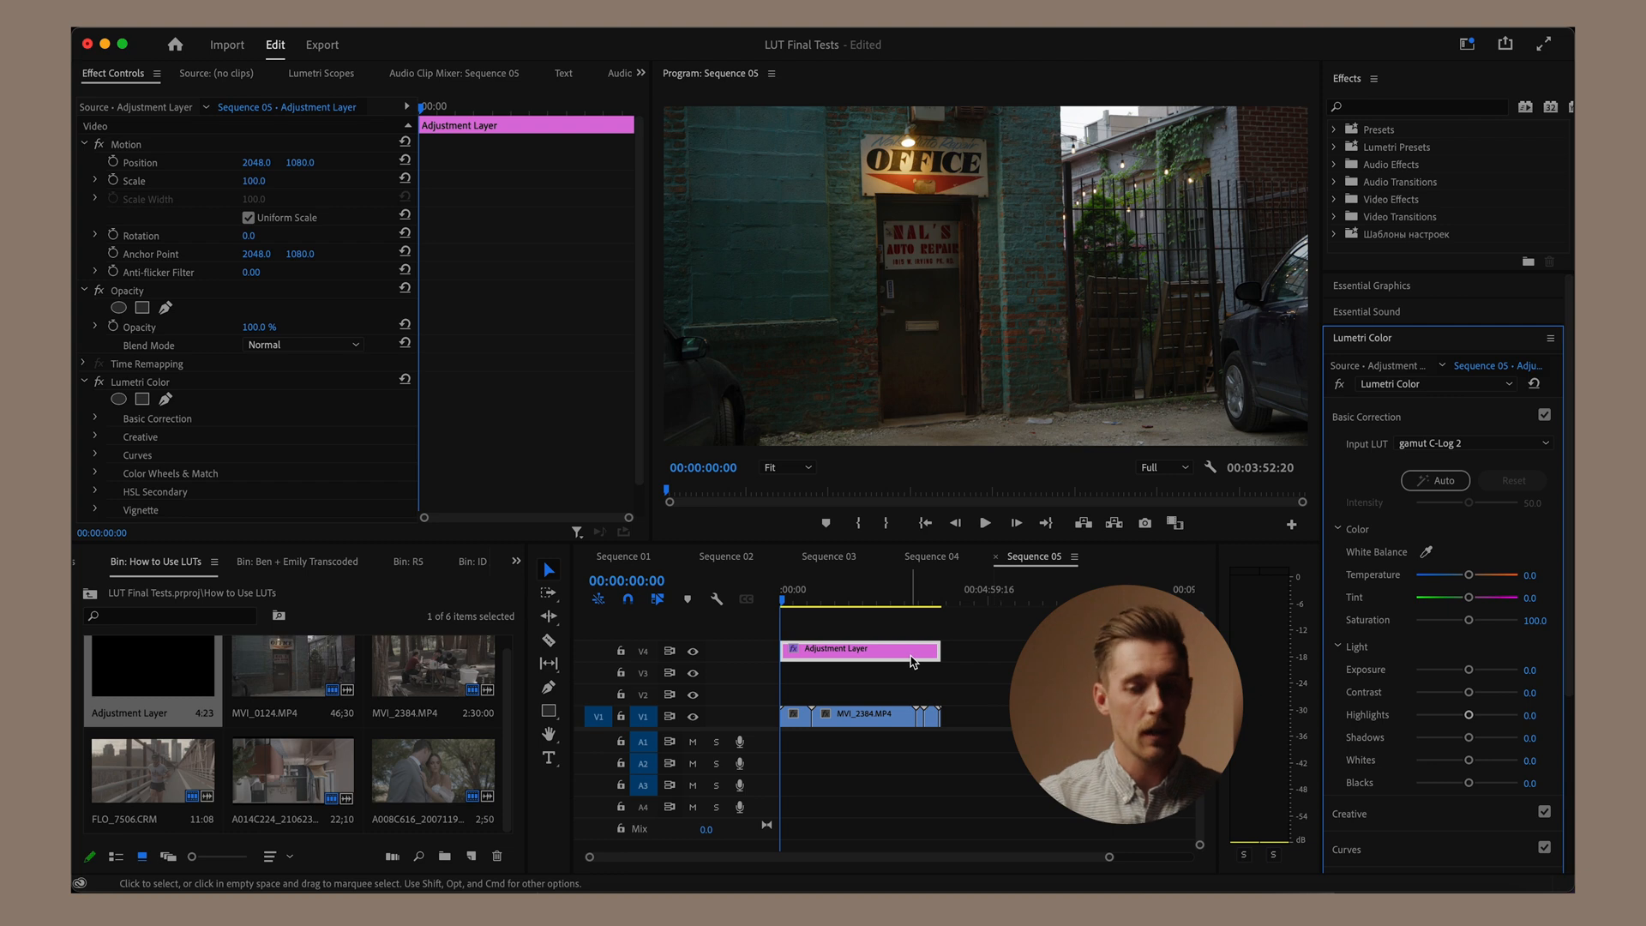
mouse_move(914, 659)
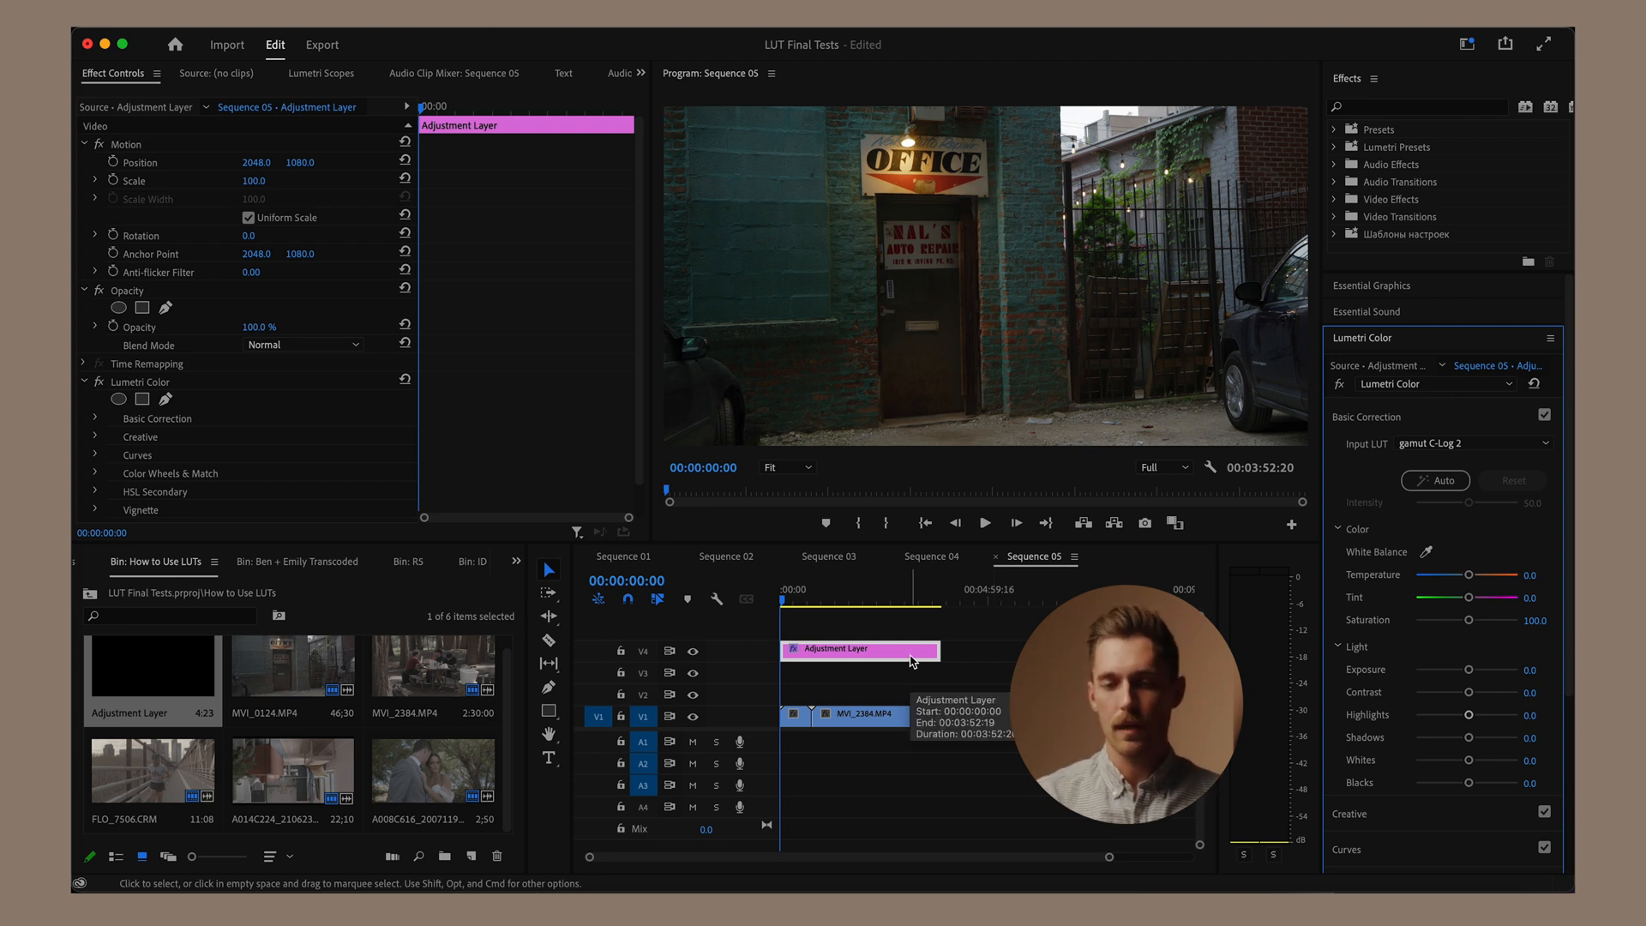
left_click(816, 600)
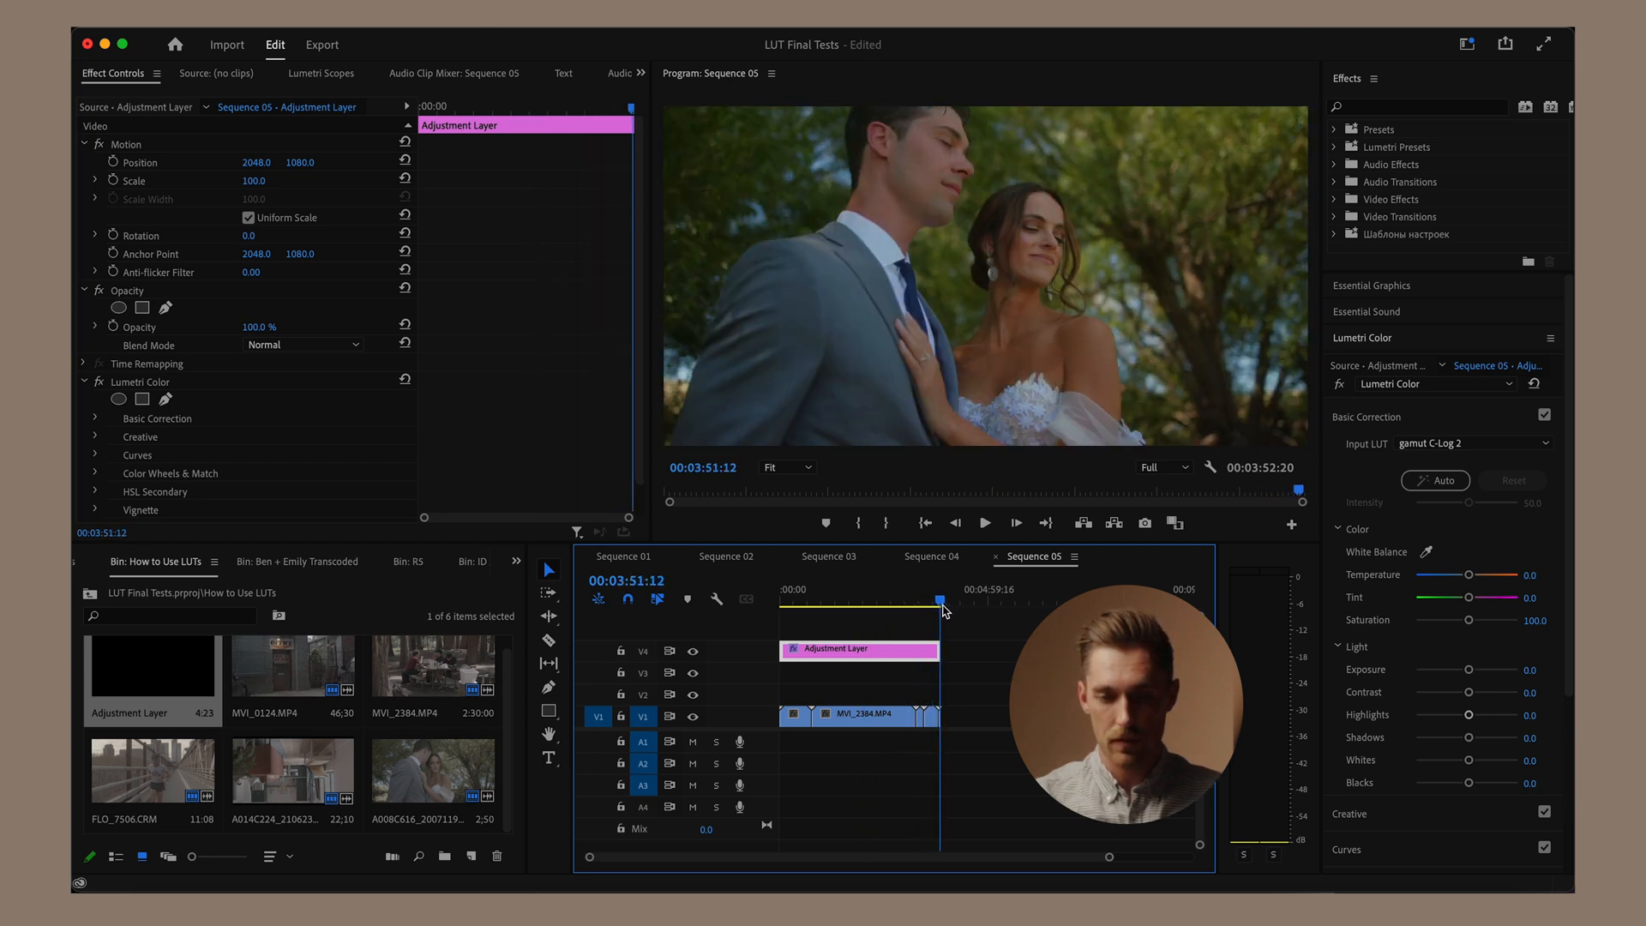
left_click(798, 604)
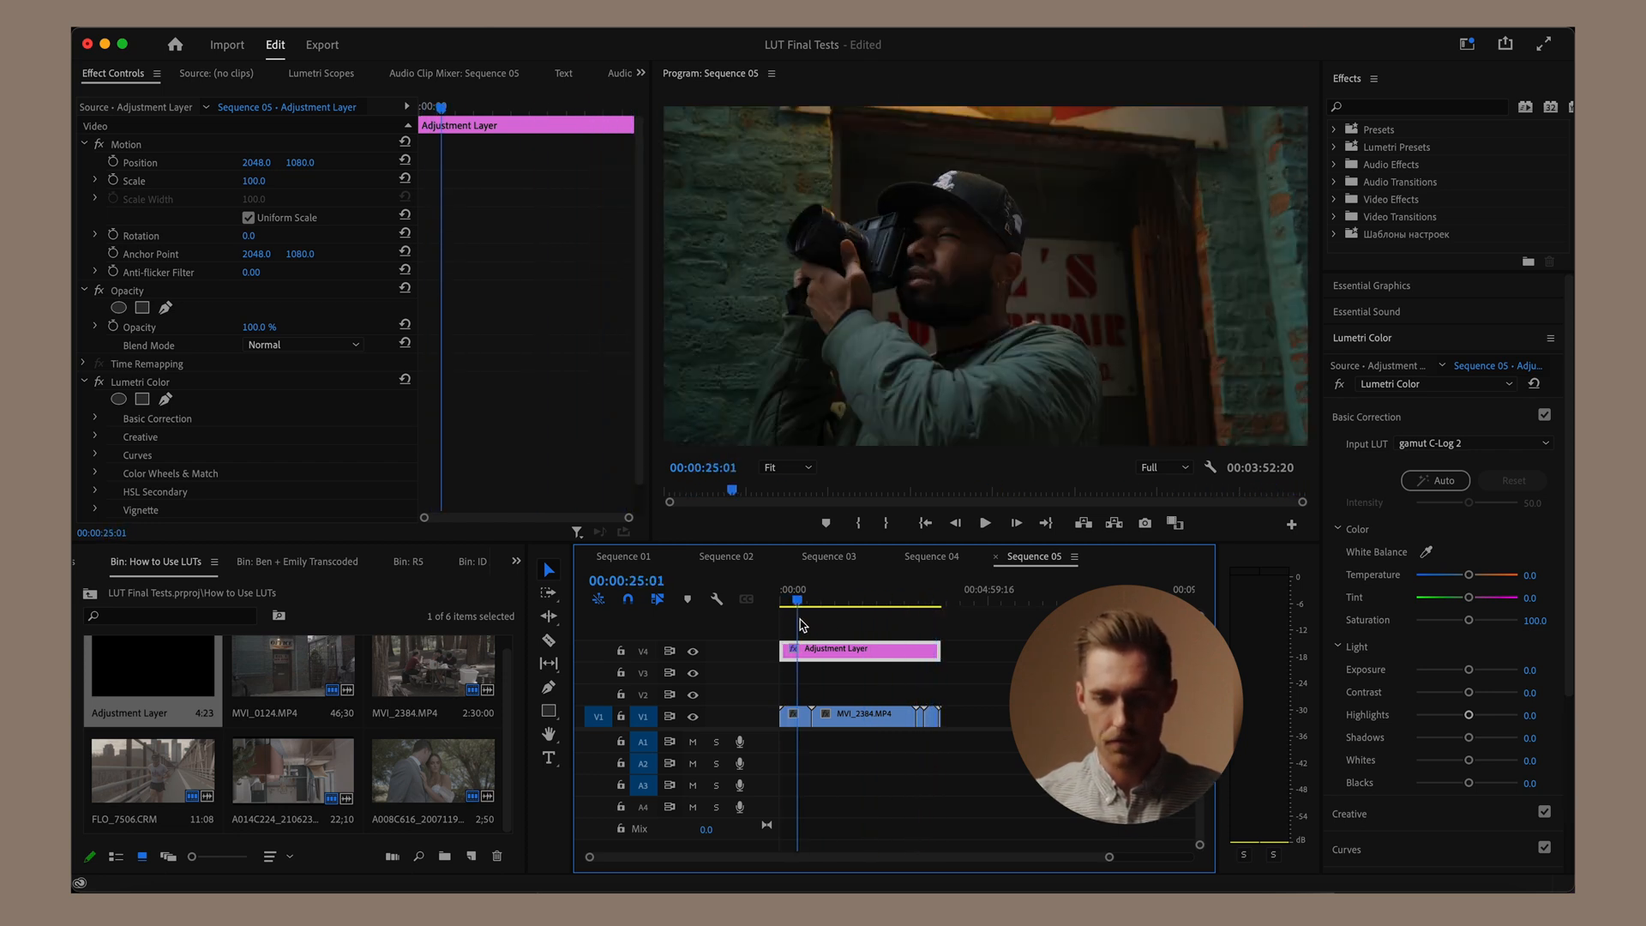
mouse_move(818, 658)
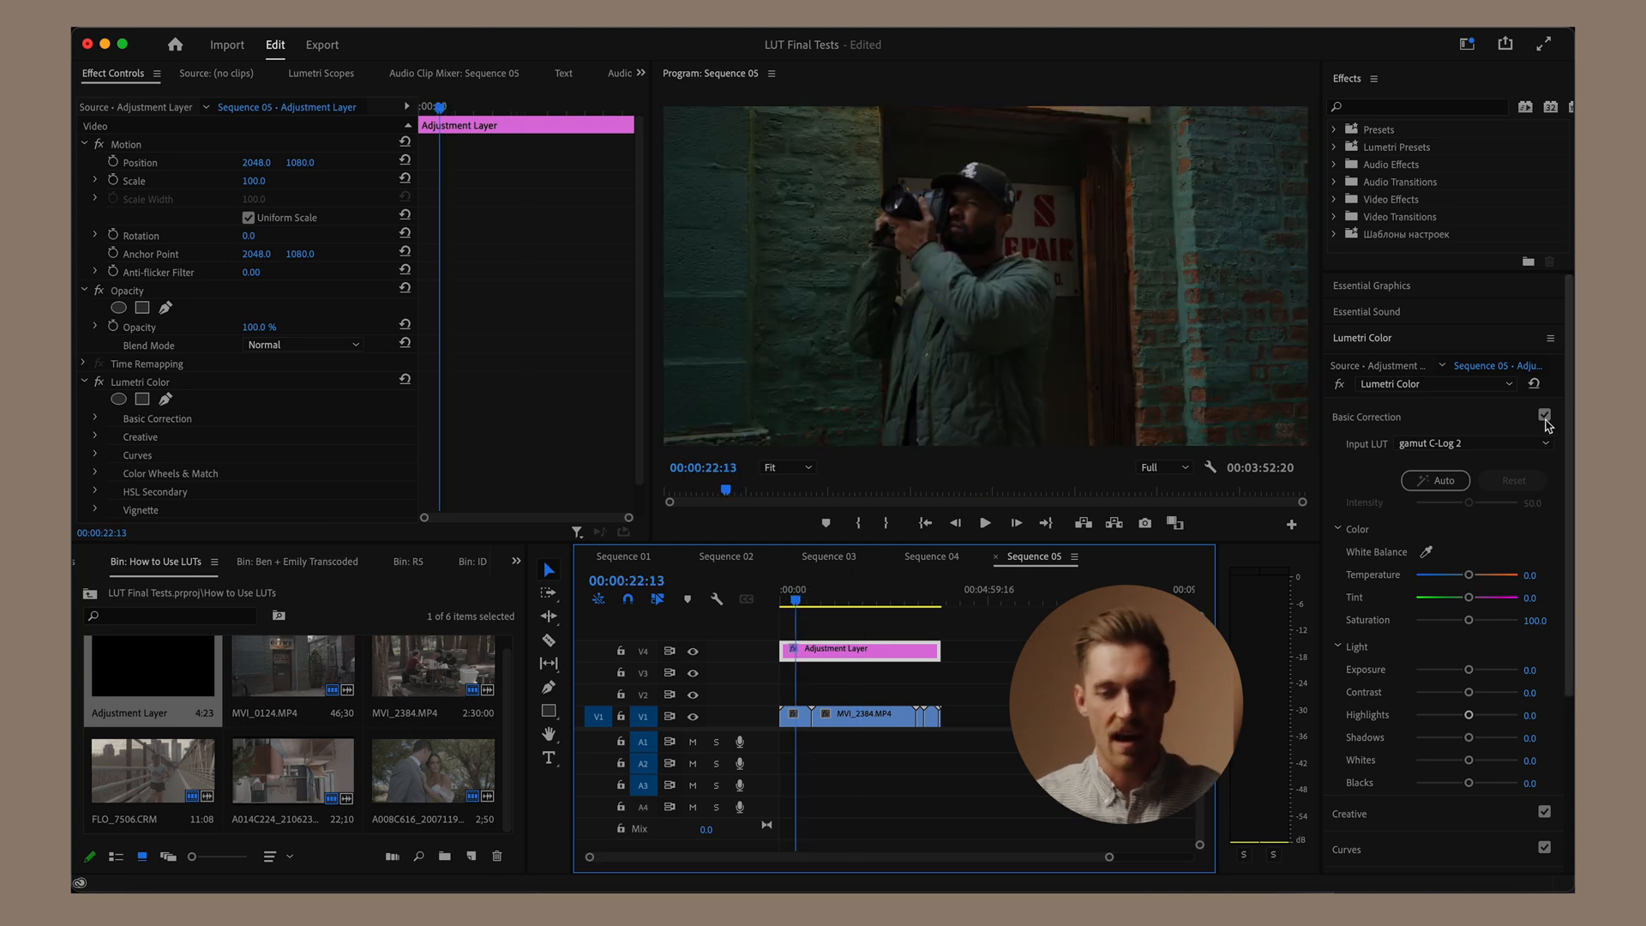
Step: Apply the EF - Avondale creative look at about 81.4 intensity and preview another shot
left_click(1367, 416)
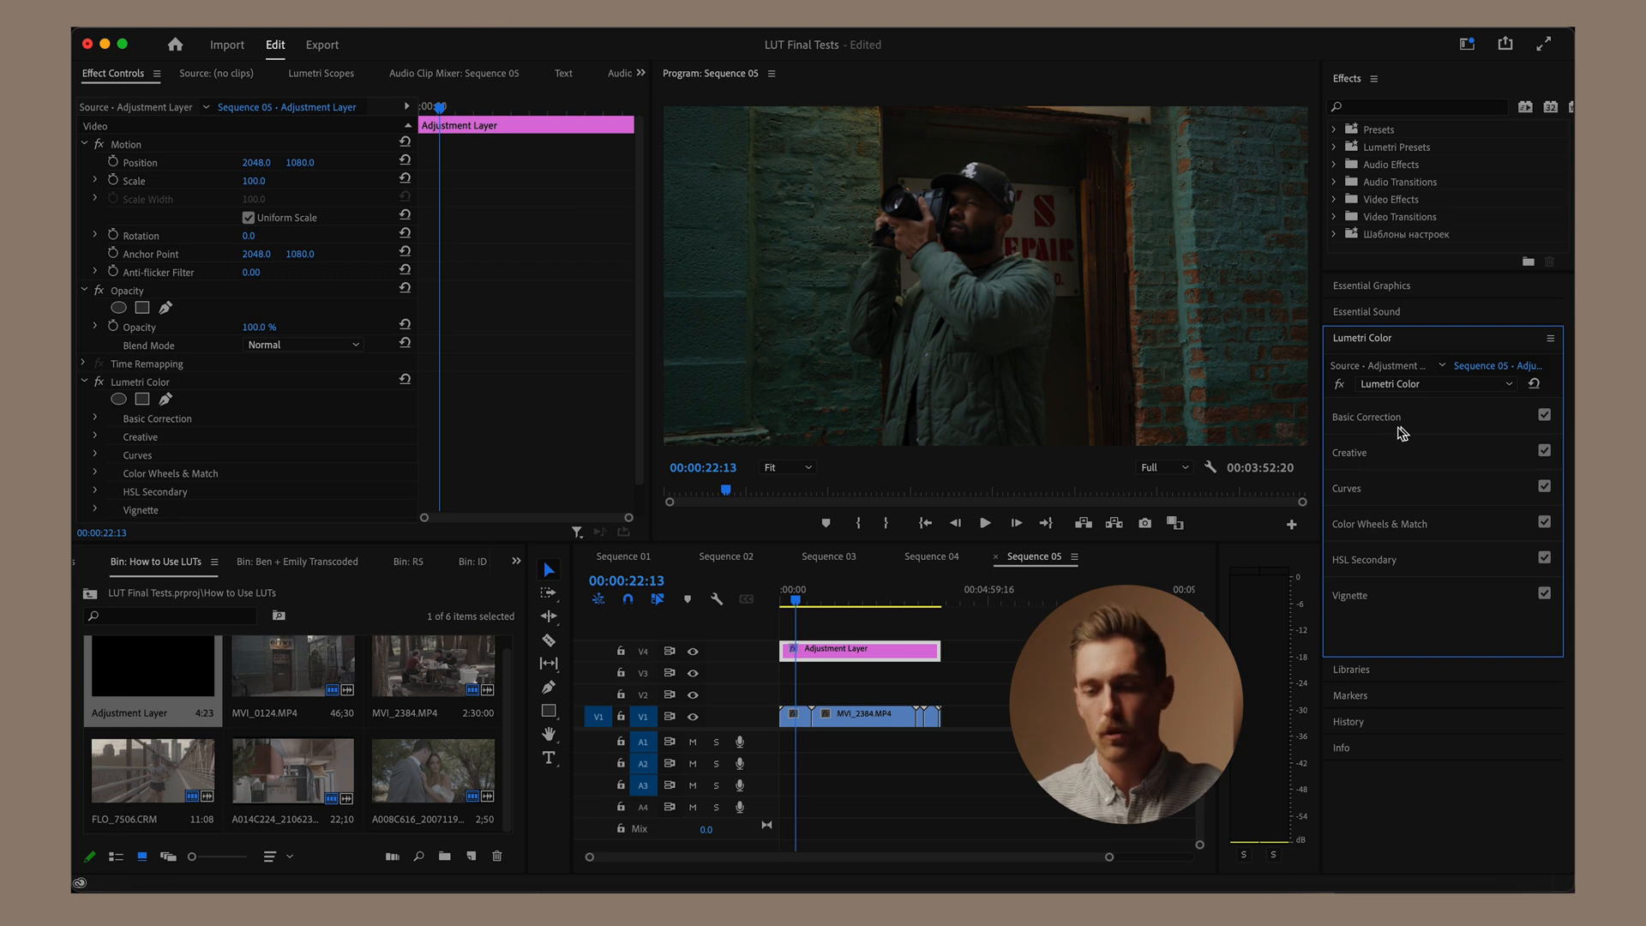
left_click(1350, 453)
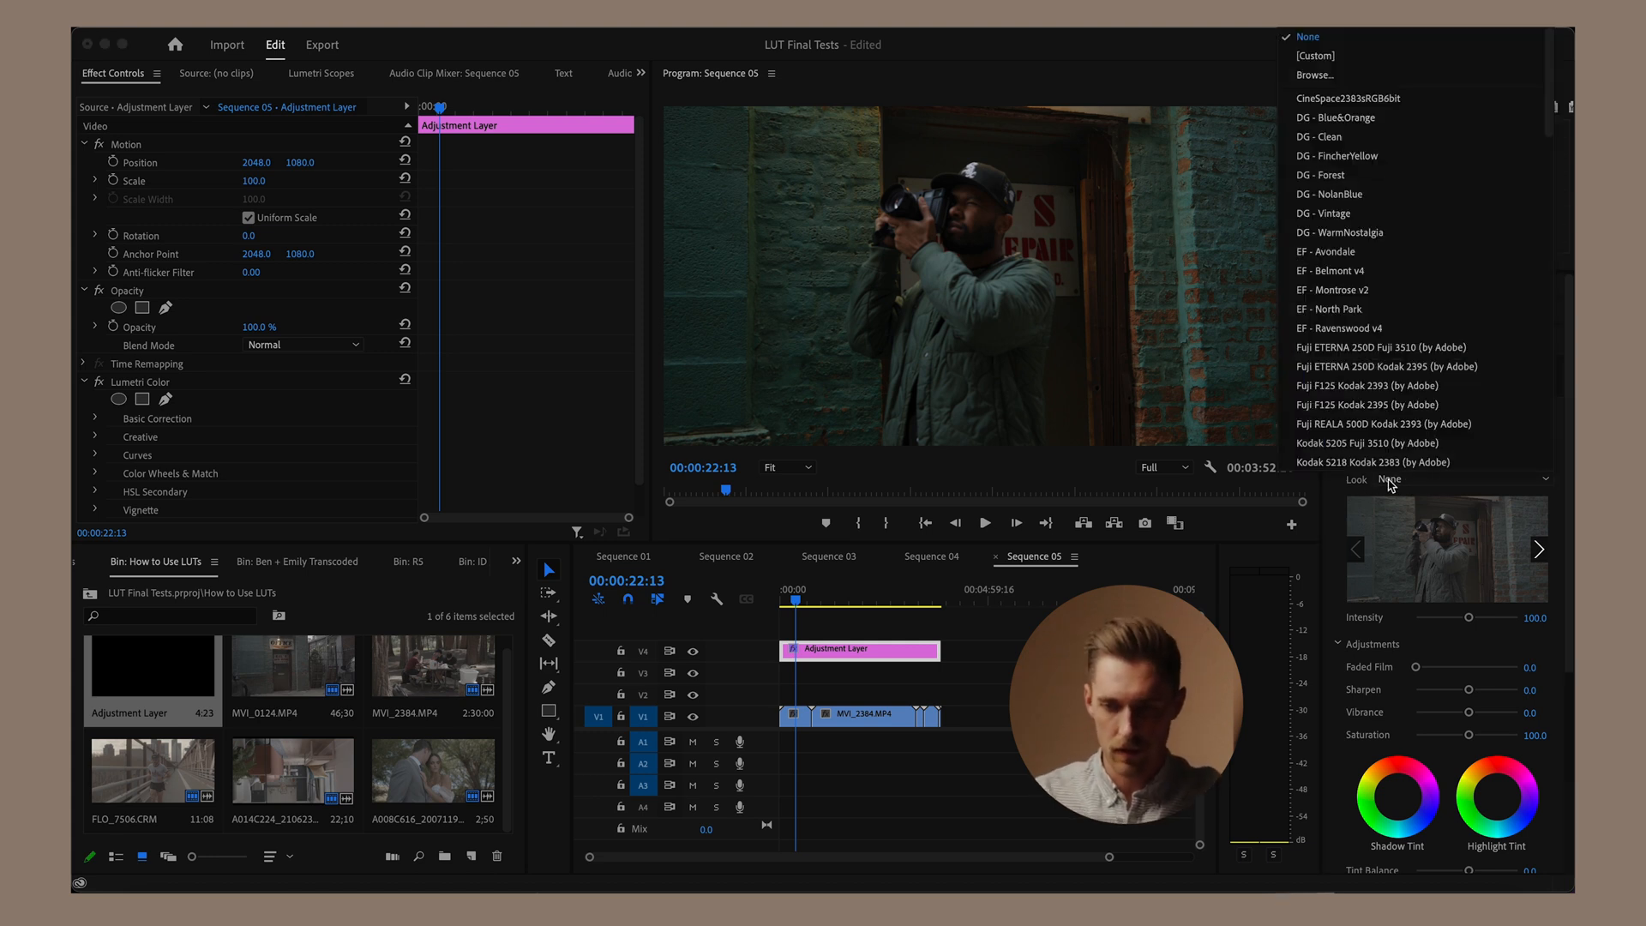
mouse_move(1354, 250)
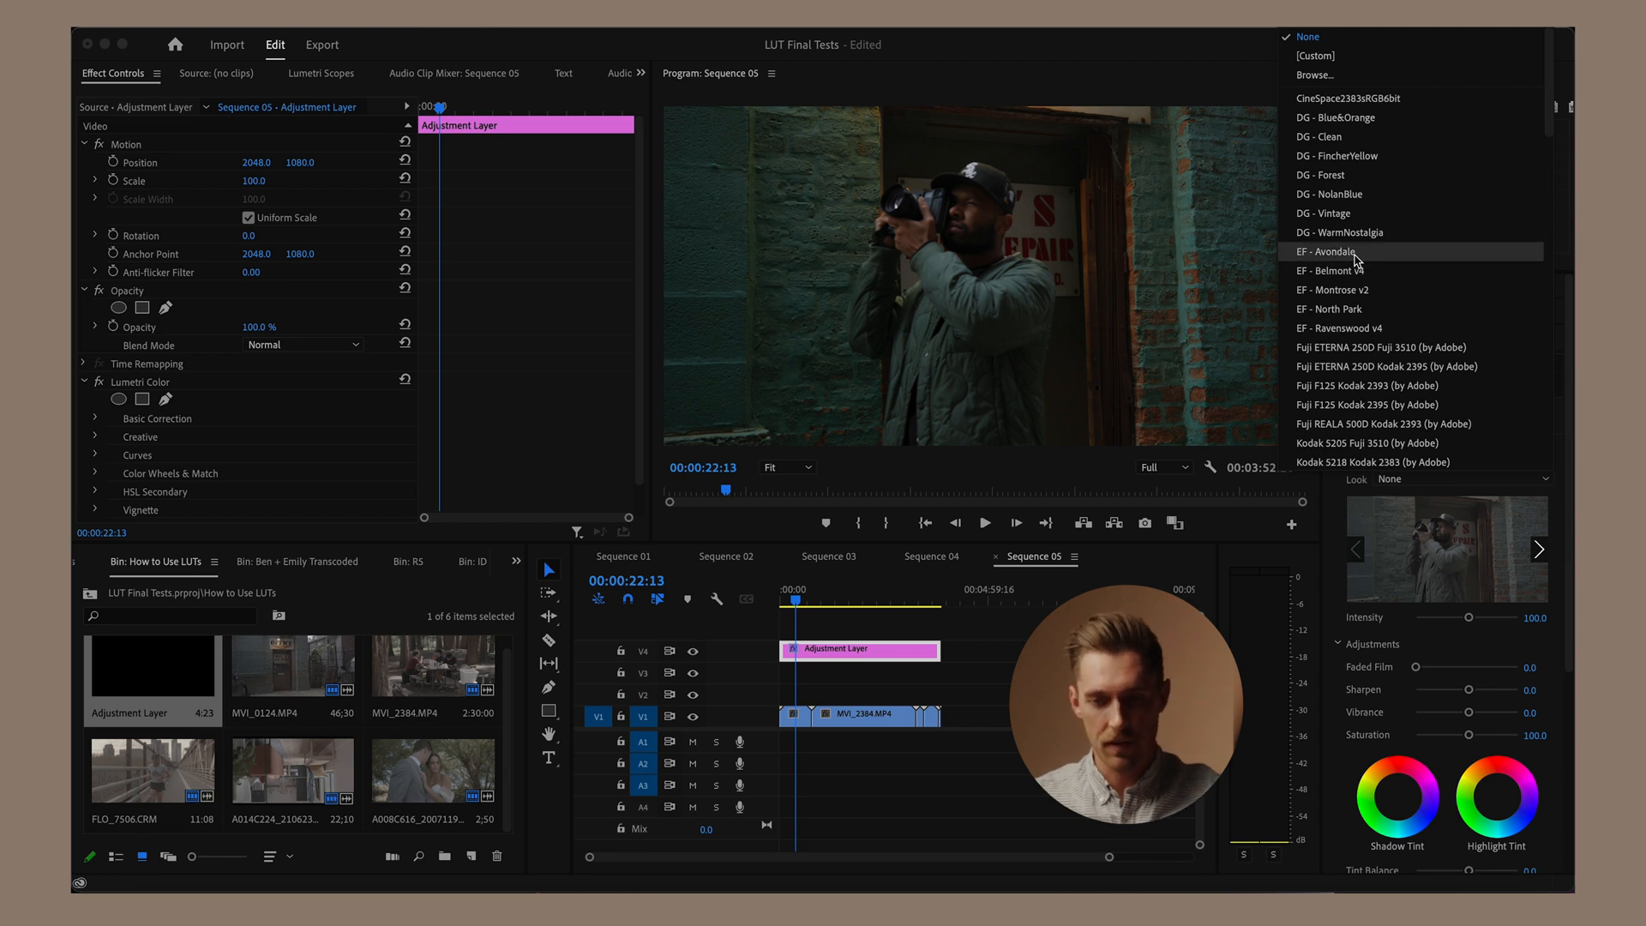
left_click(1330, 251)
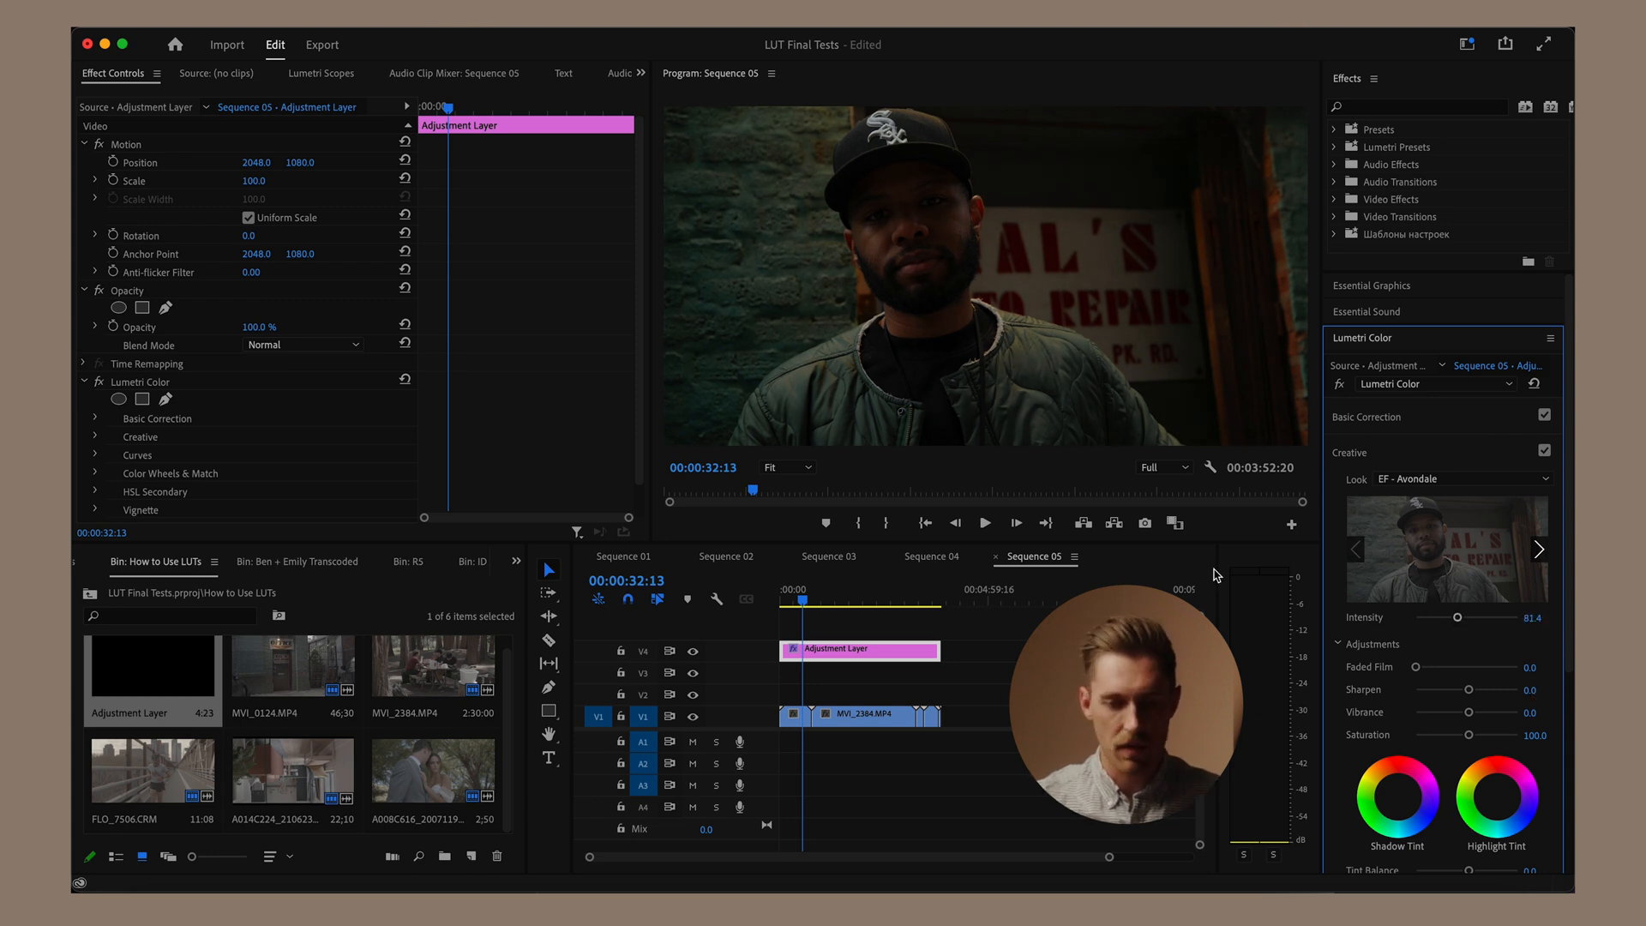
left_click(827, 599)
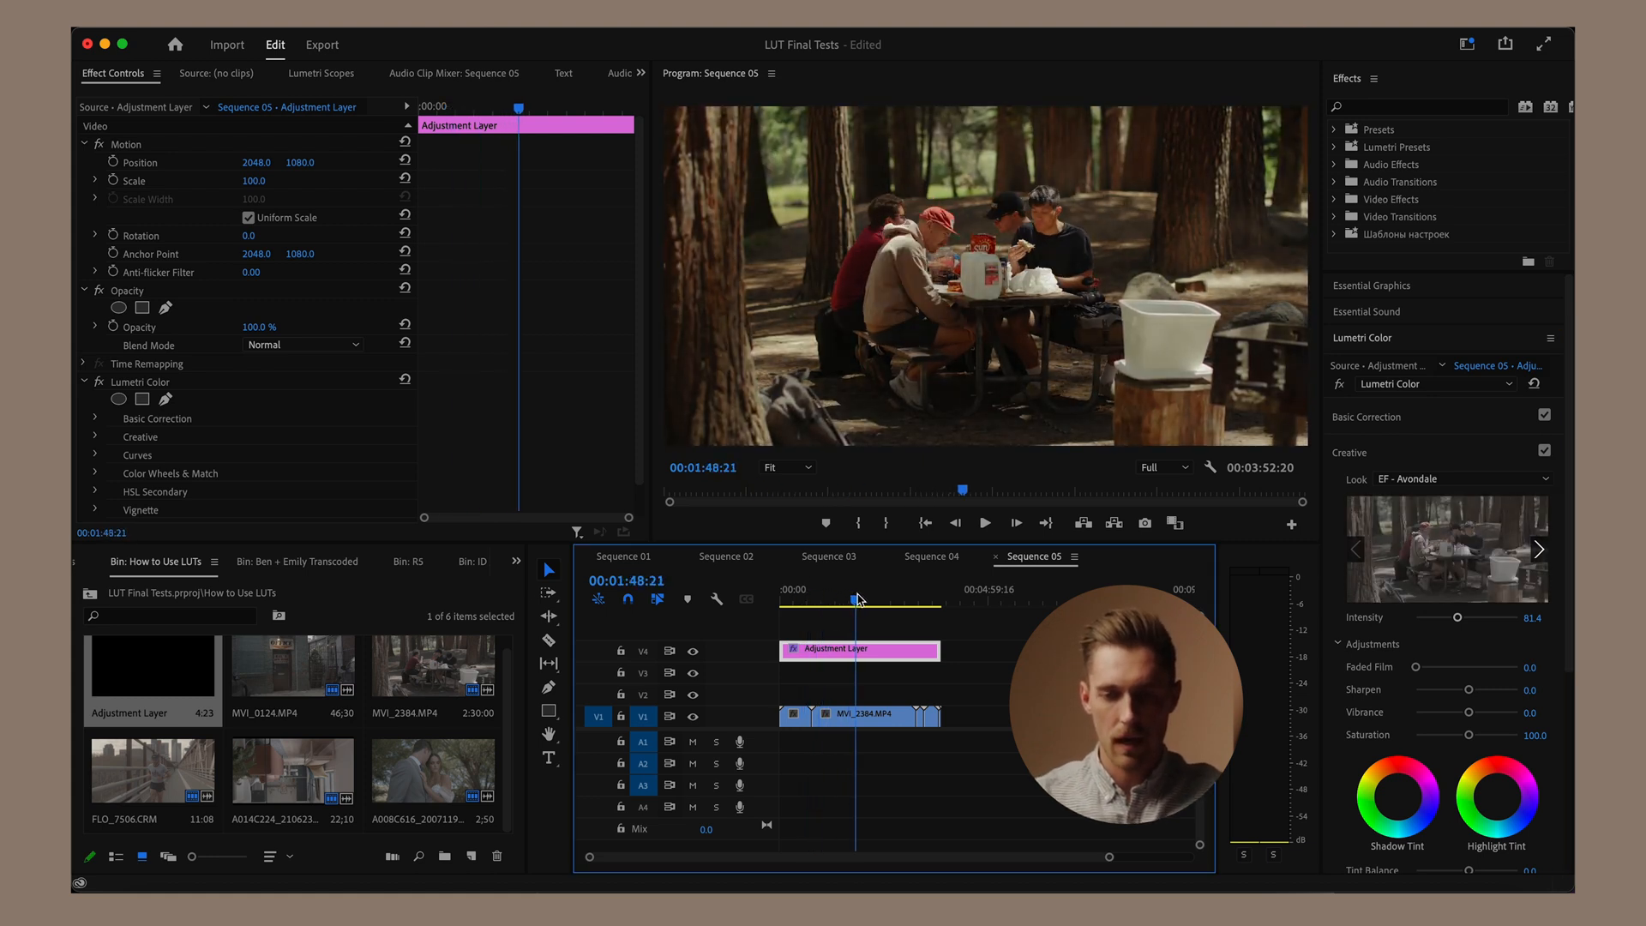
left_click(871, 598)
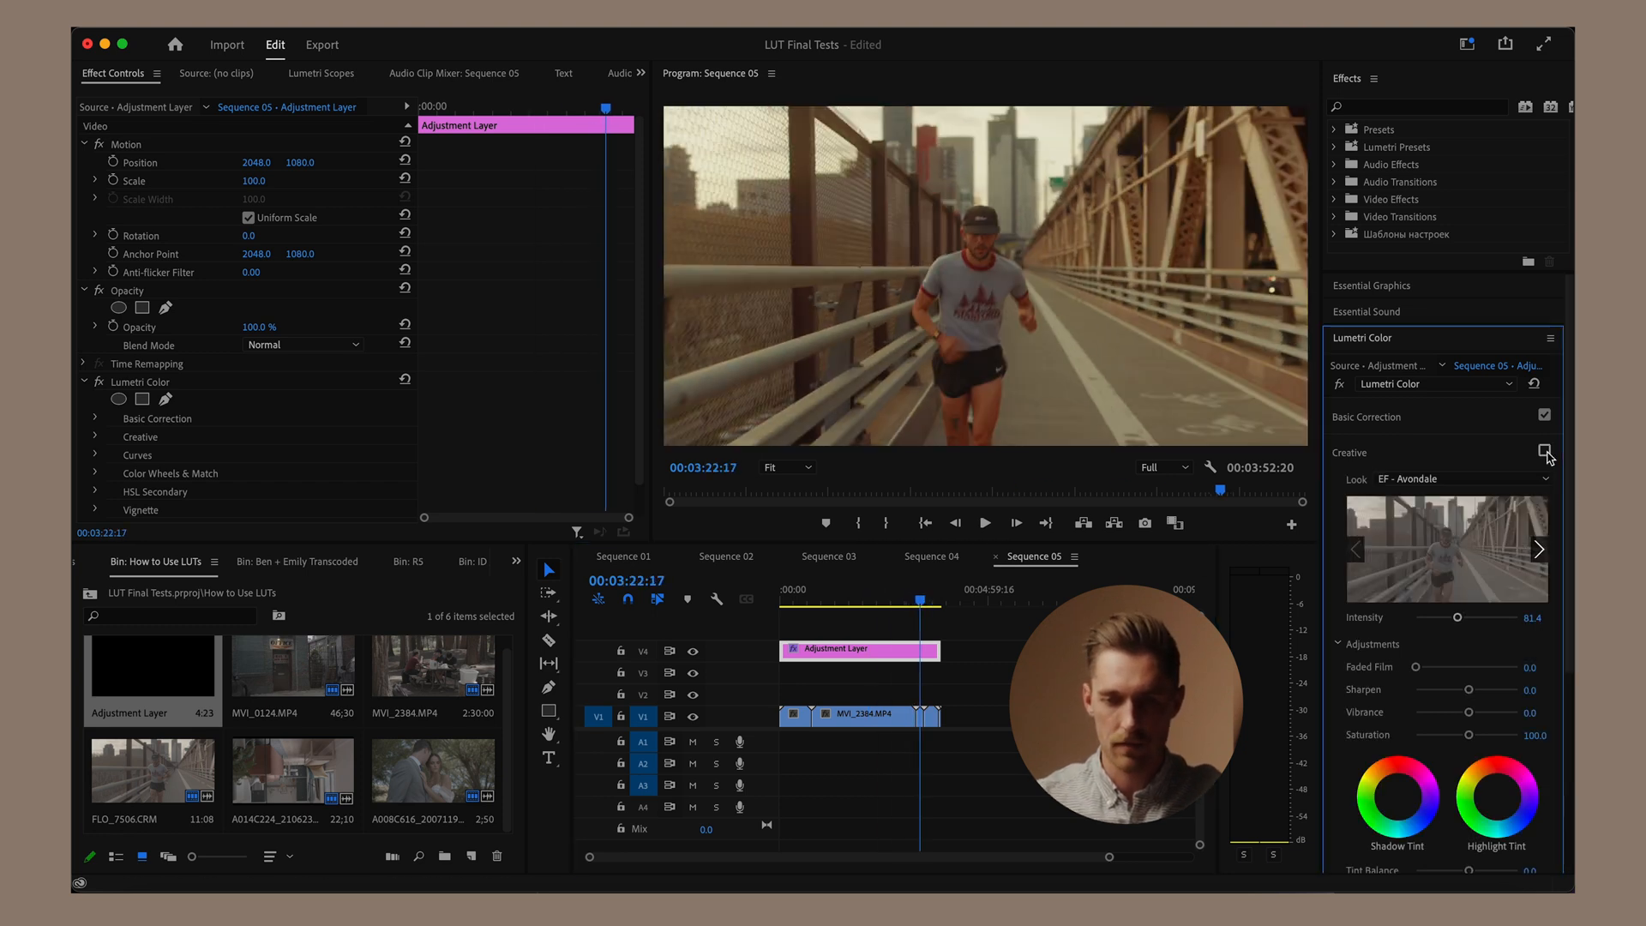
left_click(1543, 452)
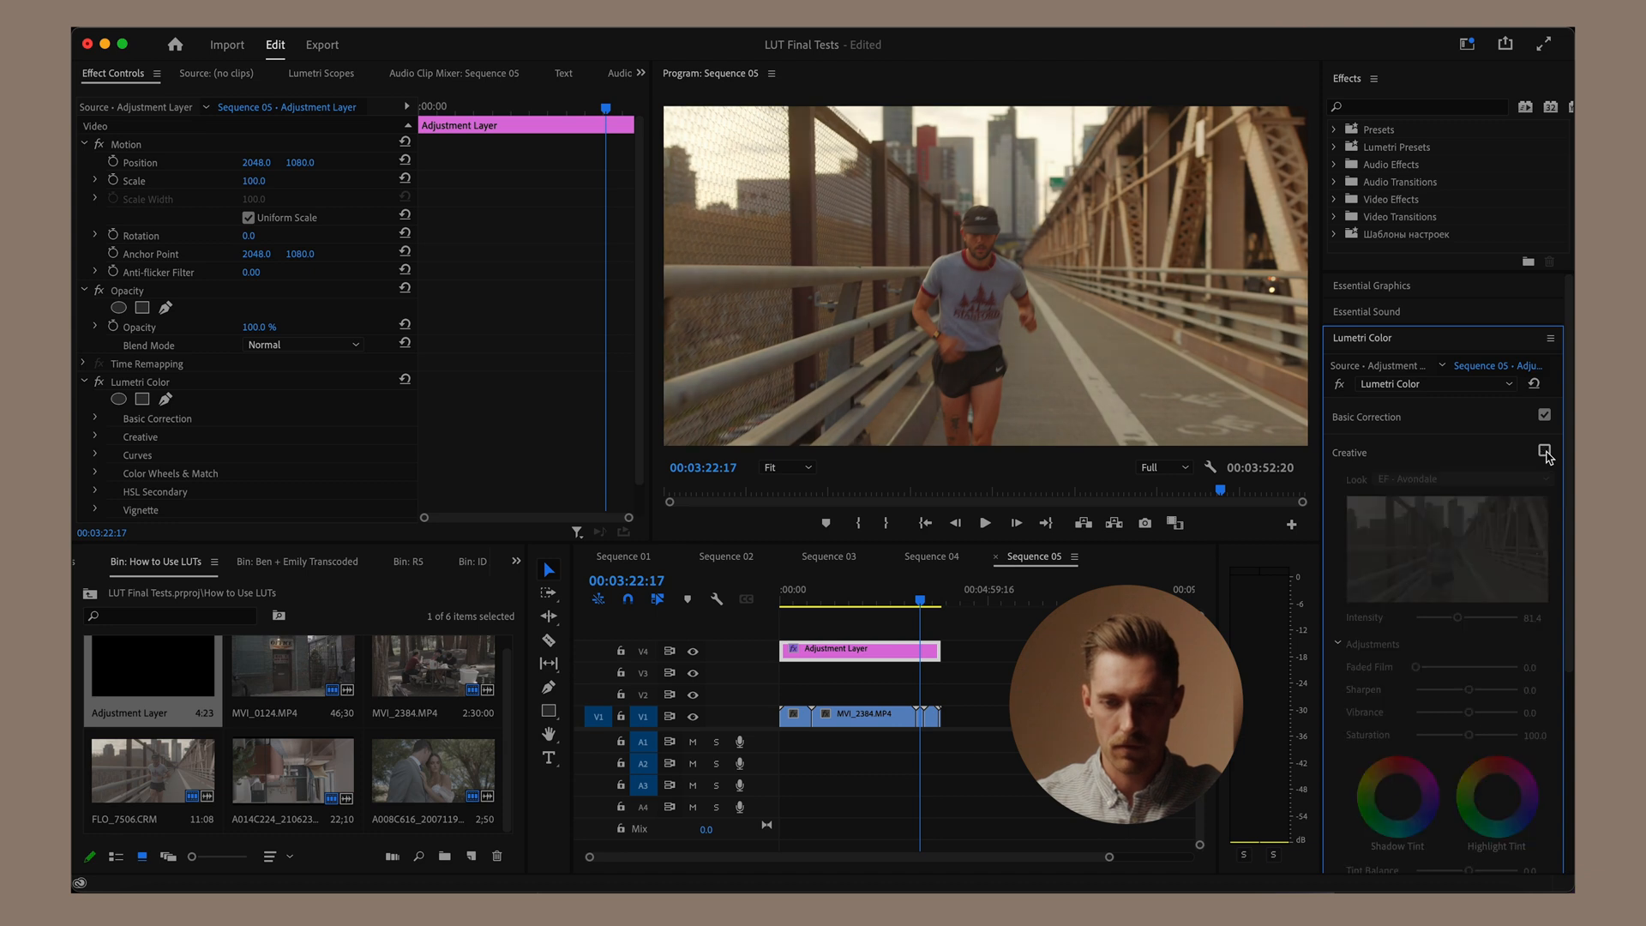
left_click(1543, 444)
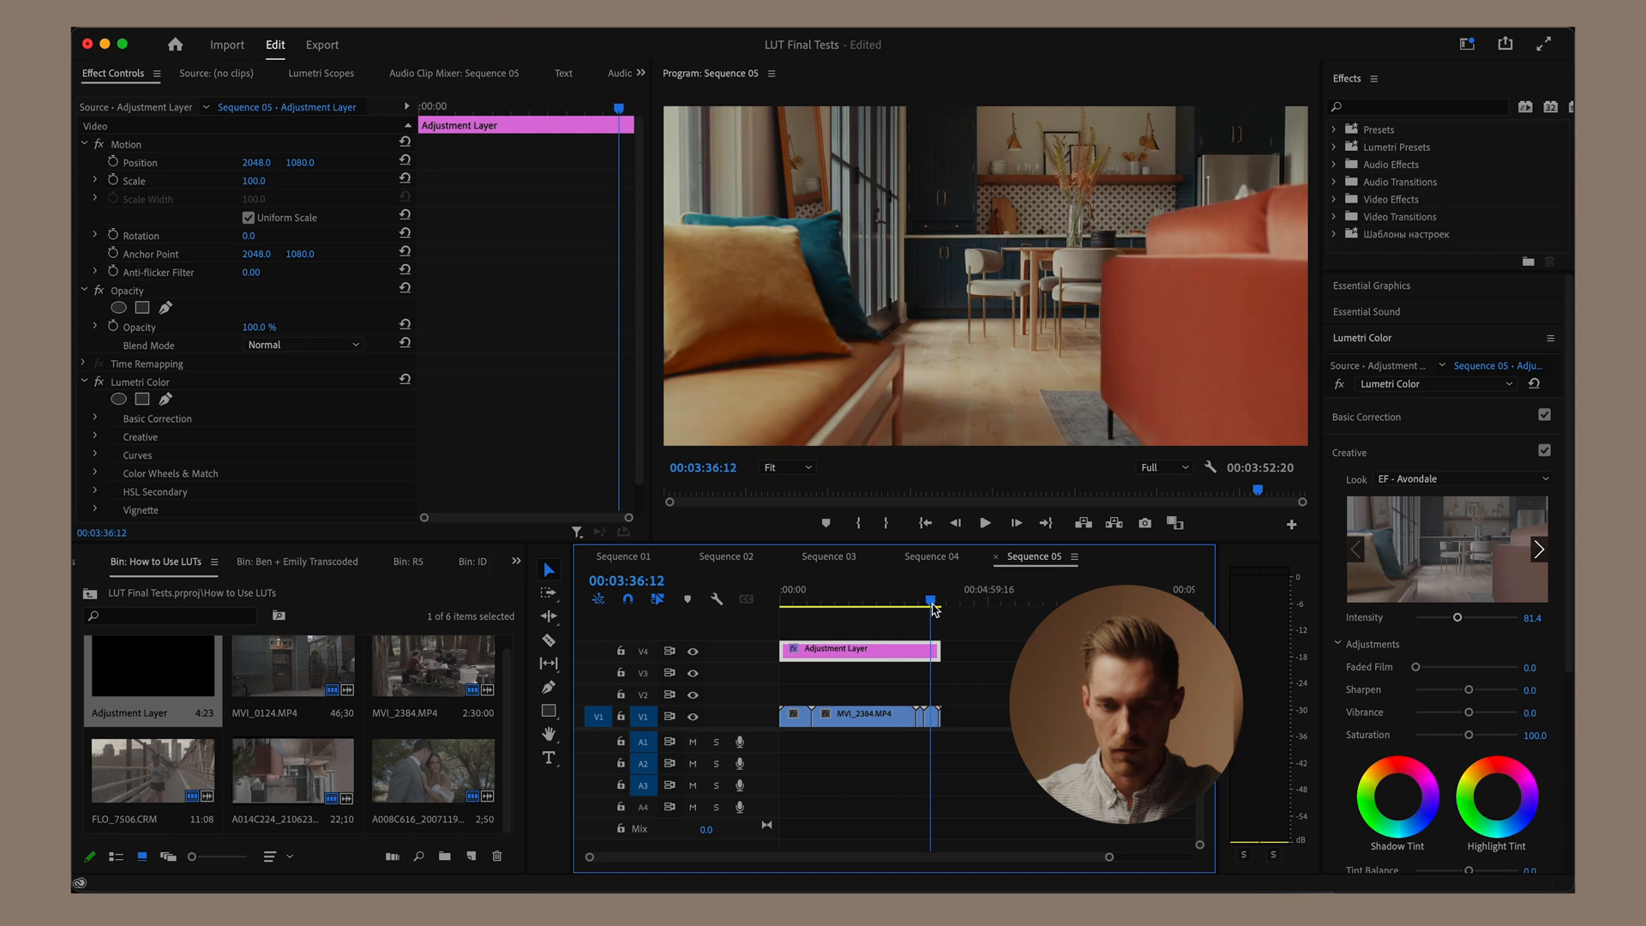
left_click(1545, 453)
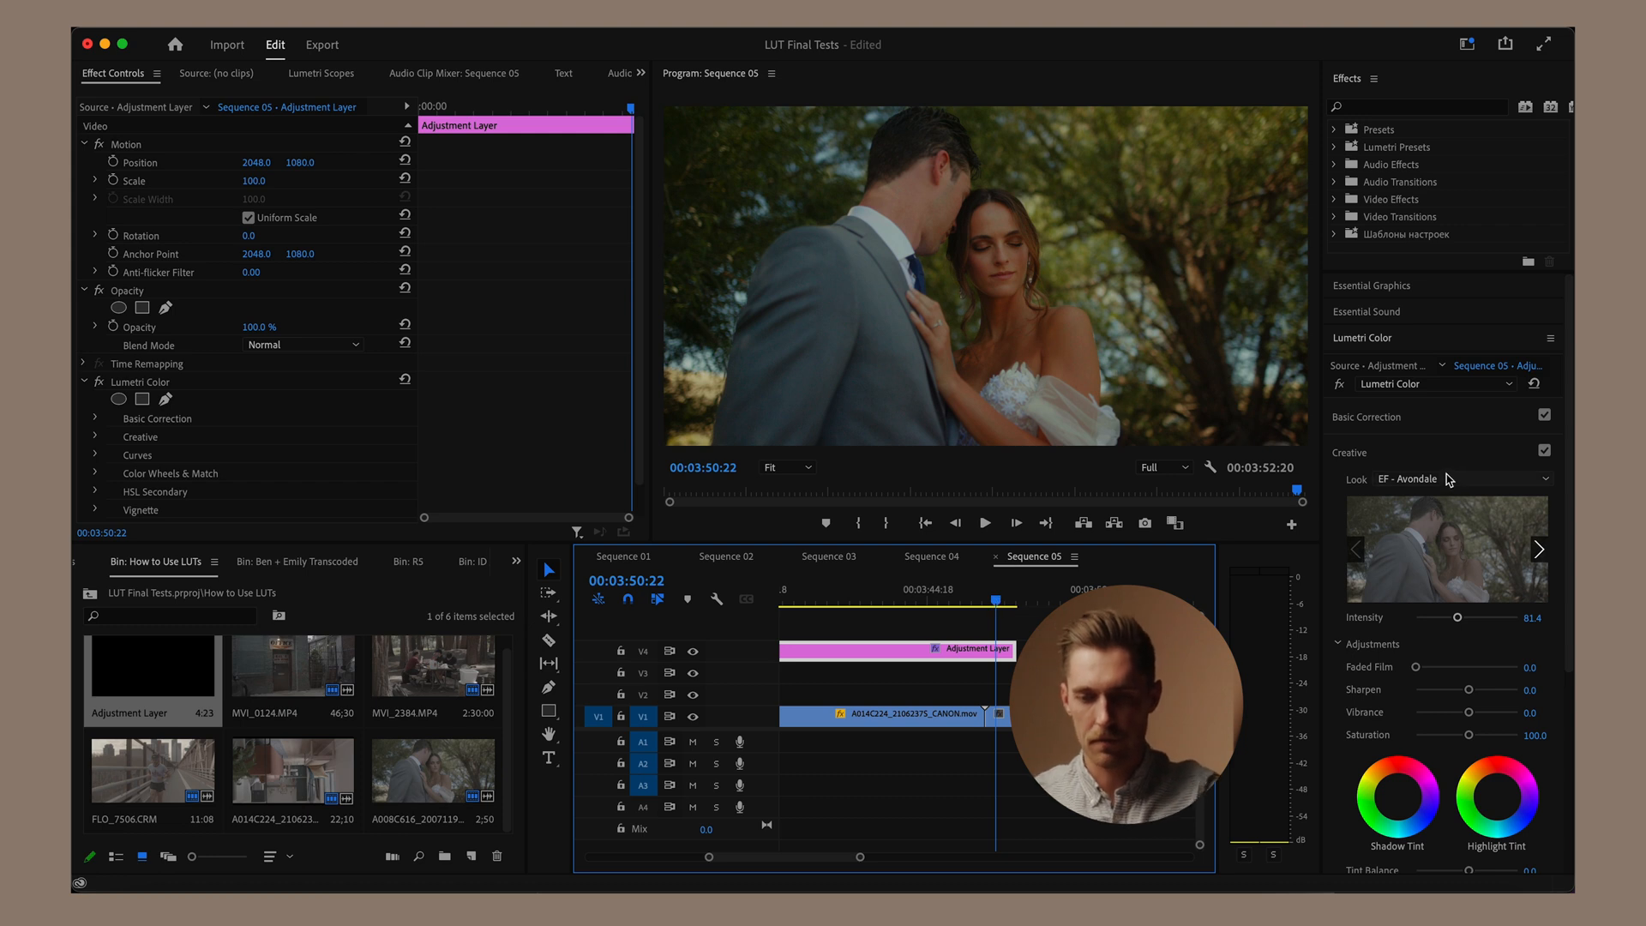
mouse_move(1440, 480)
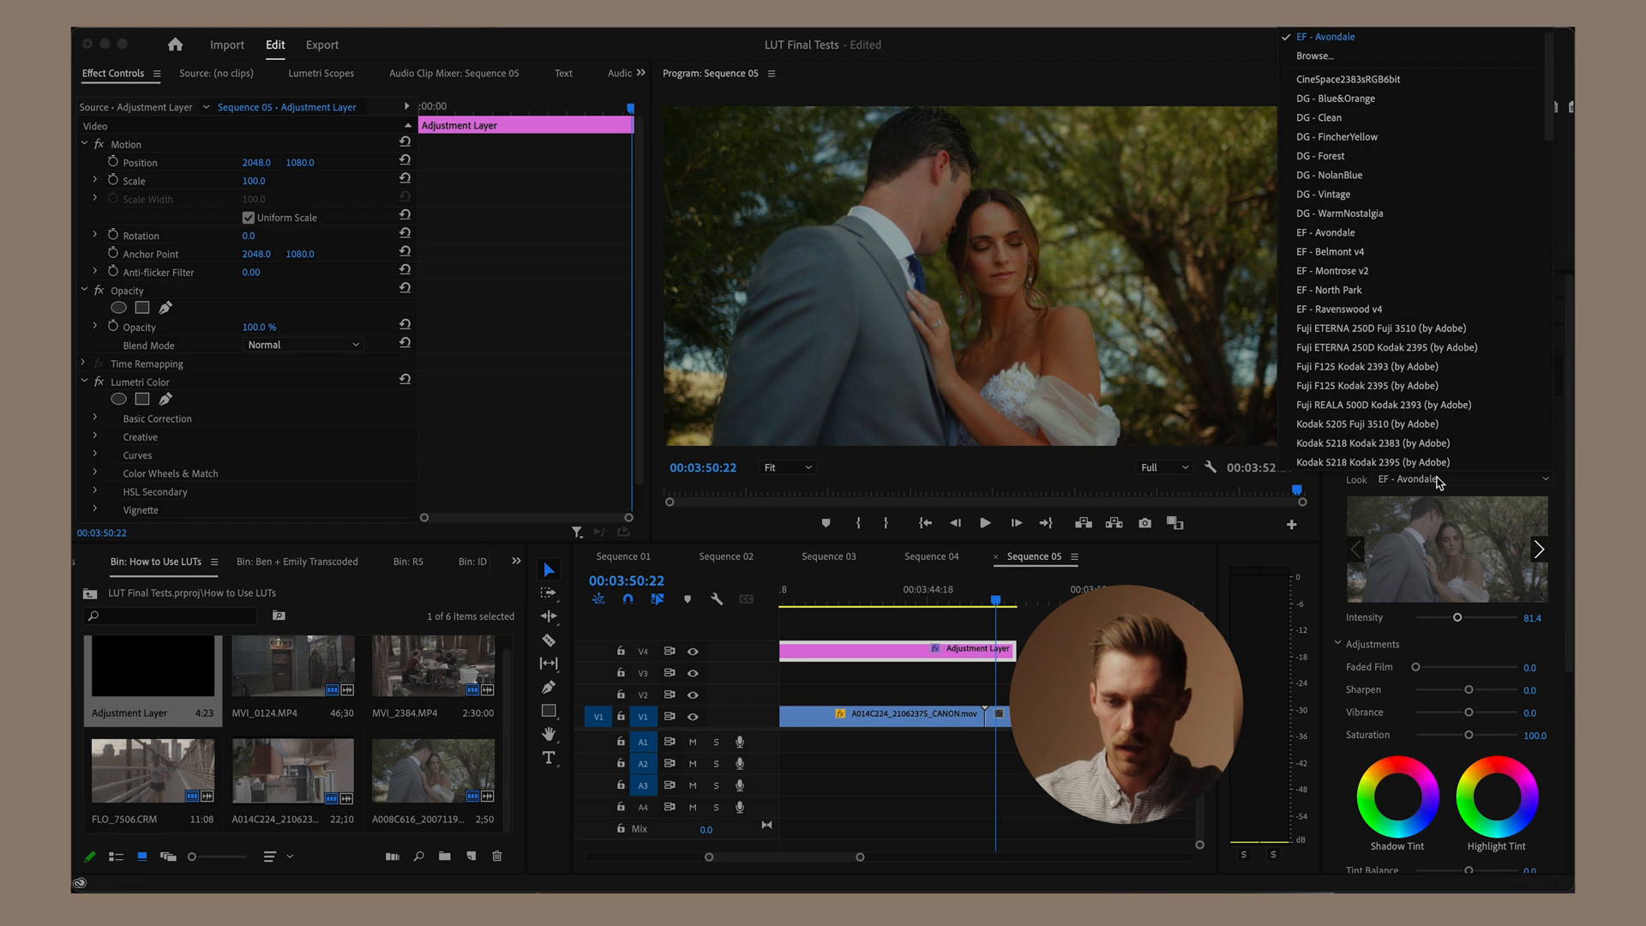
Step: Switch the look to EF - North Park, preview kitchen, bridge and wedding shots, then try Ravenswood v4
left_click(1336, 290)
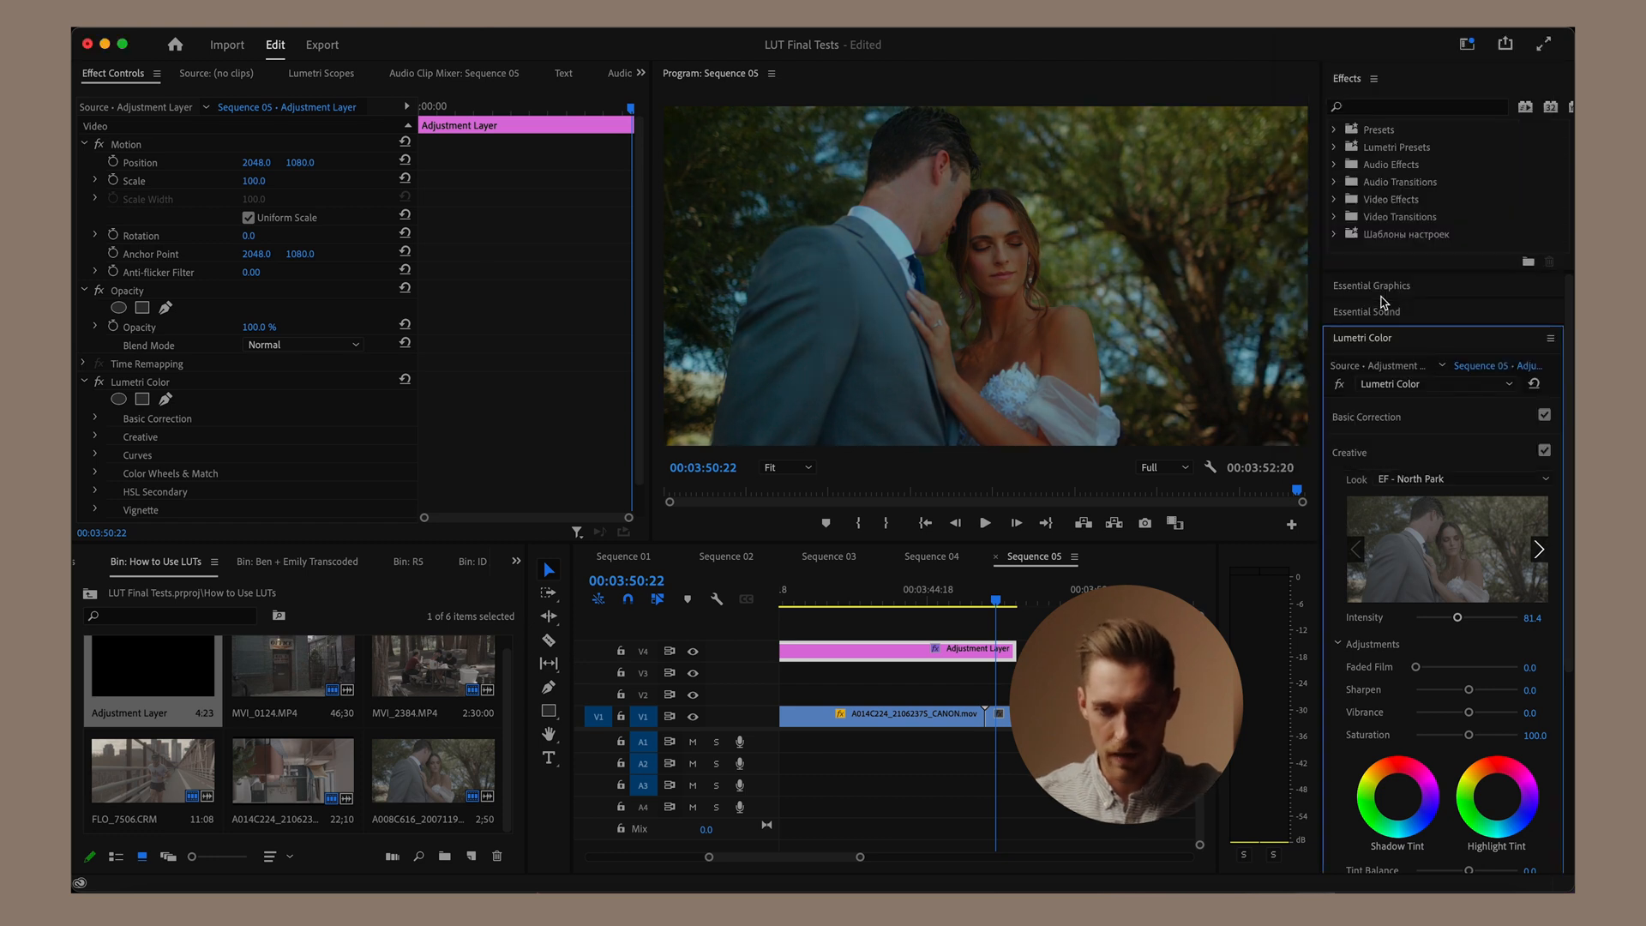
mouse_move(722, 358)
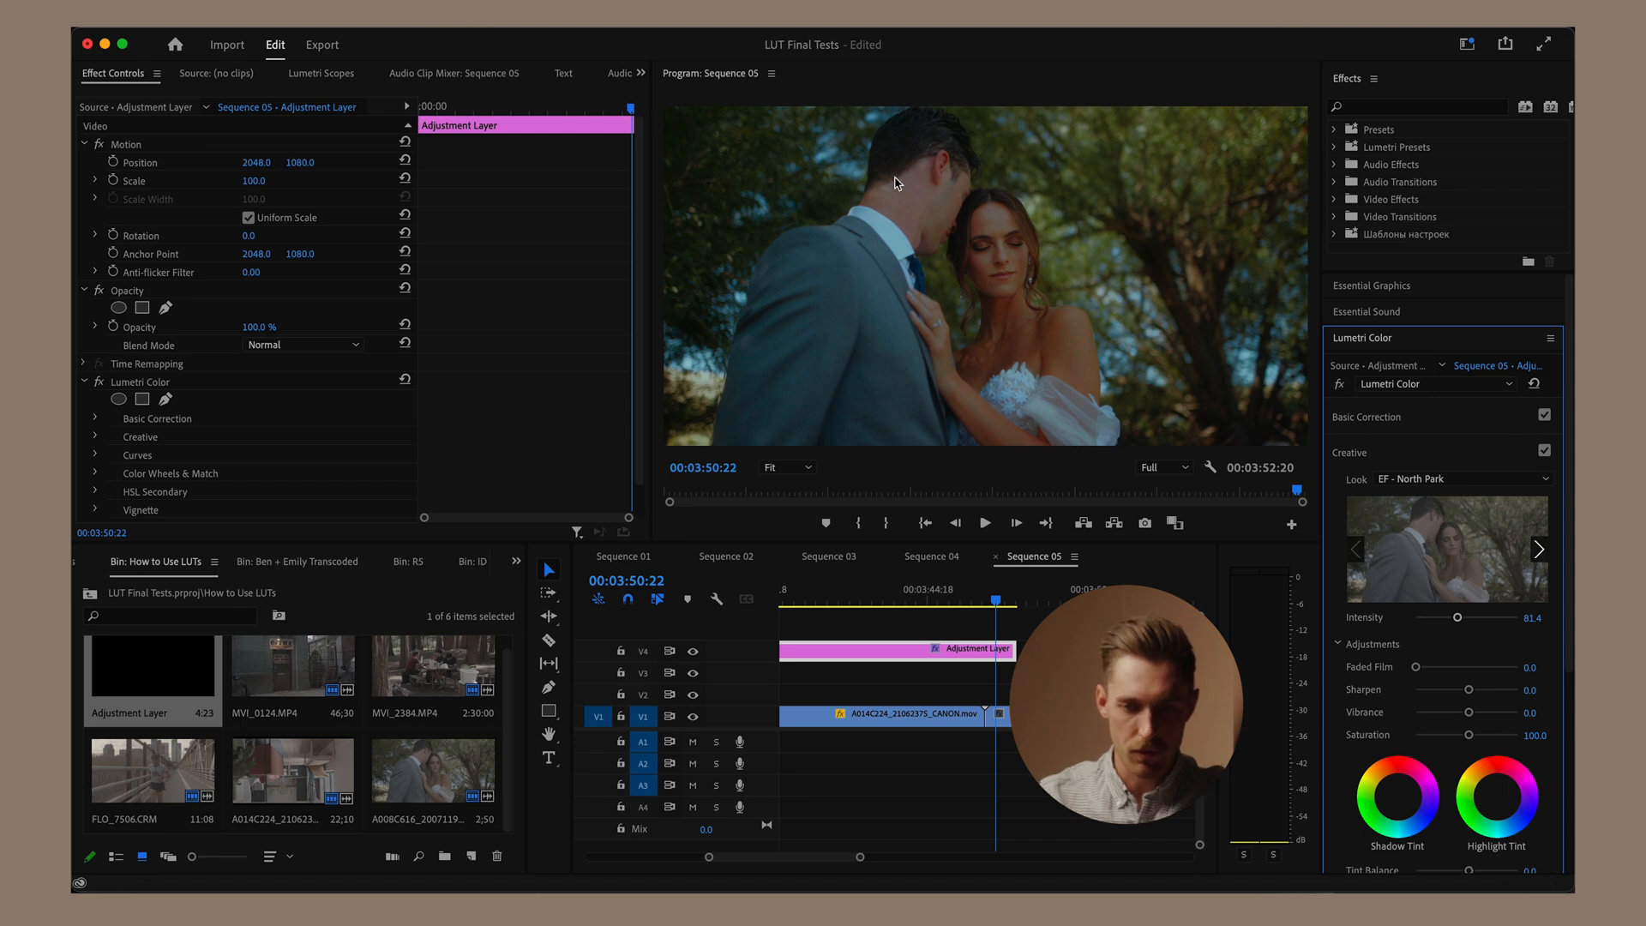
mouse_move(1200, 405)
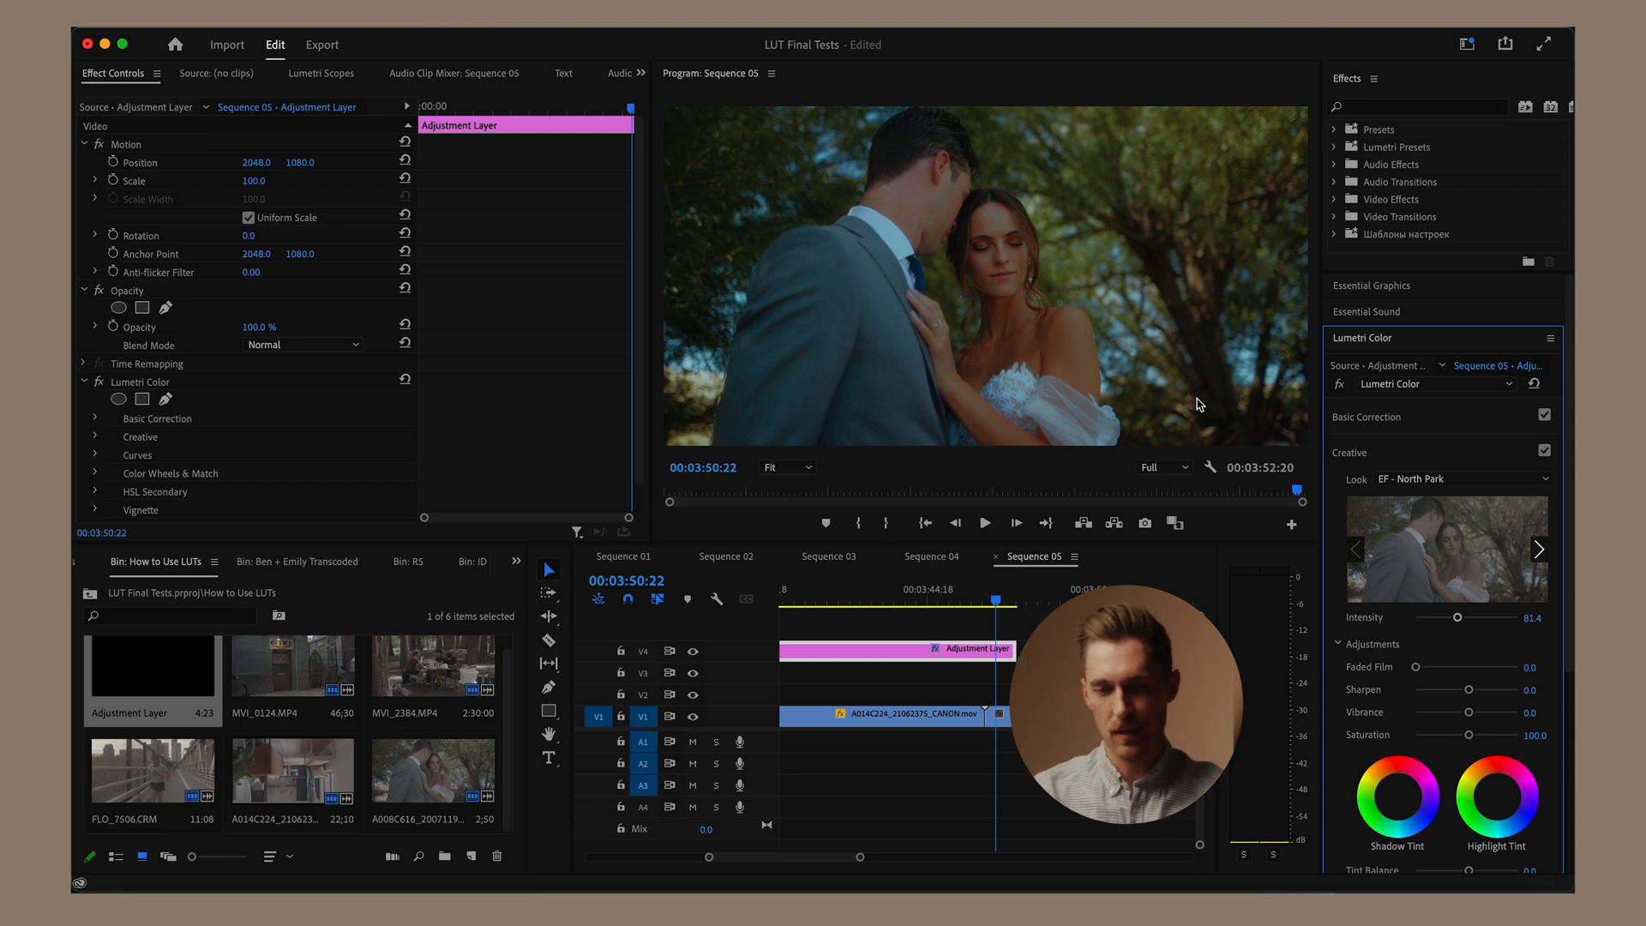
left_click(896, 590)
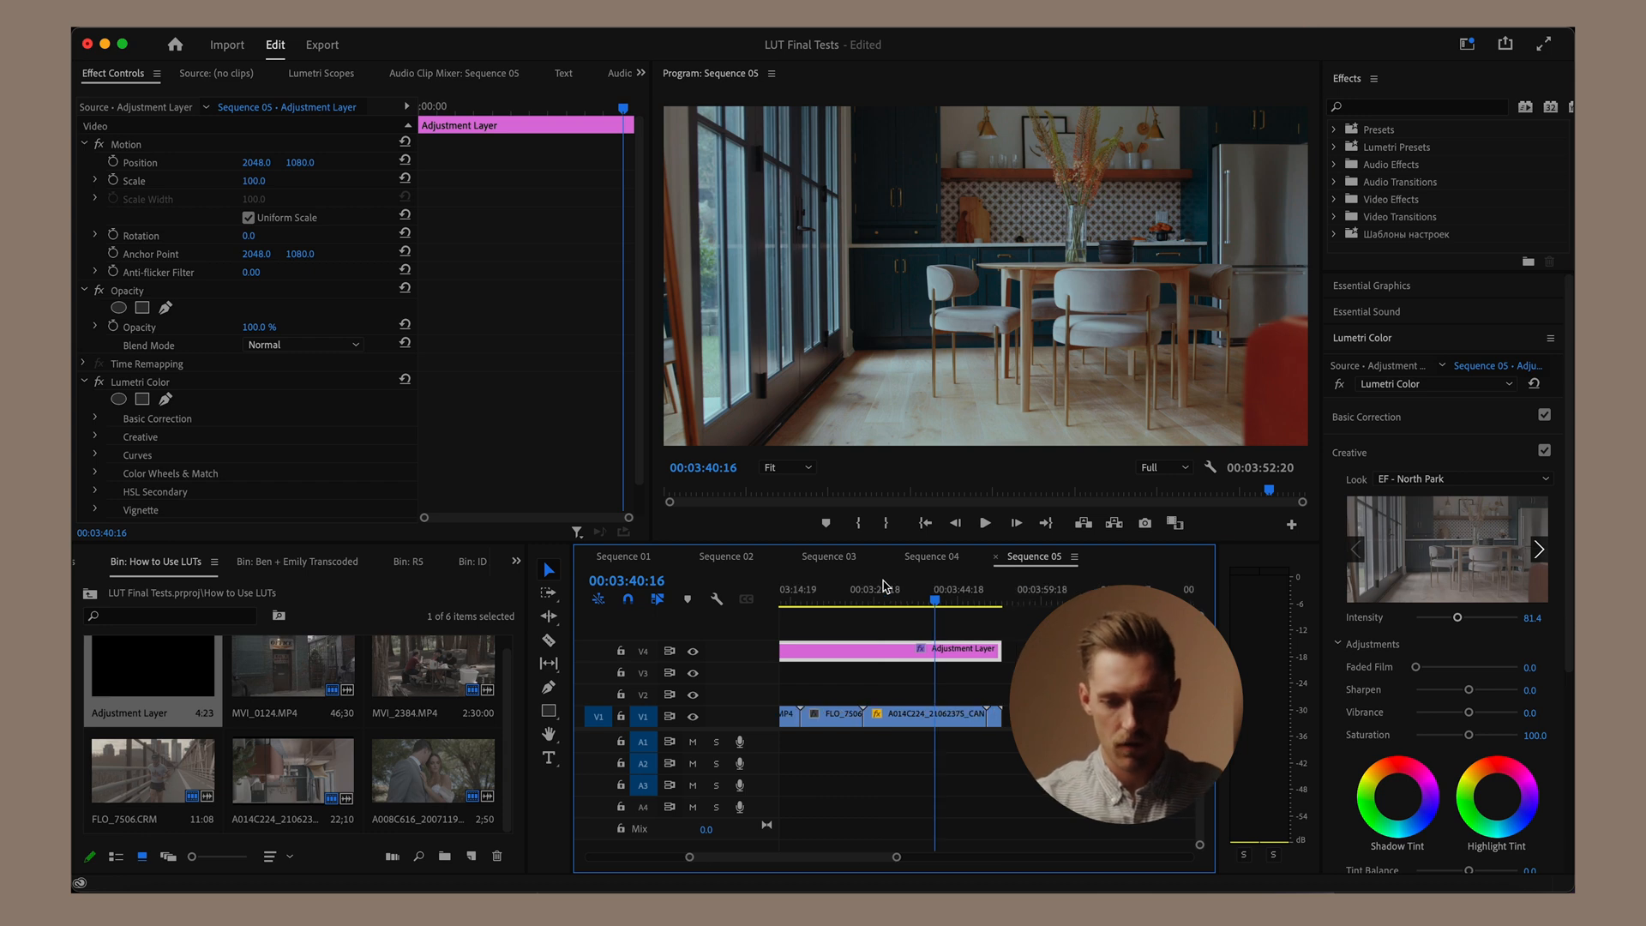
left_click(837, 598)
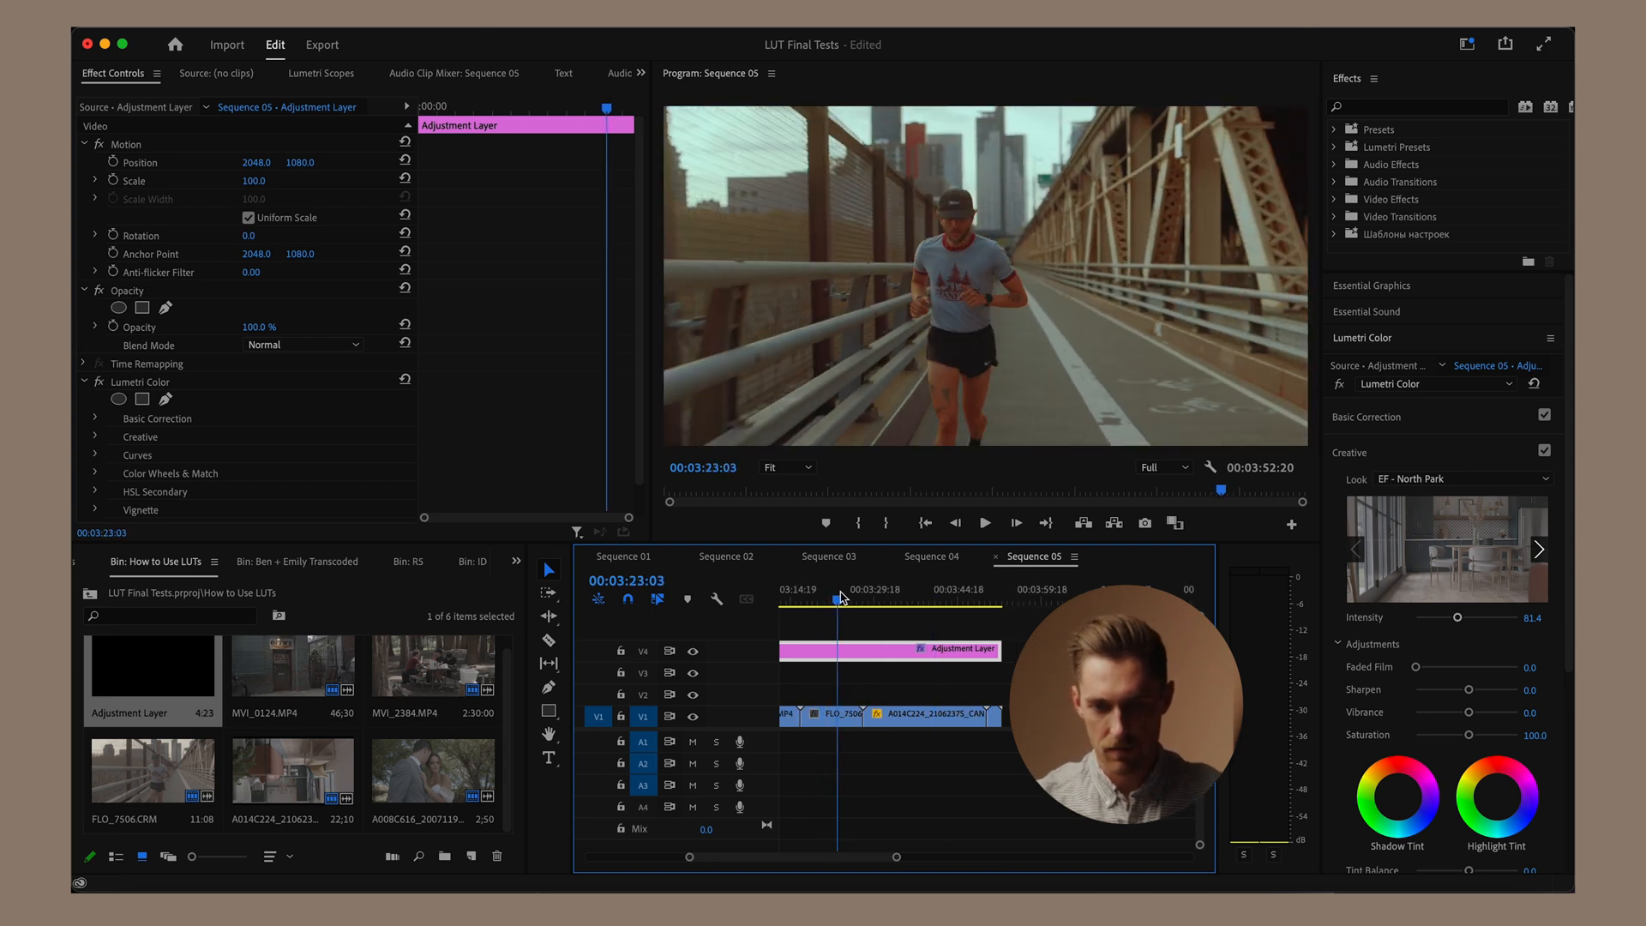
left_click(835, 593)
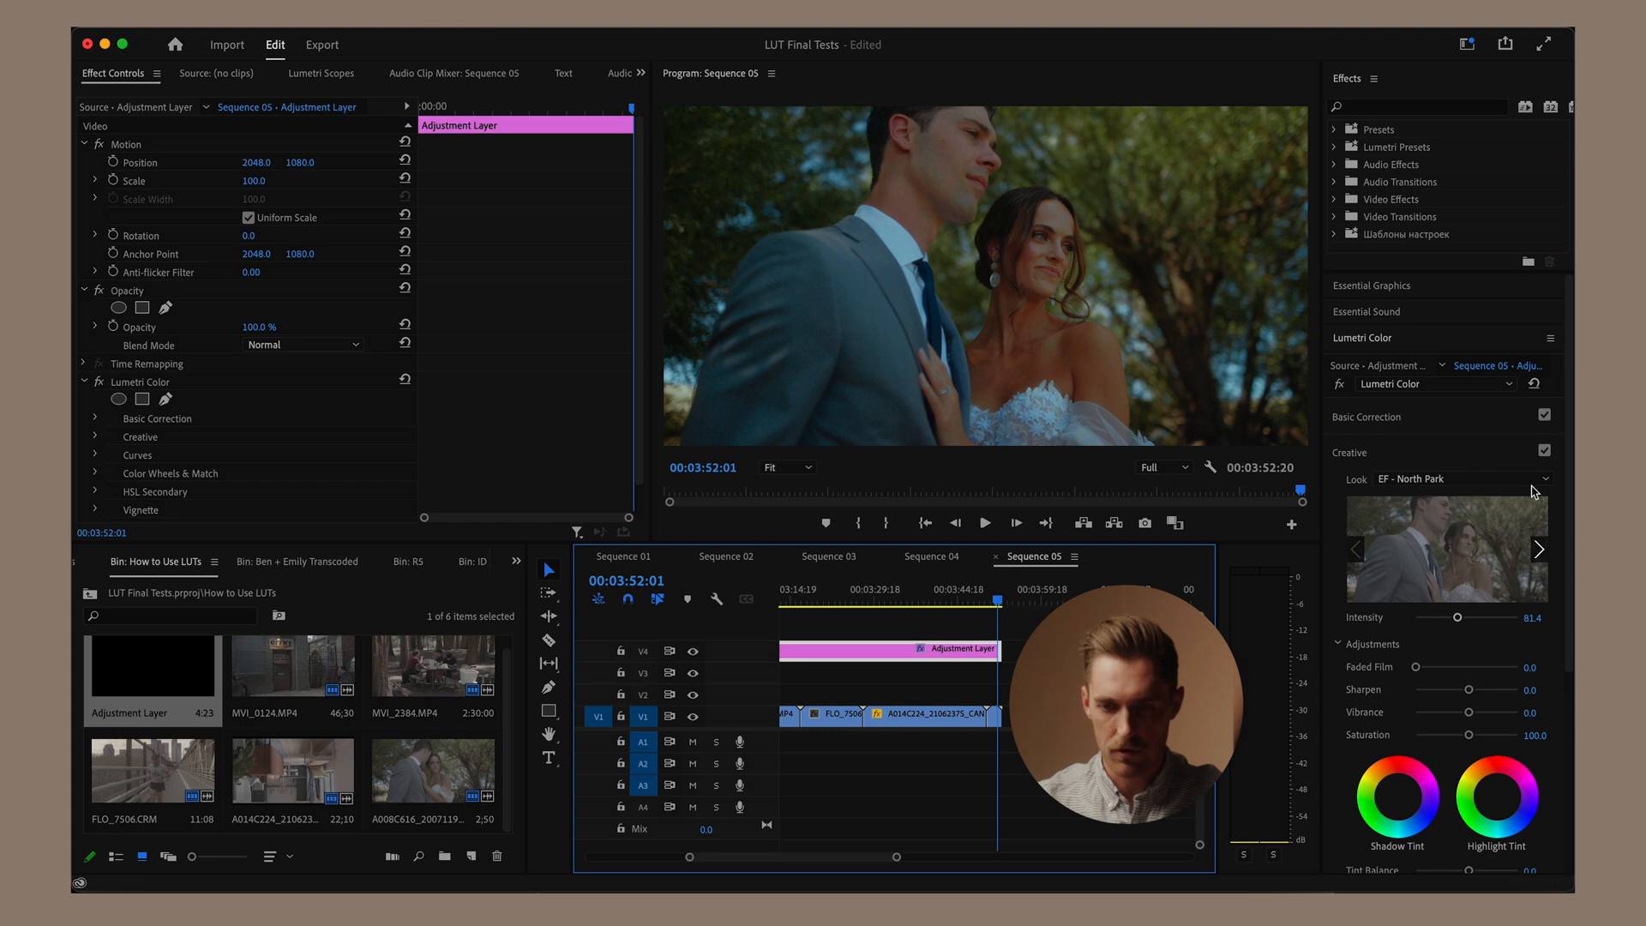
left_click(1538, 549)
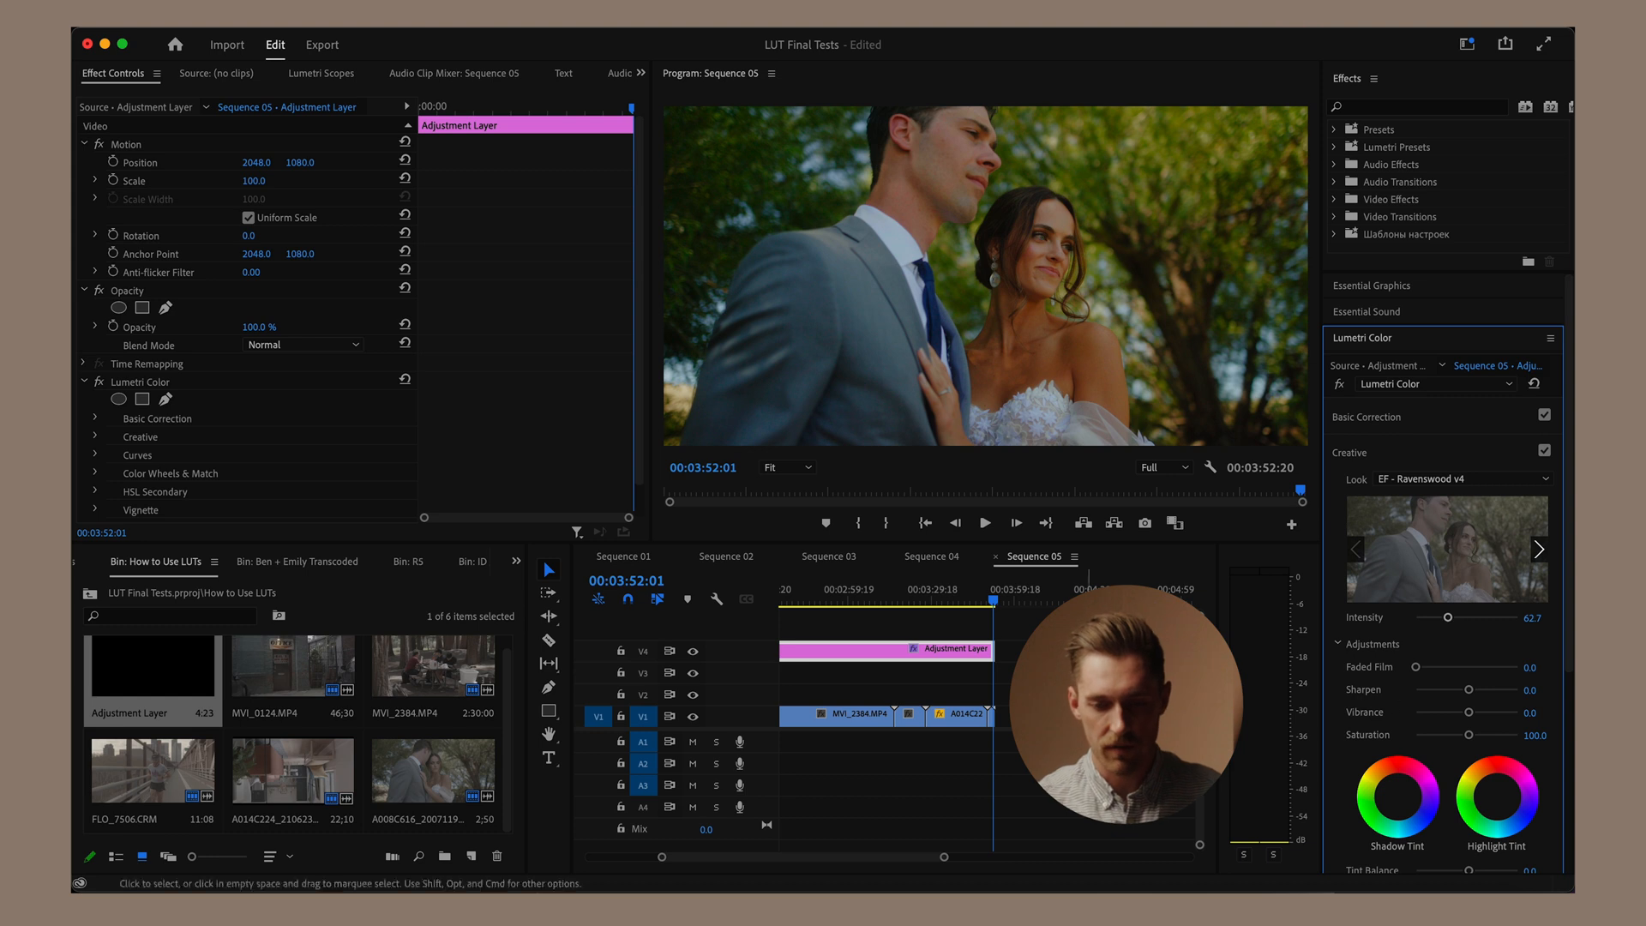
Step: Adjust the Ravenswood/Belmont look intensity while comparing the running and wedding shots
left_click(909, 601)
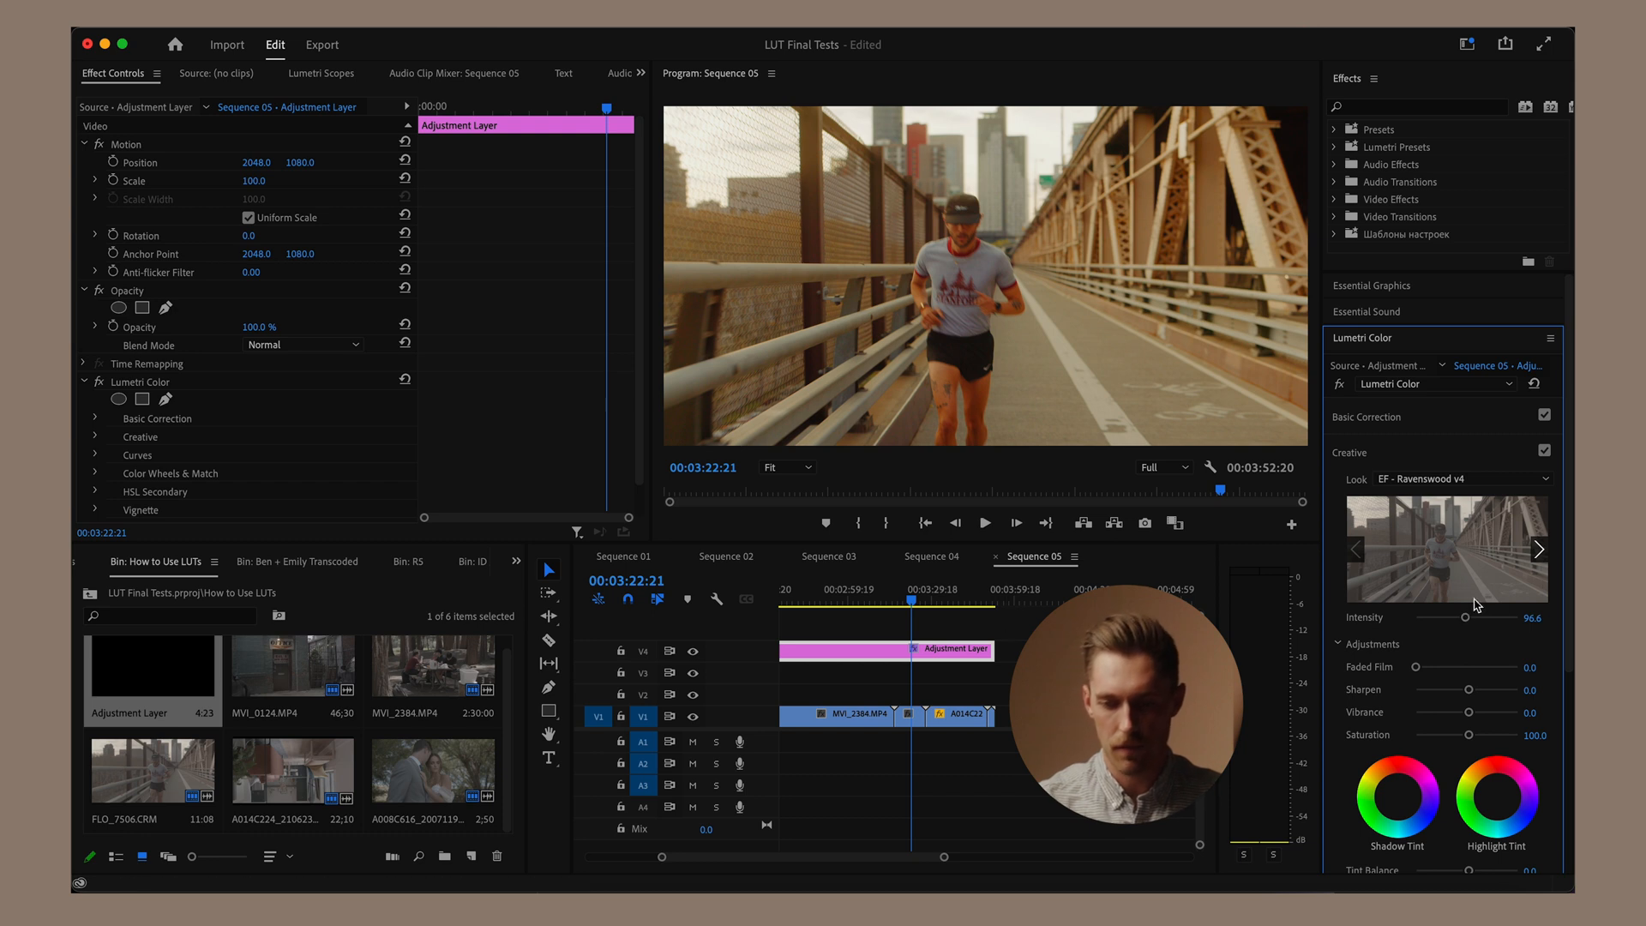
left_click(995, 594)
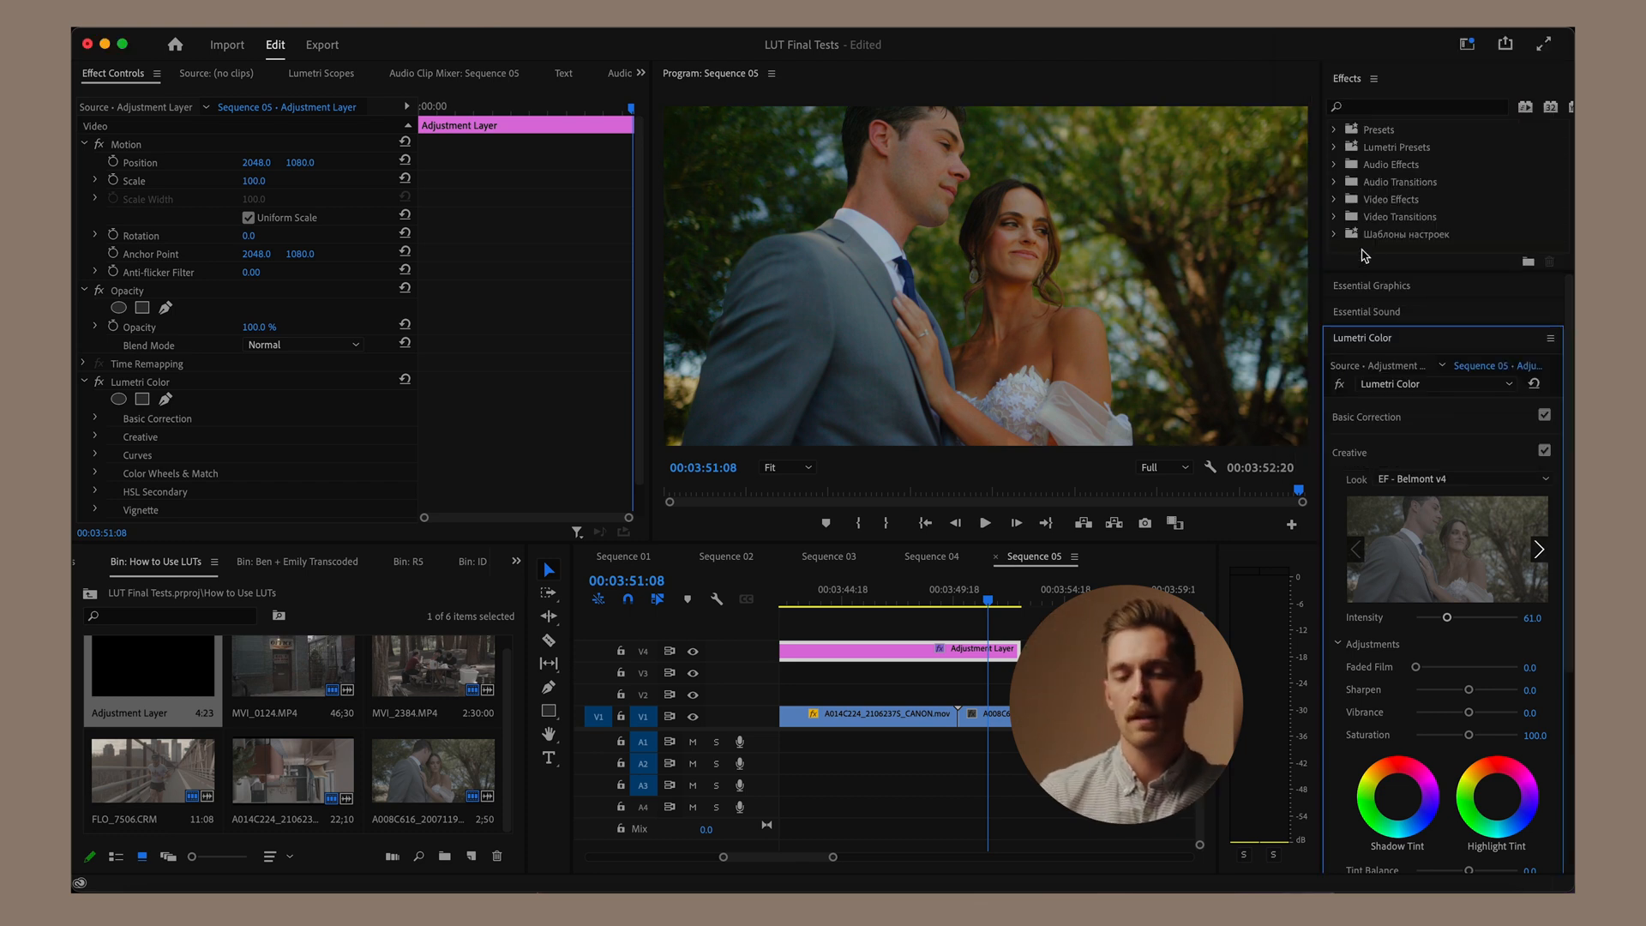
mouse_move(956, 627)
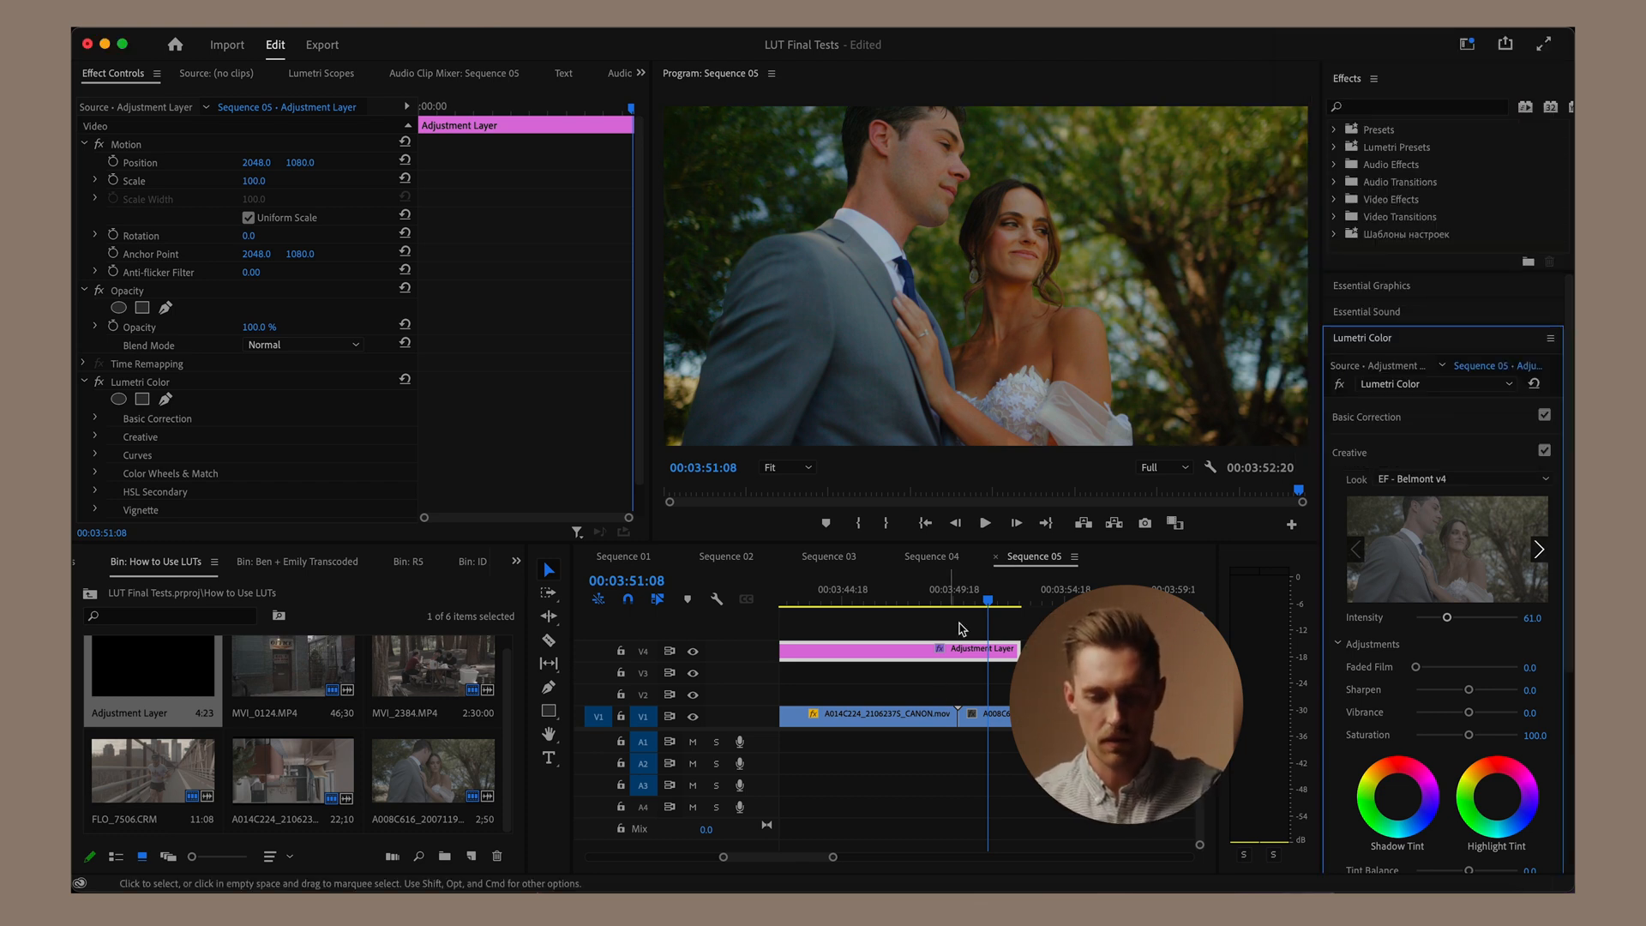
left_click(988, 600)
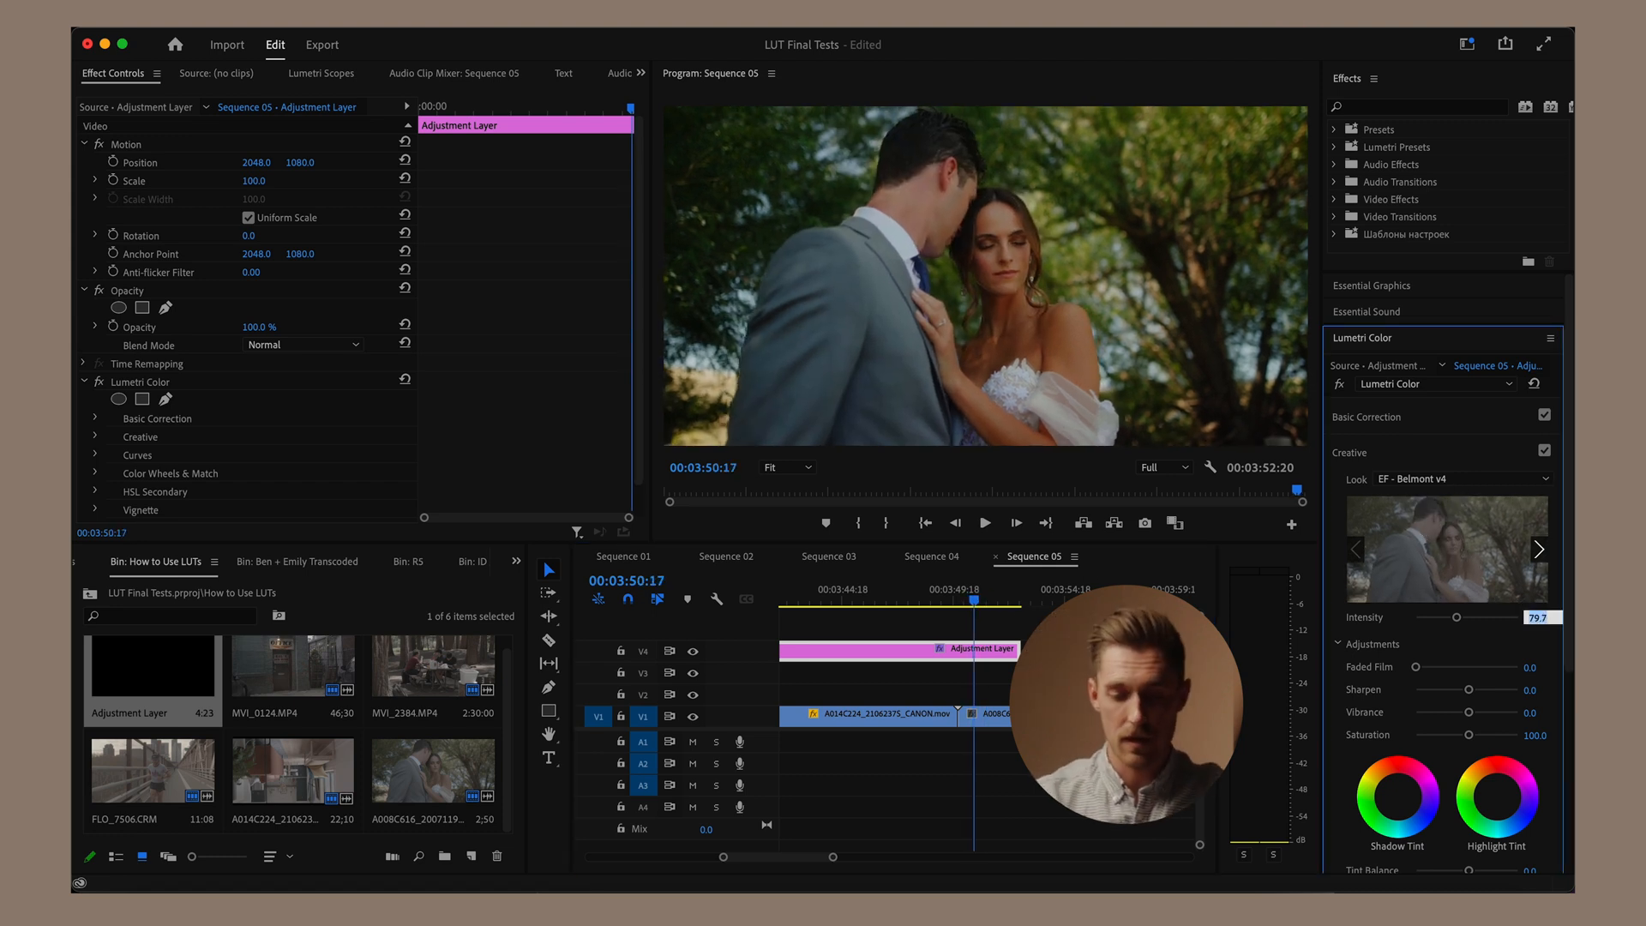
Step: Apply the black-and-white EF - Montrose v2 look at full intensity and review the running and picnic shots
left_click(1463, 478)
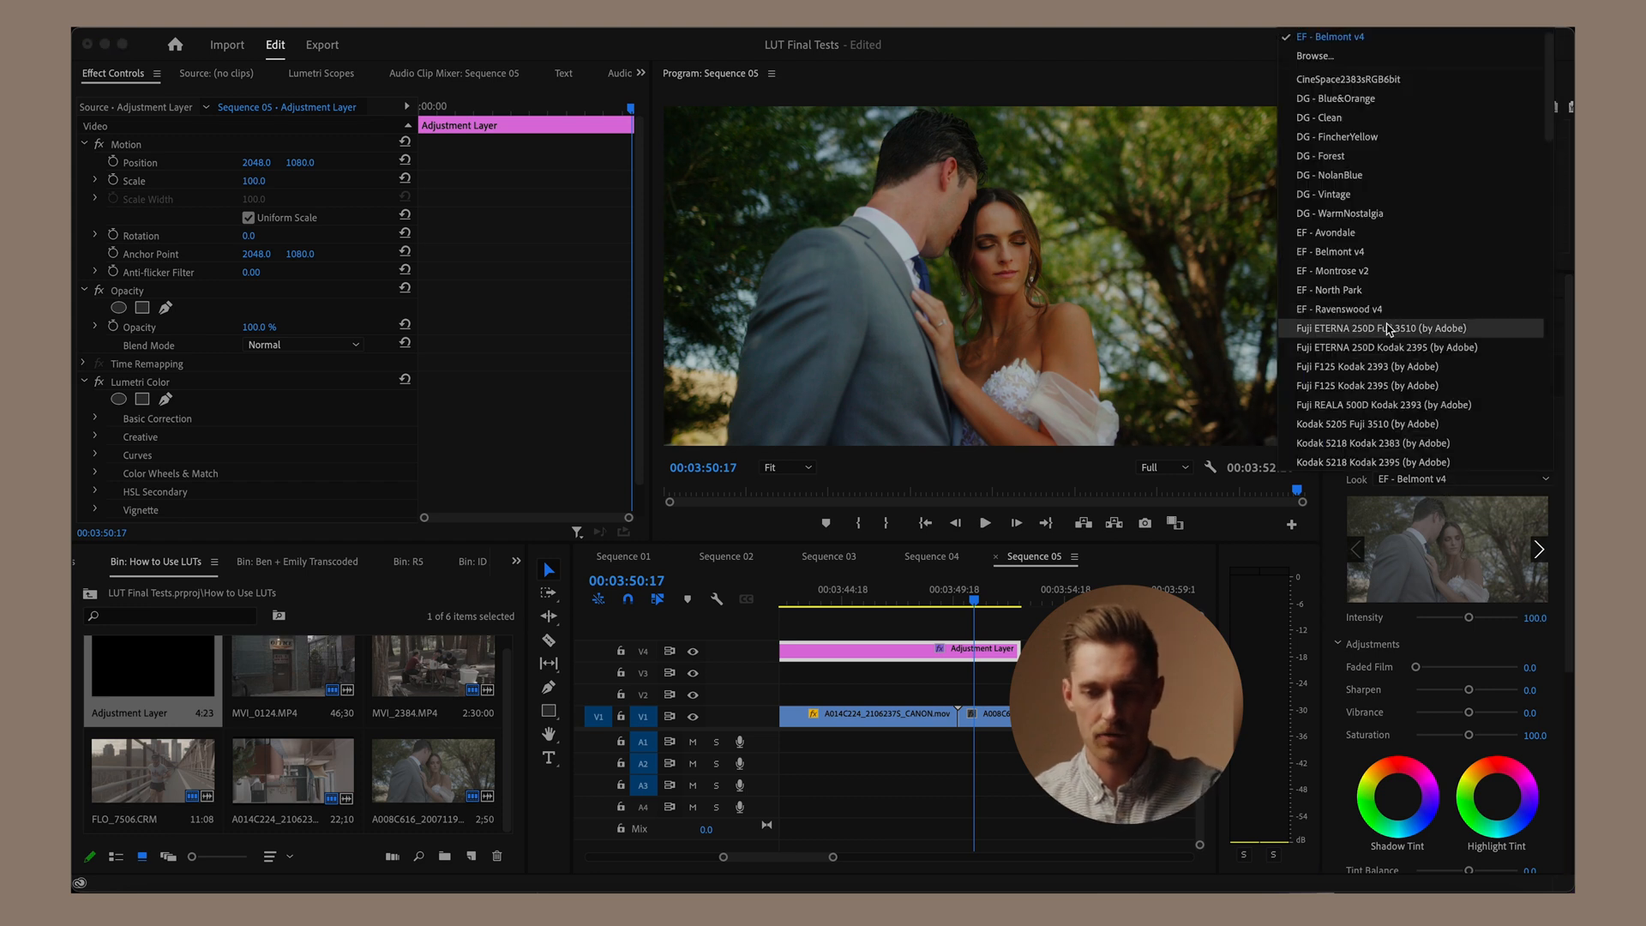
left_click(1339, 269)
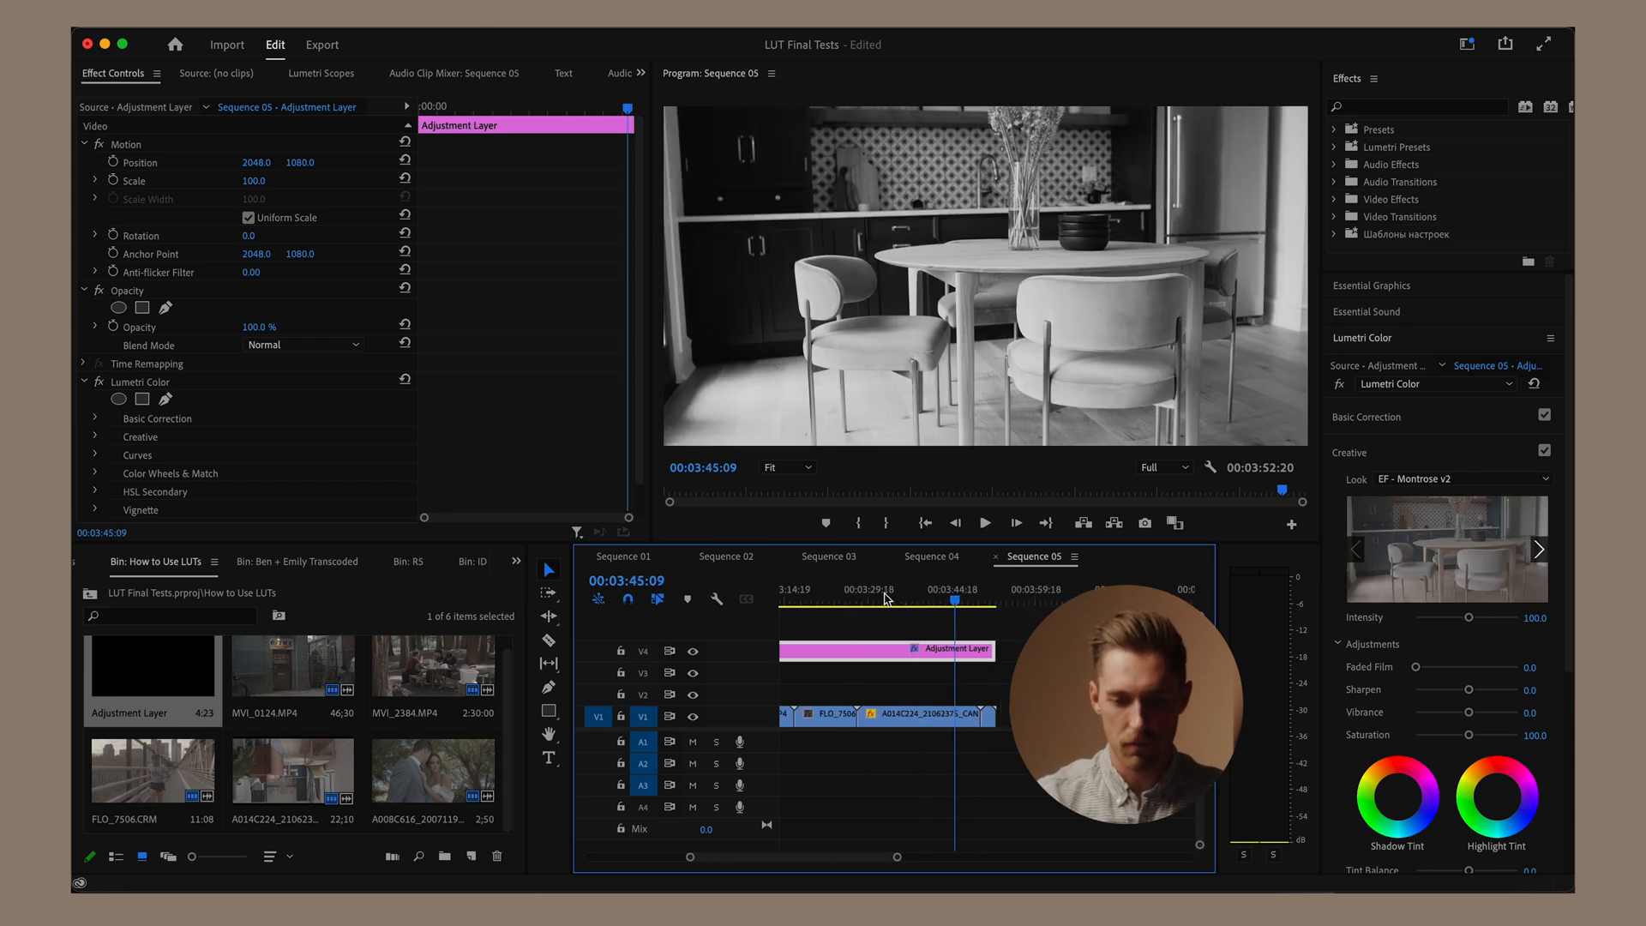
left_click(802, 599)
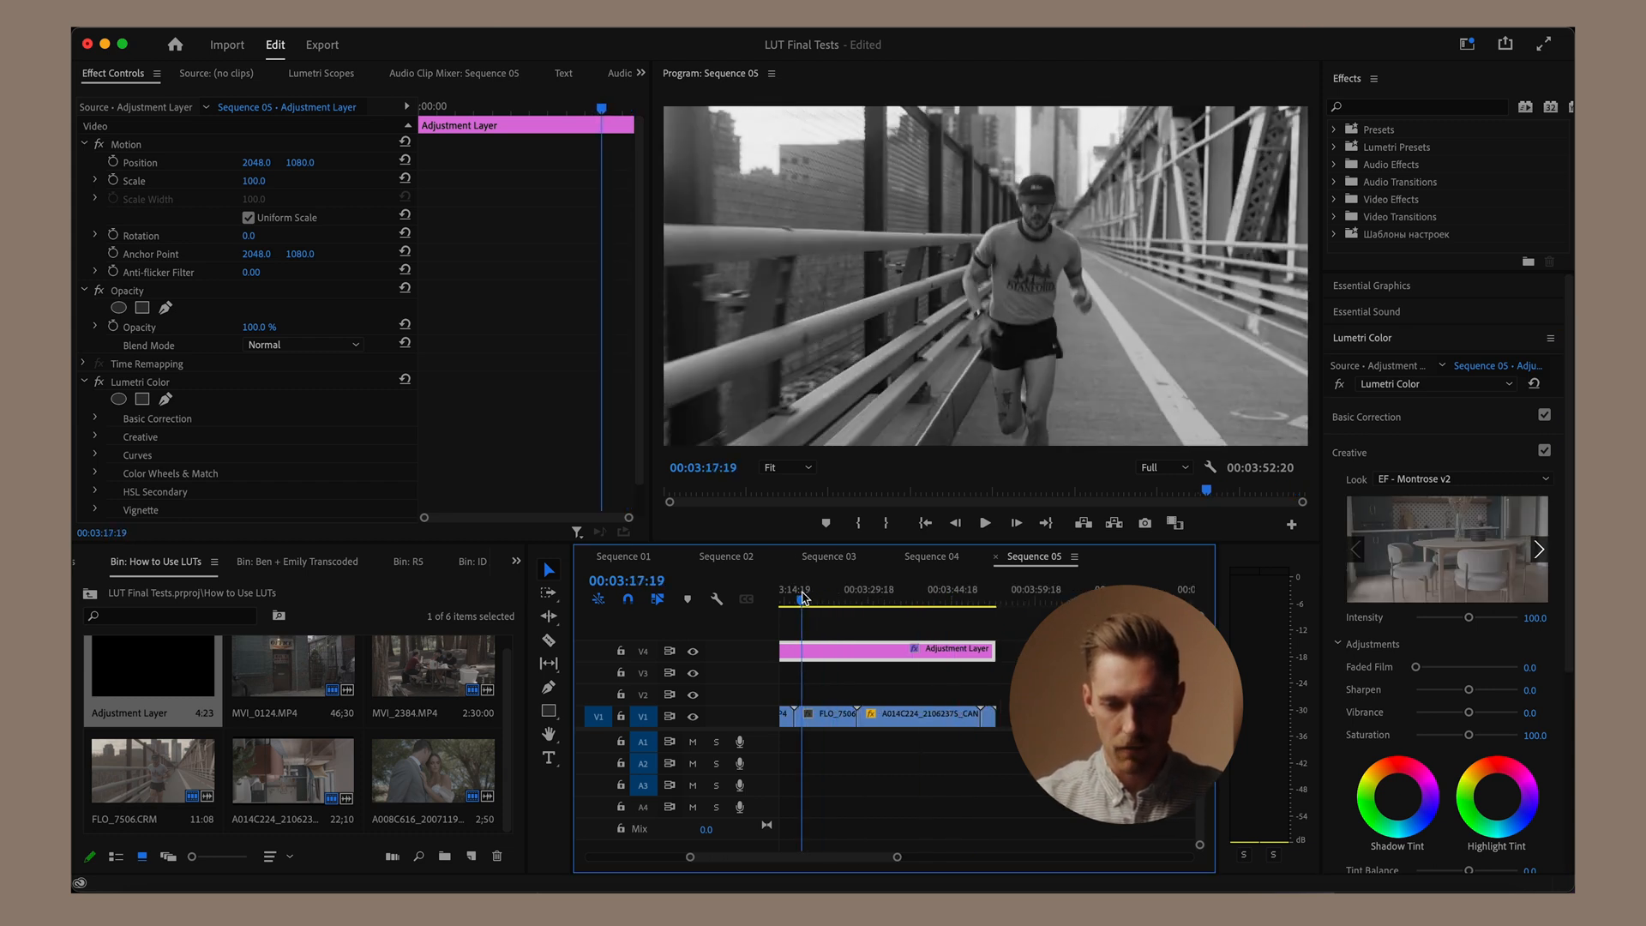
left_click(827, 598)
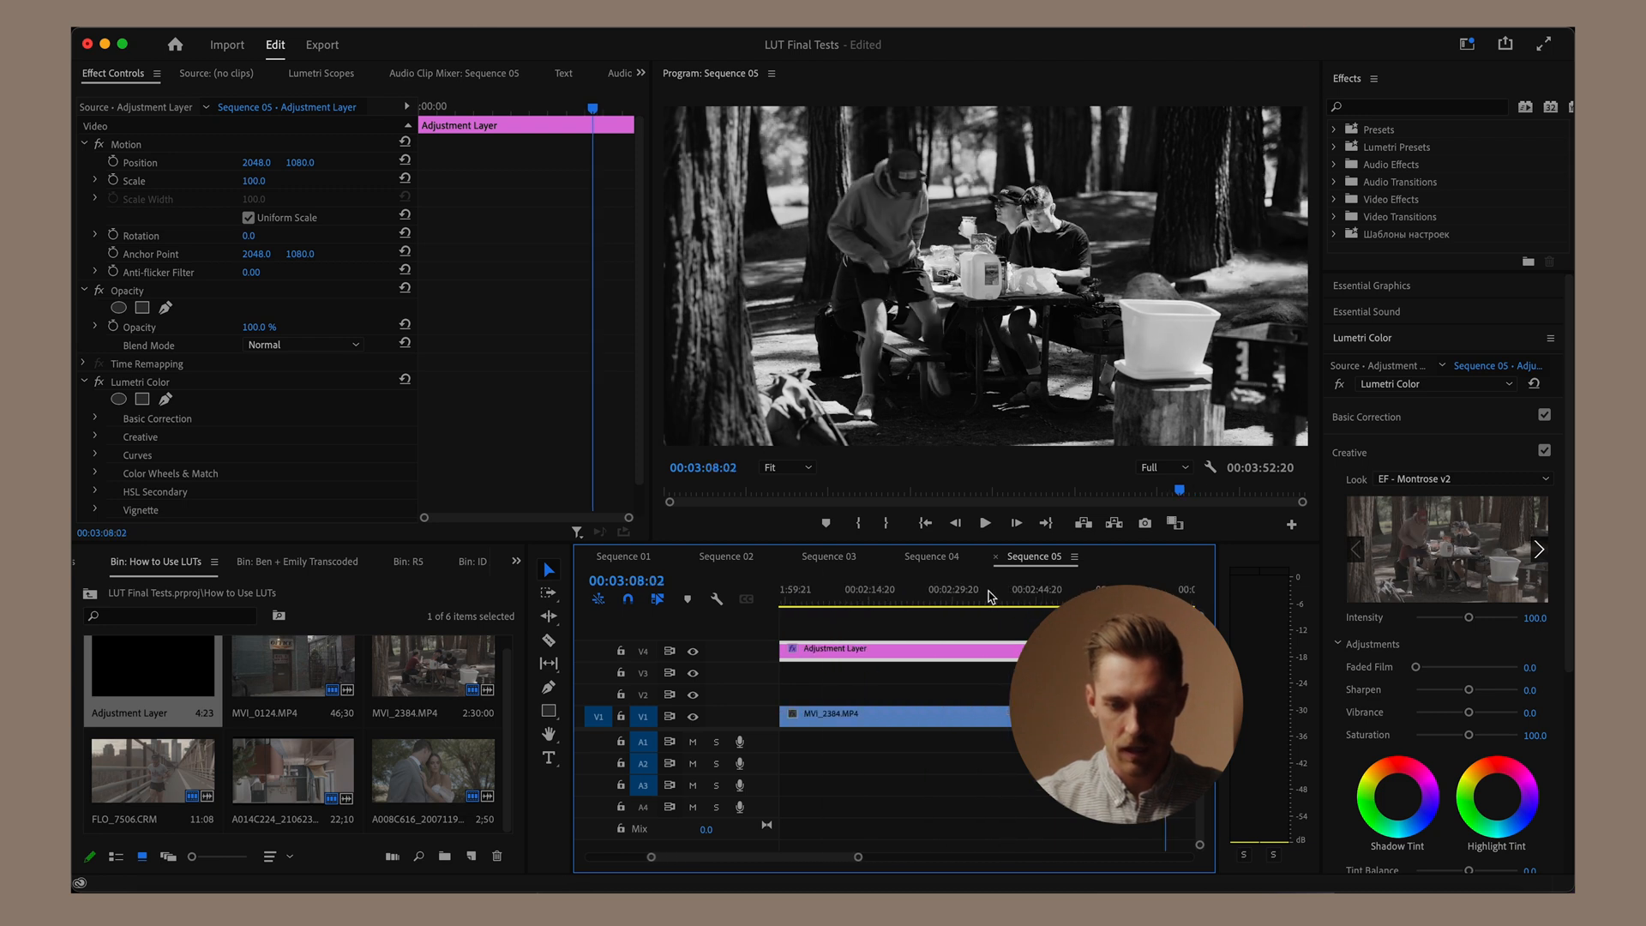
left_click(965, 596)
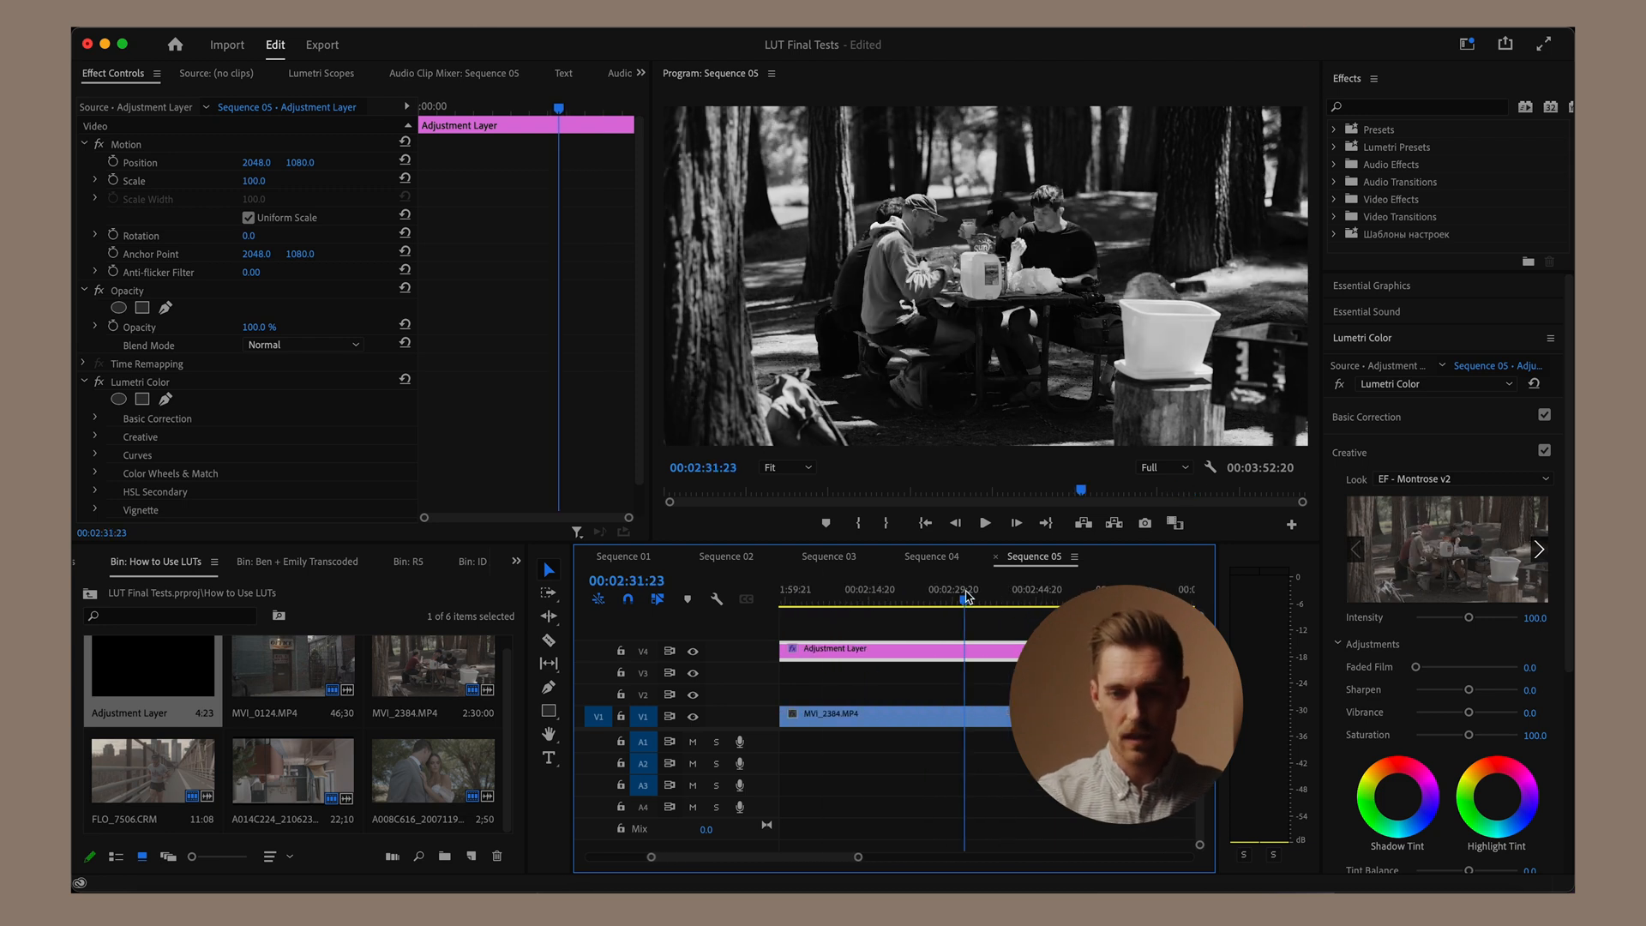
left_click(1366, 417)
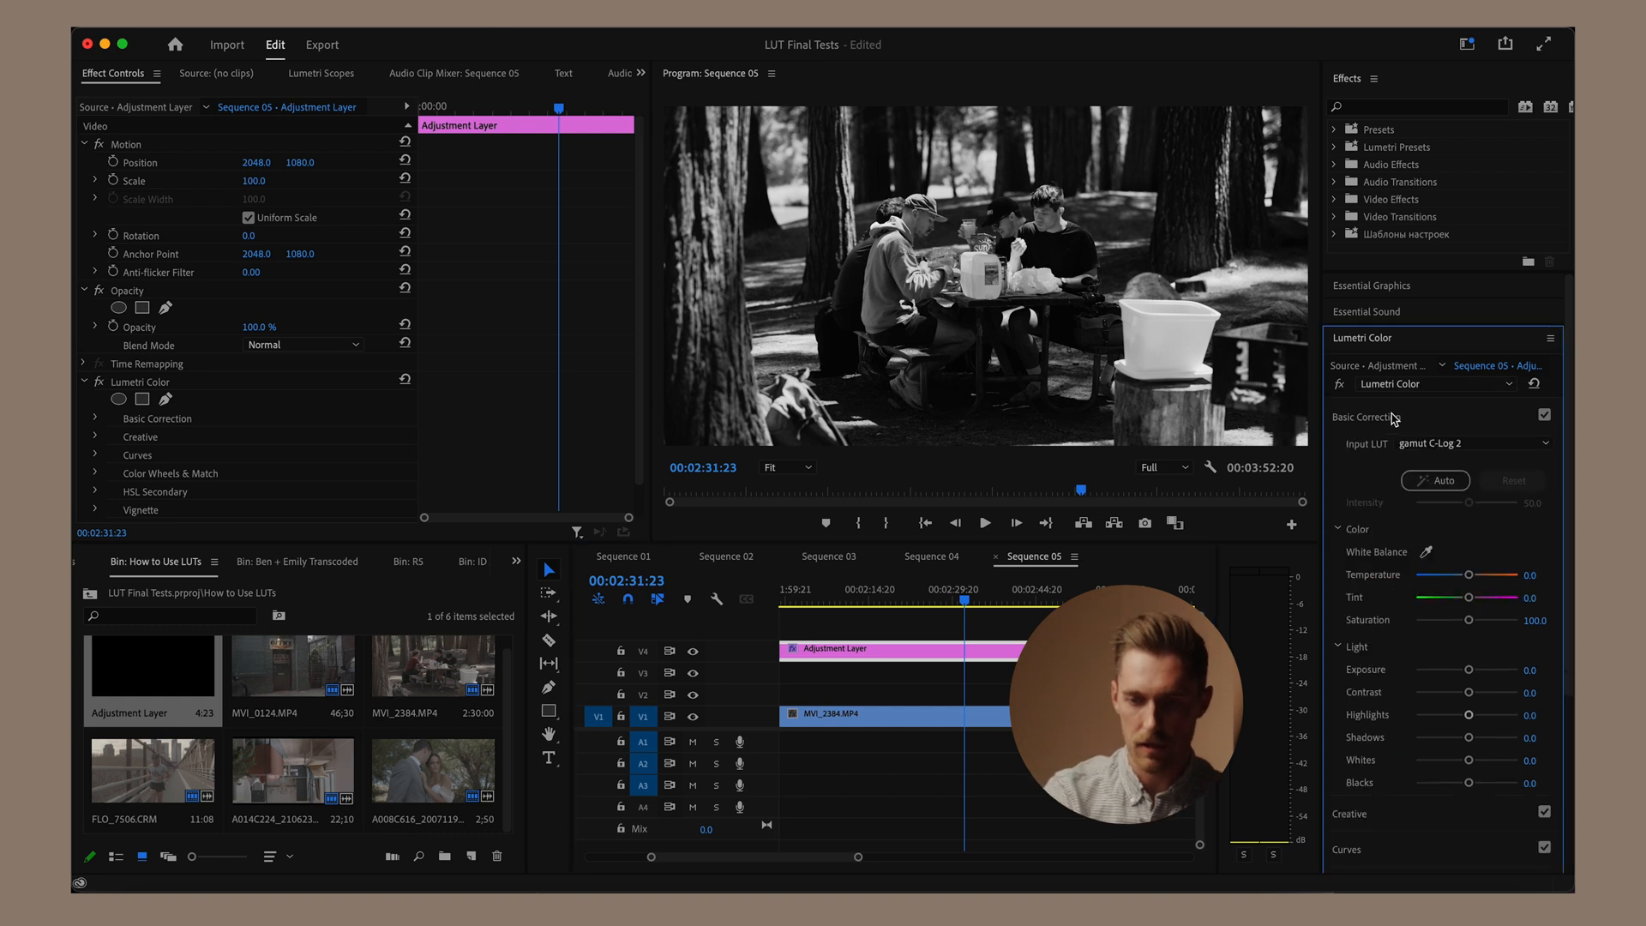
Step: Switch the adjustment layer's Look back to EF - Avondale and select MVI_0124.MP4 for individual grading
left_click(904, 715)
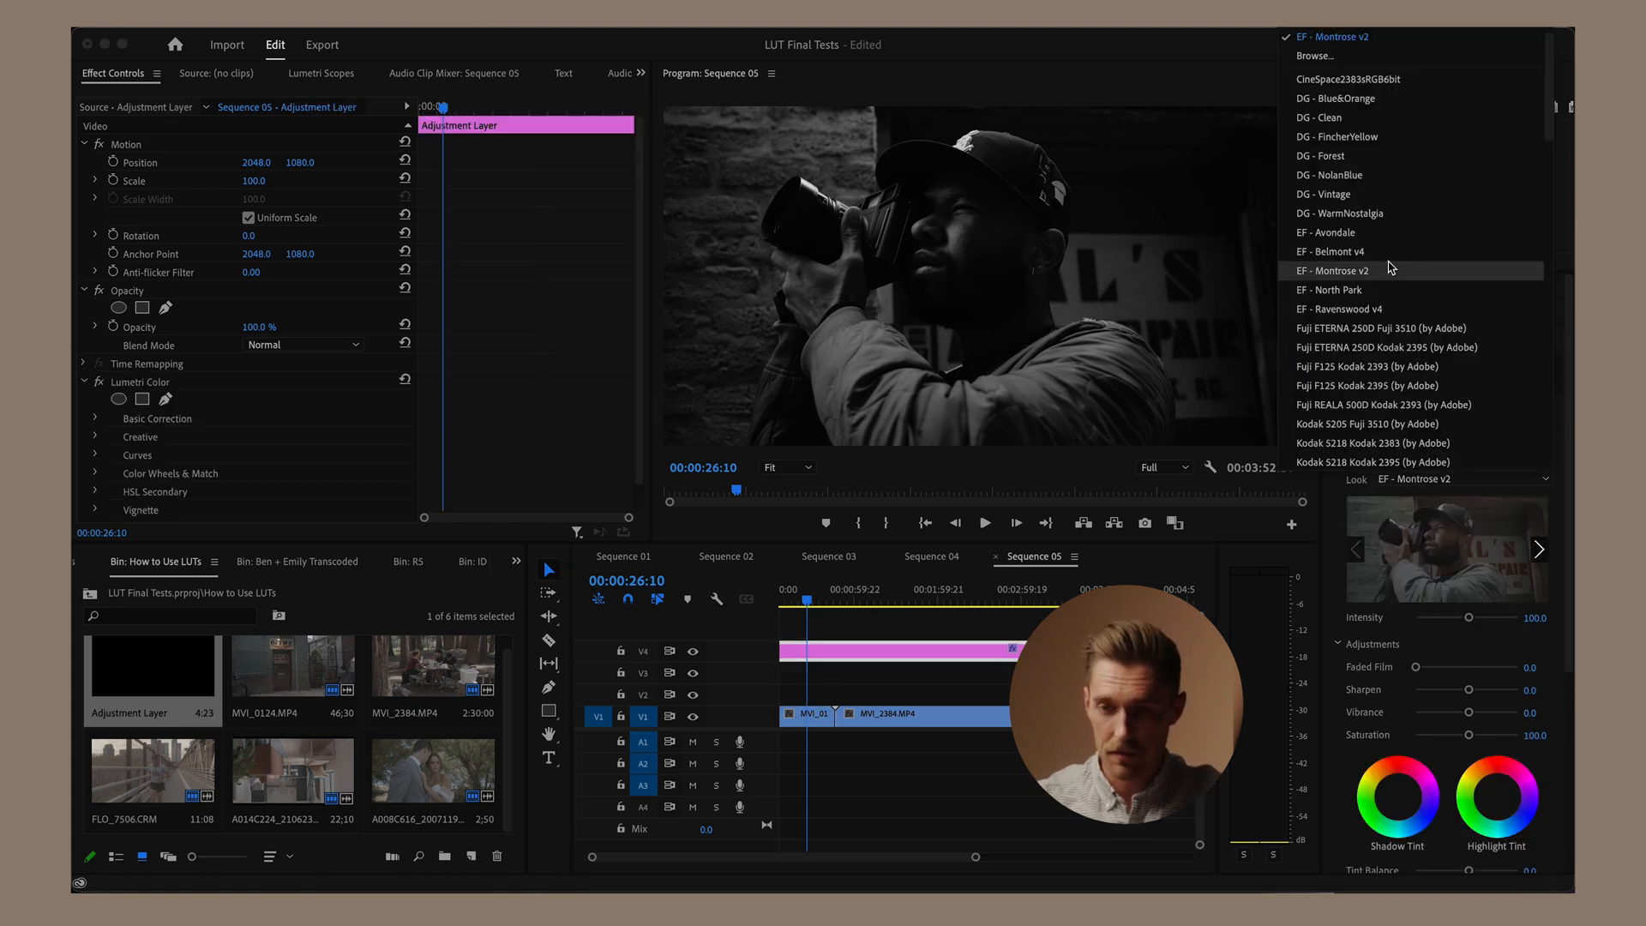
left_click(1327, 232)
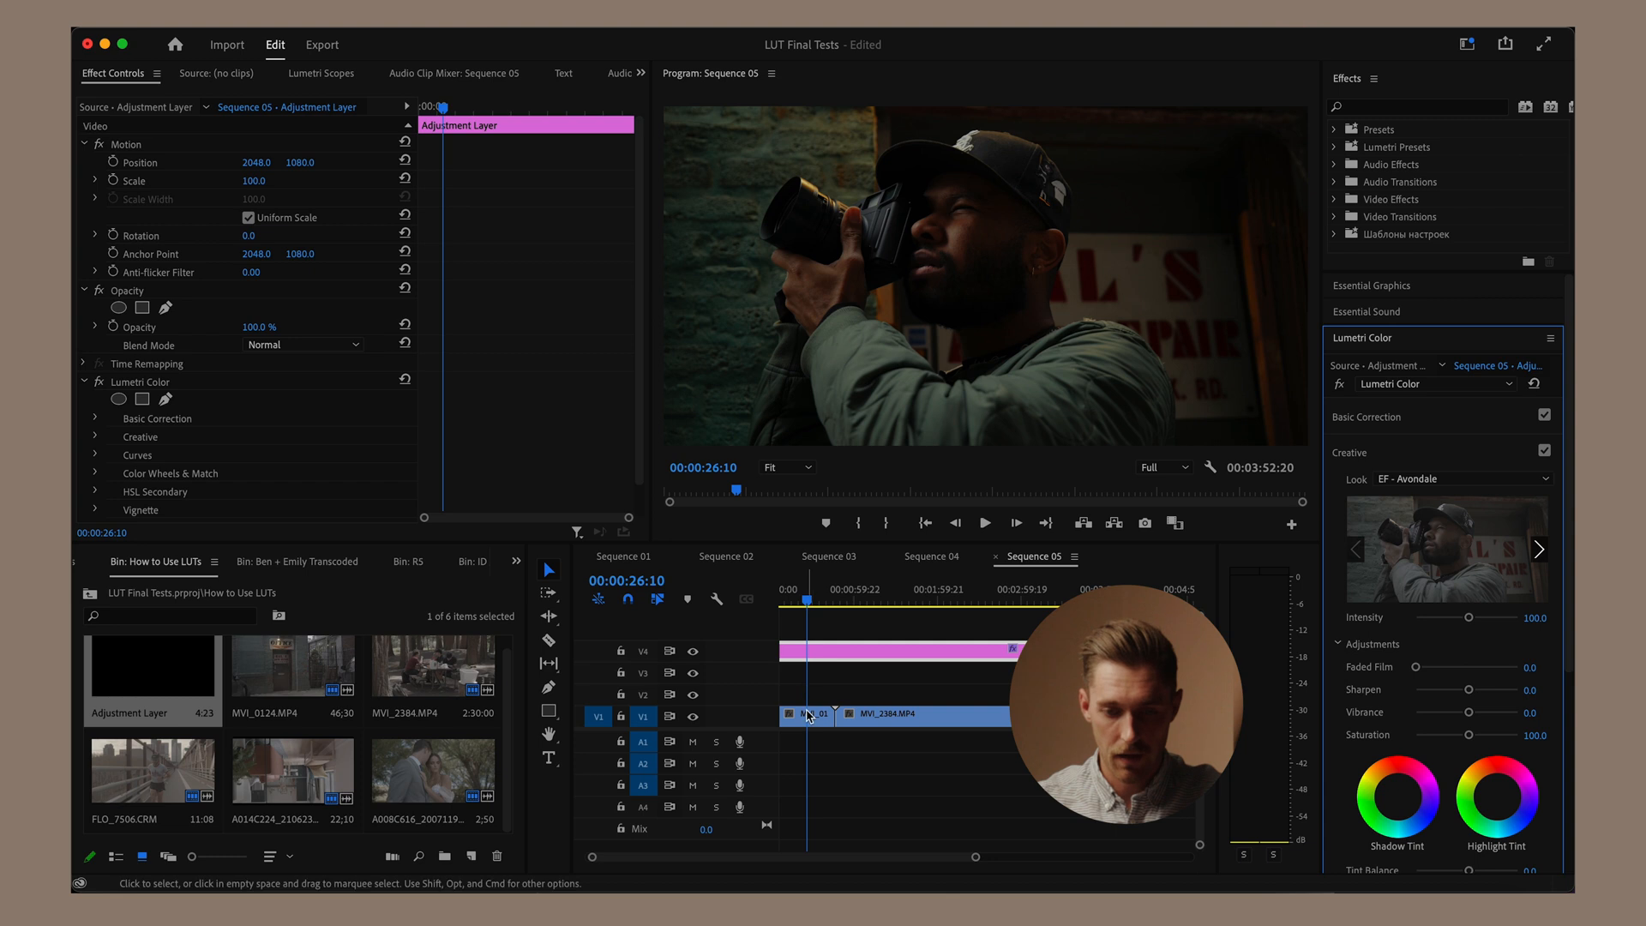
left_click(806, 714)
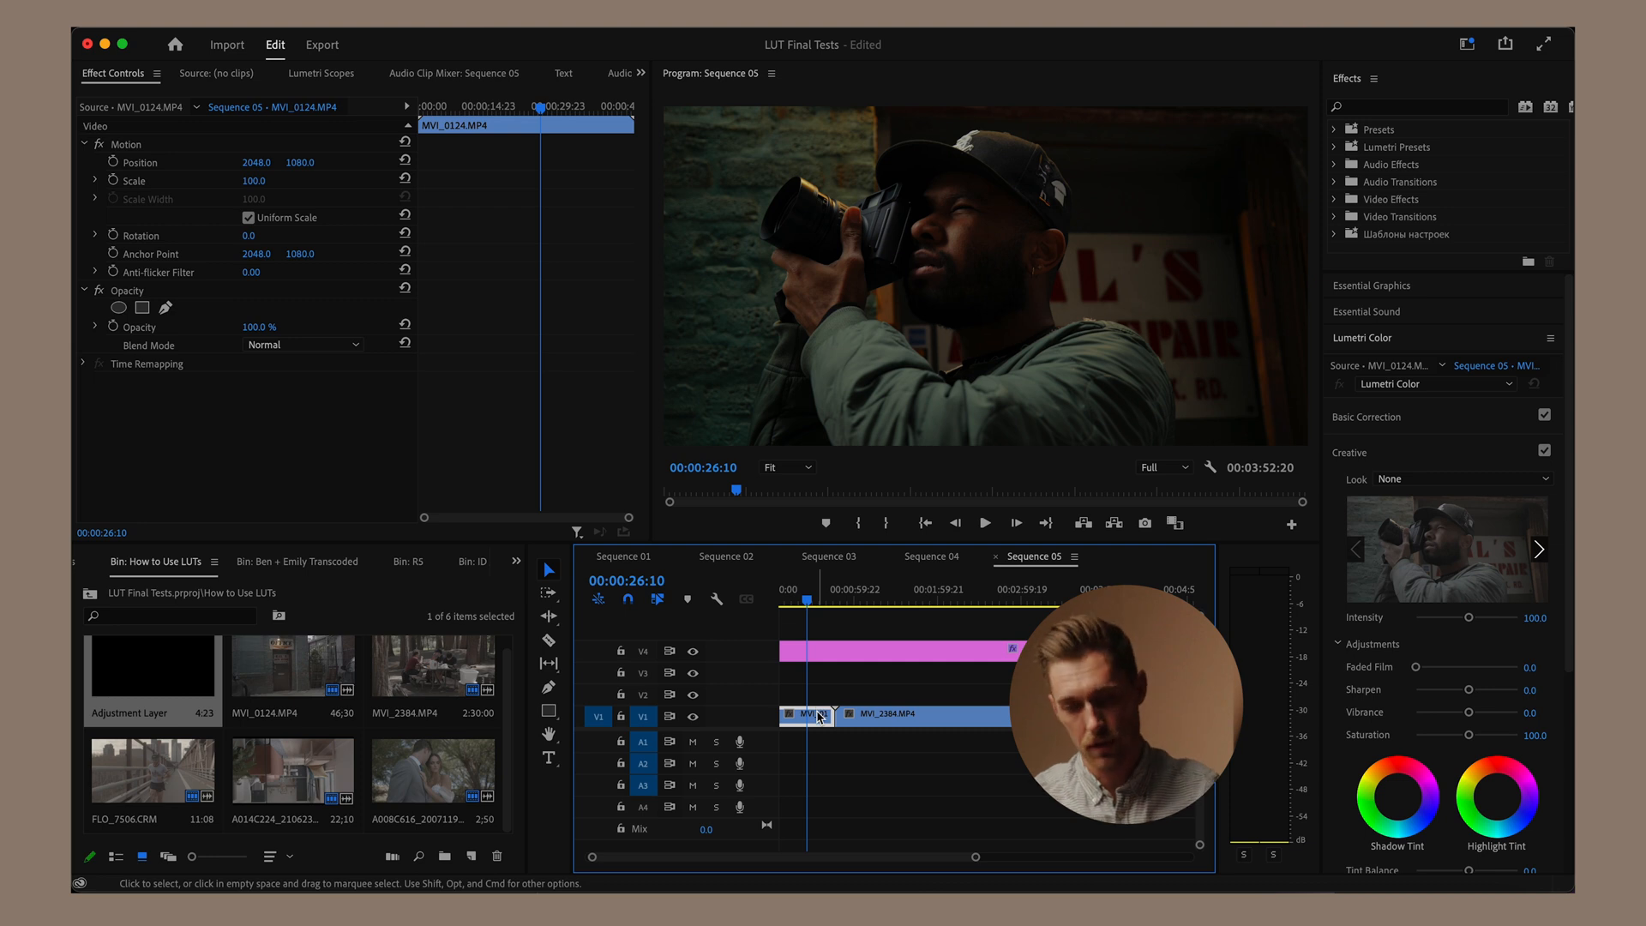
Step: Raise MVI_0124's Lumetri Exposure to 0.3 and scrub earlier in the clip to preview
left_click(1367, 417)
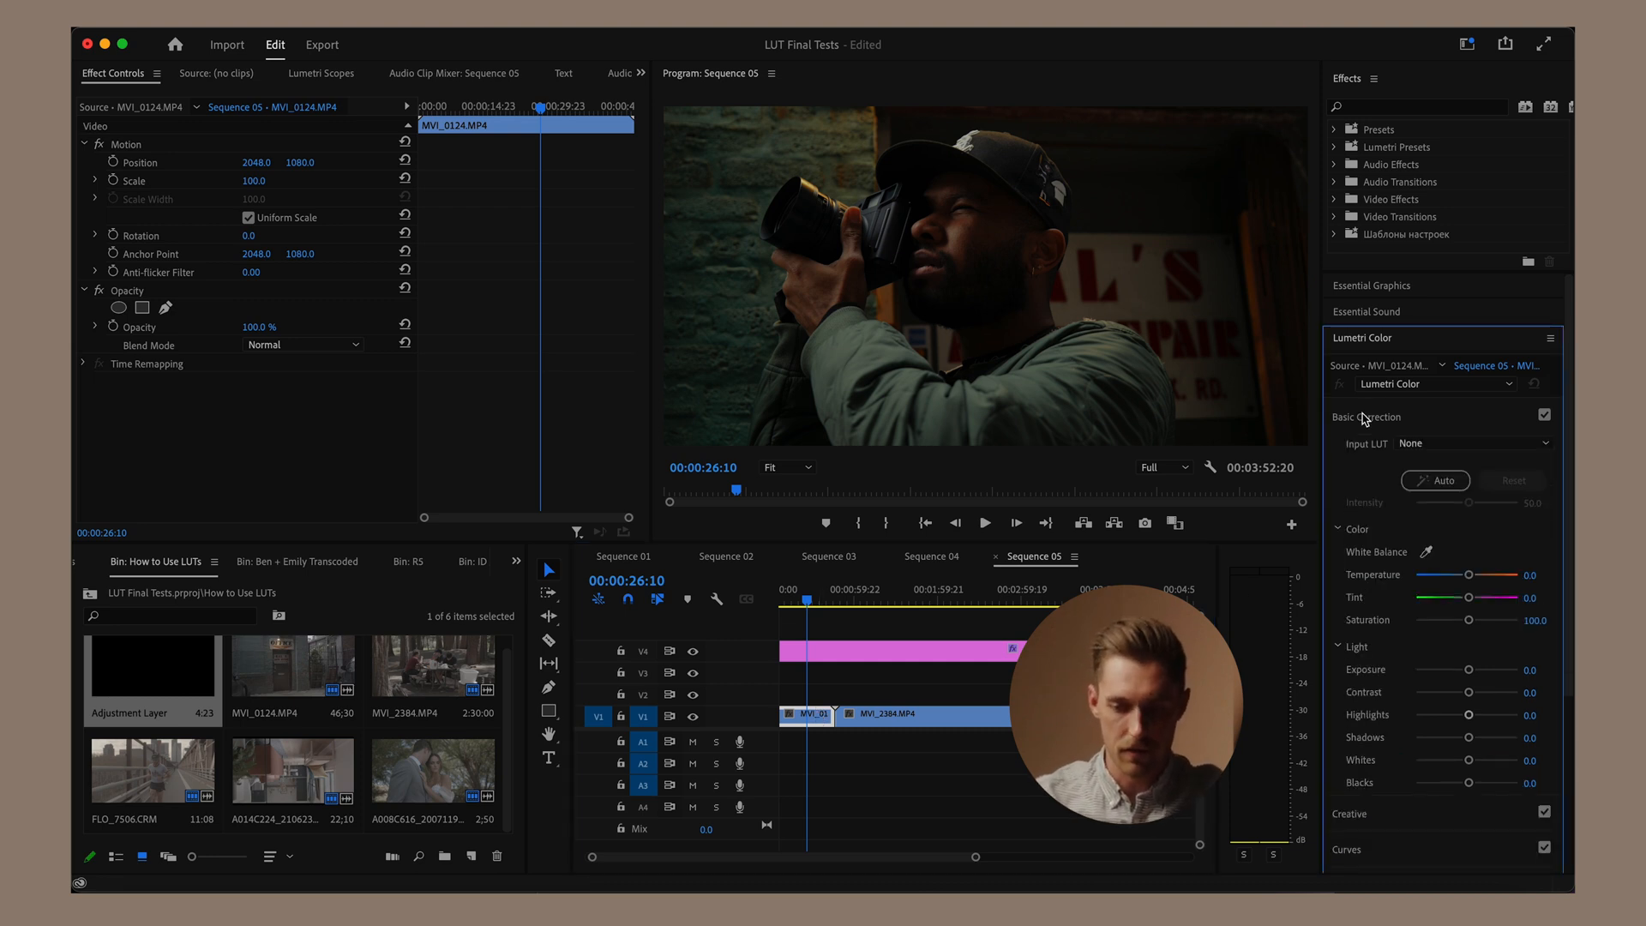
double_click(1531, 669)
type("0.3")
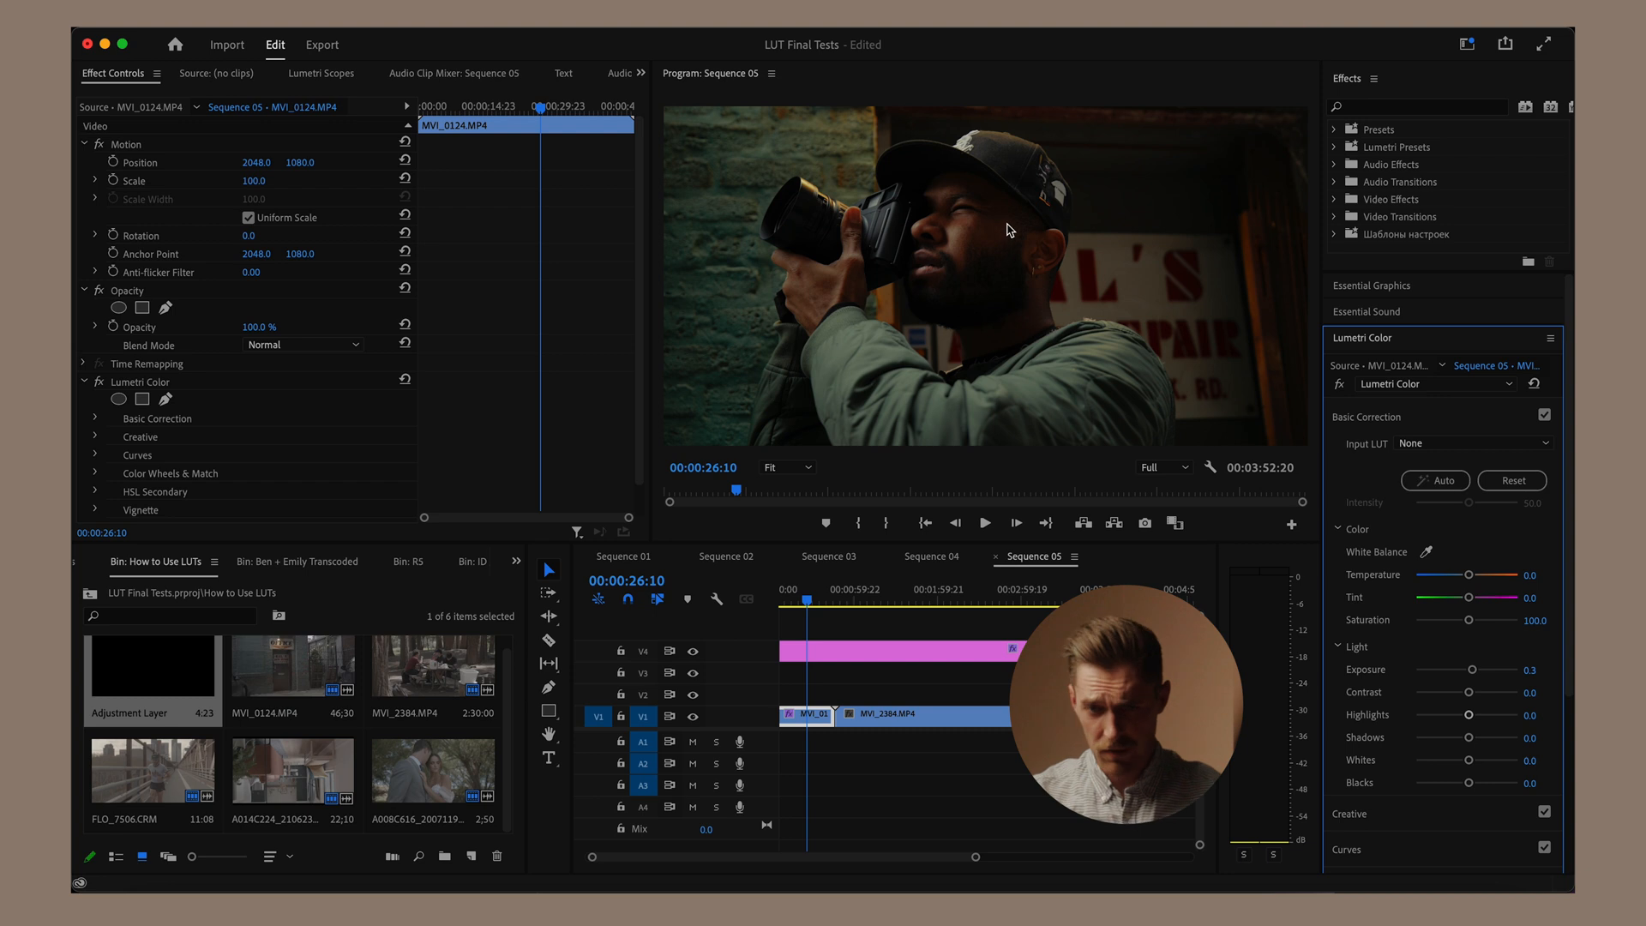
left_click(788, 599)
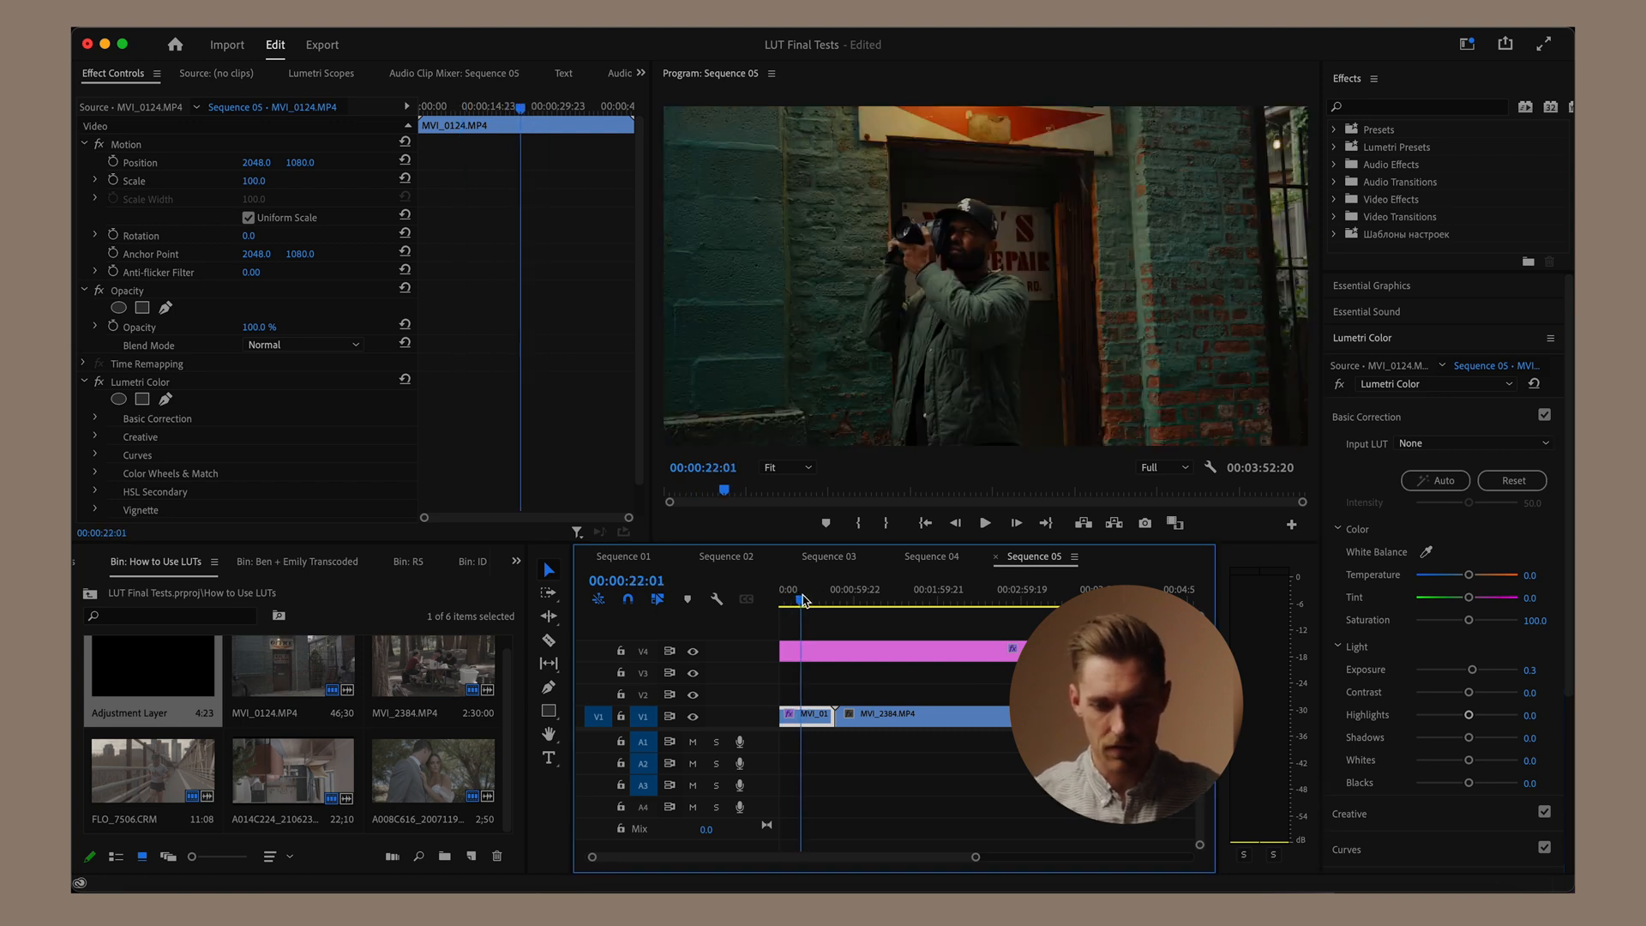
left_click(919, 601)
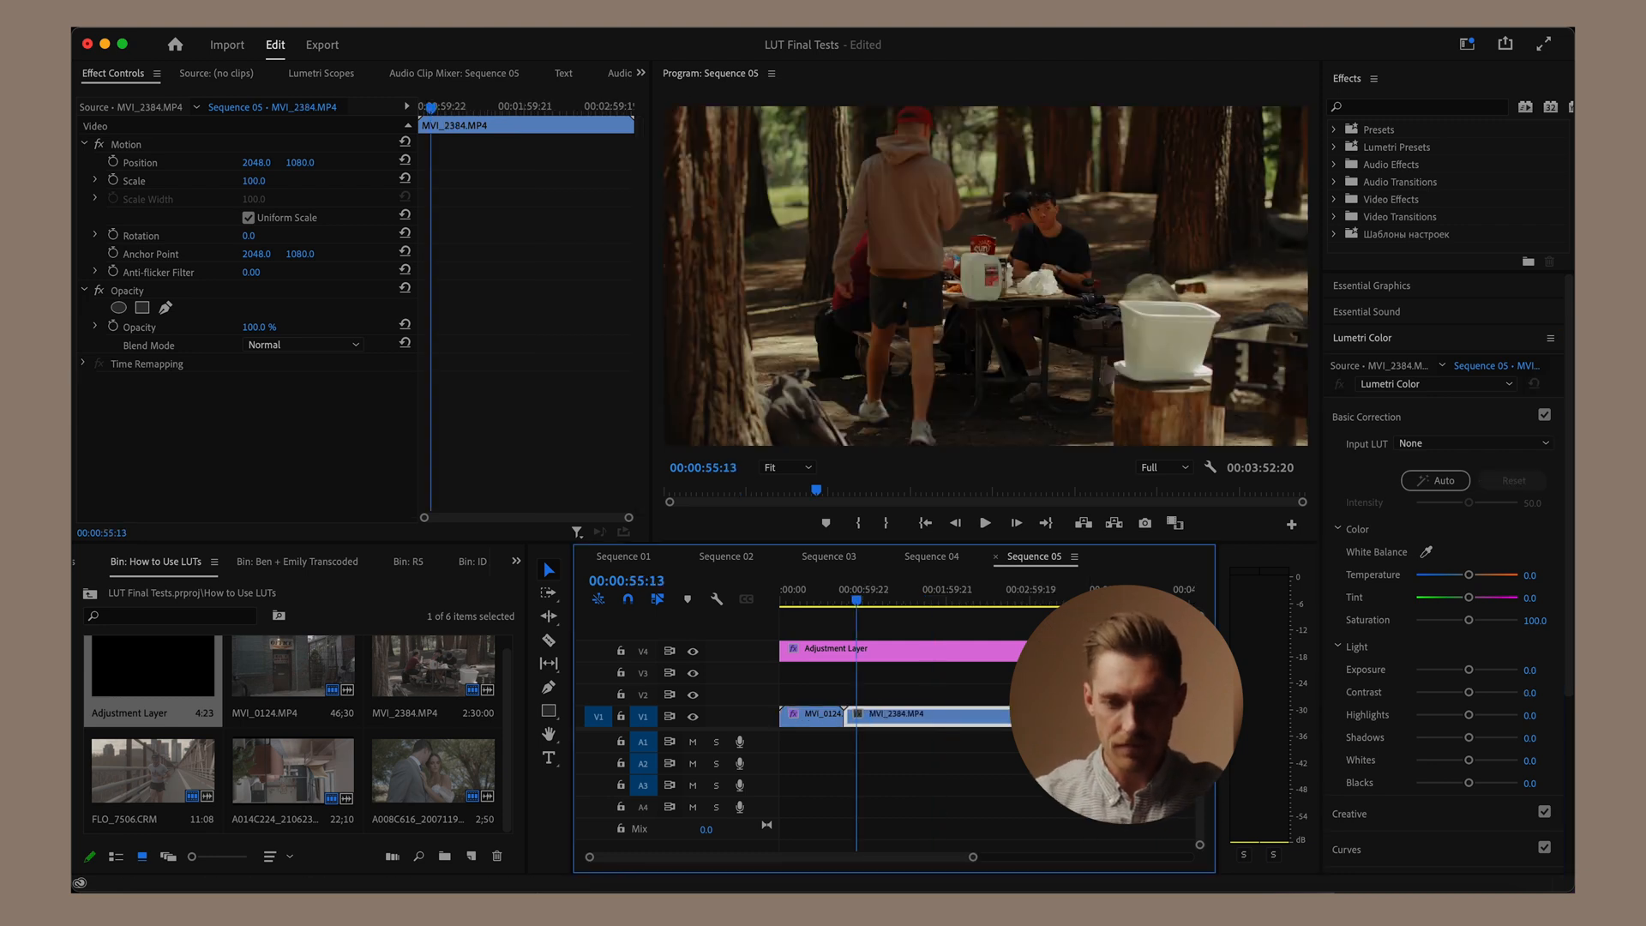
Step: Select the campsite clip MVI_2384 to begin its own Lumetri correction
left_click(943, 600)
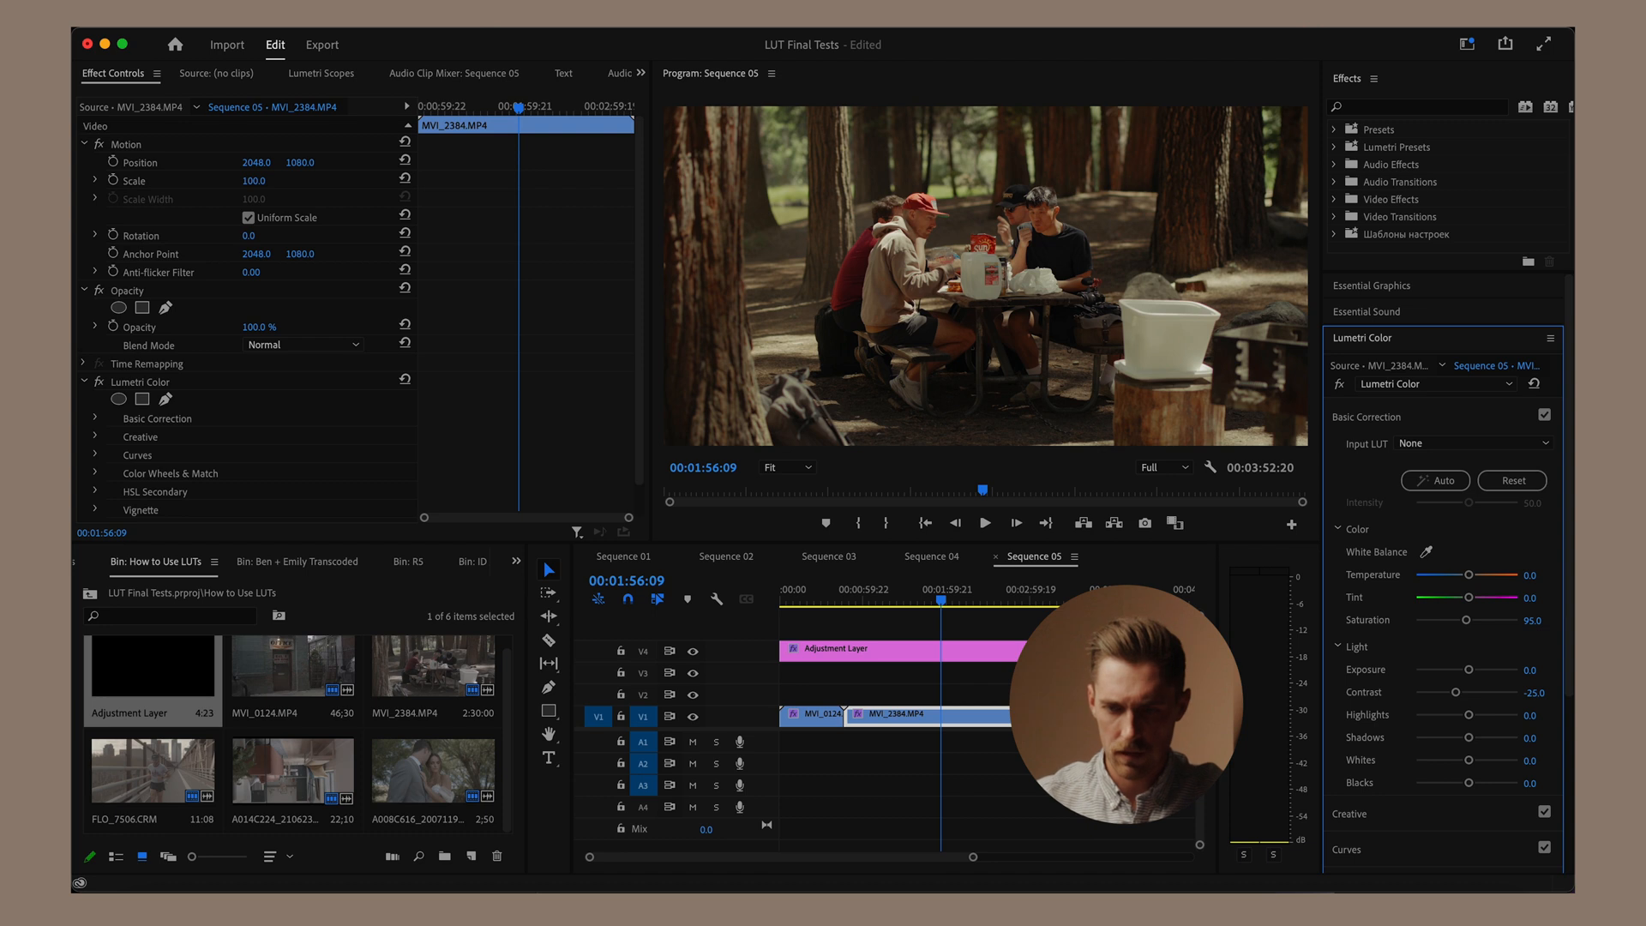
mouse_move(924, 551)
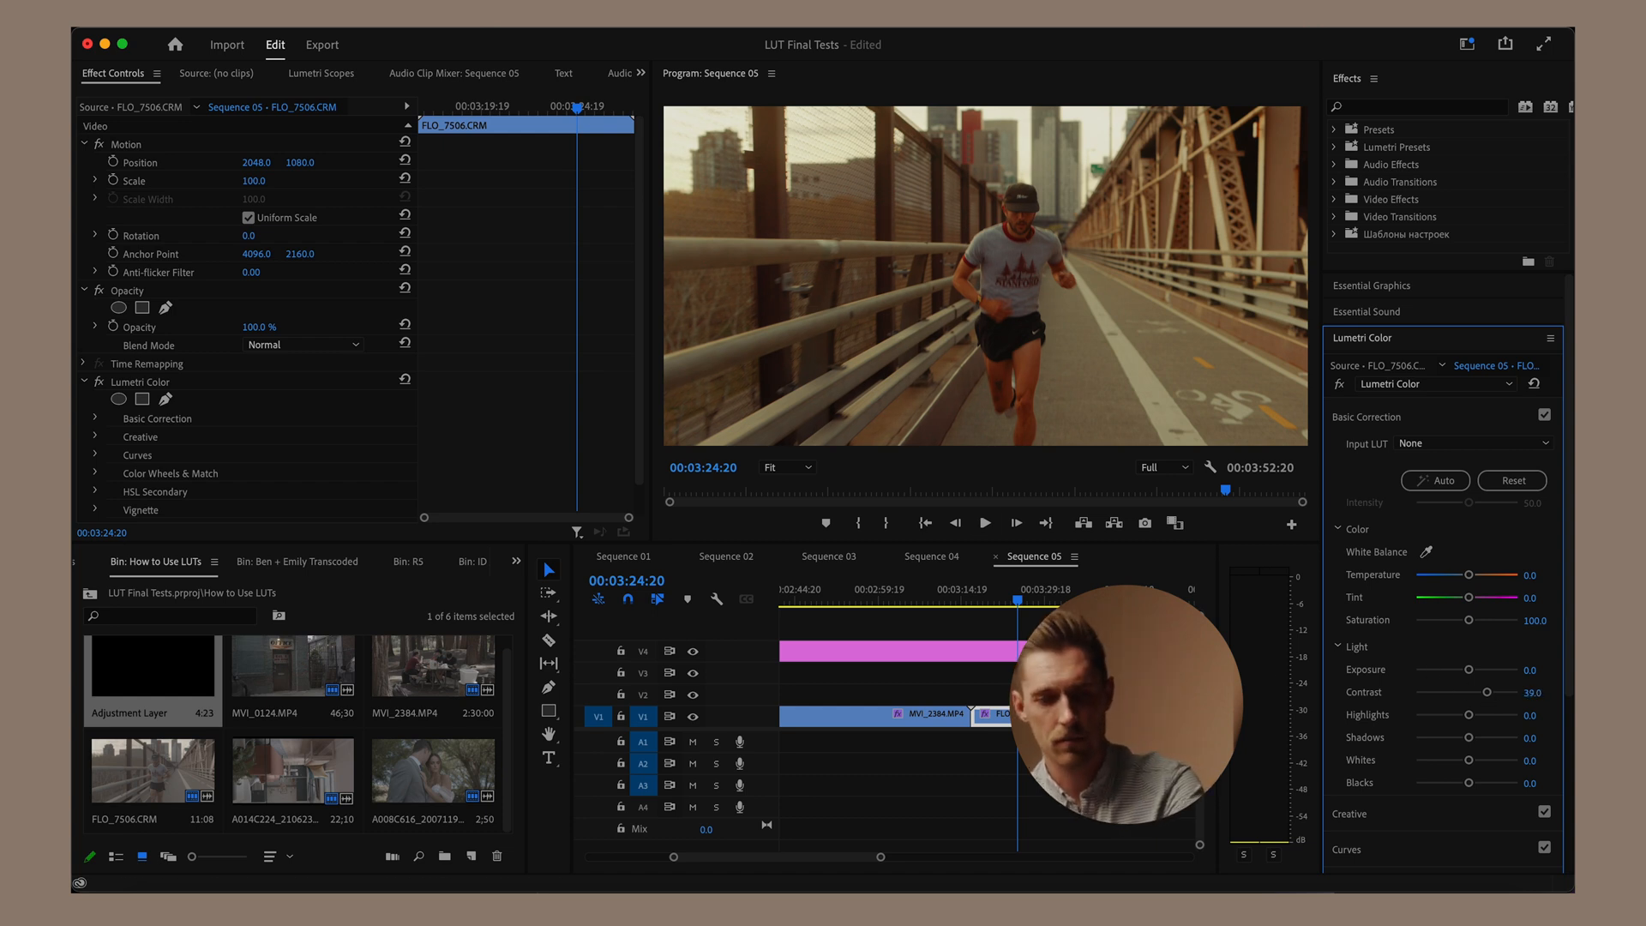
Step: Move on to the living-room clip A014C224 for its contrast and highlights correction
left_click(132, 107)
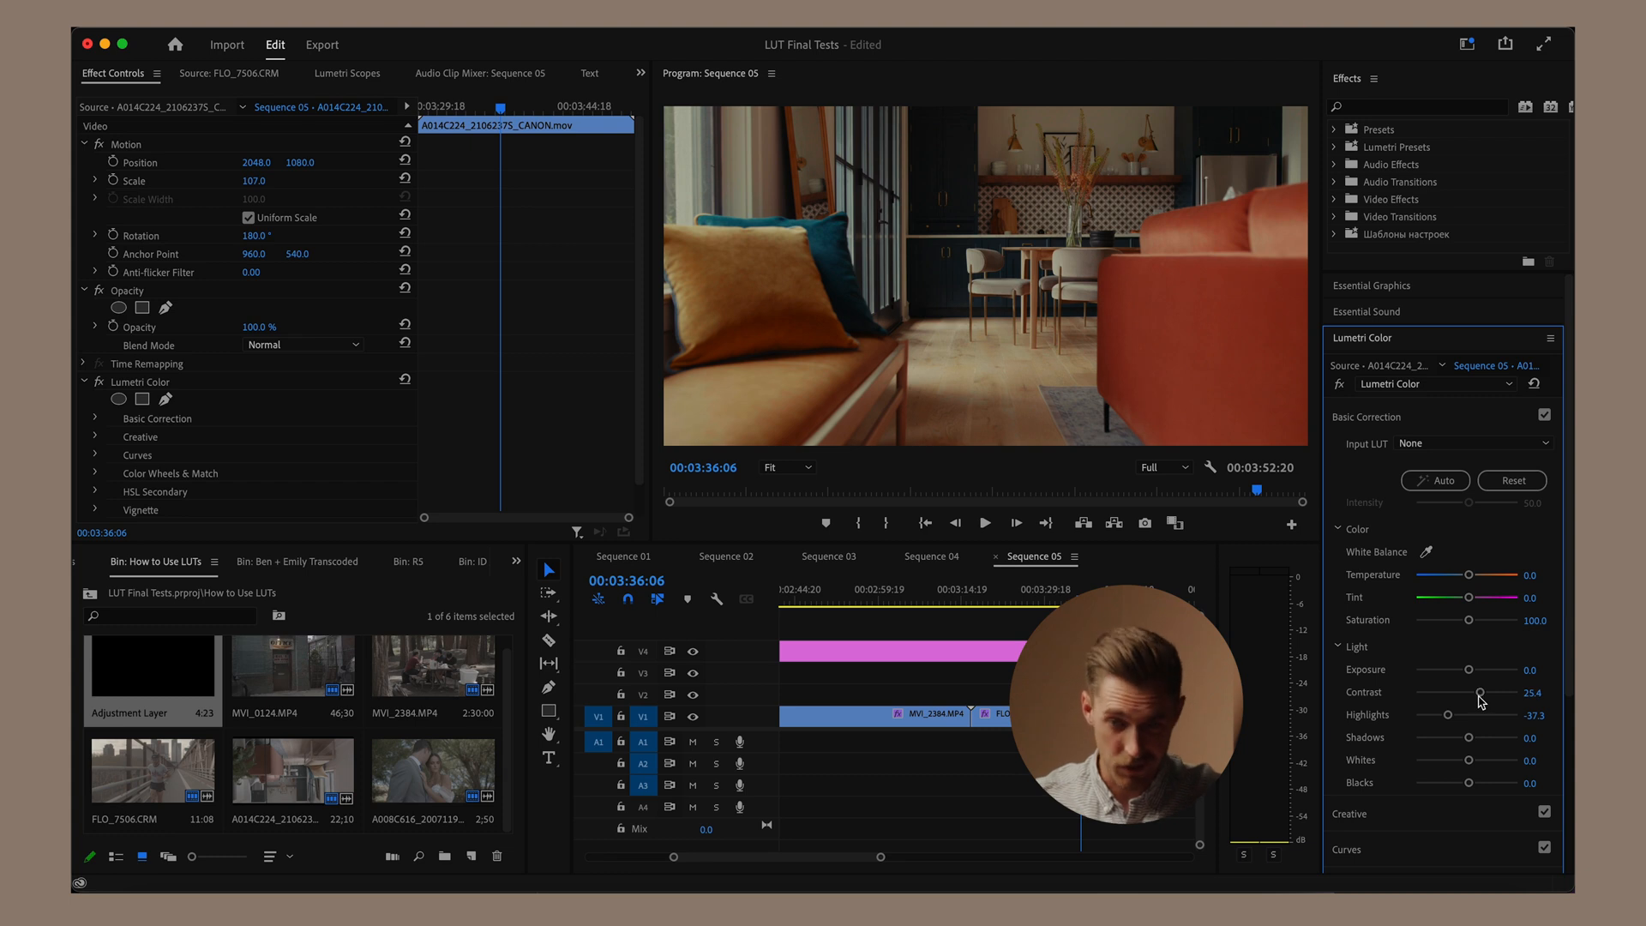
Step: Play back the corrected living-room clip, then select the A008C616 wedding clip for grading
left_click(984, 521)
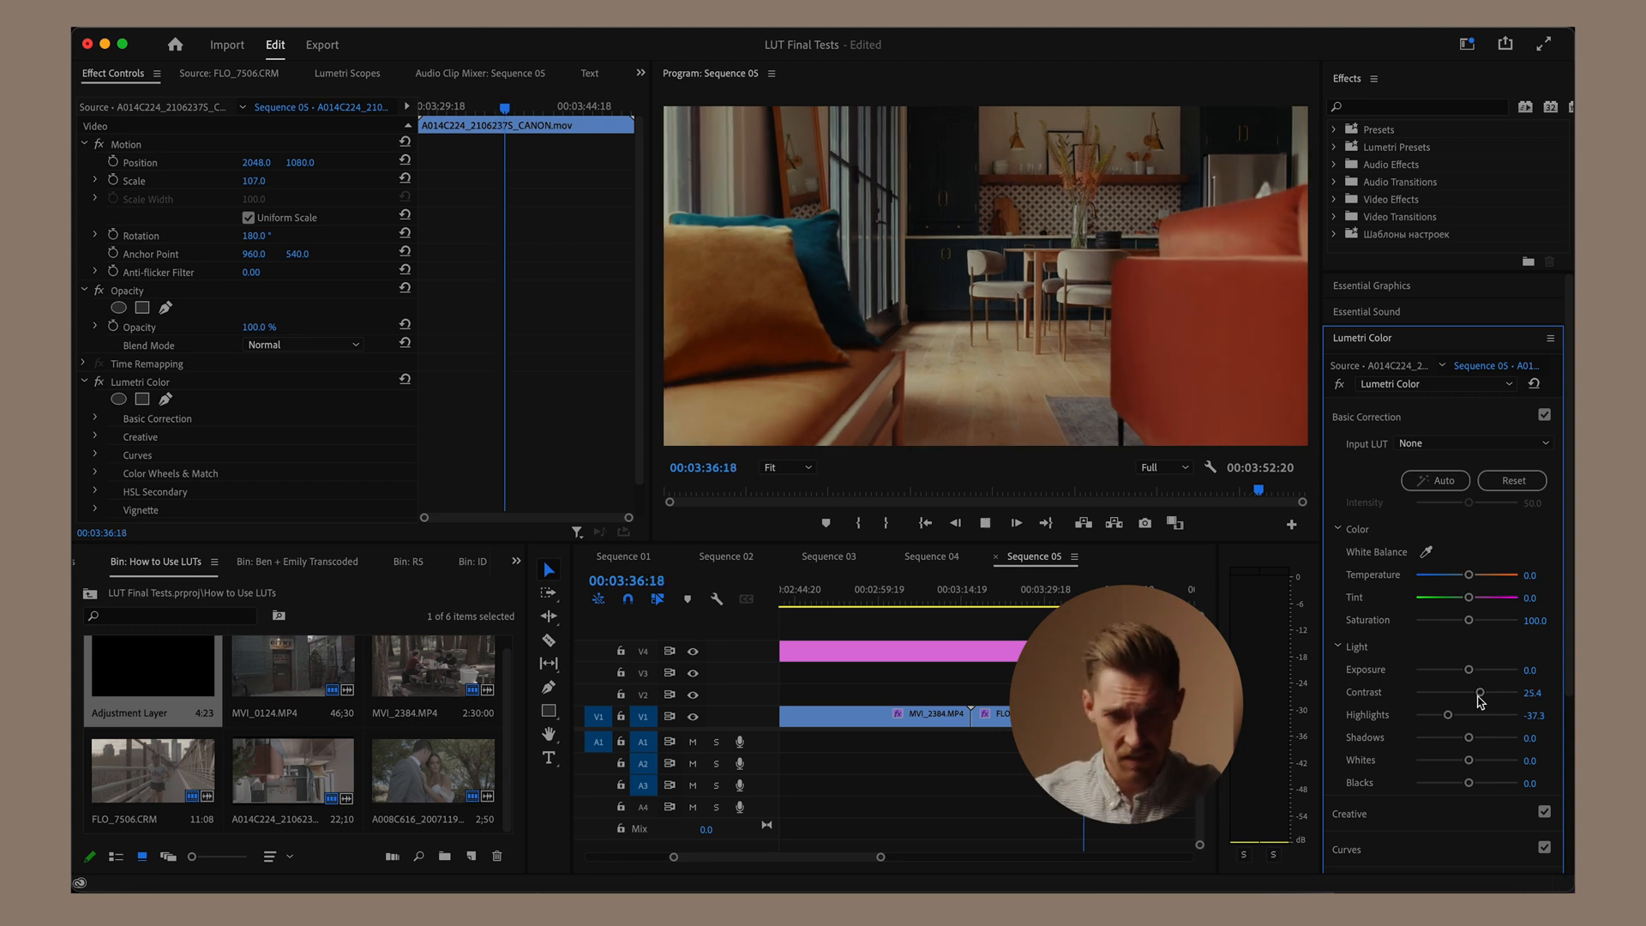
left_click(982, 523)
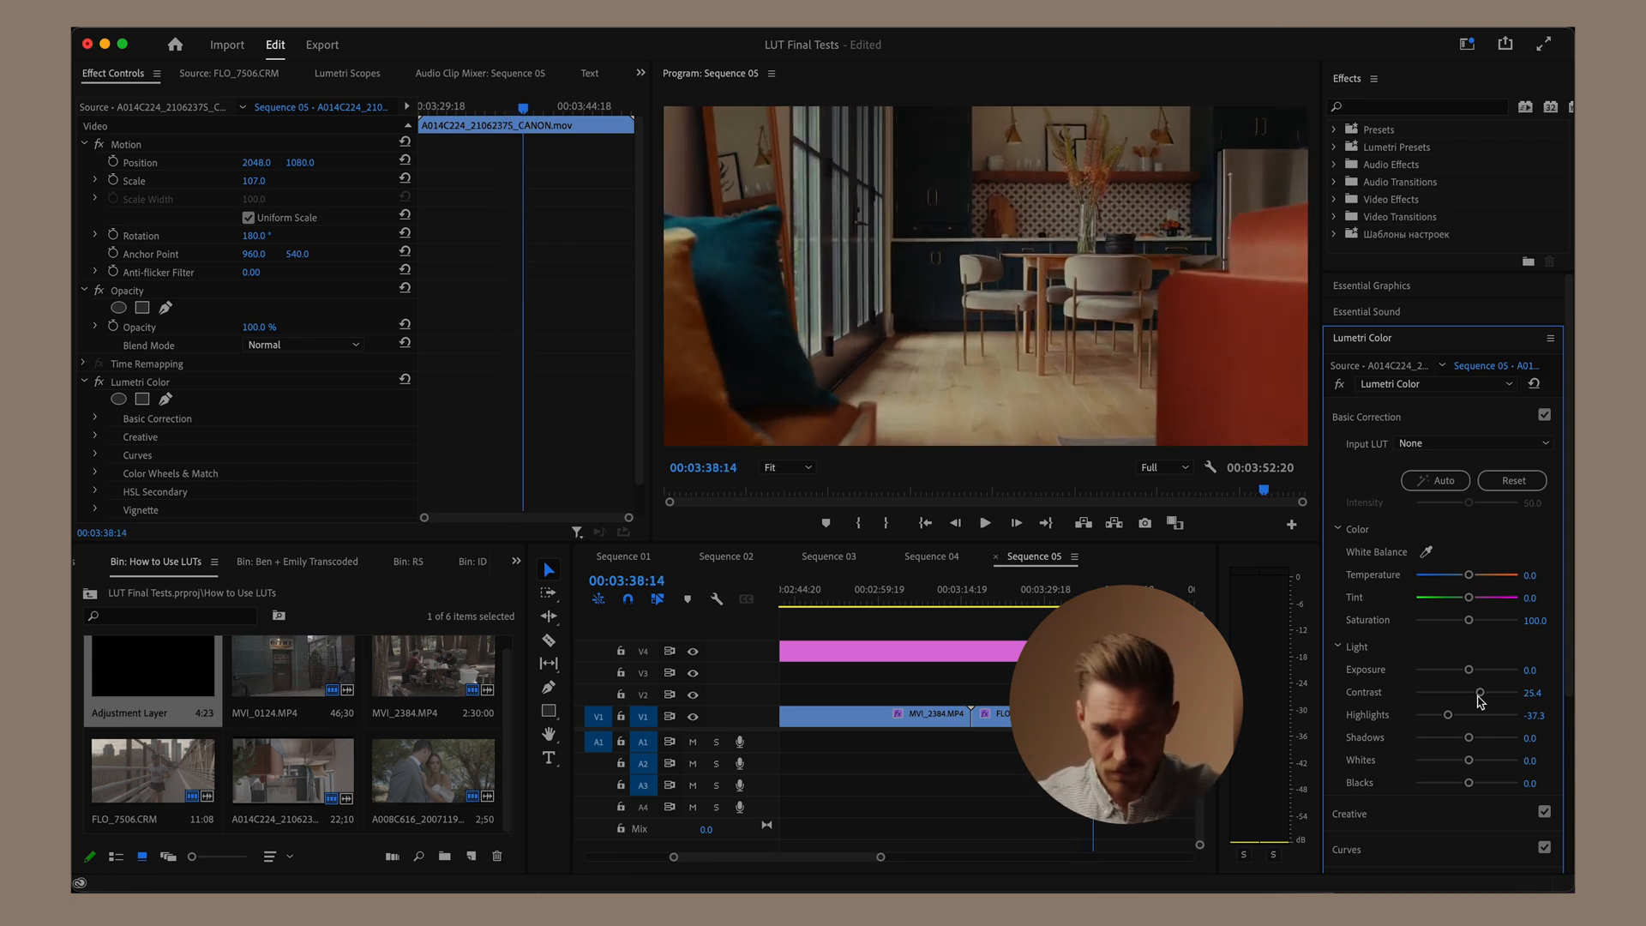
left_click(1034, 599)
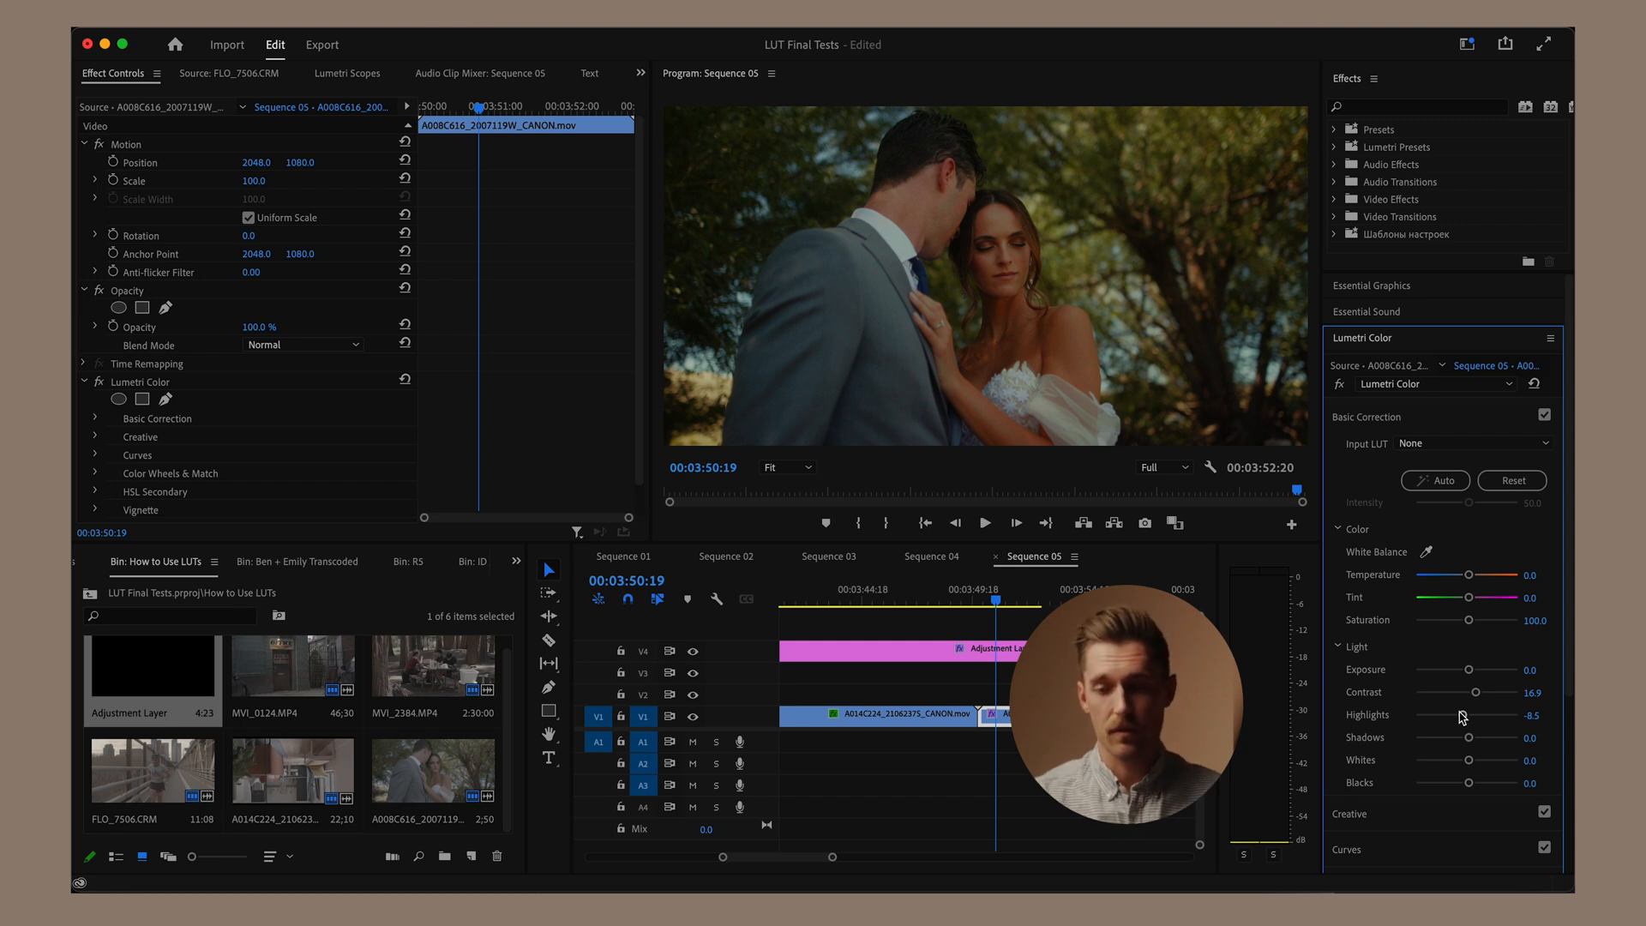
scroll("down", 3)
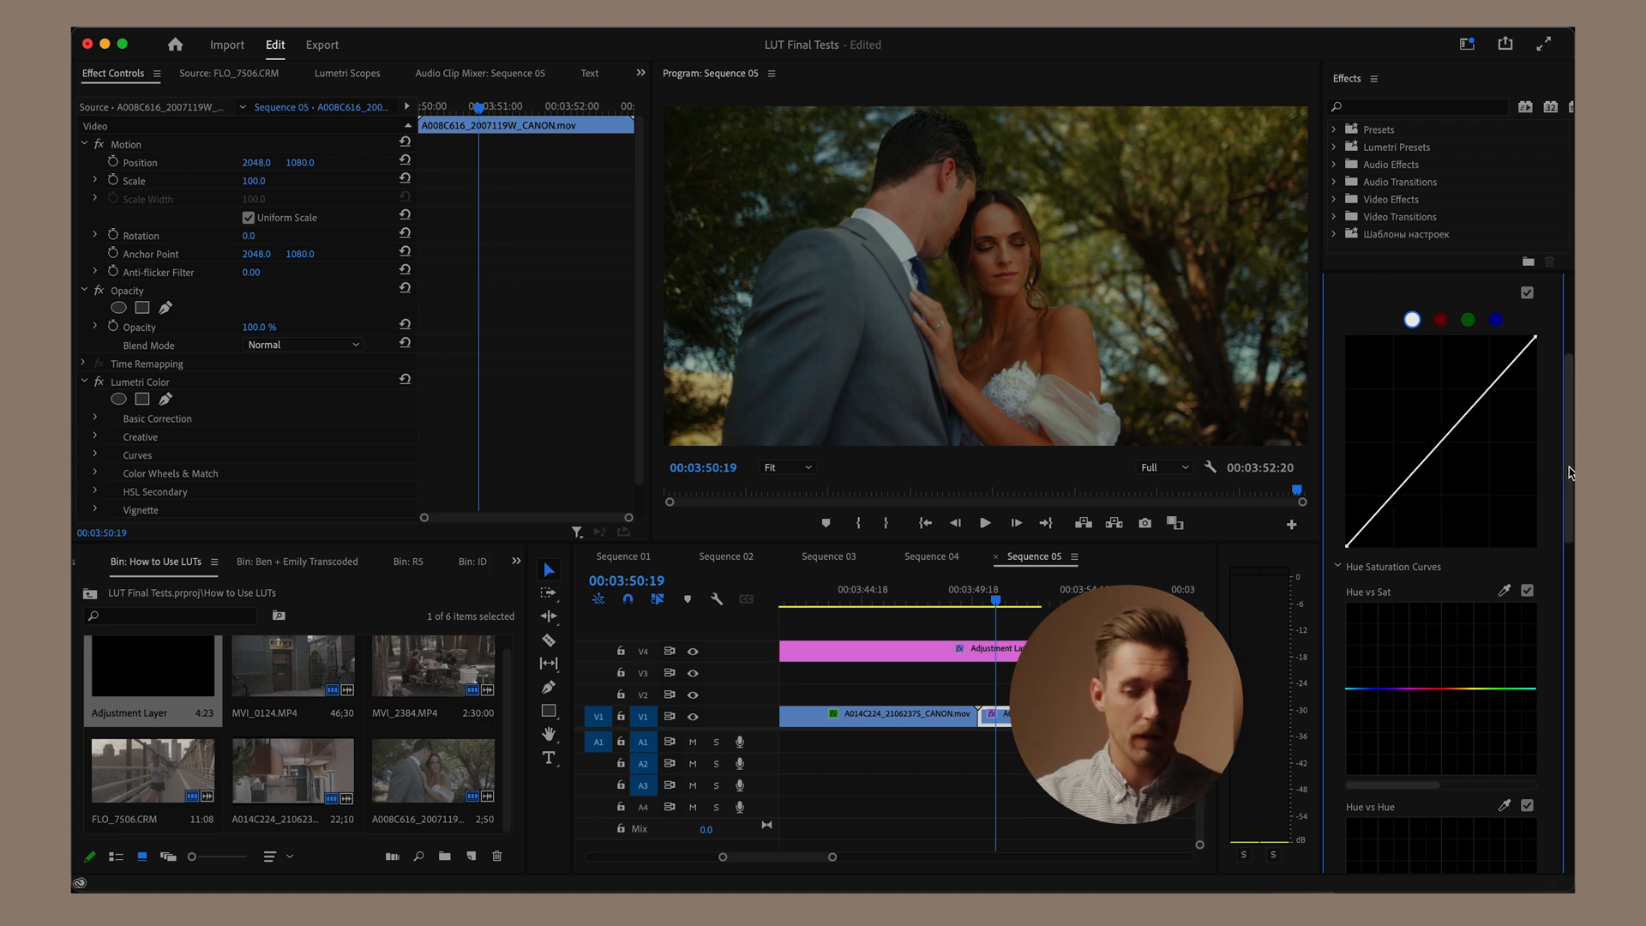
scroll("down", 3)
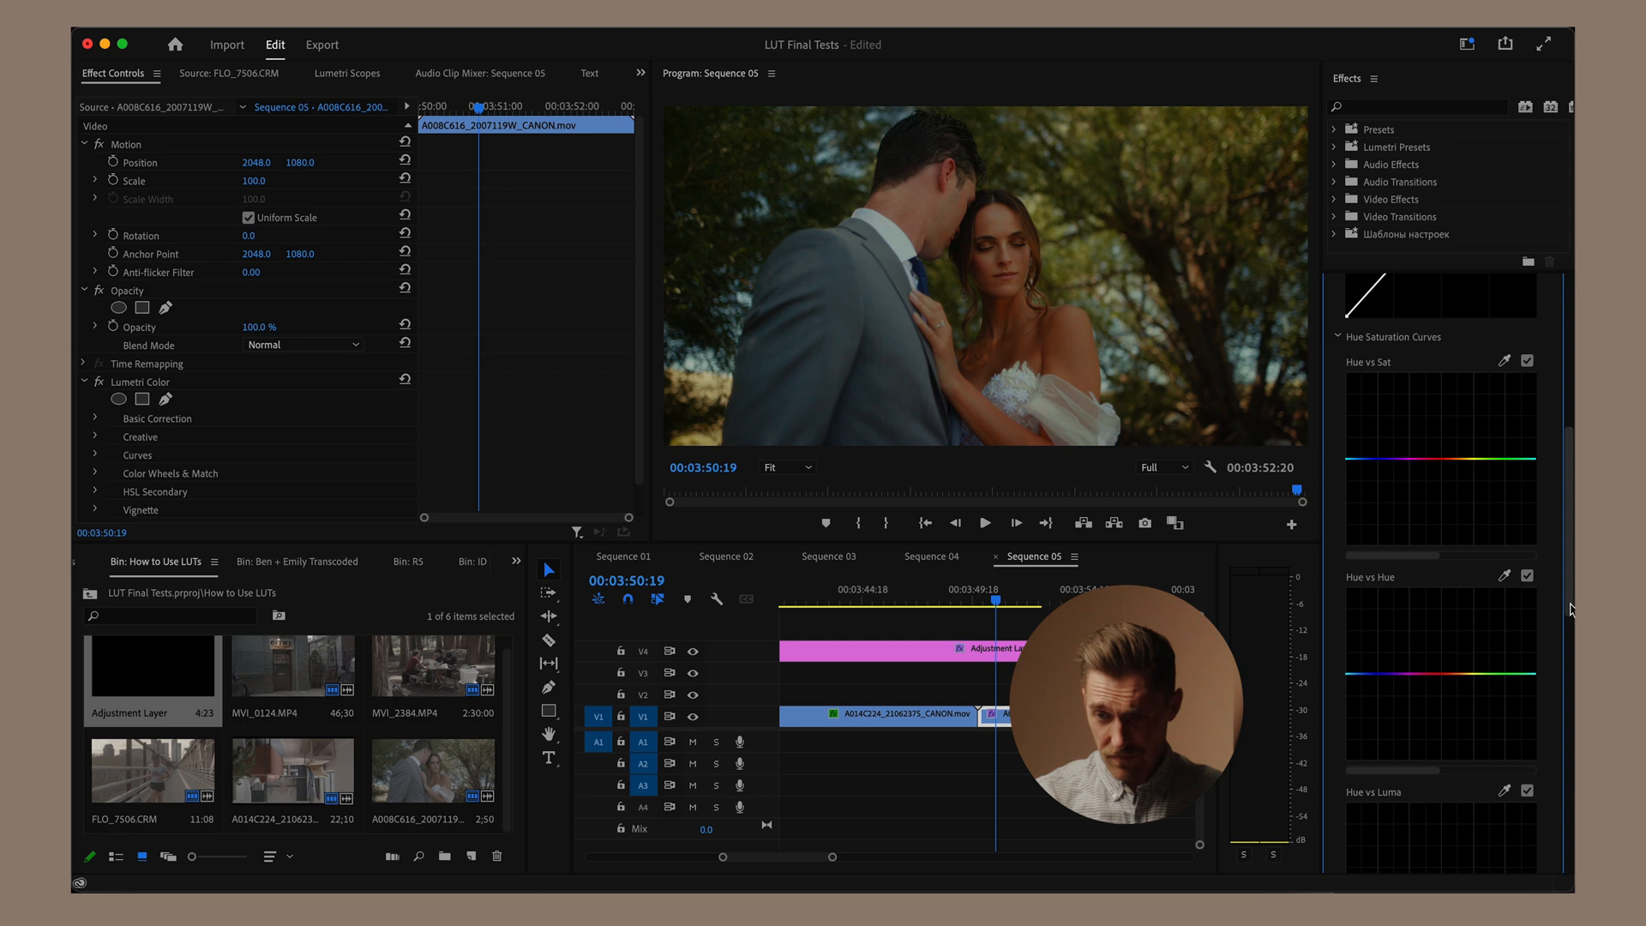
scroll("down", 3)
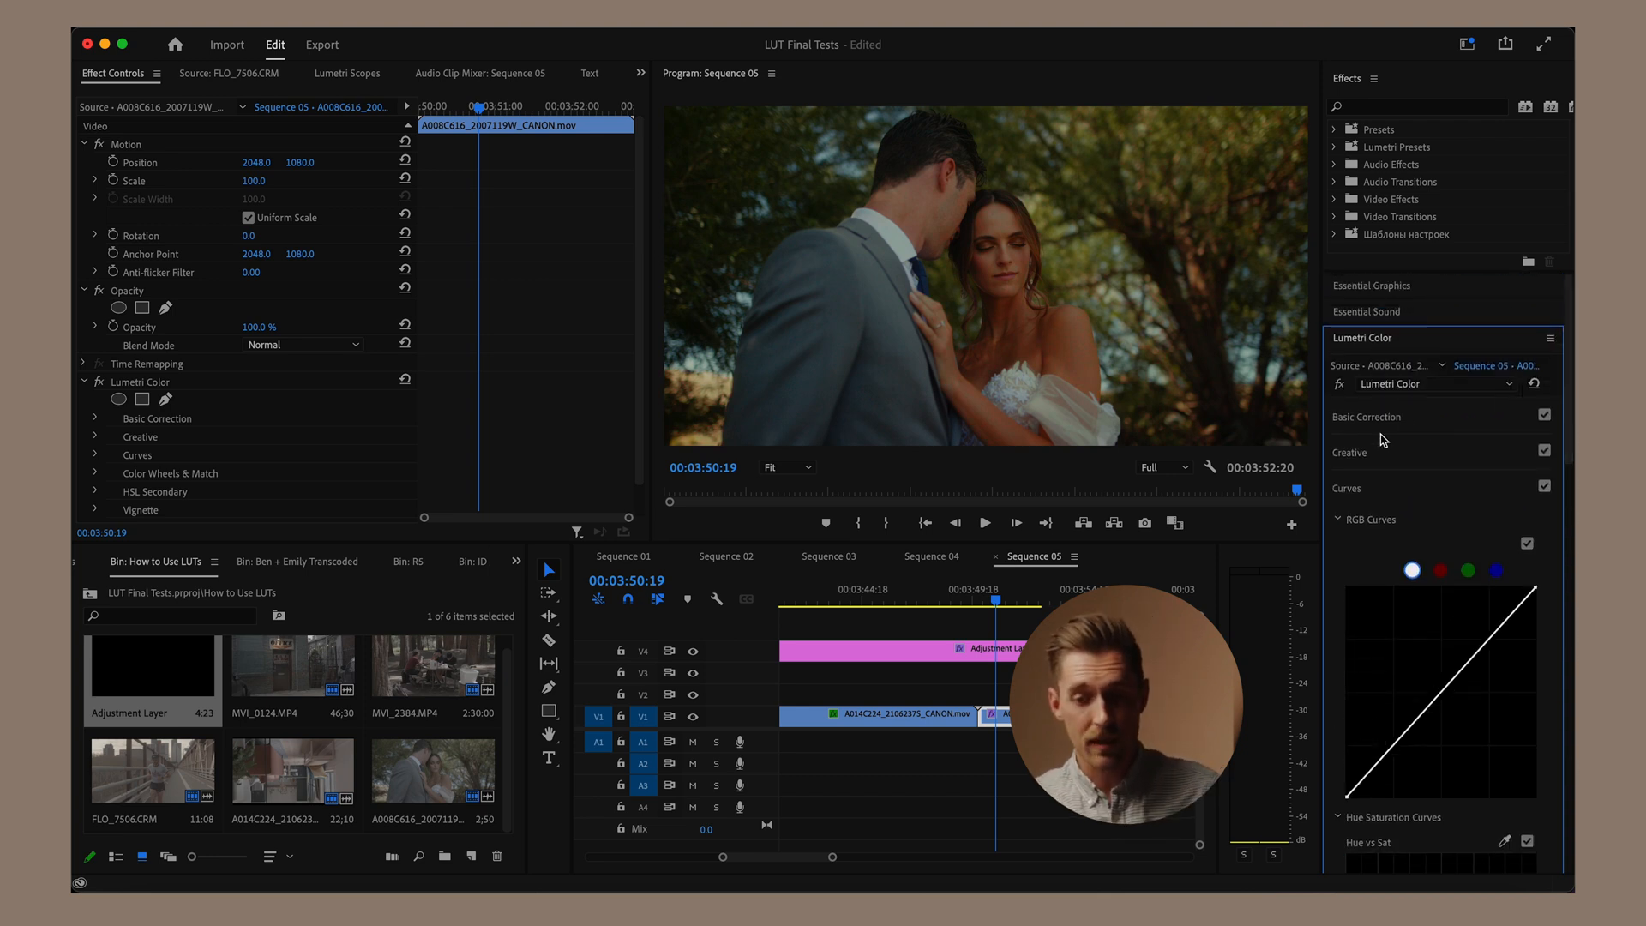
left_click(1368, 415)
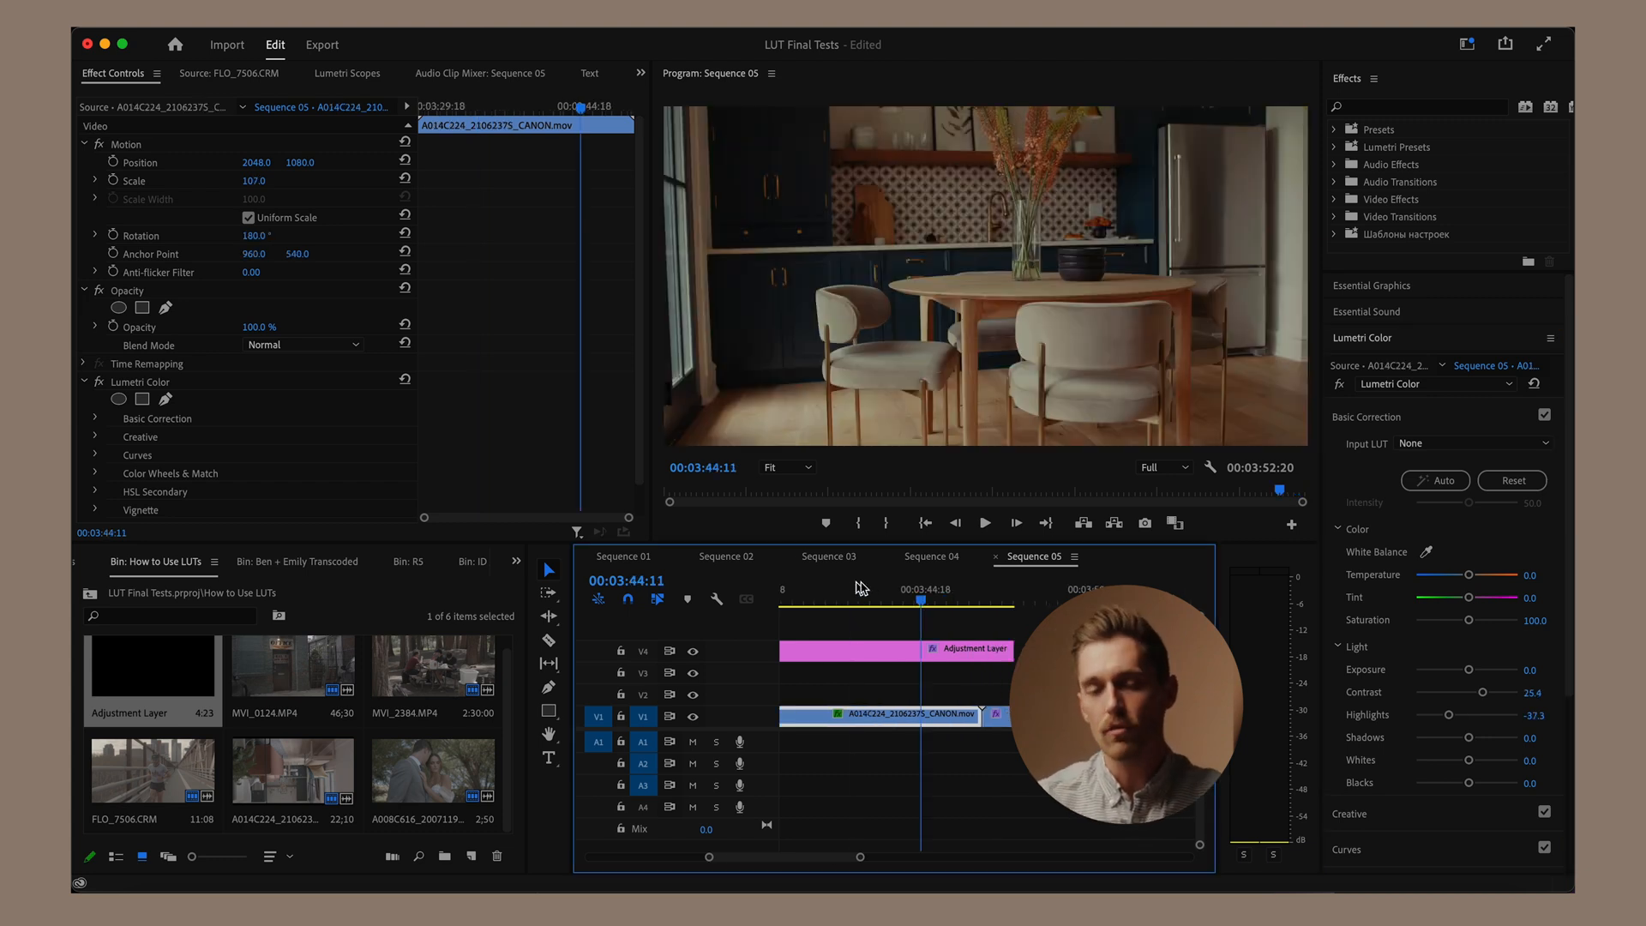
Step: Jump to the final wedding shot and bring up the Export workspace for Sequence 05
left_click(841, 602)
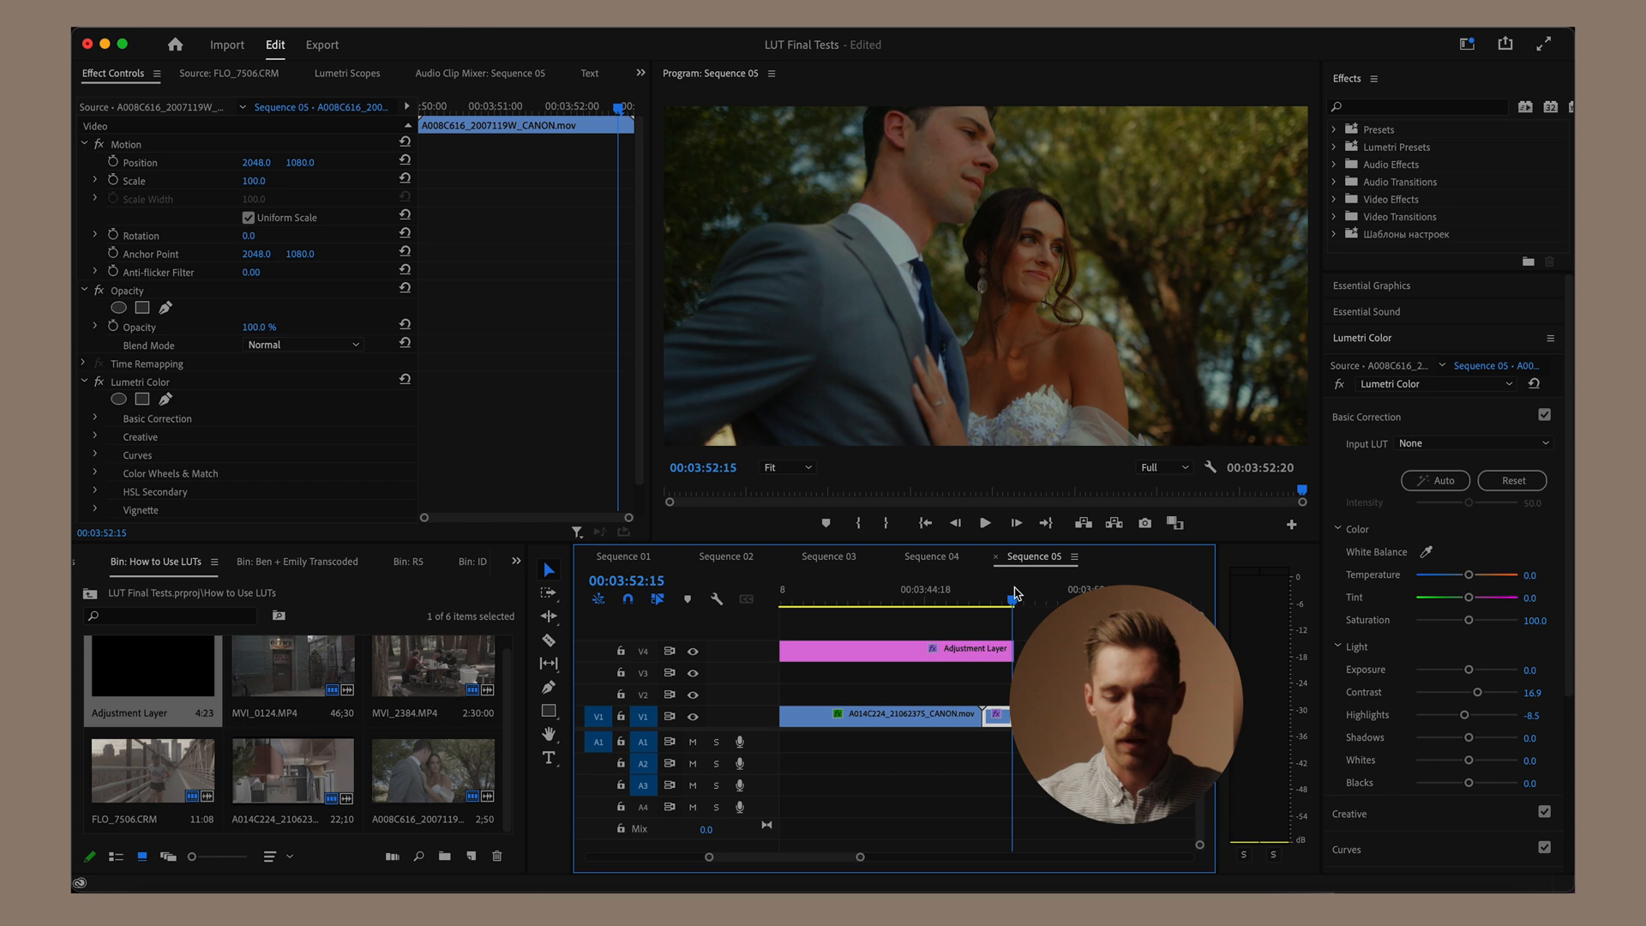
left_click(322, 45)
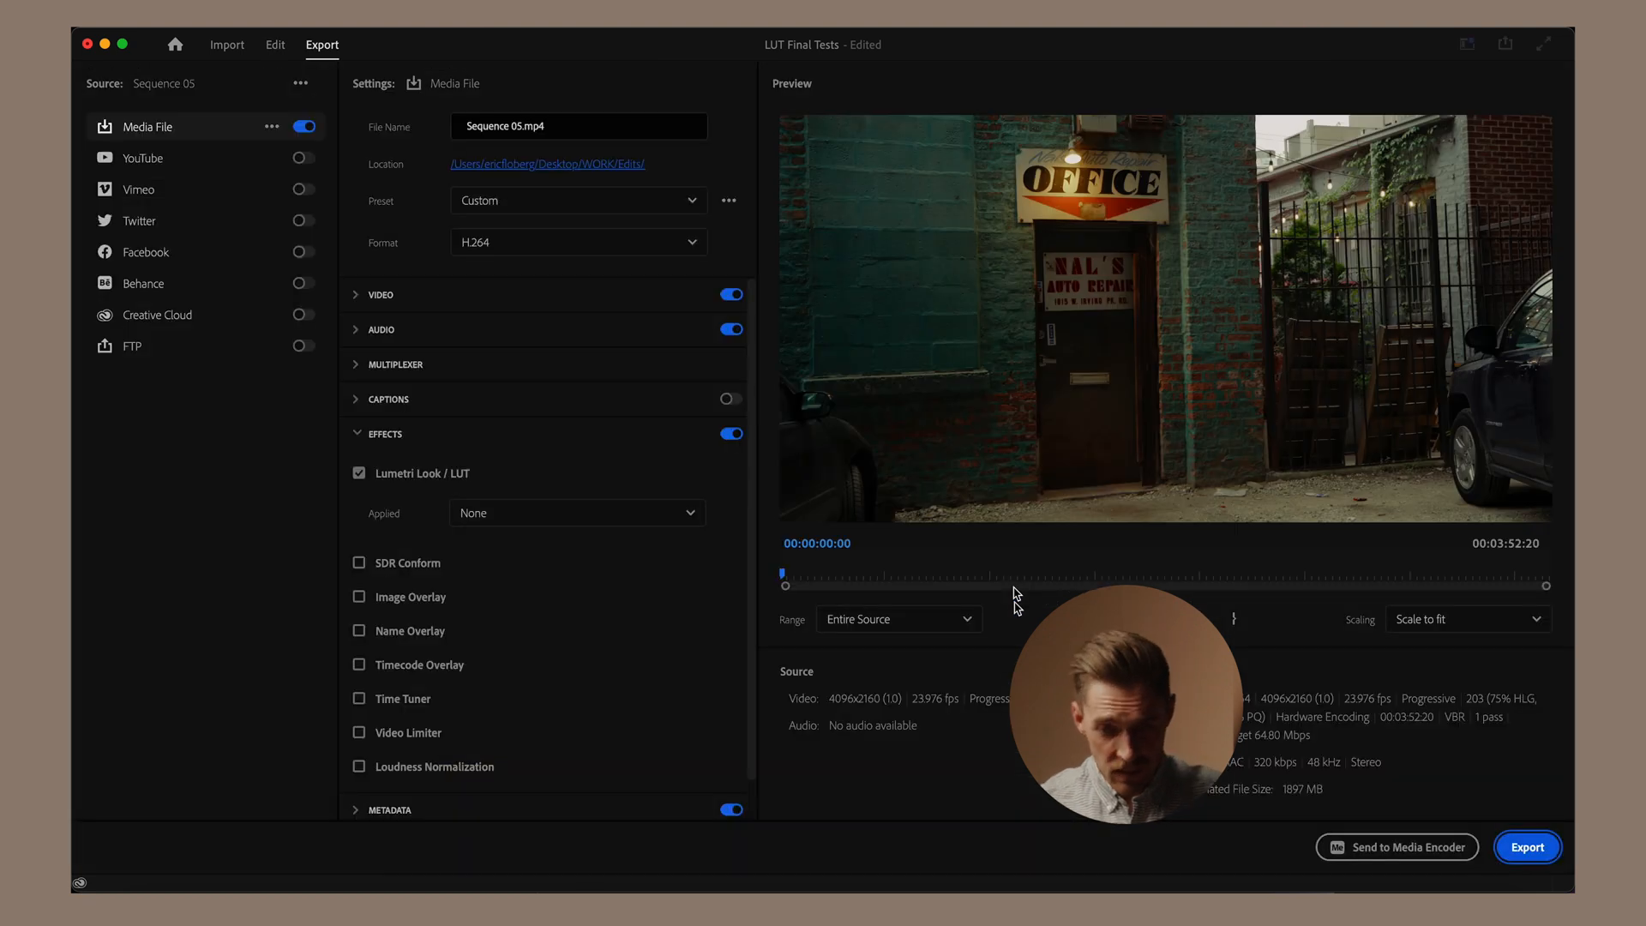
key("cmd+m")
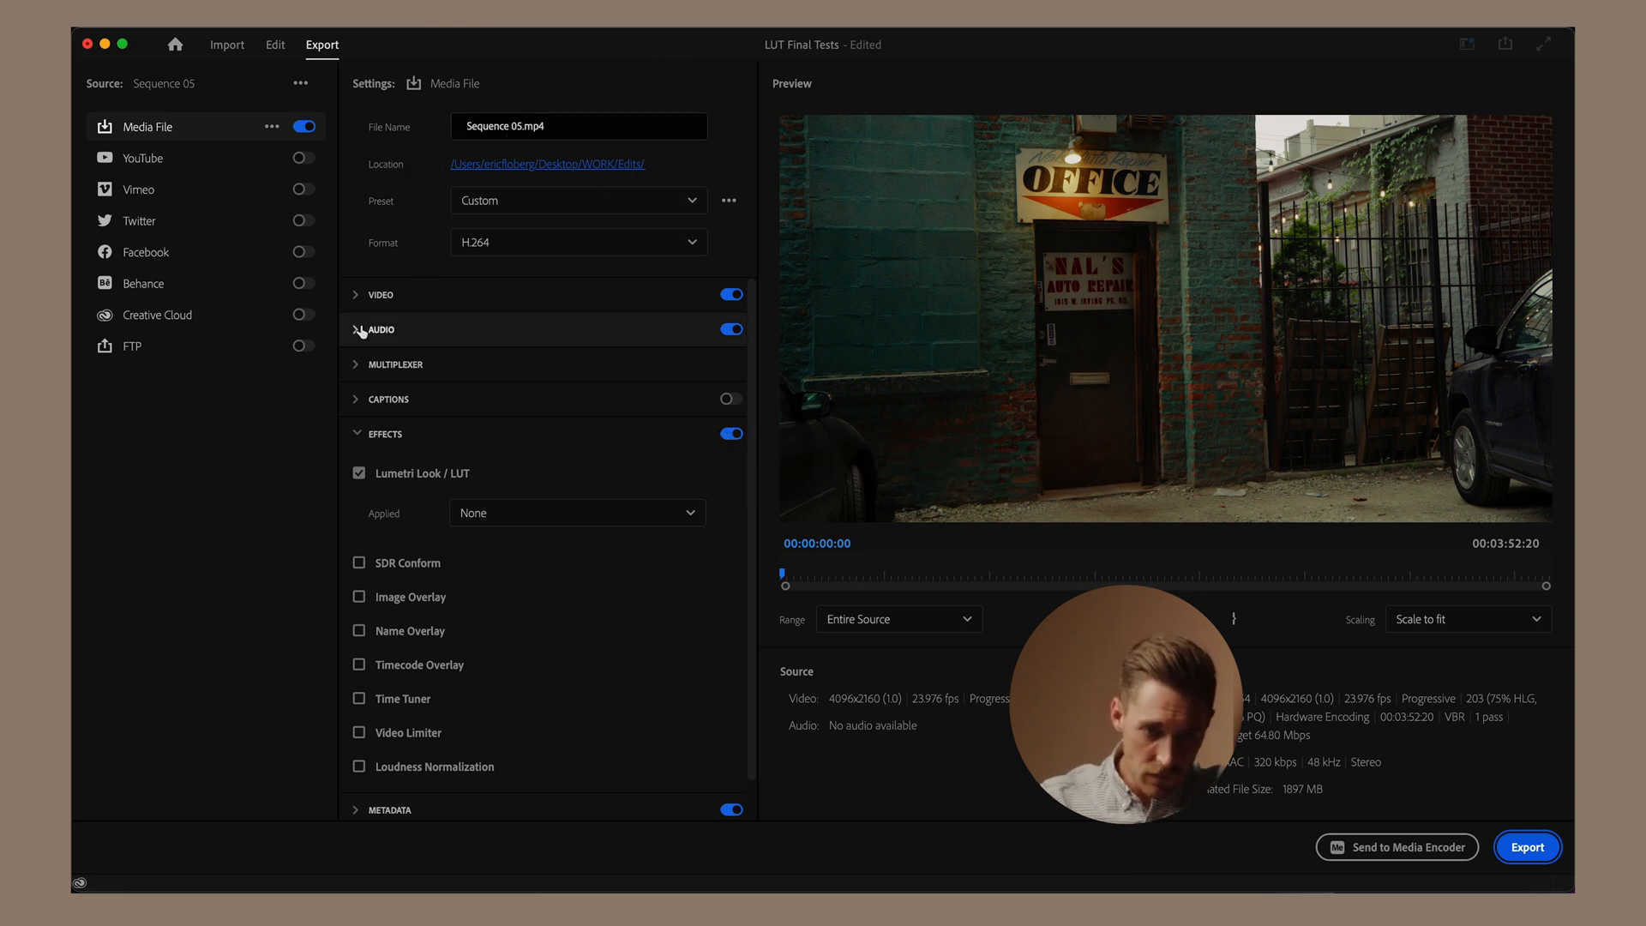
left_click(381, 293)
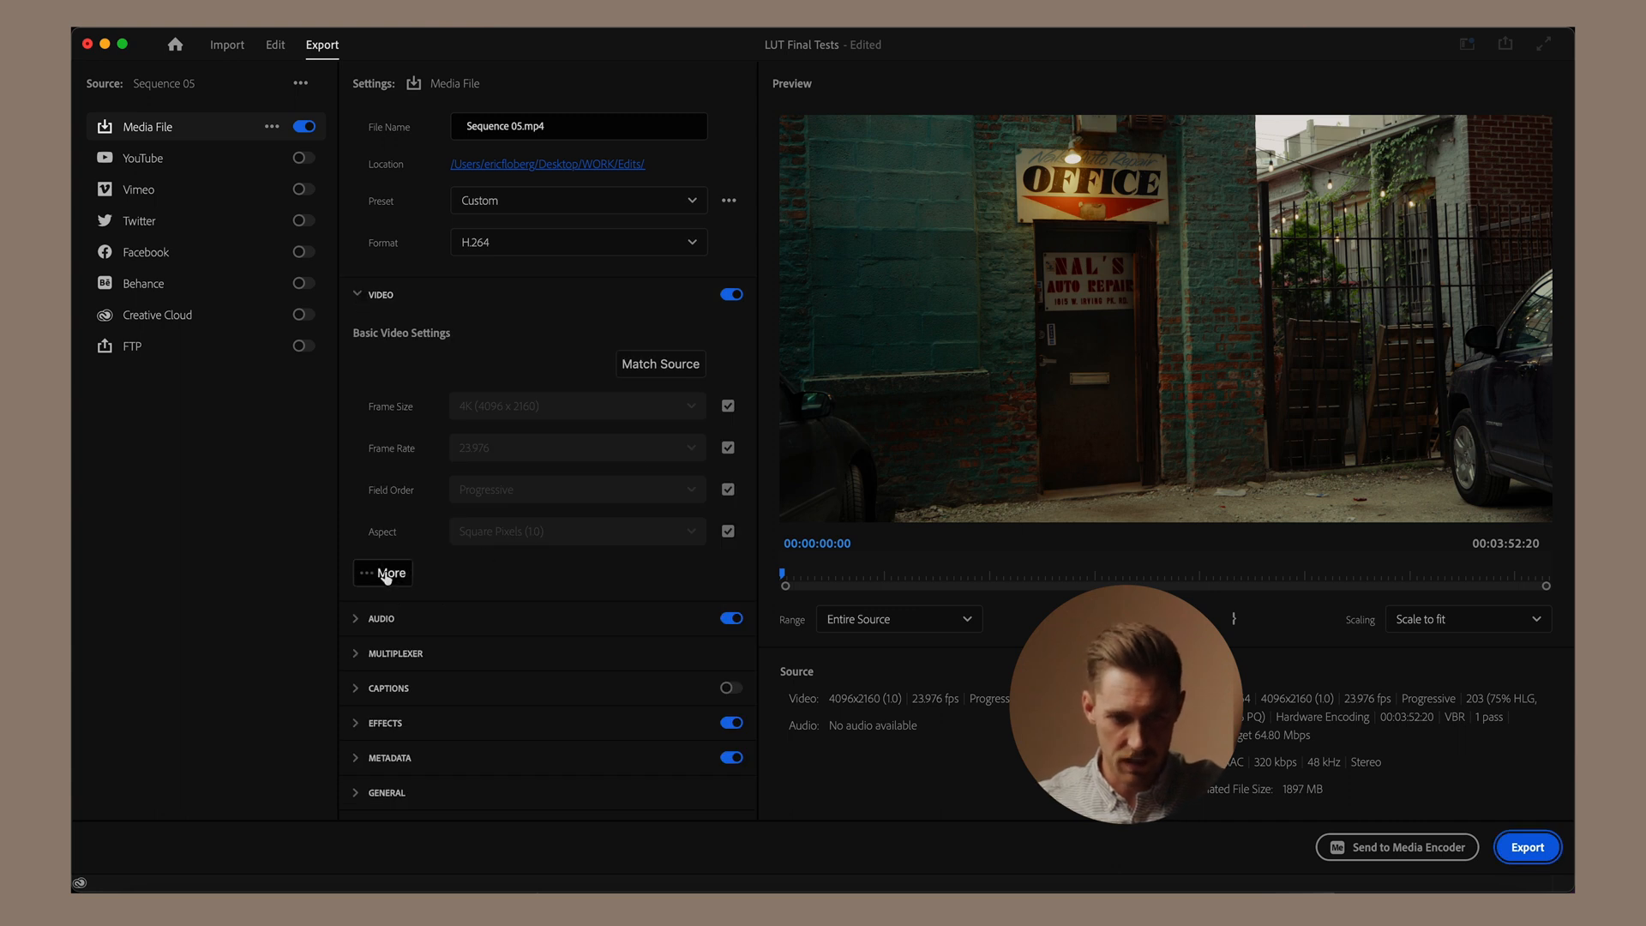
left_click(382, 573)
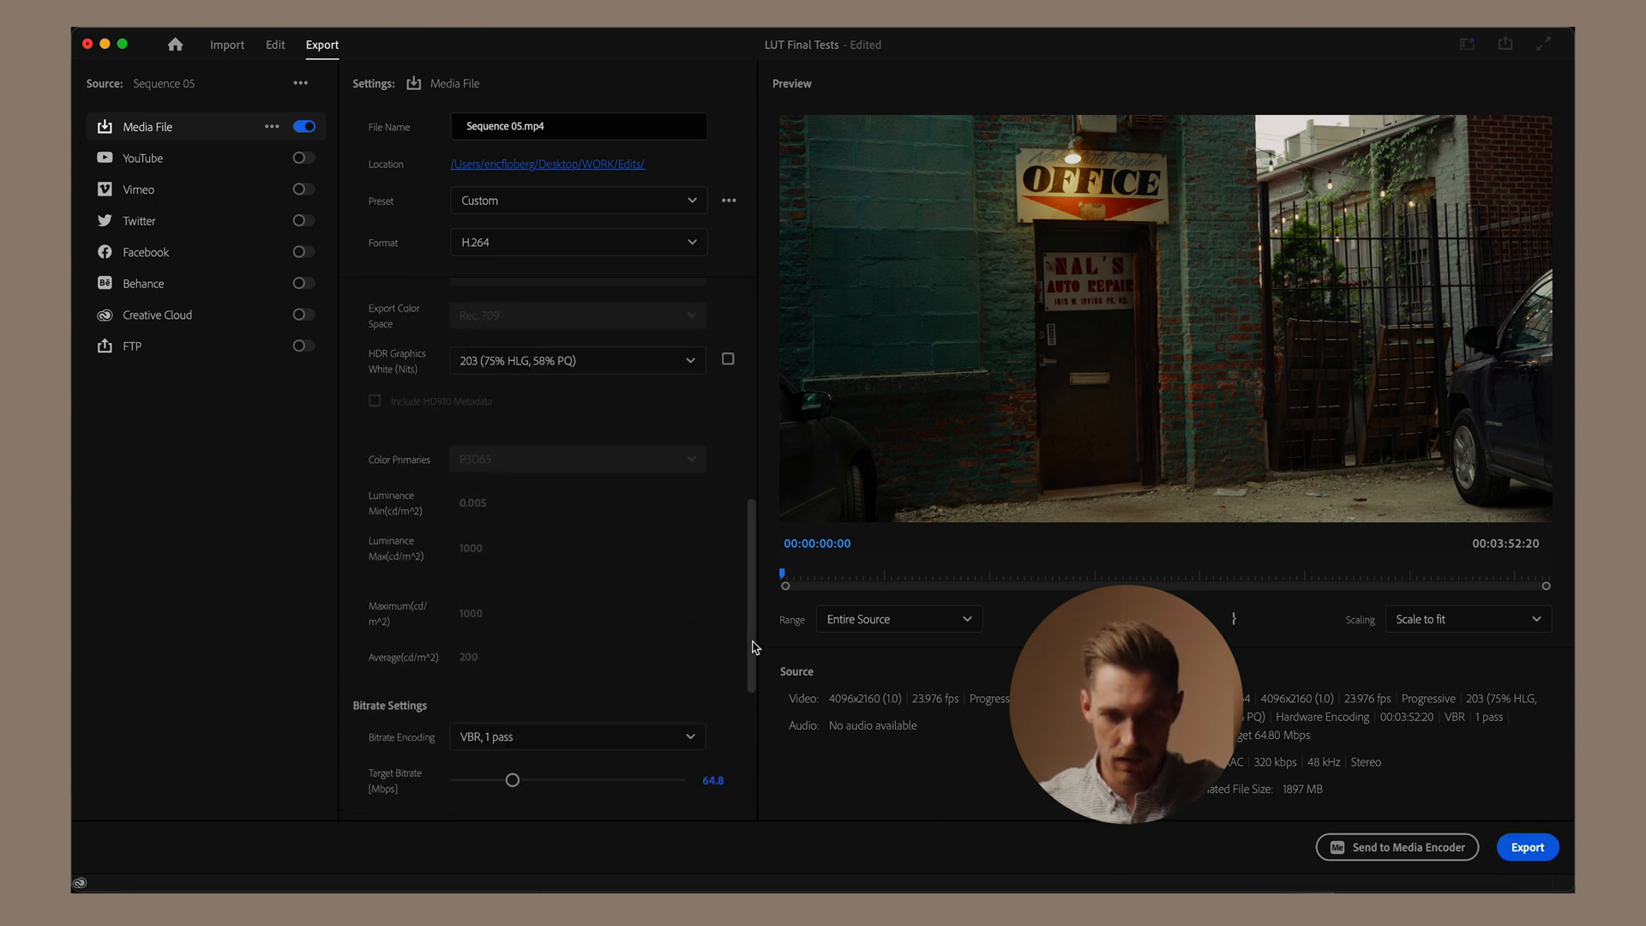
scroll("down", 3)
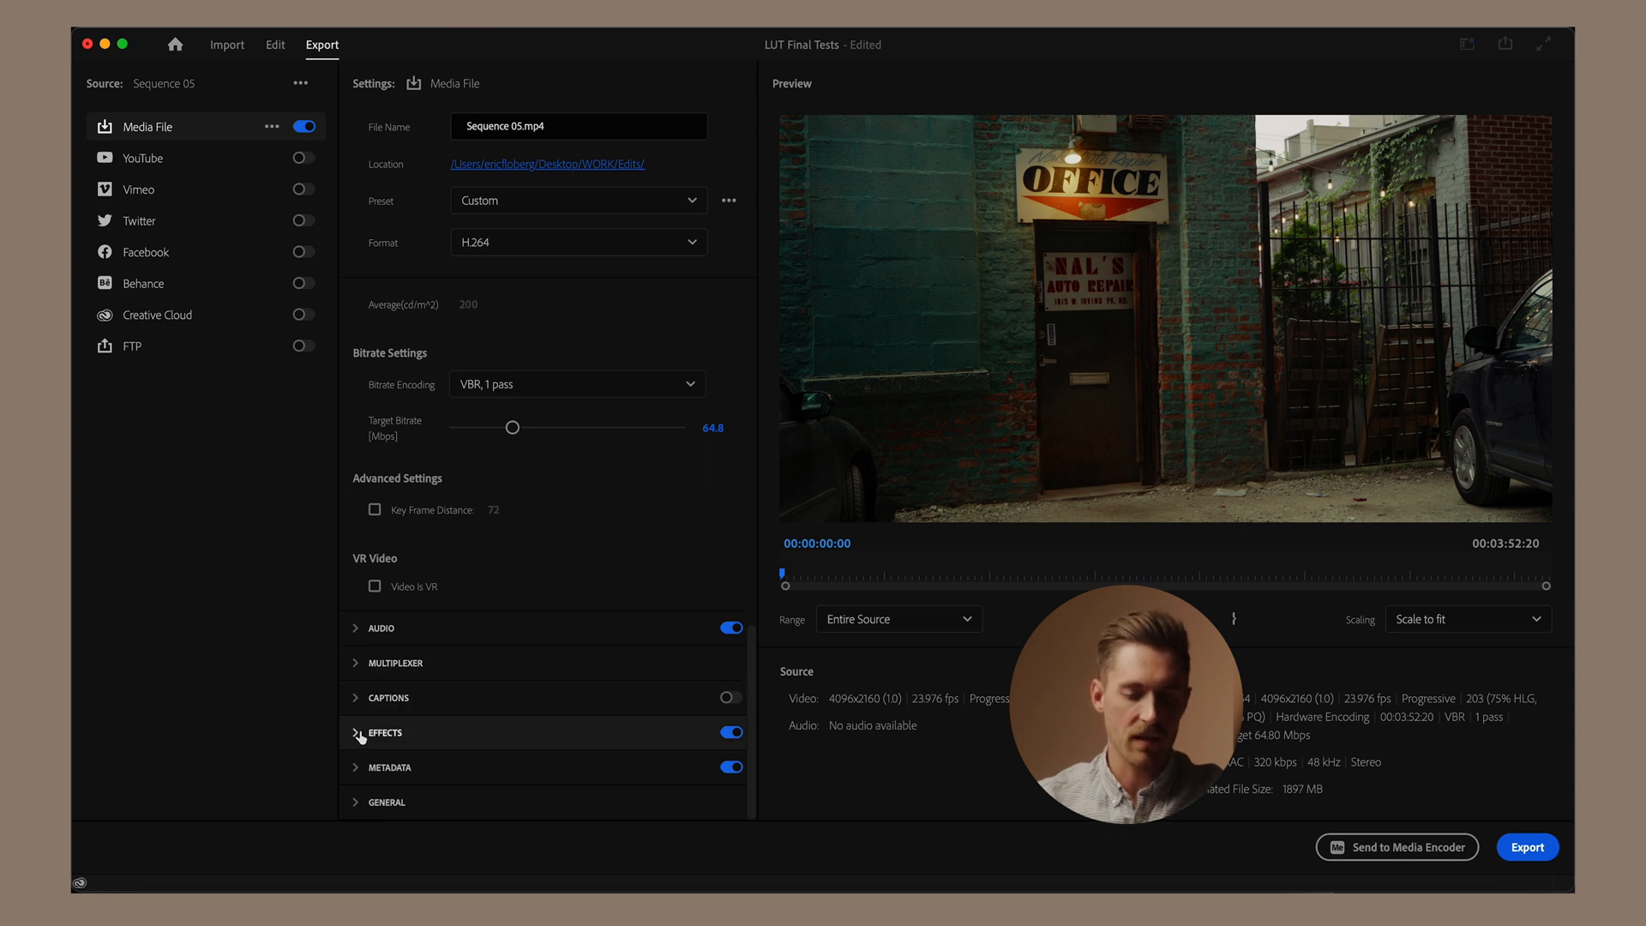
left_click(384, 733)
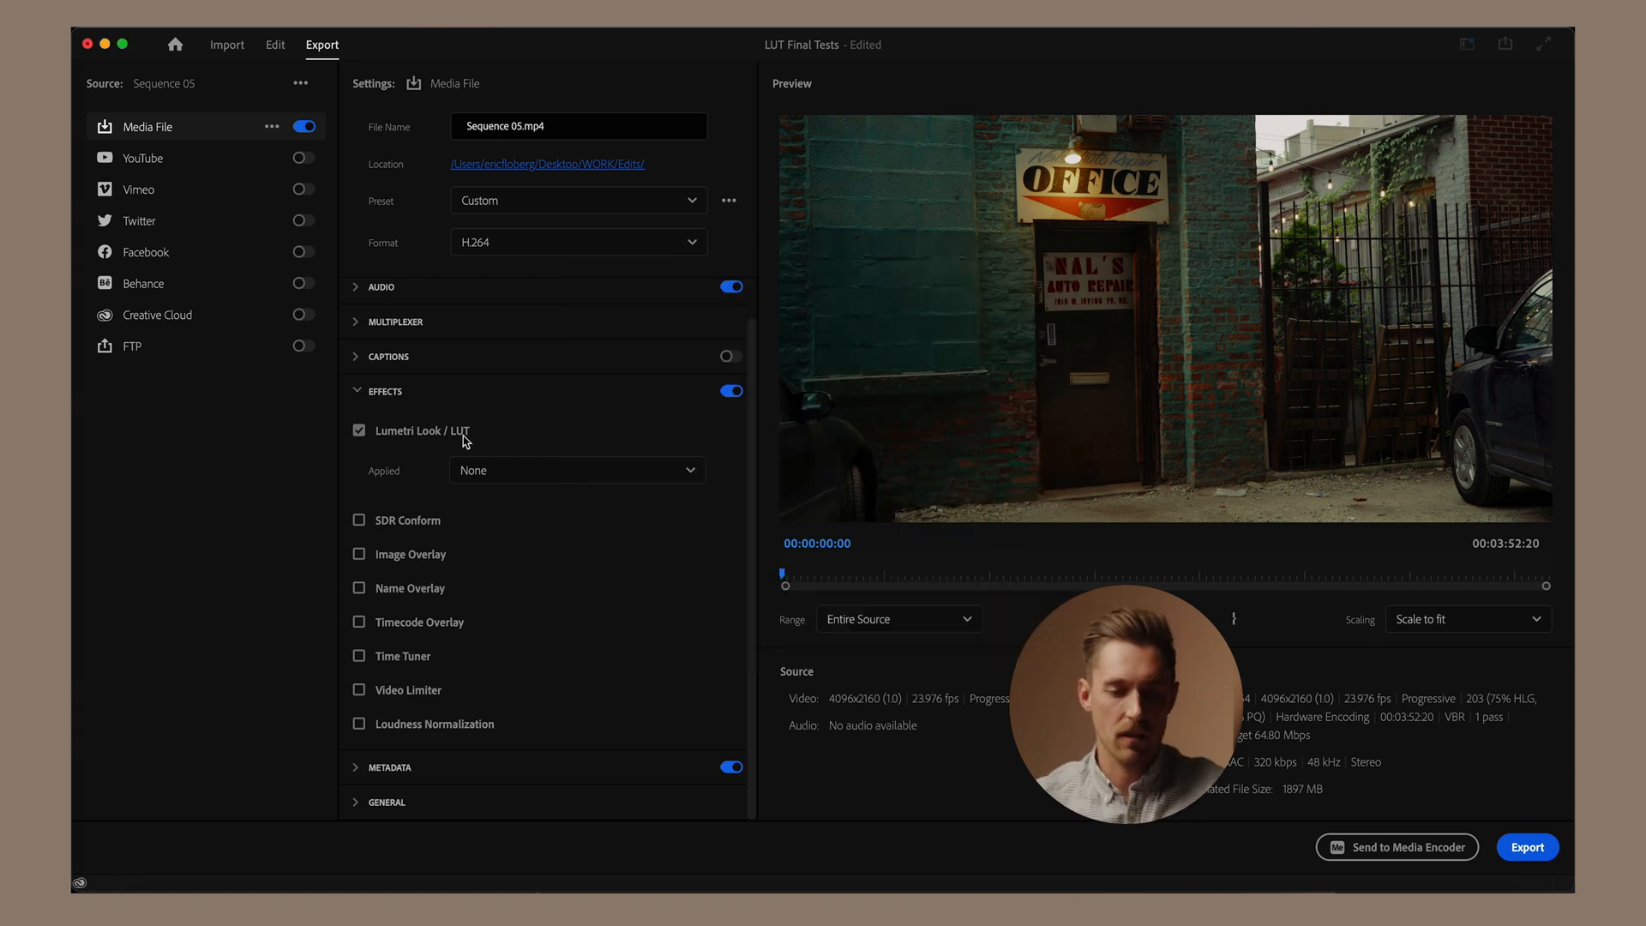
Step: From the Lumetri Look/LUT Applied dropdown, browse and pick RE-SATURATE.cube in the LUTs folder
left_click(578, 469)
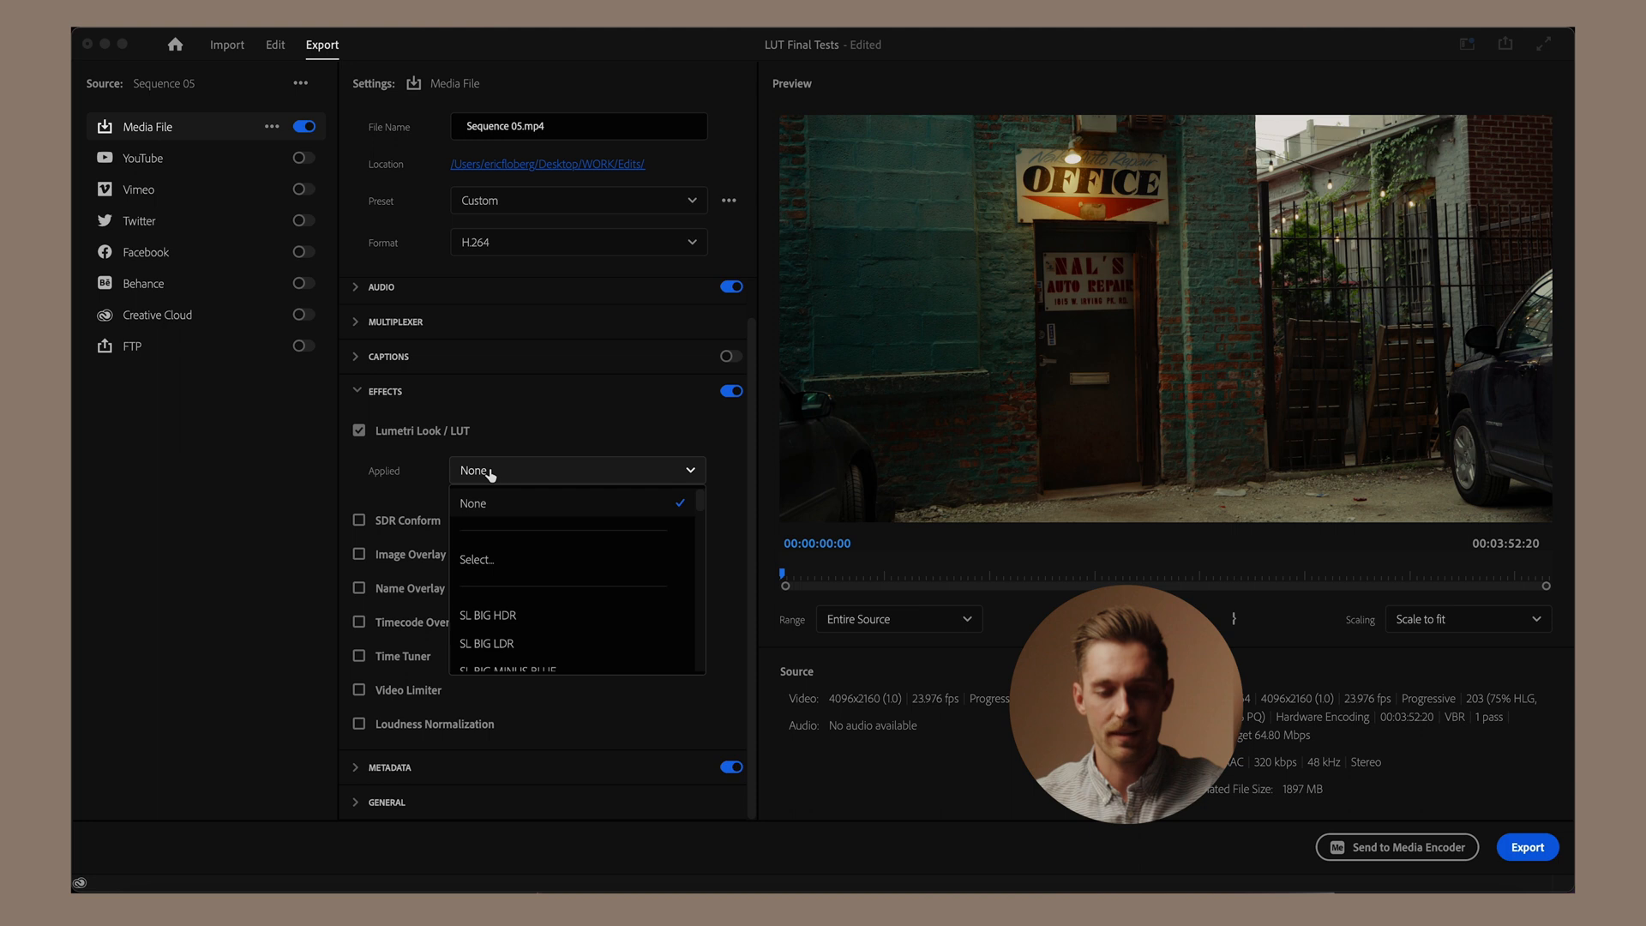
left_click(476, 559)
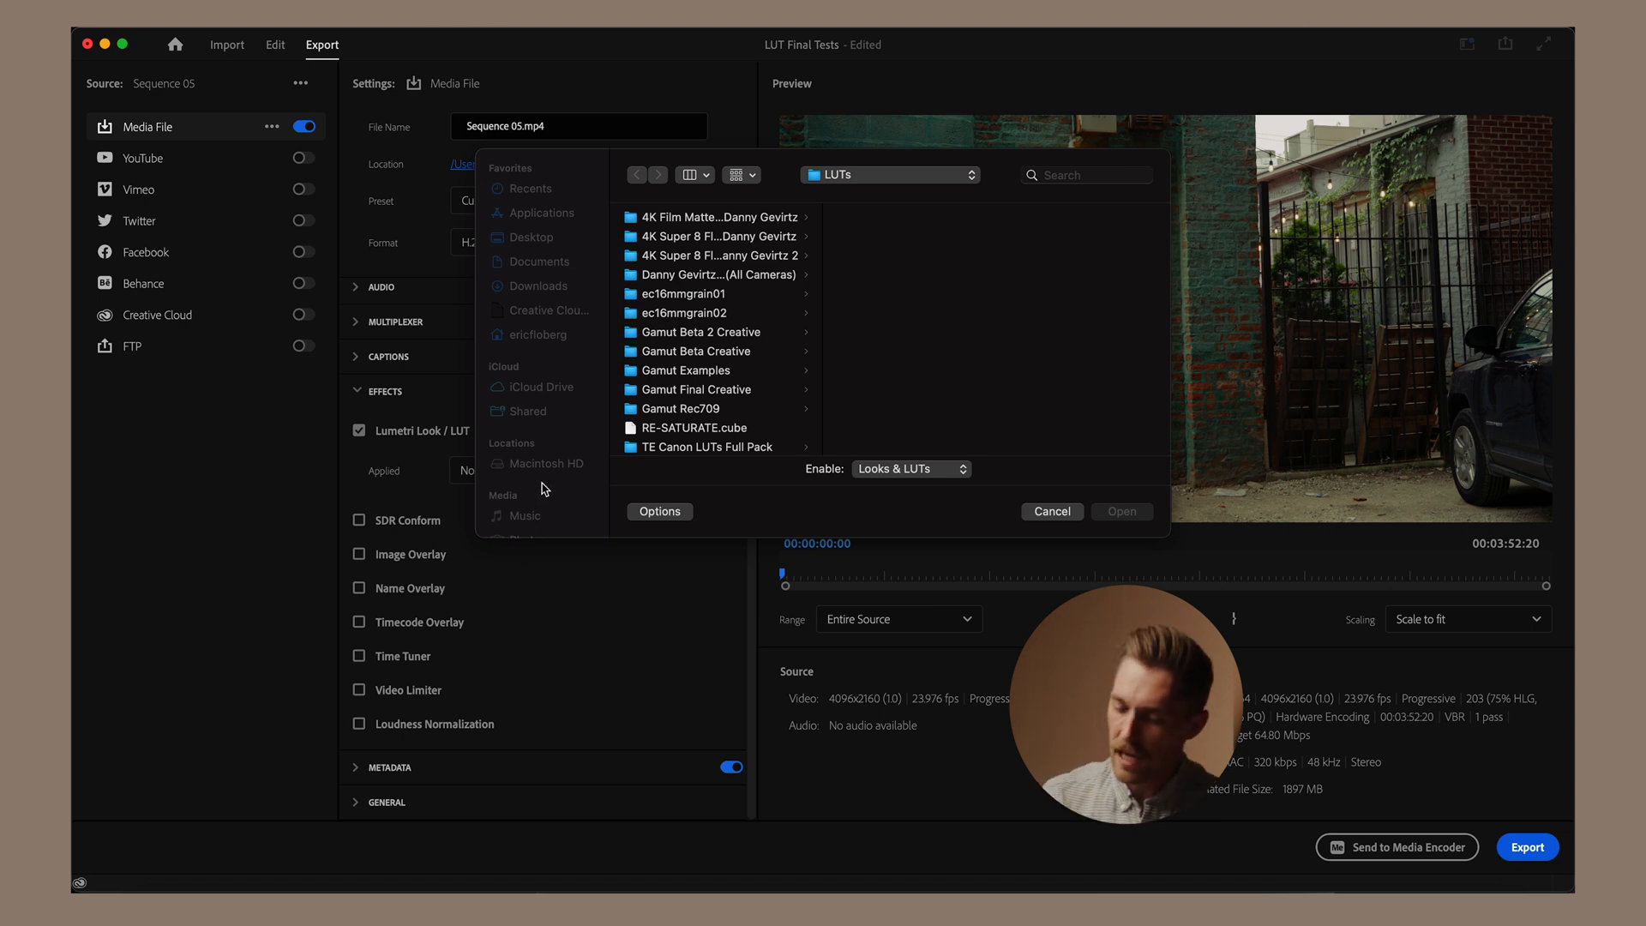
mouse_move(701, 317)
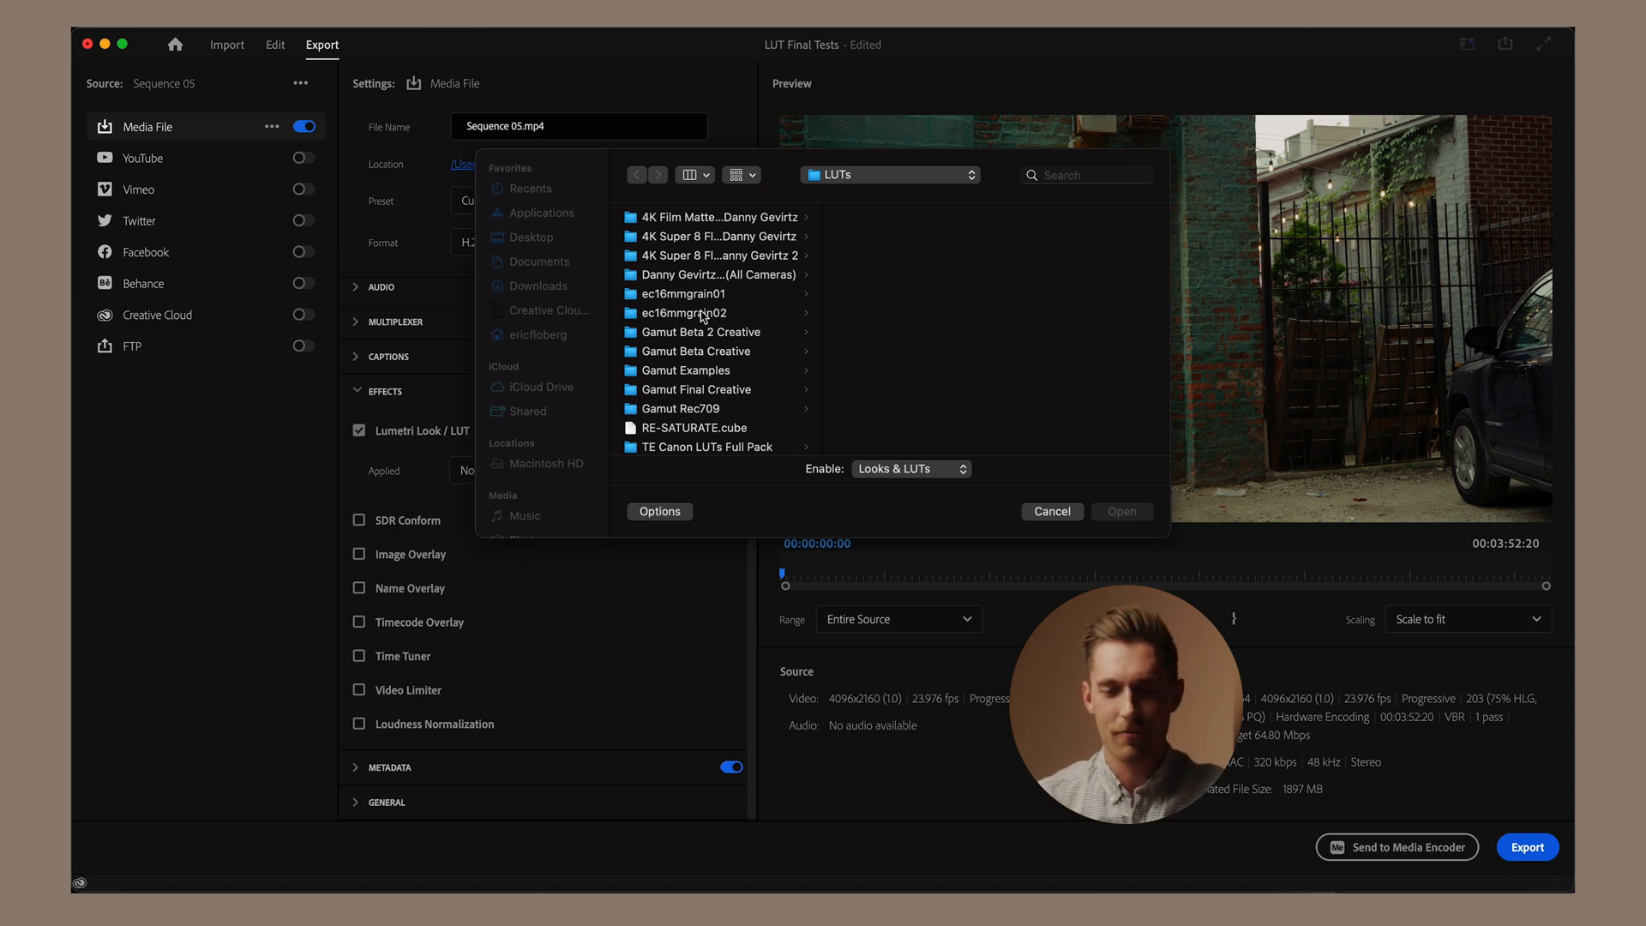
left_click(693, 419)
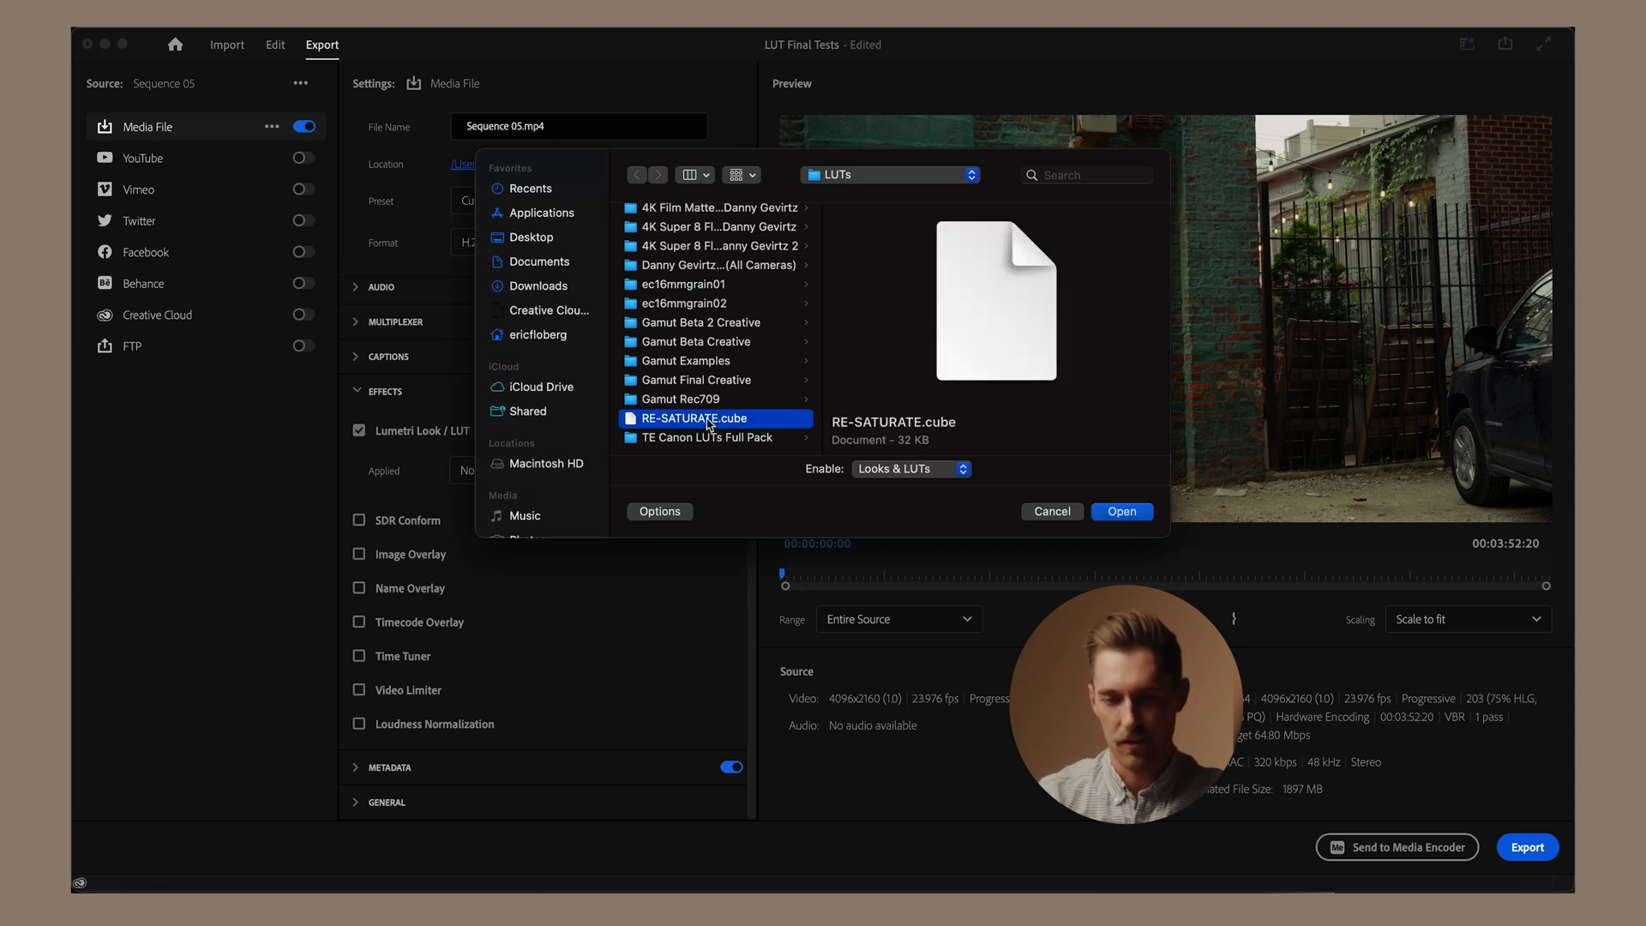